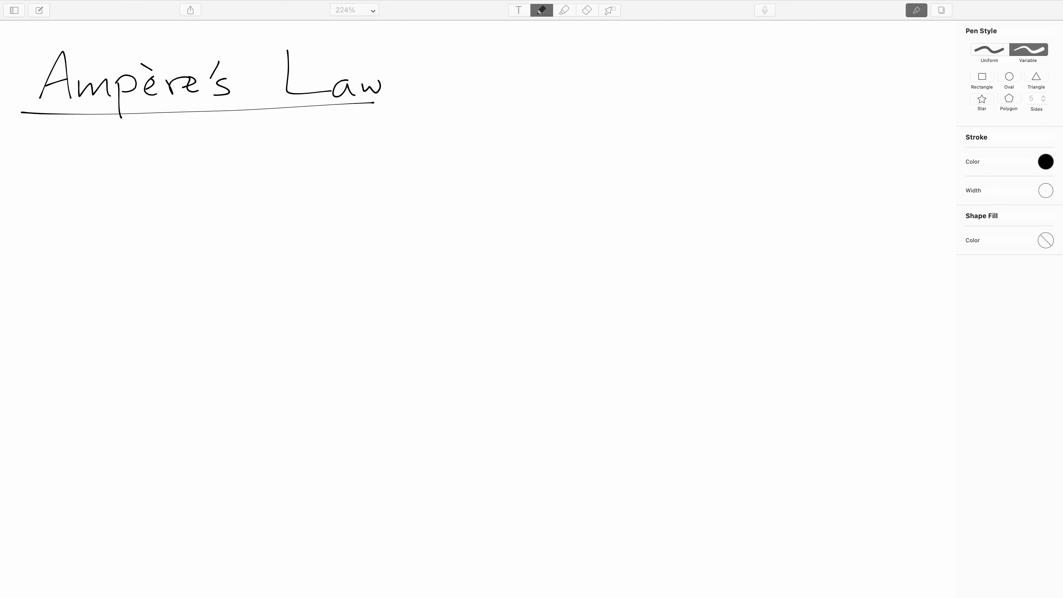
{"action": "mouse_move", "coordinate": [201, 195]}
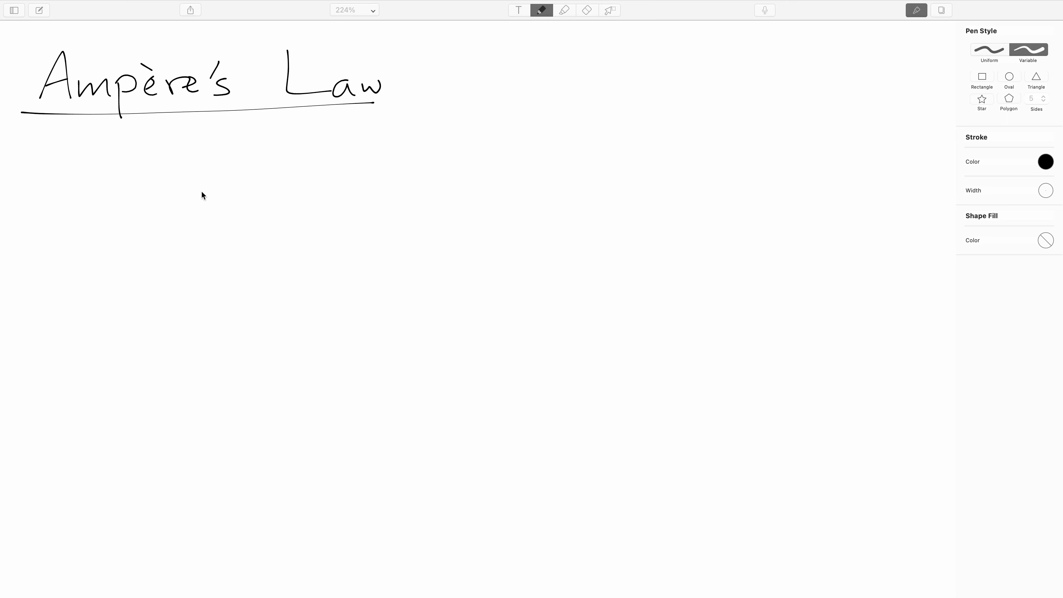
{"action": "mouse_move", "coordinate": [160, 200]}
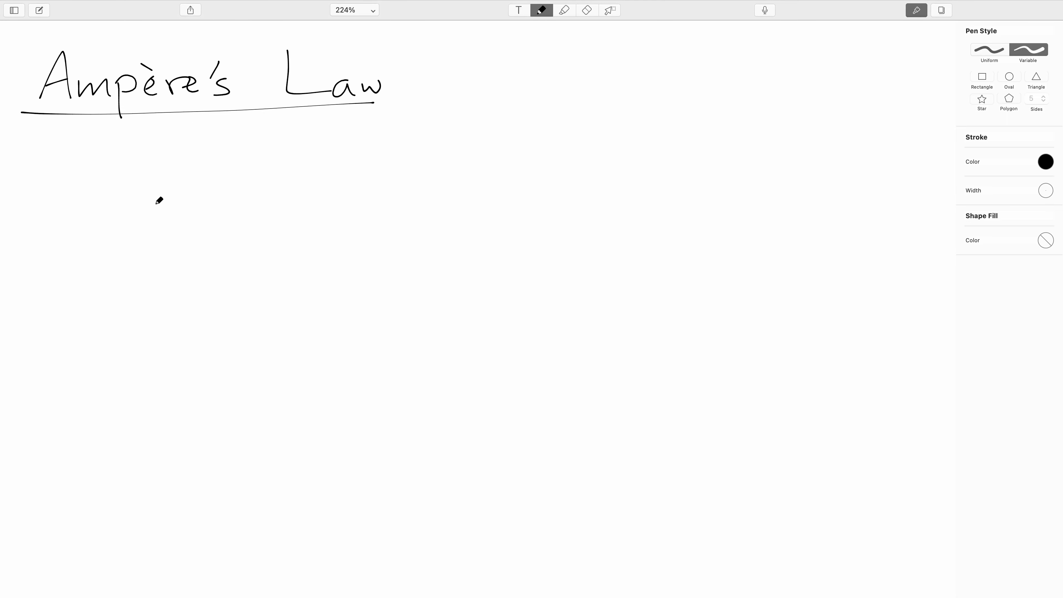
- Draw the first slanted wires with direction arrows and labels I1, I2
{"action": "left_click_drag", "start_coordinate": [87, 233], "coordinate": [362, 139]}
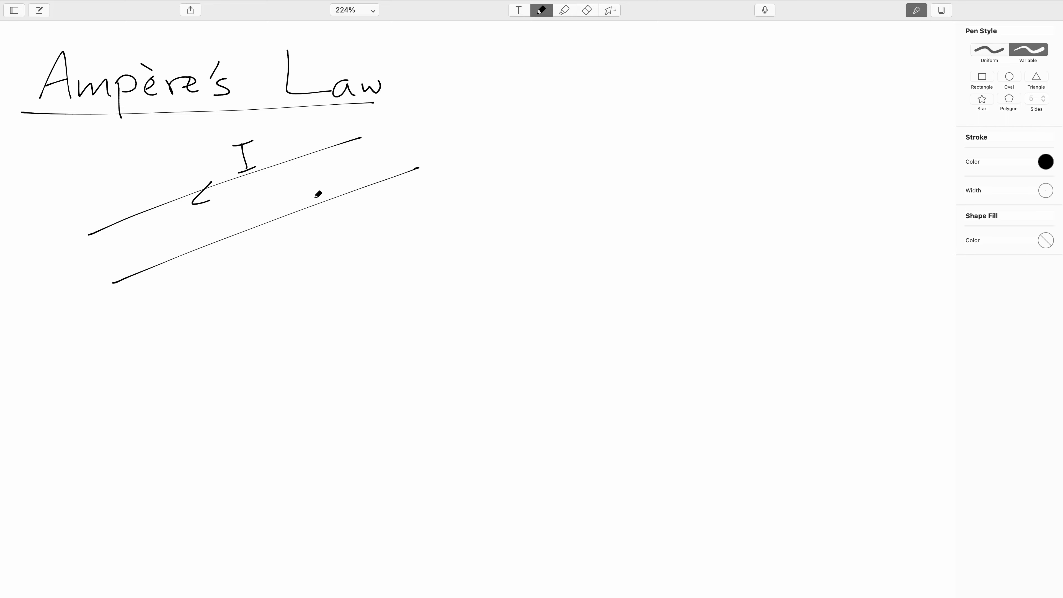
{"action": "left_click_drag", "start_coordinate": [257, 223], "coordinate": [268, 234]}
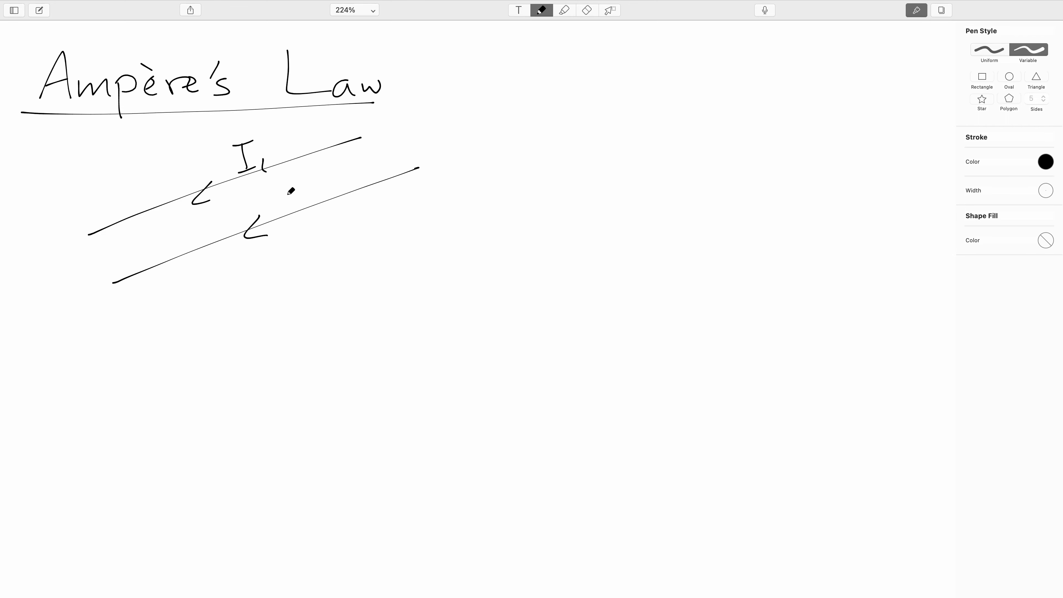
{"action": "left_click_drag", "start_coordinate": [299, 183], "coordinate": [322, 204]}
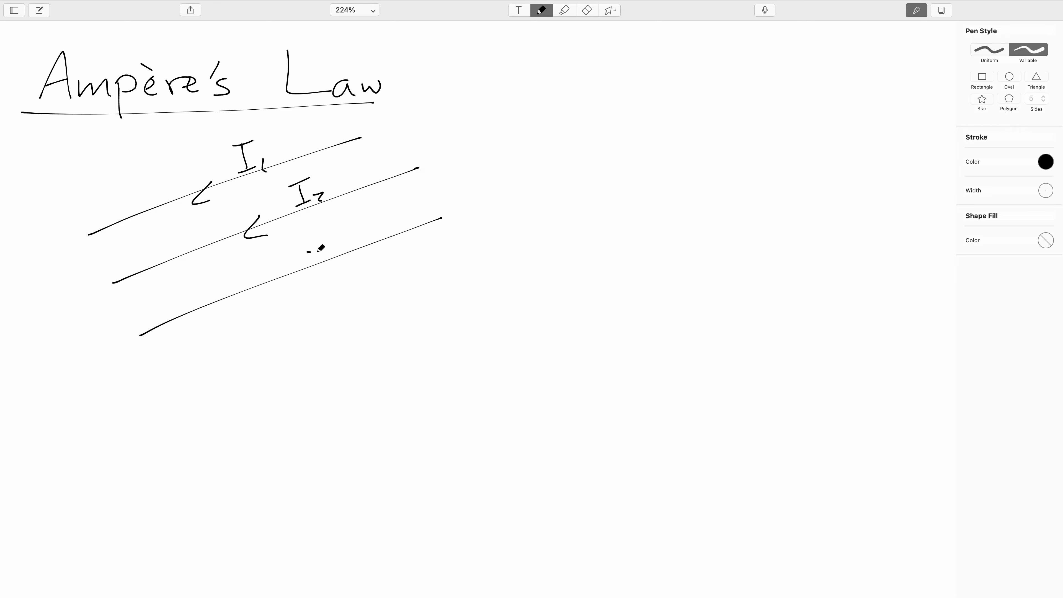
- Add the third and fourth slanted wires with arrows and labels I3, I4
{"action": "left_click_drag", "start_coordinate": [312, 244], "coordinate": [495, 230]}
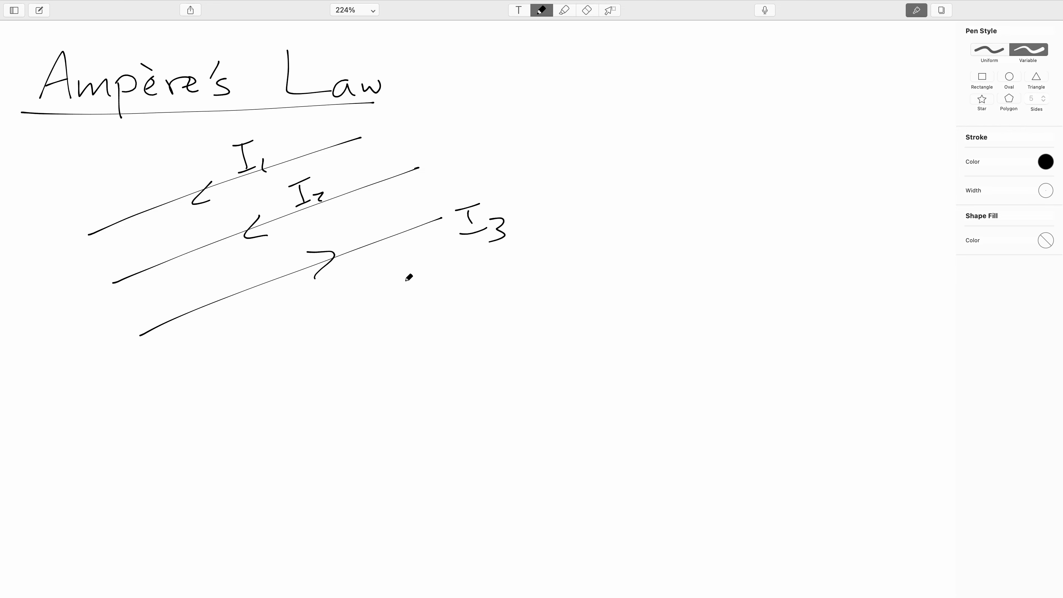
{"action": "left_click_drag", "start_coordinate": [223, 365], "coordinate": [437, 280]}
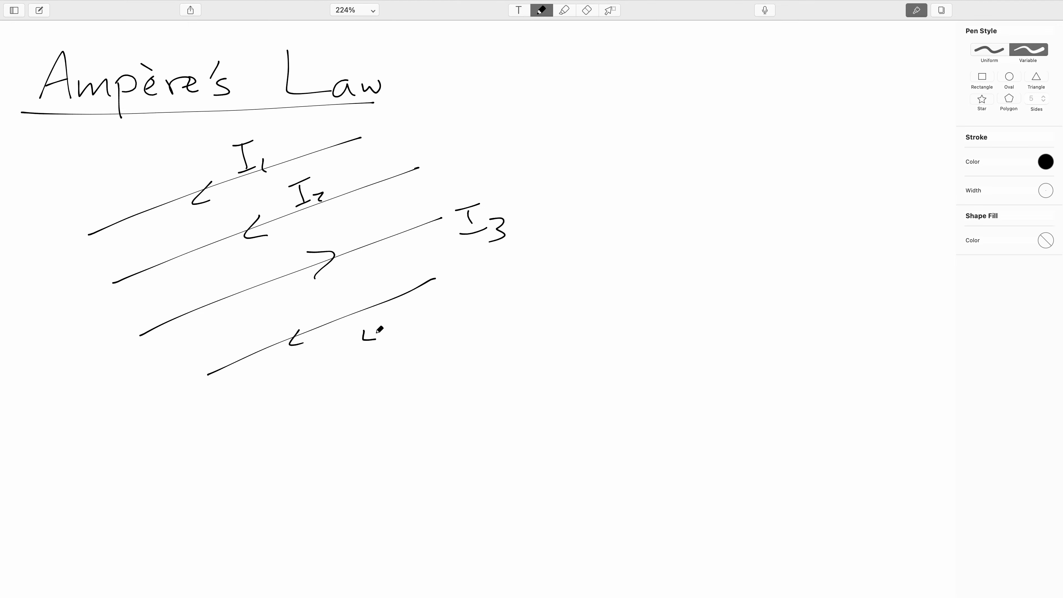
{"action": "mouse_move", "coordinate": [406, 307]}
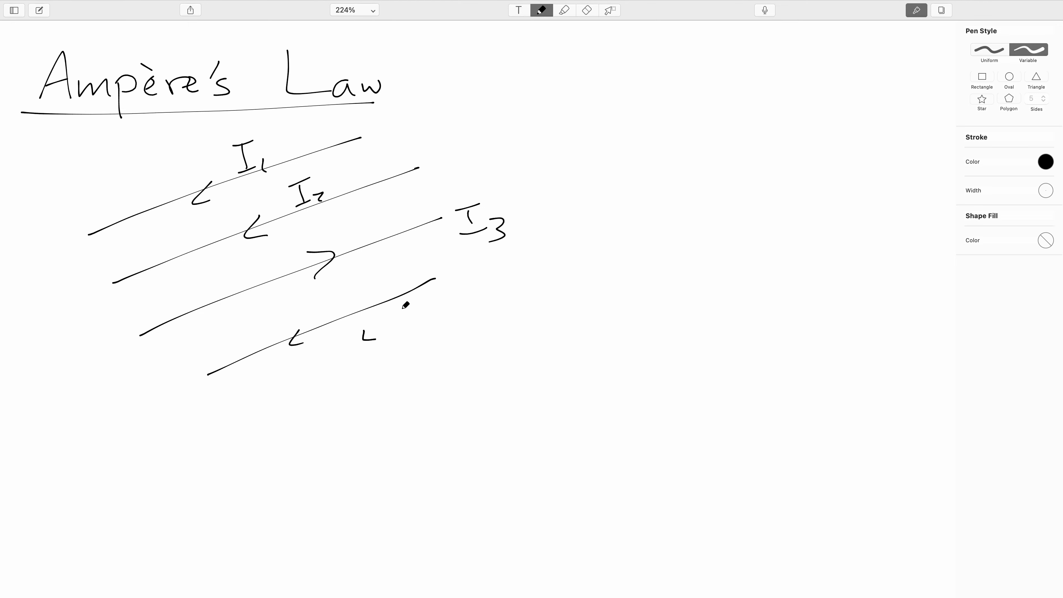
{"action": "left_click_drag", "start_coordinate": [370, 332], "coordinate": [417, 353]}
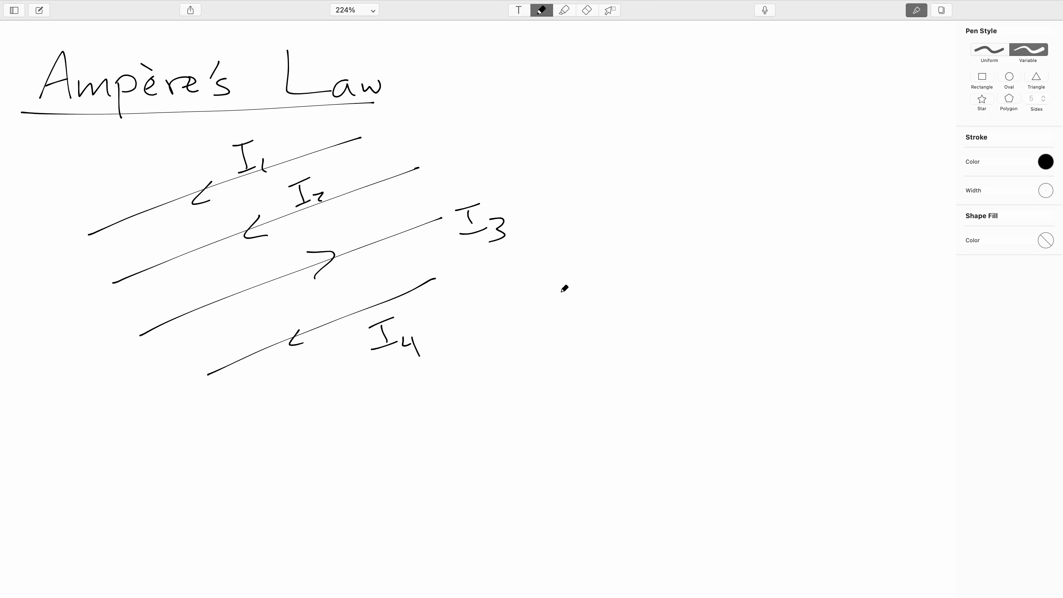
{"action": "mouse_move", "coordinate": [1055, 162]}
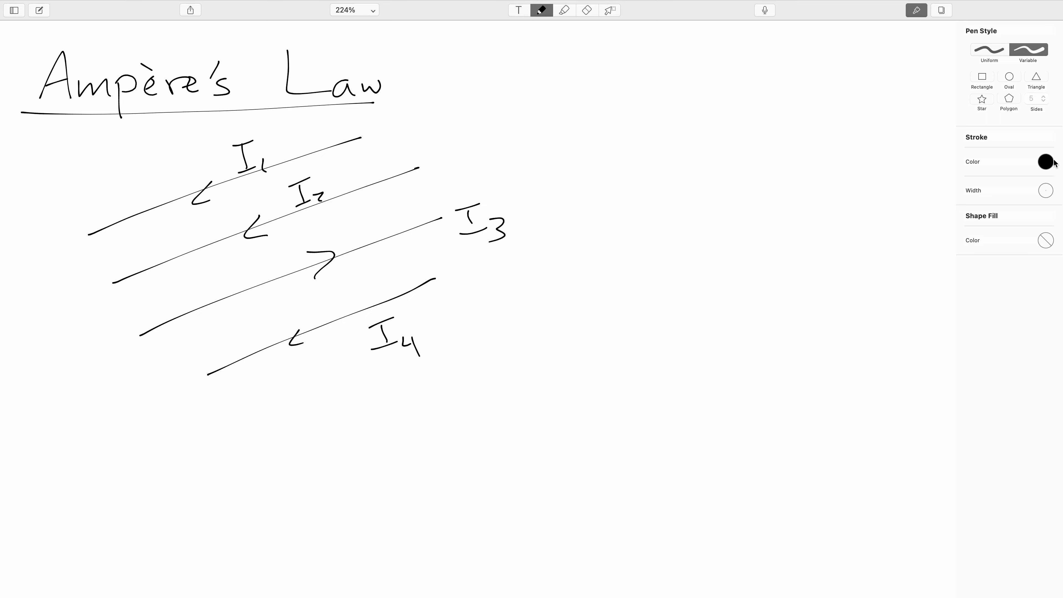
- Switch to pink ink and draw a closed loop crossing wires I2, I3 and I4
{"action": "left_click", "coordinate": [1045, 162]}
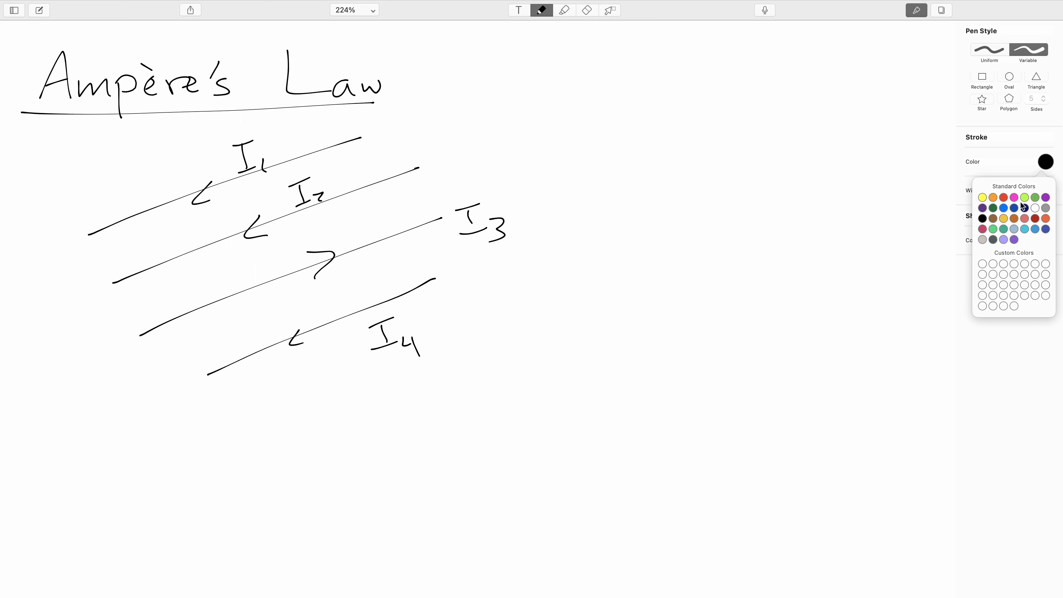
{"action": "left_click", "coordinate": [1014, 197]}
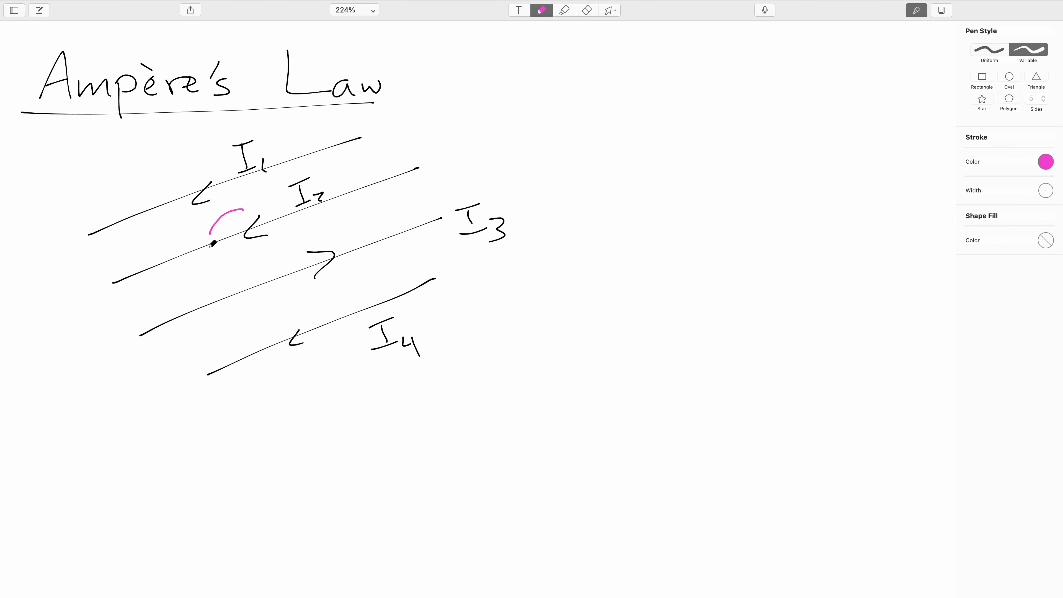
{"action": "left_click_drag", "start_coordinate": [217, 230], "coordinate": [227, 299]}
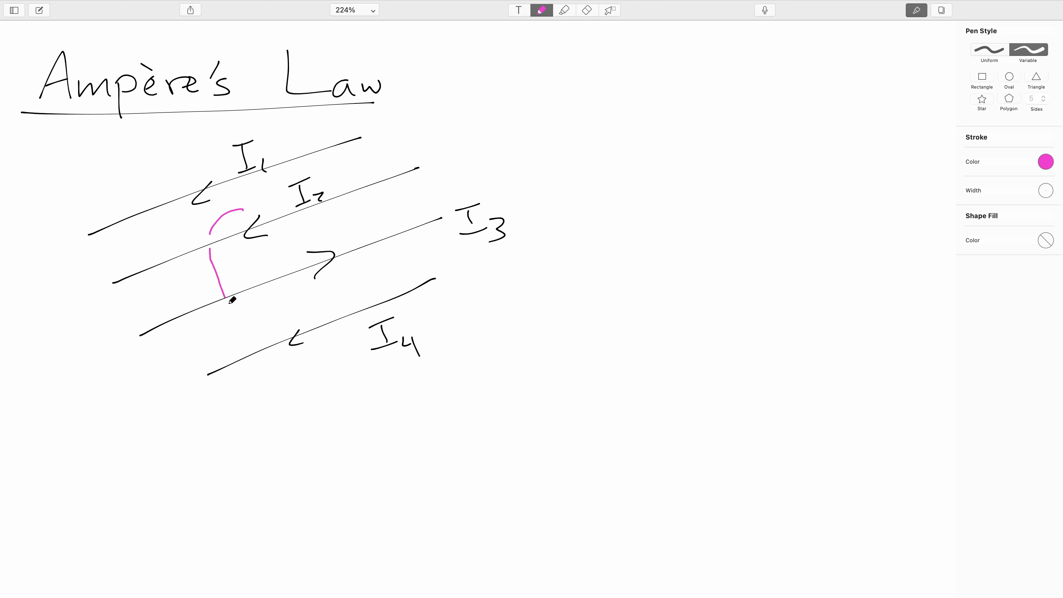
{"action": "left_click_drag", "start_coordinate": [227, 299], "coordinate": [277, 349]}
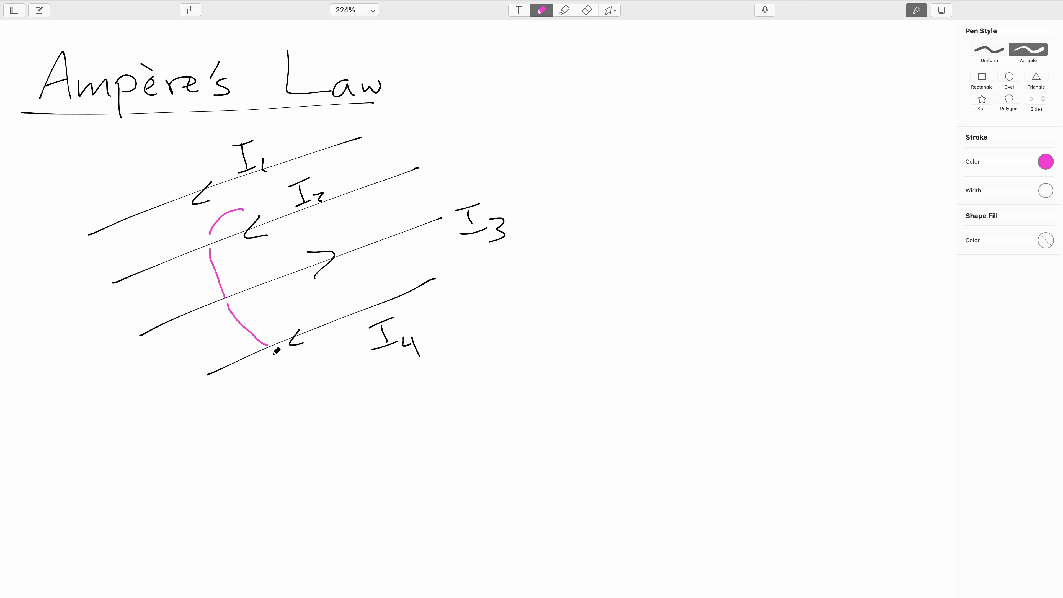
{"action": "left_click_drag", "start_coordinate": [260, 346], "coordinate": [329, 359]}
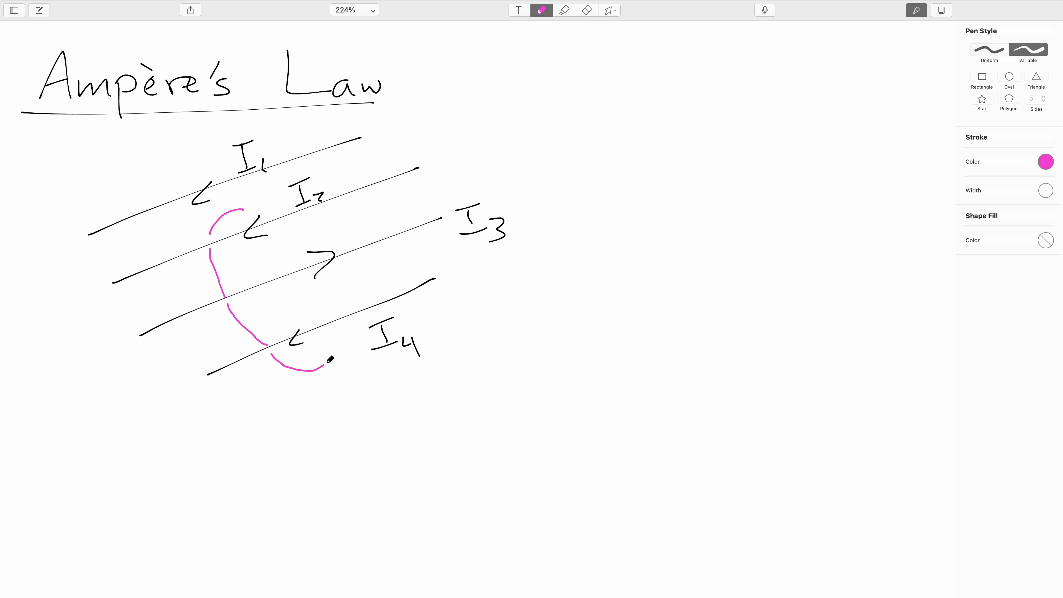
{"action": "left_click_drag", "start_coordinate": [317, 366], "coordinate": [305, 238]}
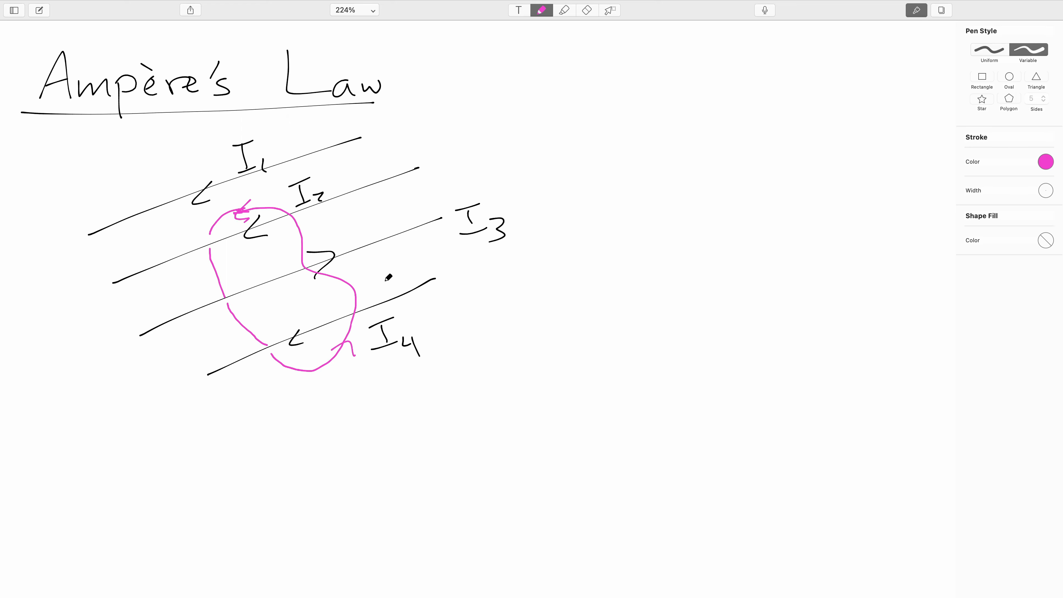
- Add a leader line from the loop and label it Ampèrian Path
{"action": "left_click_drag", "start_coordinate": [380, 280], "coordinate": [543, 288]}
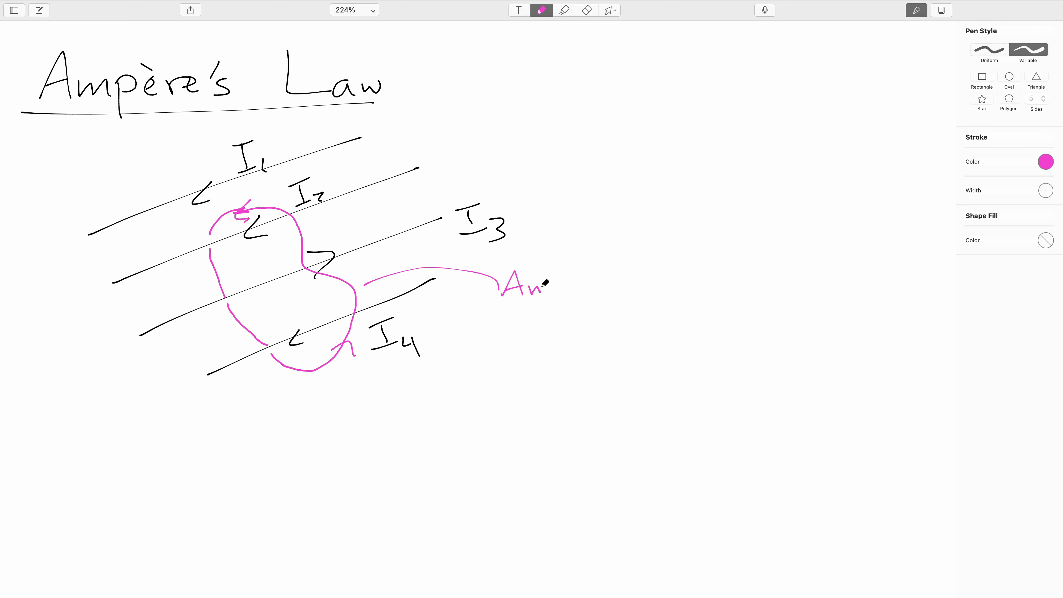
{"action": "left_click_drag", "start_coordinate": [542, 284], "coordinate": [580, 284]}
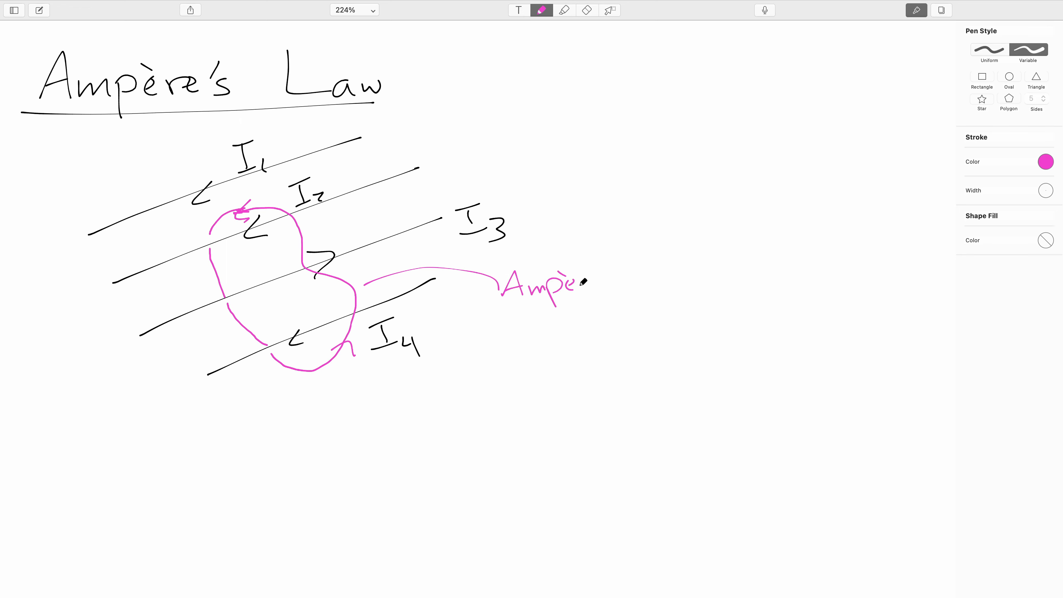
{"action": "left_click_drag", "start_coordinate": [585, 281], "coordinate": [597, 272]}
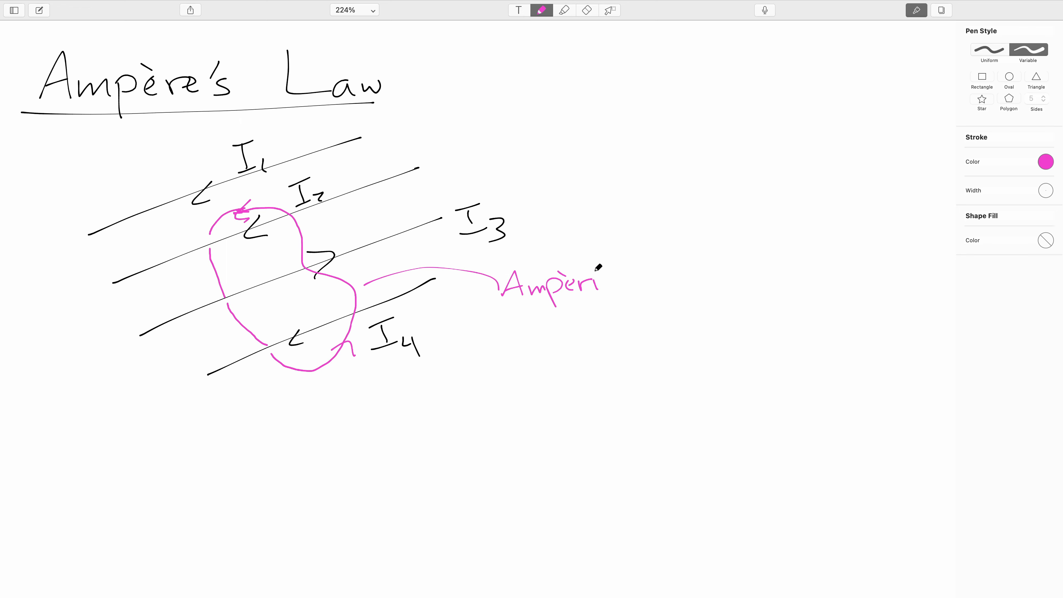
{"action": "left_click_drag", "start_coordinate": [597, 285], "coordinate": [688, 265]}
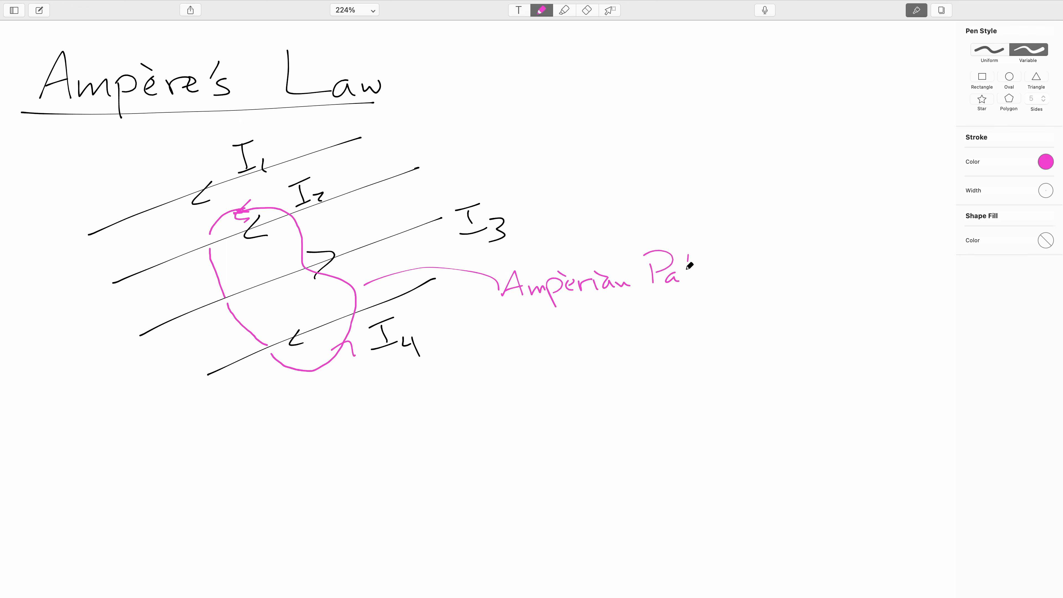
{"action": "left_click_drag", "start_coordinate": [685, 265], "coordinate": [712, 275]}
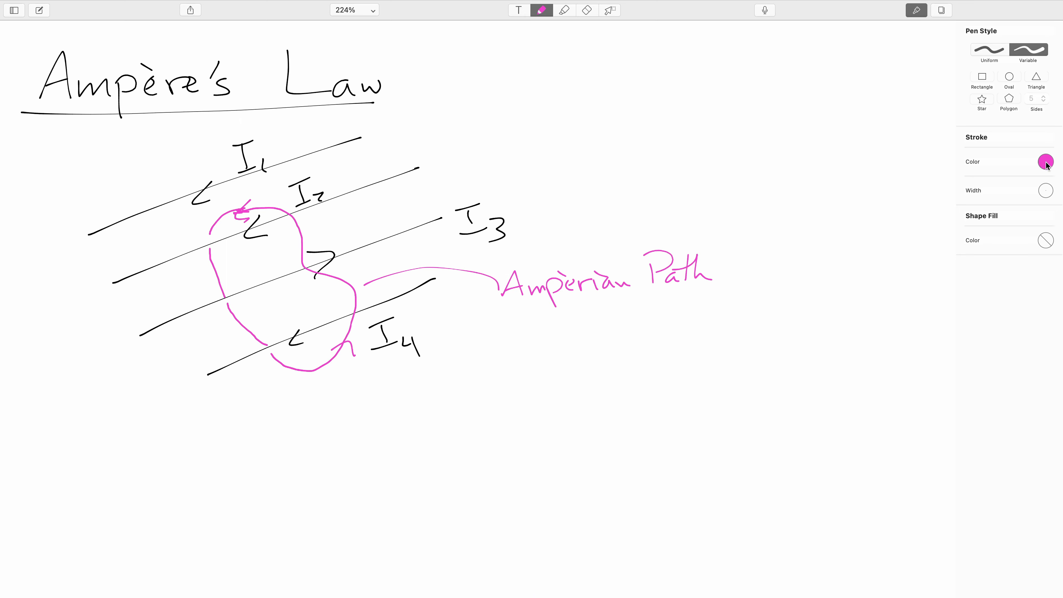
- Switch to purple ink and note above the top wire that I1 doesn't count
{"action": "left_click", "coordinate": [1046, 161]}
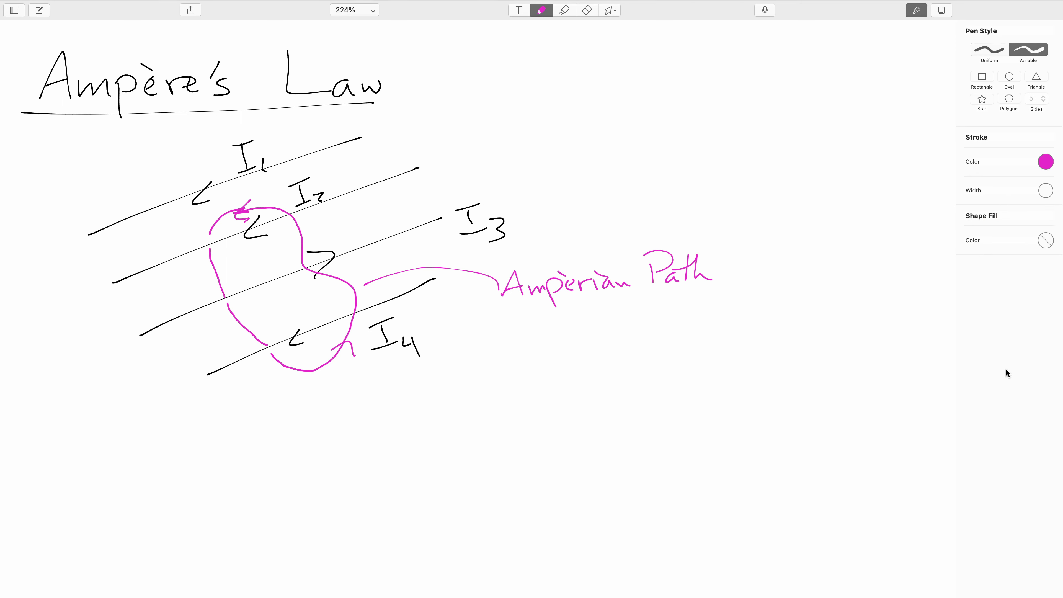
{"action": "mouse_move", "coordinate": [1015, 352]}
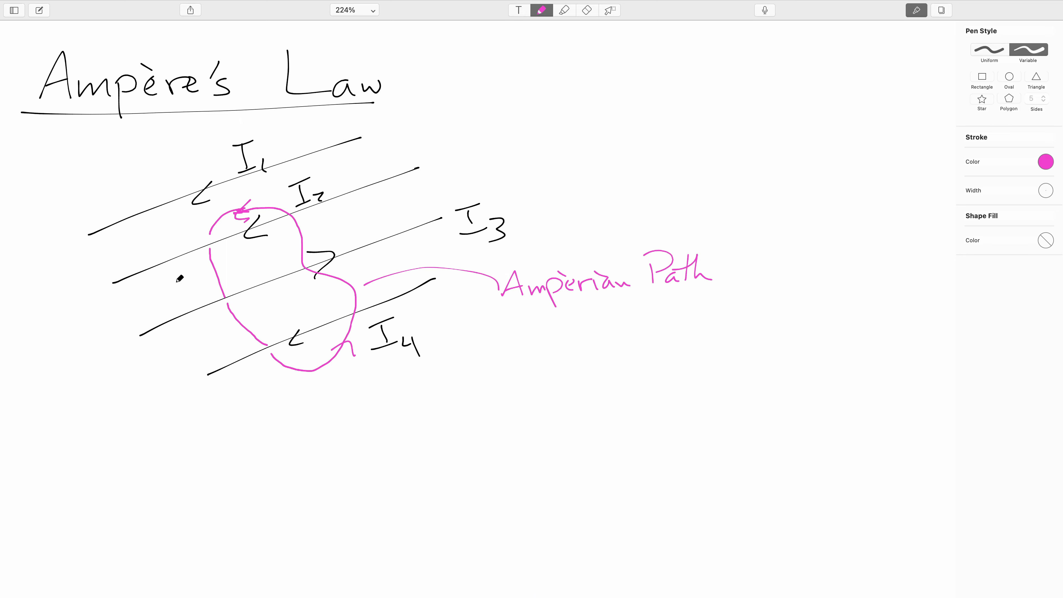
{"action": "left_click", "coordinate": [1045, 162]}
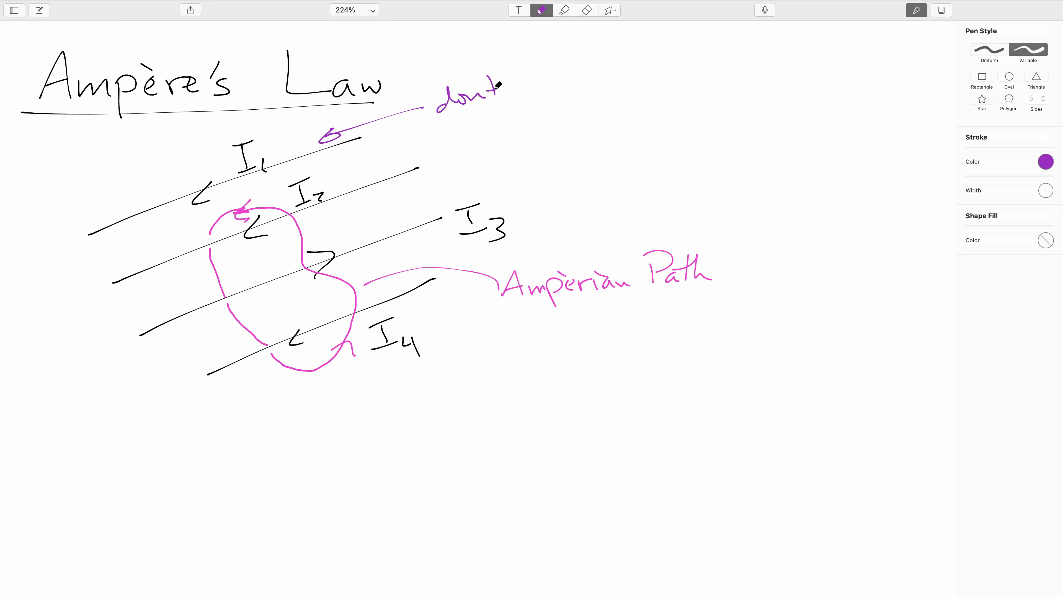
{"action": "left_click_drag", "start_coordinate": [498, 87], "coordinate": [464, 95]}
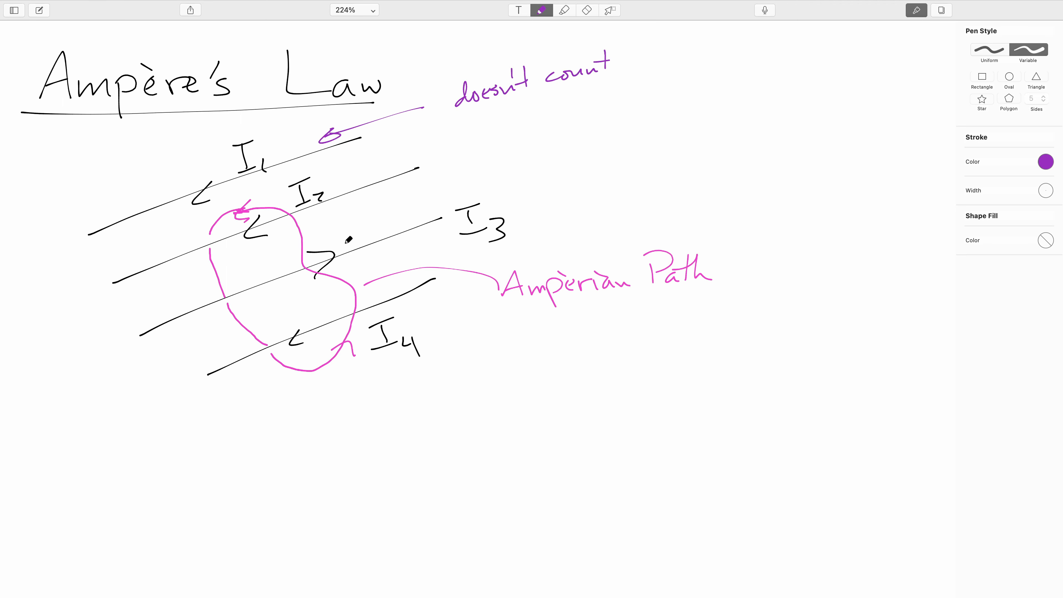
{"action": "mouse_move", "coordinate": [230, 325]}
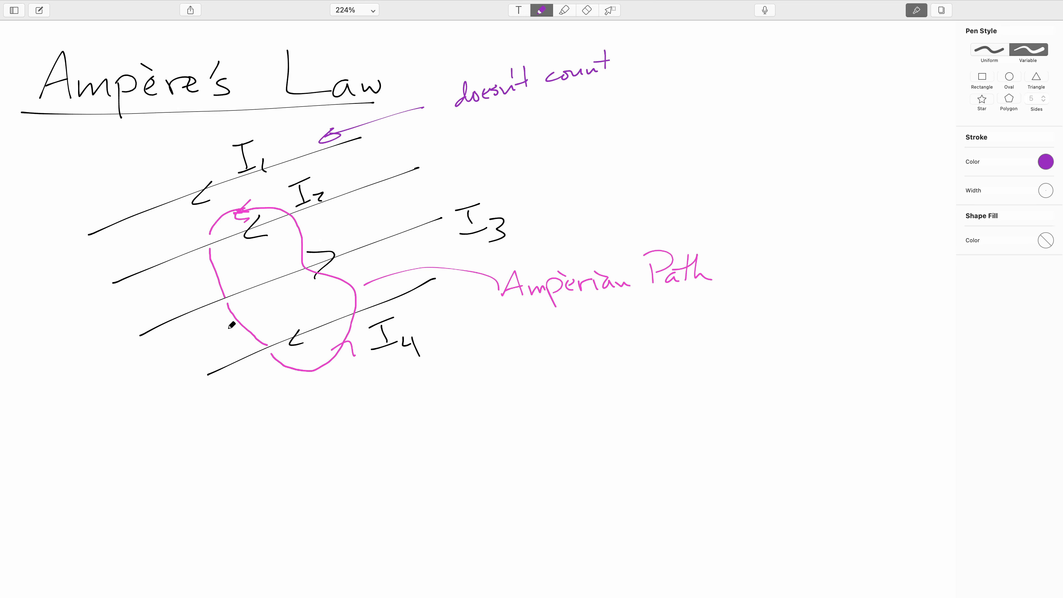
{"action": "mouse_move", "coordinate": [271, 309]}
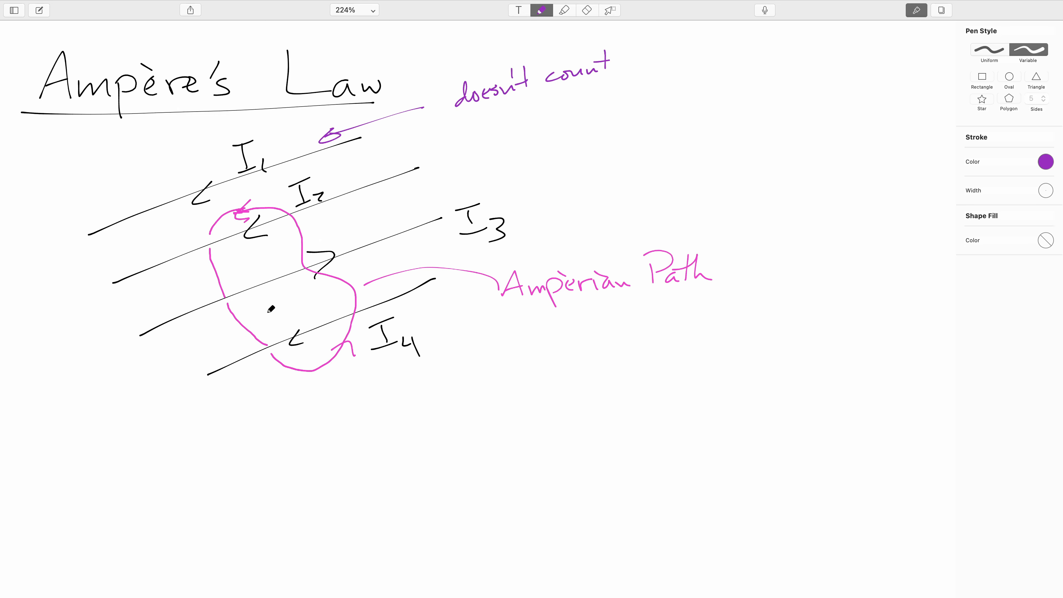
{"action": "mouse_move", "coordinate": [206, 226]}
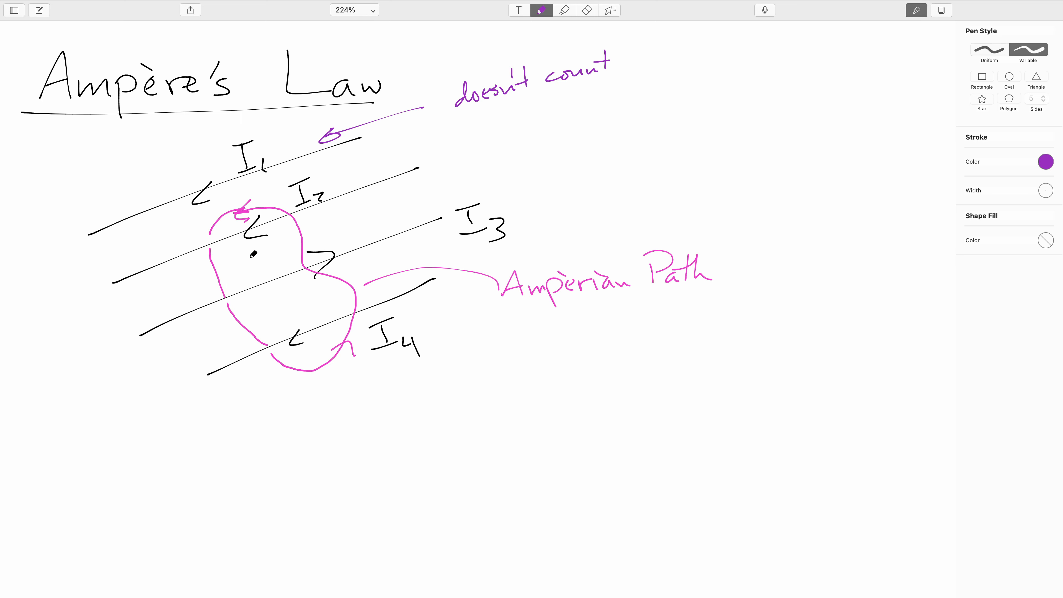
{"action": "mouse_move", "coordinate": [188, 286]}
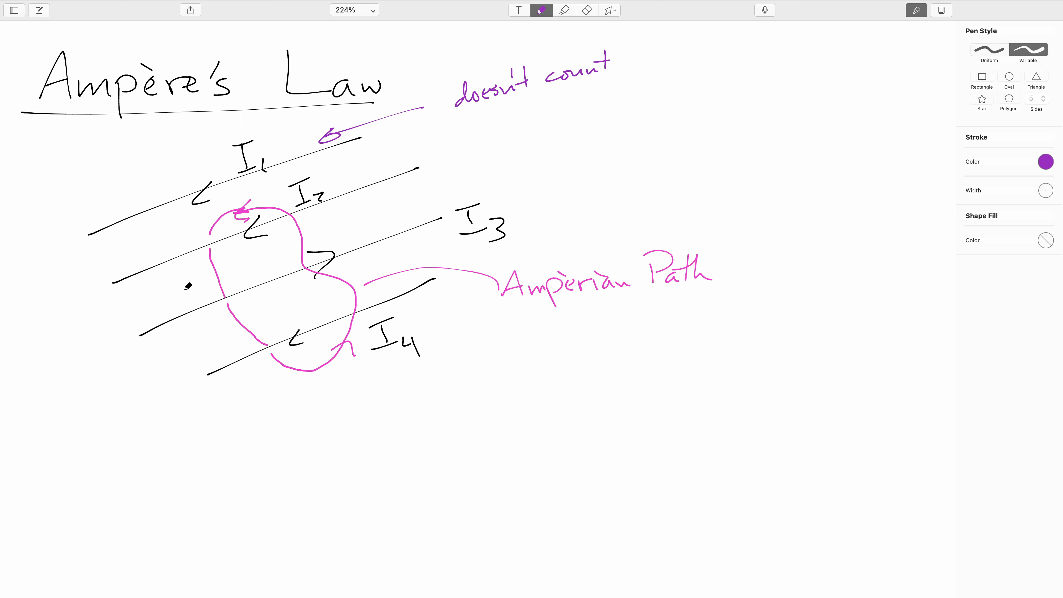
{"action": "mouse_move", "coordinate": [356, 170]}
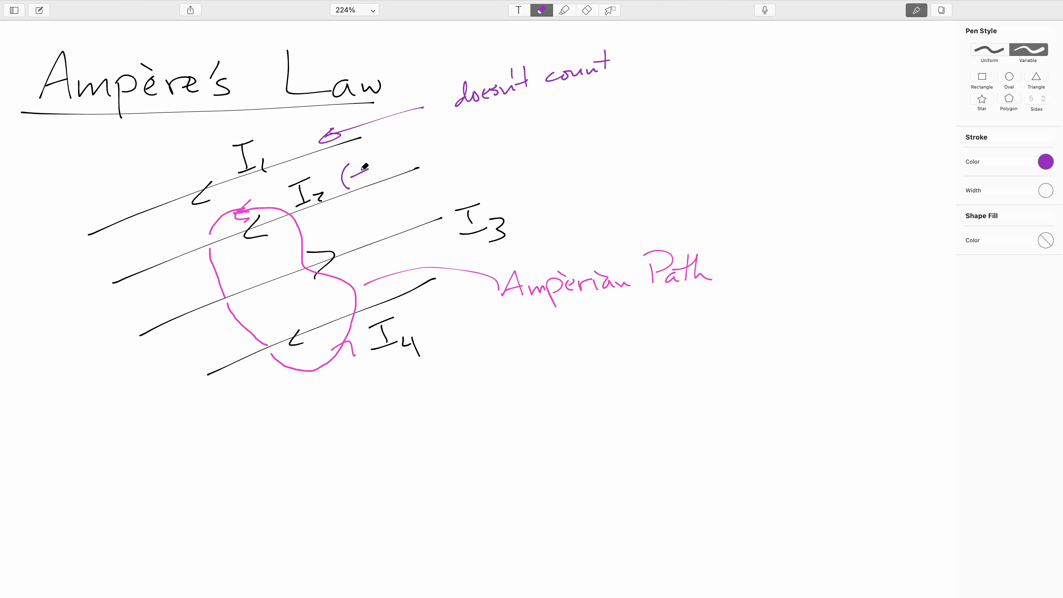
- Mark (+) beside I2 and I4, (−) beside I3, then return the ink to black
{"action": "left_click_drag", "start_coordinate": [350, 166], "coordinate": [380, 169]}
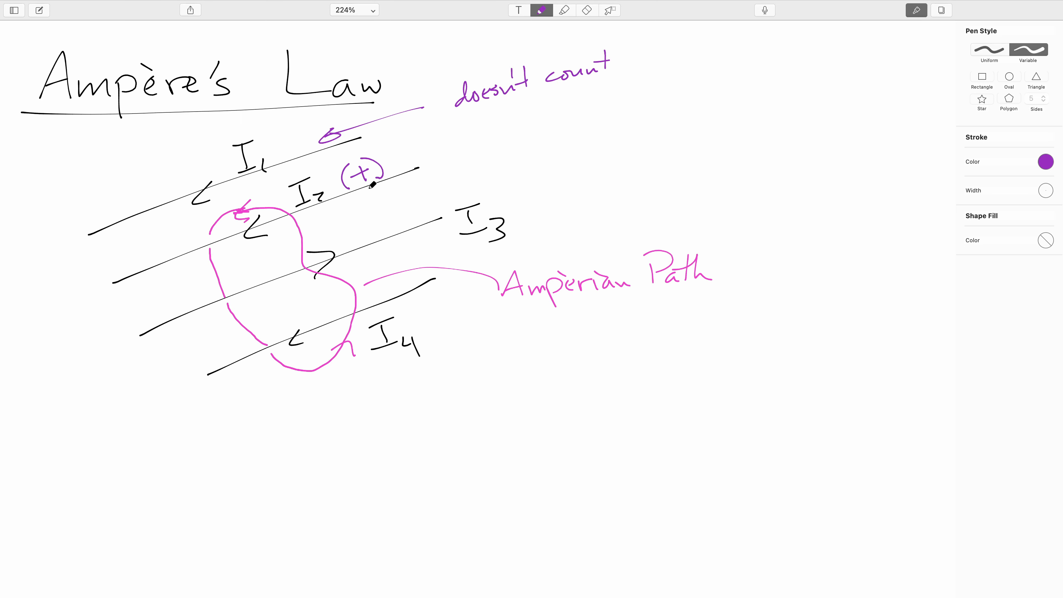
{"action": "left_click_drag", "start_coordinate": [424, 312], "coordinate": [423, 333]}
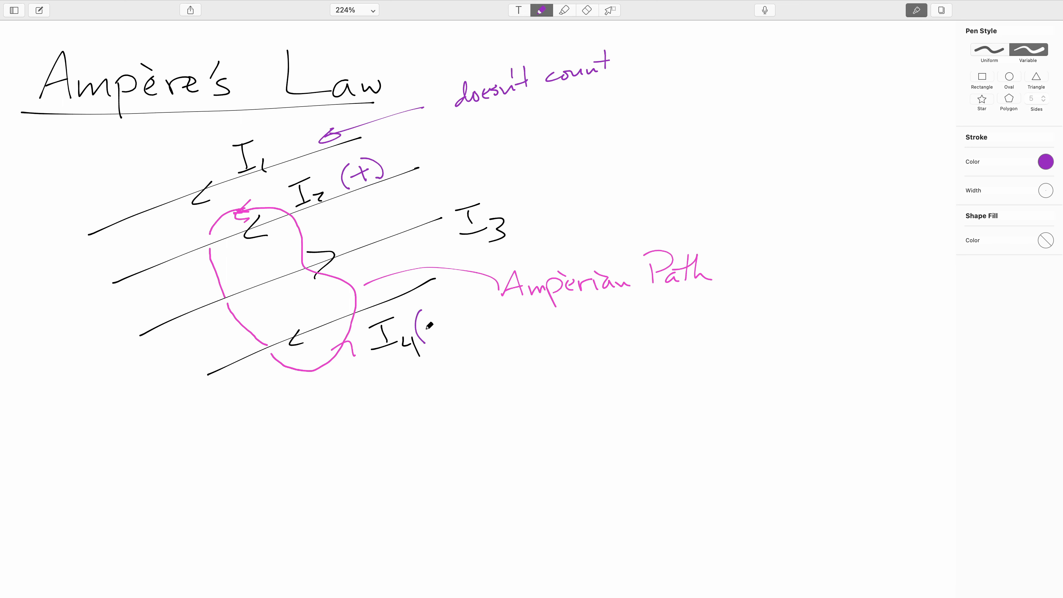
{"action": "left_click_drag", "start_coordinate": [420, 315], "coordinate": [461, 323]}
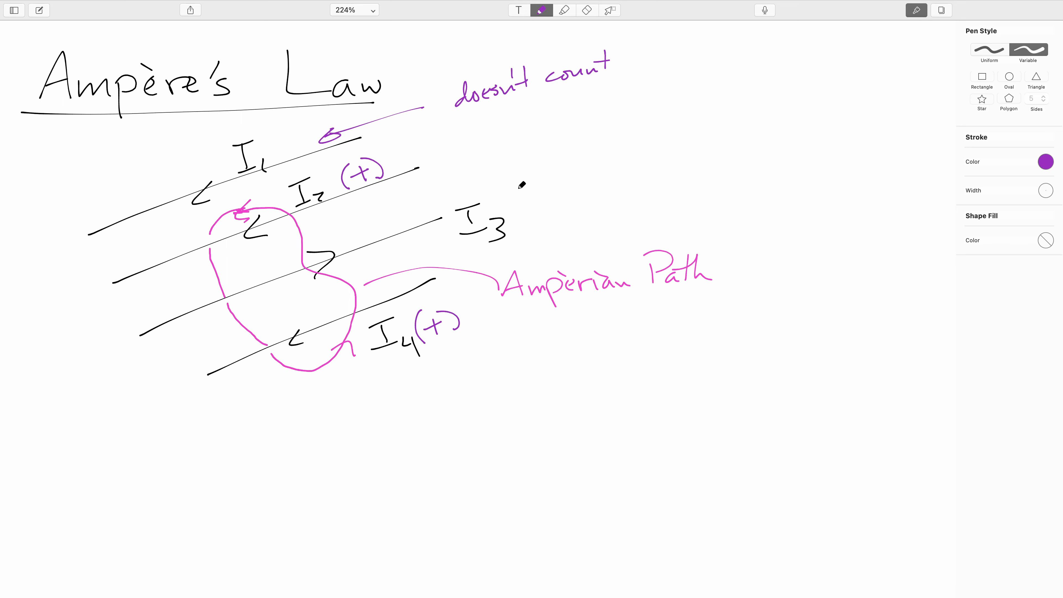
{"action": "left_click_drag", "start_coordinate": [522, 200], "coordinate": [563, 190]}
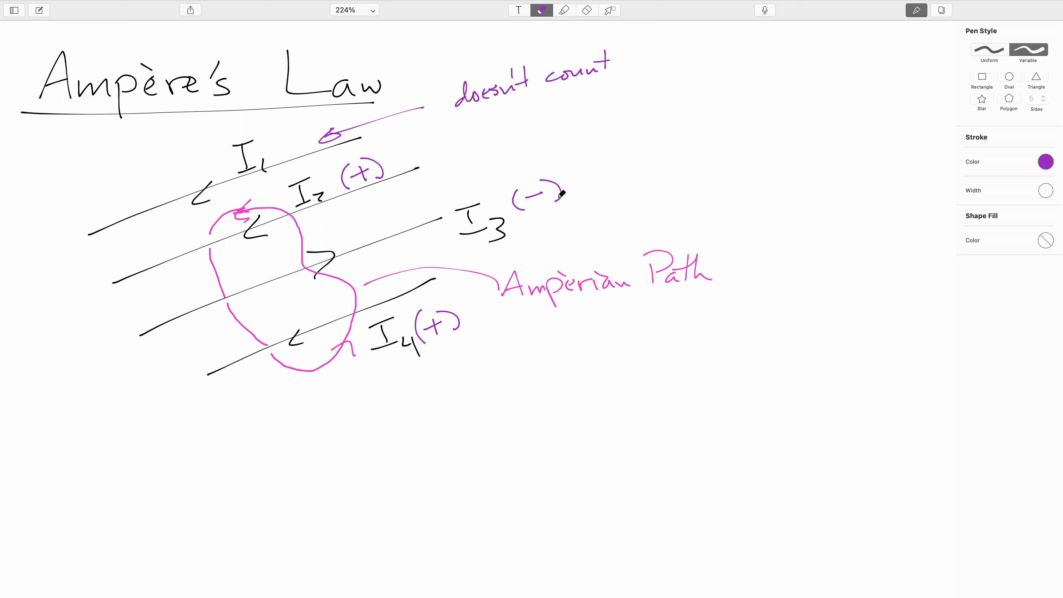
{"action": "left_click", "coordinate": [1046, 162]}
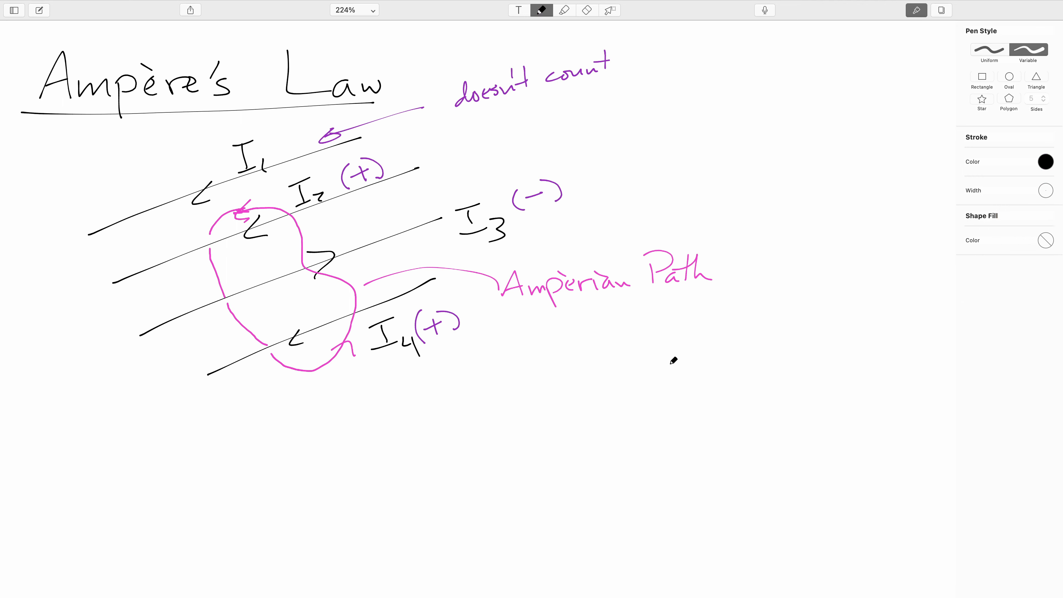
{"action": "mouse_move", "coordinate": [477, 378]}
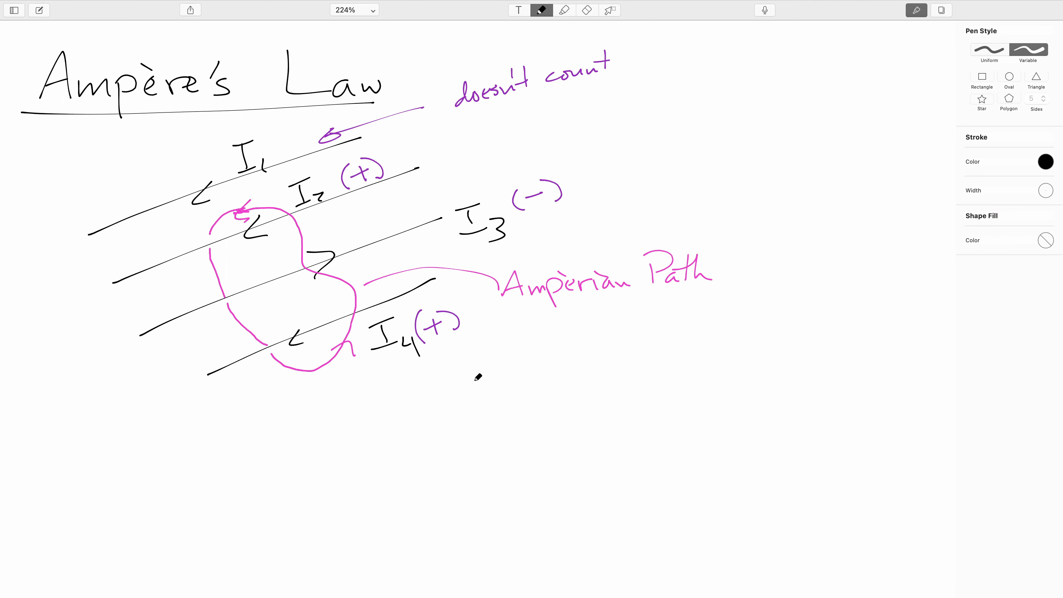
- Write ∮B·ds = μ₀ I_through below the diagram and box it
{"action": "left_click_drag", "start_coordinate": [489, 373], "coordinate": [482, 420]}
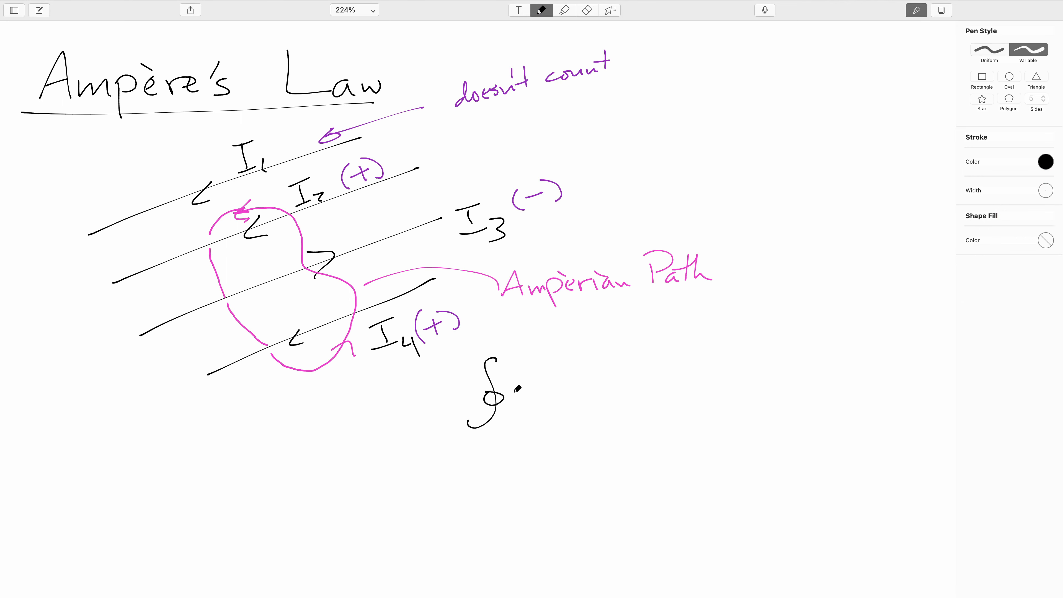
{"action": "left_click_drag", "start_coordinate": [523, 380], "coordinate": [535, 408]}
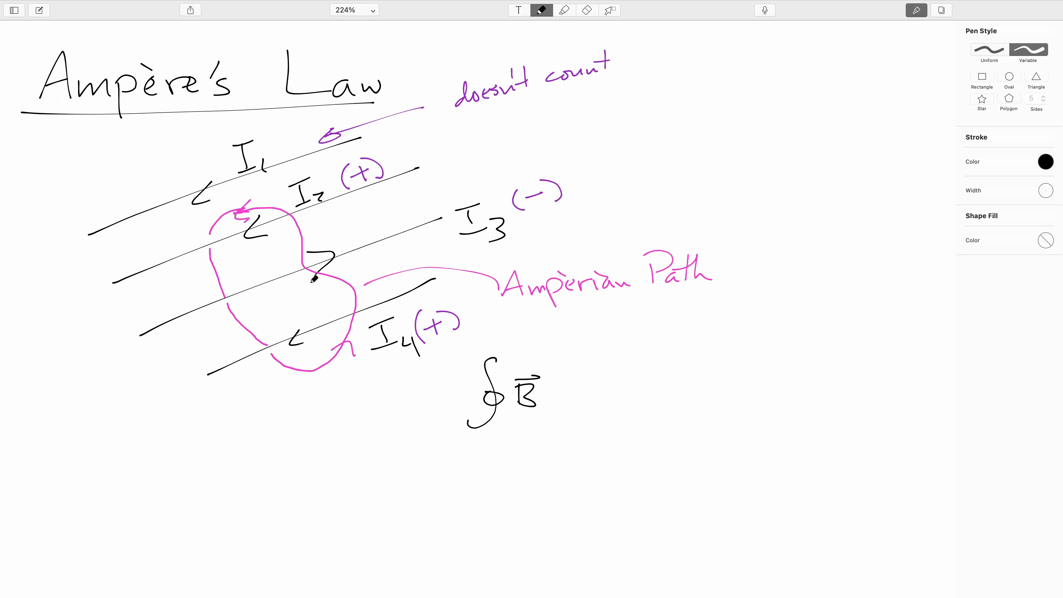
{"action": "mouse_move", "coordinate": [517, 400]}
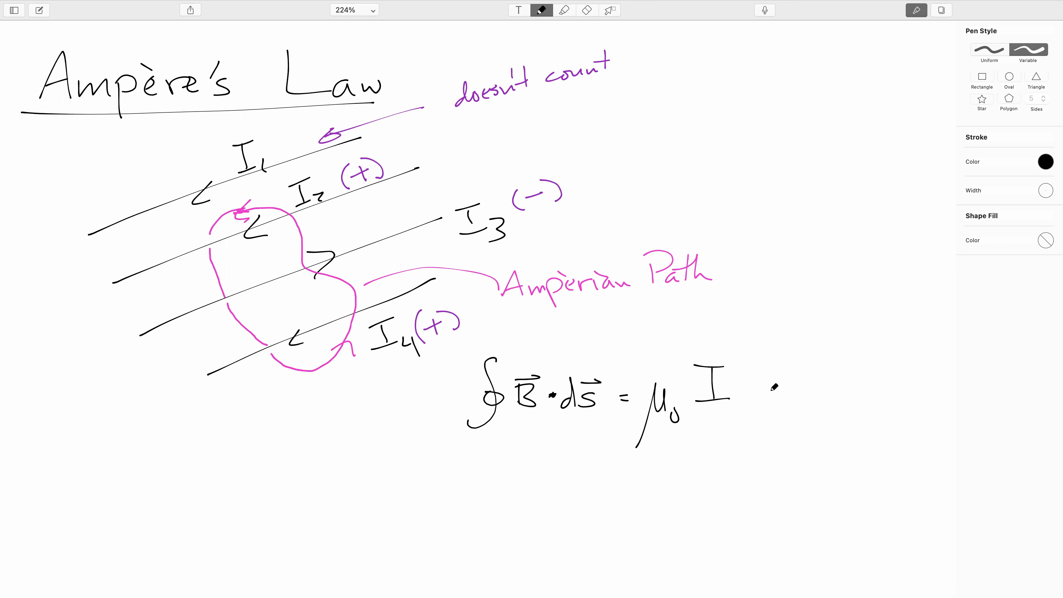
{"action": "left_click_drag", "start_coordinate": [736, 410], "coordinate": [787, 407]}
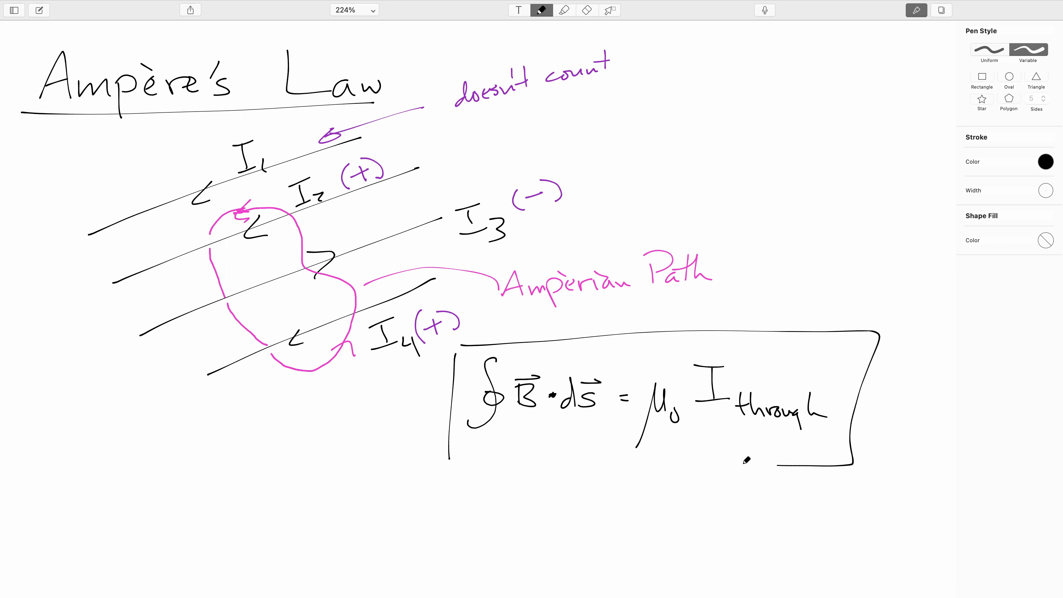
{"action": "left_click_drag", "start_coordinate": [451, 465], "coordinate": [852, 465]}
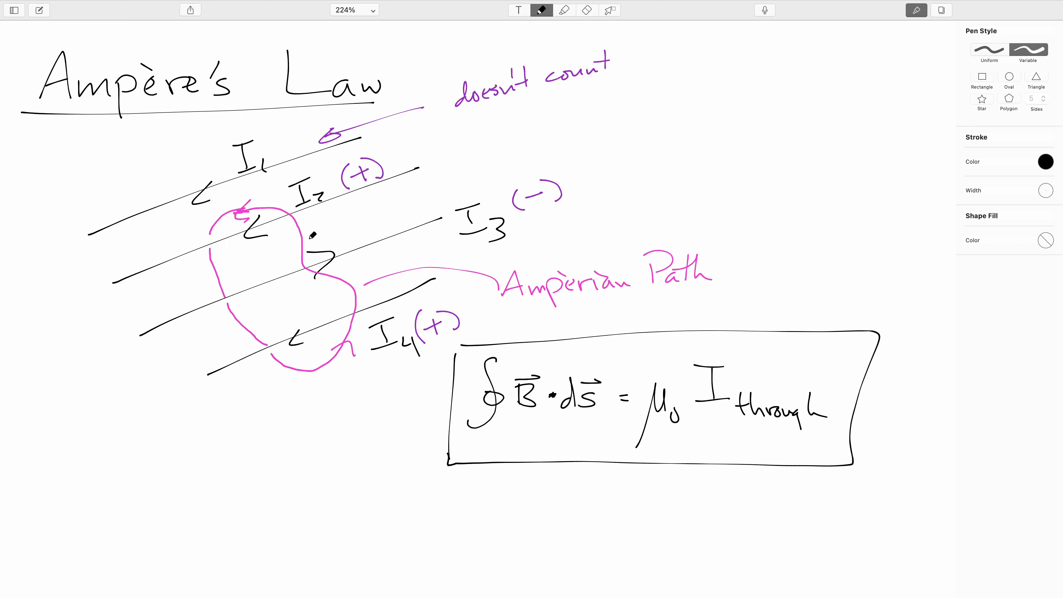
{"action": "mouse_move", "coordinate": [355, 338]}
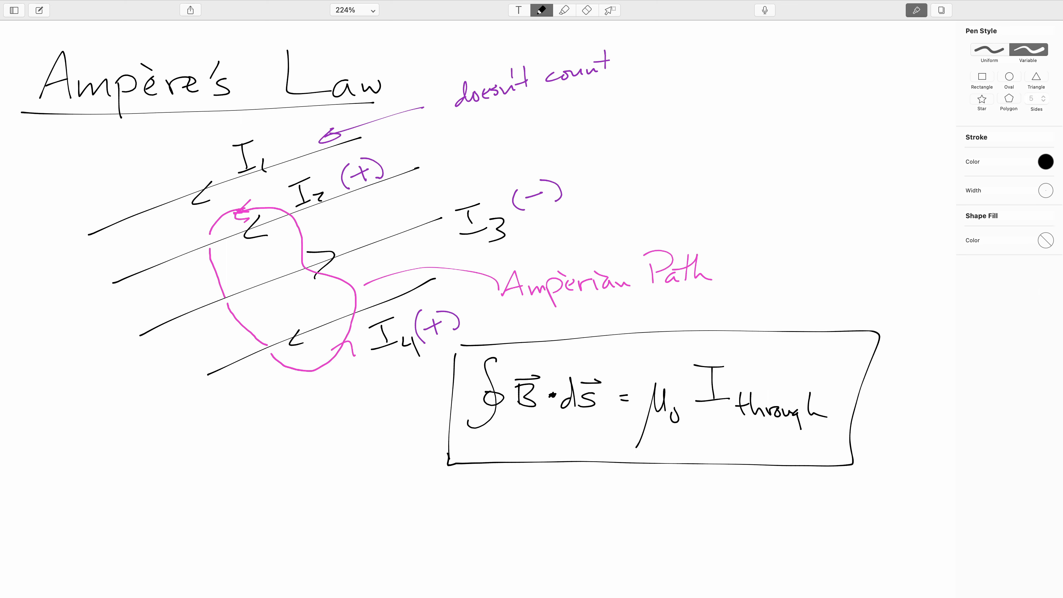
- On a blank page write the underlined heading Wire: with Outside beneath it
{"action": "scroll", "scroll_direction": "down", "scroll_amount": 3}
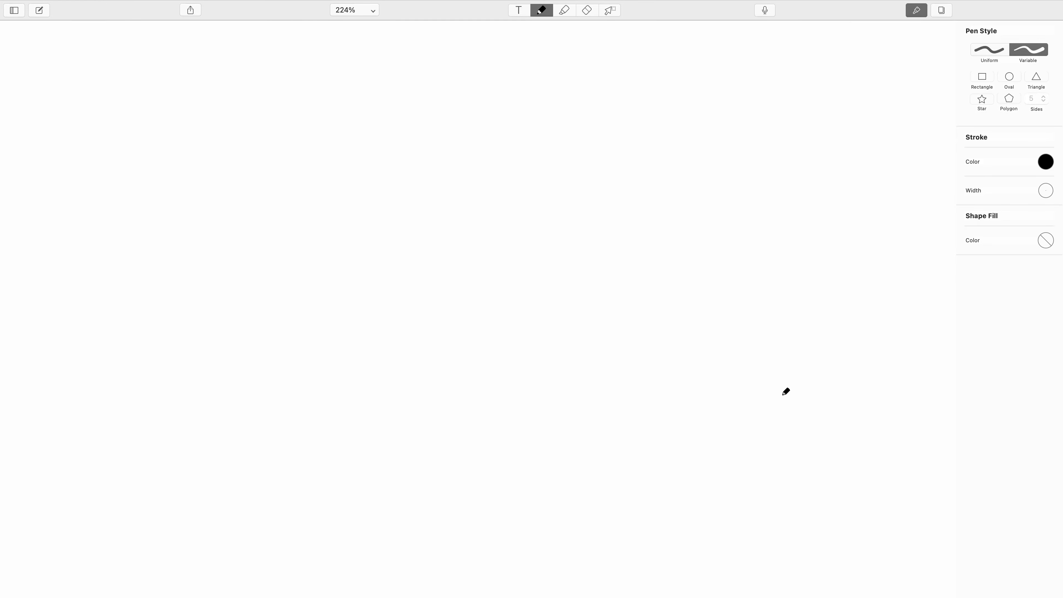
{"action": "mouse_move", "coordinate": [83, 83]}
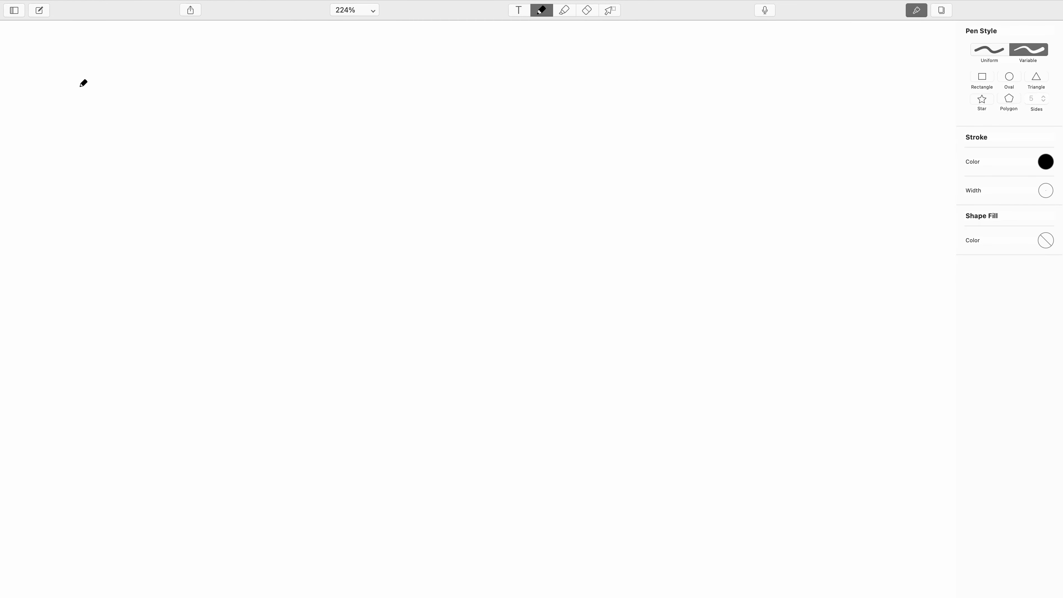
{"action": "left_click_drag", "start_coordinate": [73, 71], "coordinate": [88, 95]}
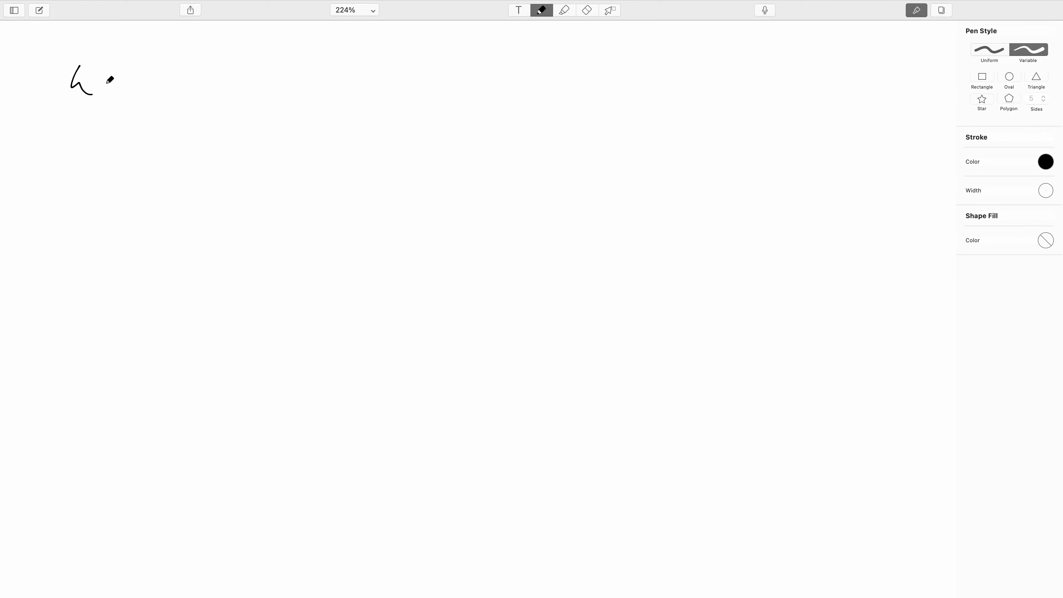
{"action": "left_click_drag", "start_coordinate": [89, 84], "coordinate": [160, 82]}
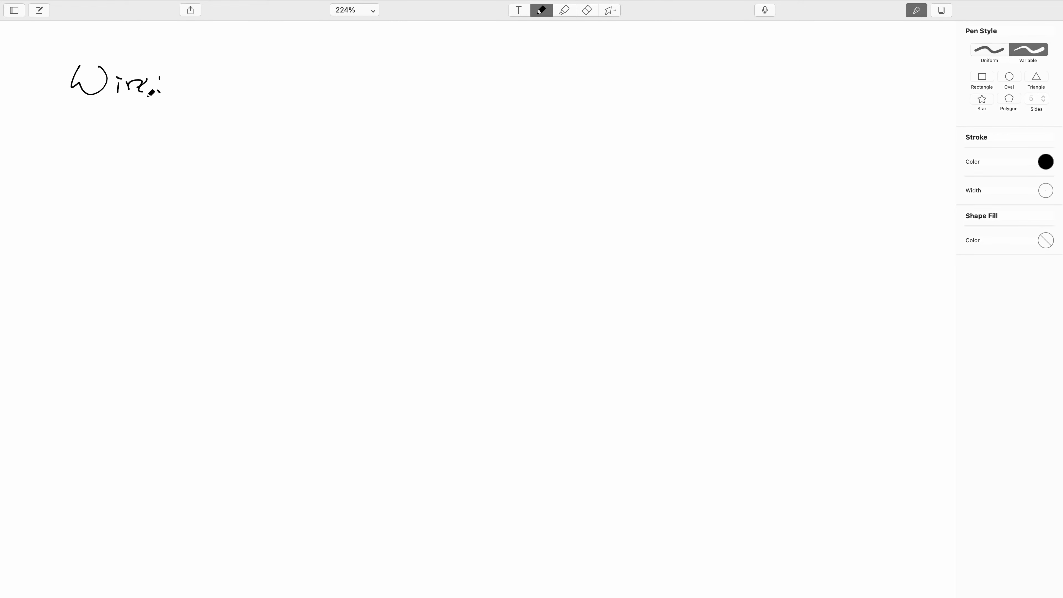
{"action": "left_click_drag", "start_coordinate": [71, 106], "coordinate": [203, 106]}
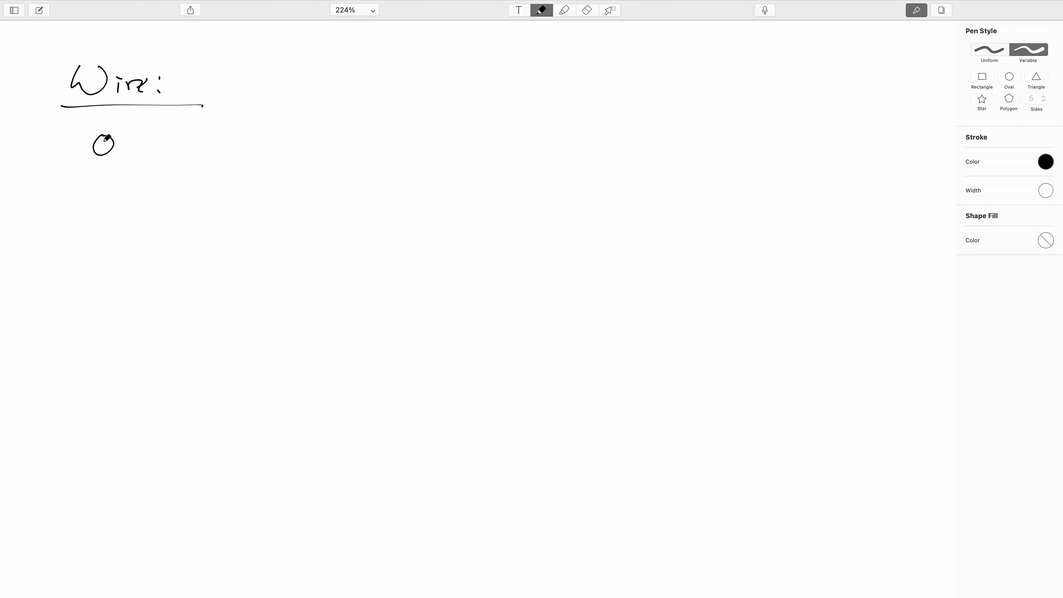
{"action": "left_click_drag", "start_coordinate": [91, 146], "coordinate": [166, 146]}
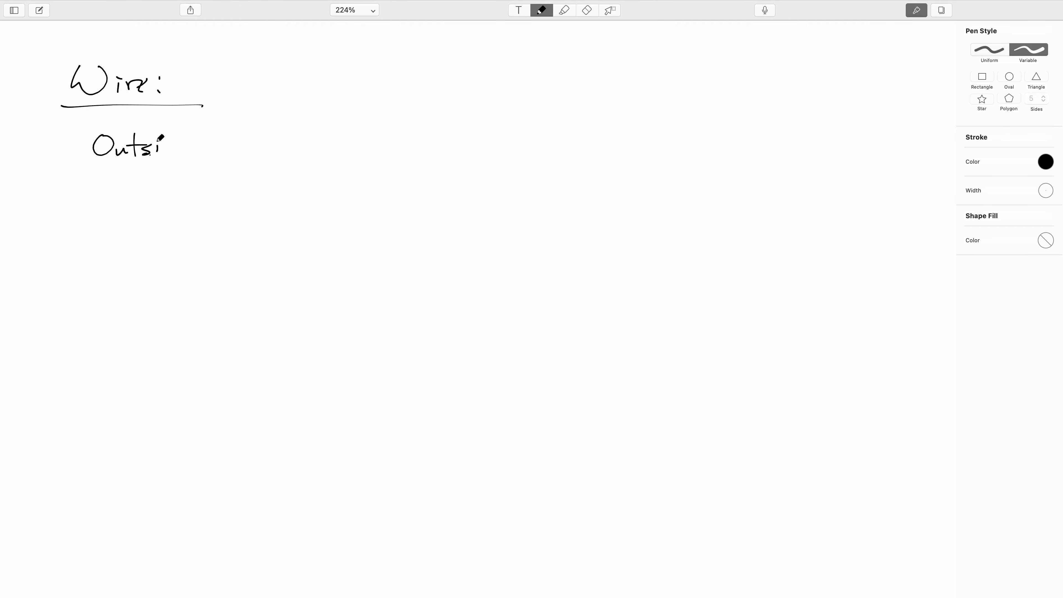
{"action": "left_click_drag", "start_coordinate": [166, 143], "coordinate": [183, 142]}
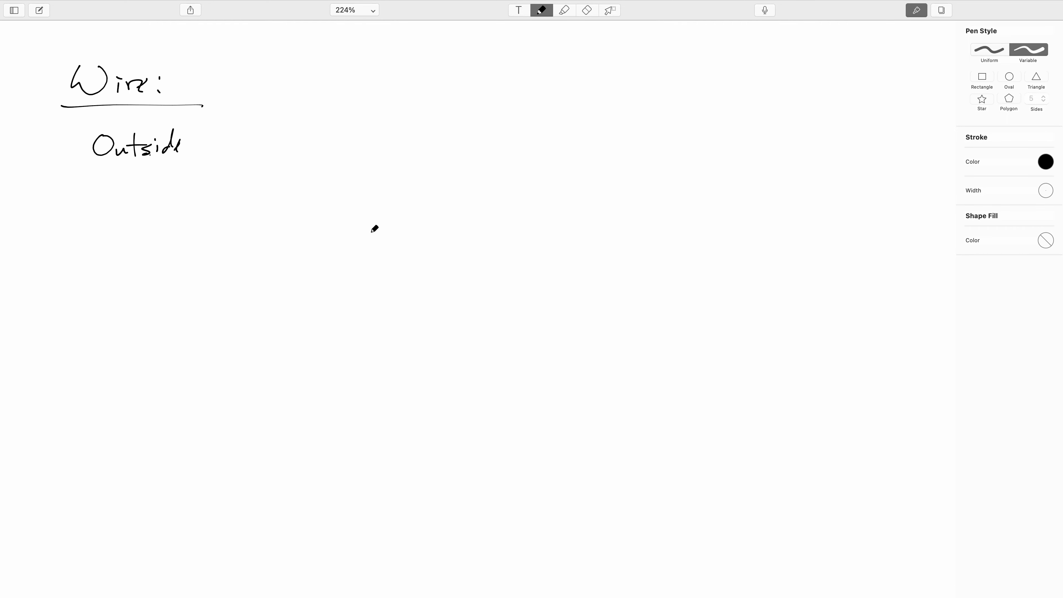
- Draw a dotted wire cross-section with an arrow labelled wire and radius arrow R
{"action": "left_click_drag", "start_coordinate": [366, 221], "coordinate": [366, 217]}
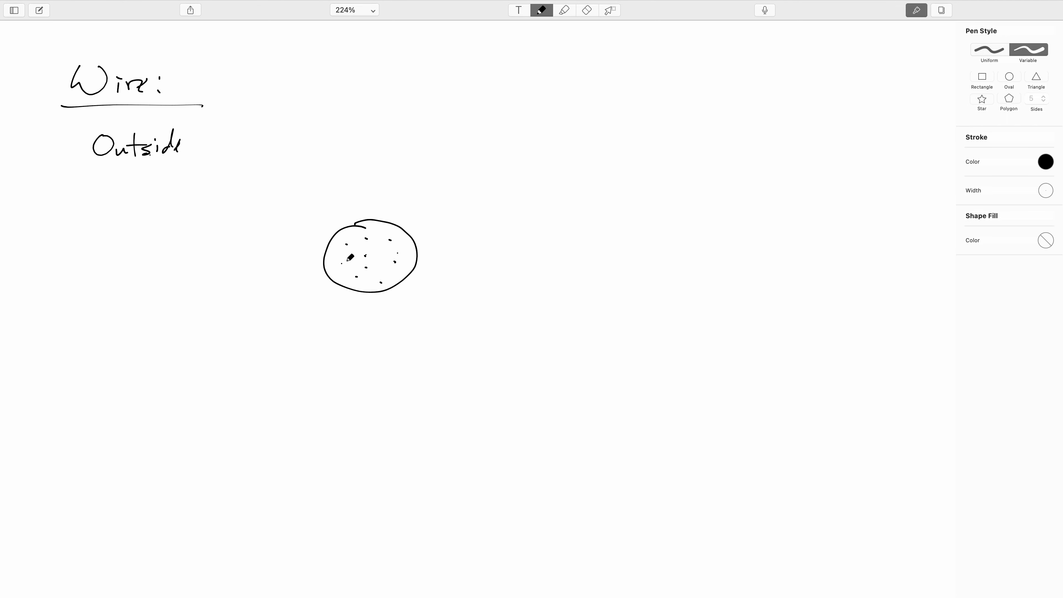
{"action": "left_click_drag", "start_coordinate": [444, 281], "coordinate": [438, 302]}
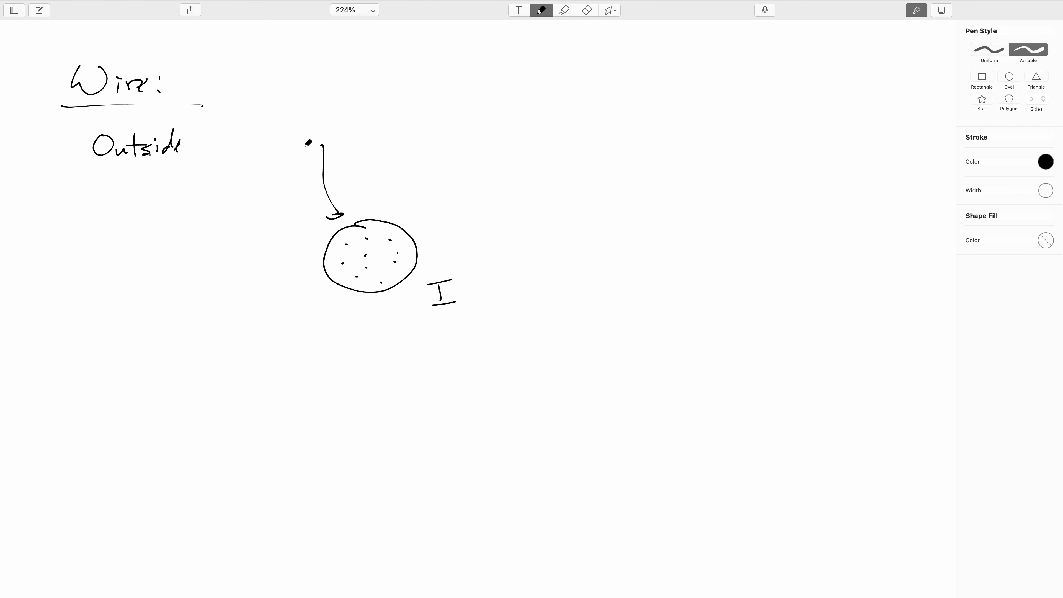
{"action": "left_click_drag", "start_coordinate": [295, 129], "coordinate": [336, 139]}
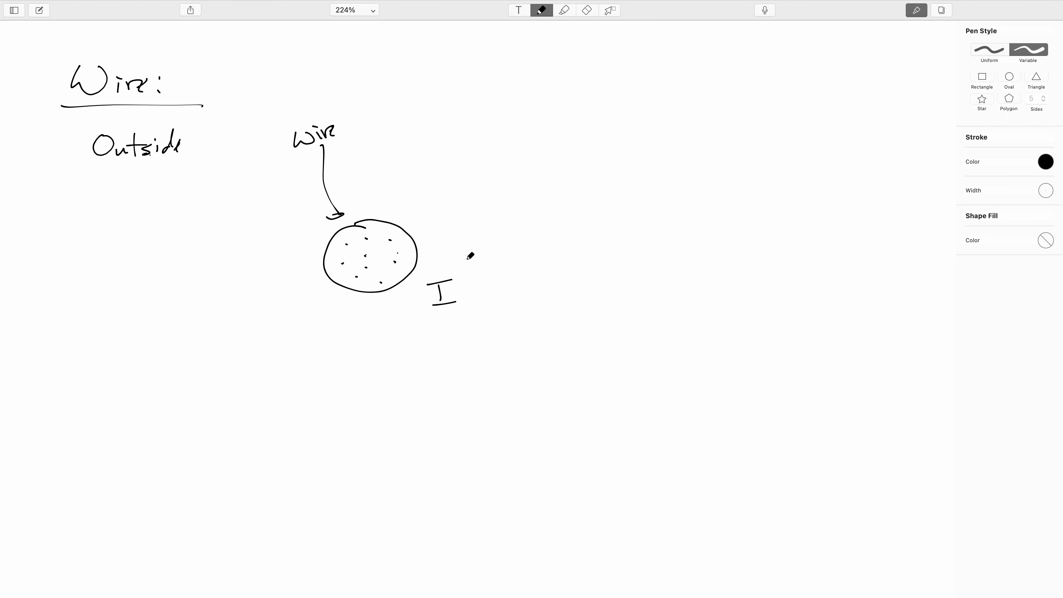
{"action": "mouse_move", "coordinate": [520, 363]}
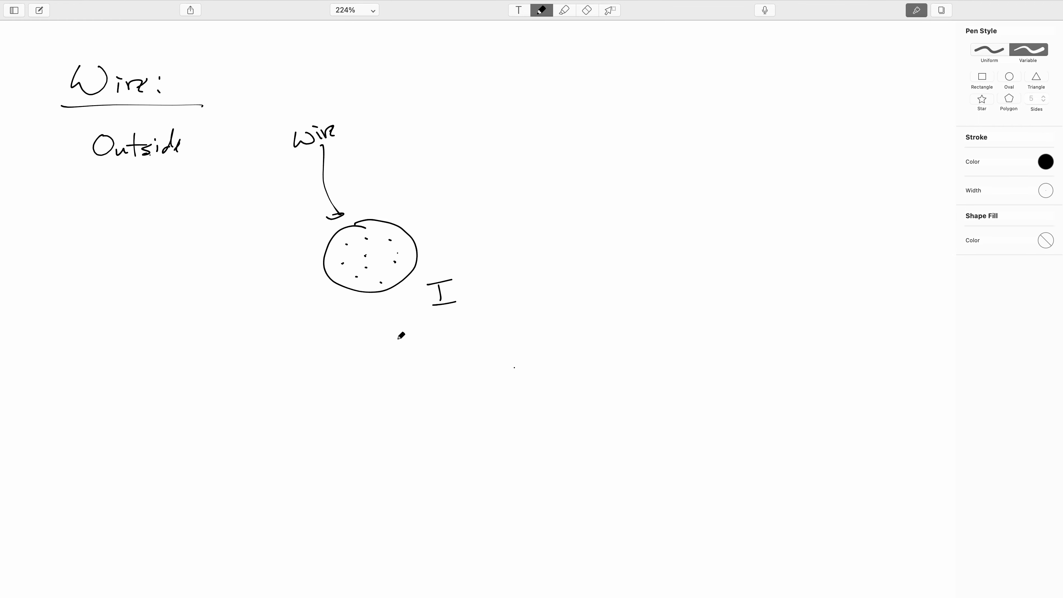
{"action": "mouse_move", "coordinate": [405, 341]}
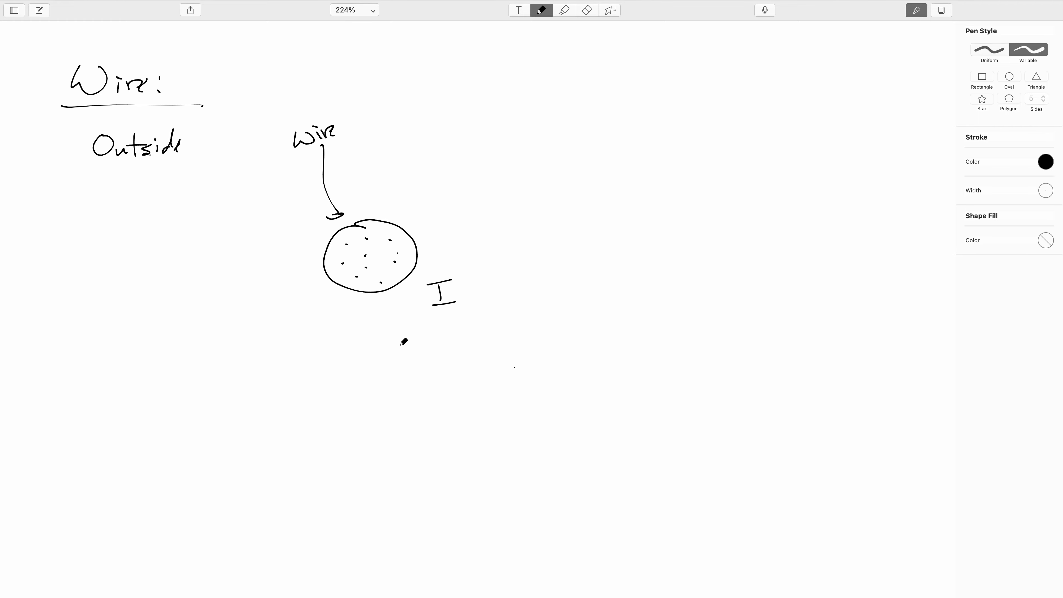
{"action": "mouse_move", "coordinate": [406, 338]}
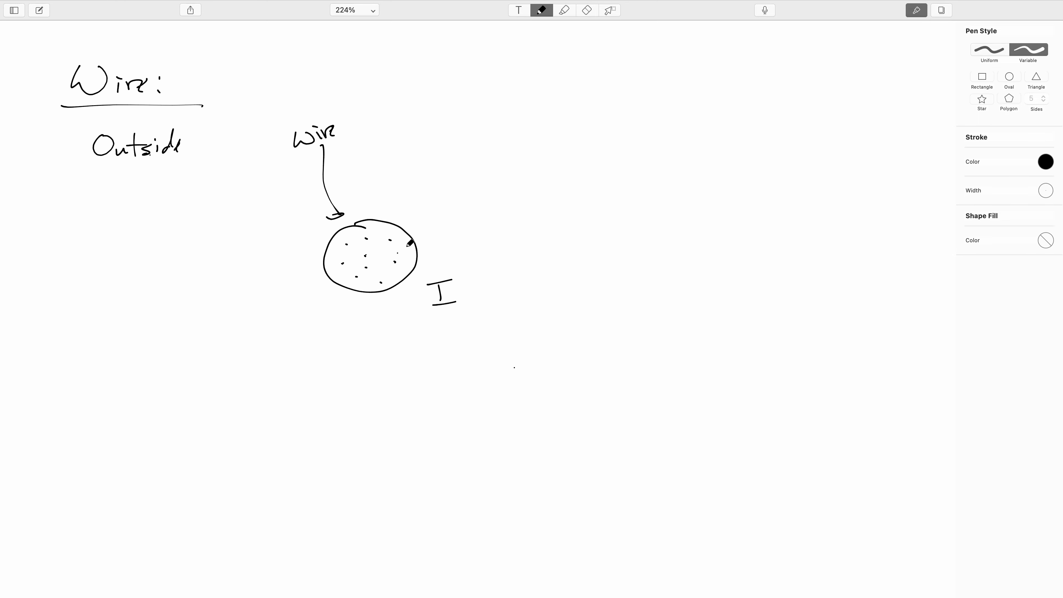
{"action": "left_click_drag", "start_coordinate": [373, 248], "coordinate": [407, 242]}
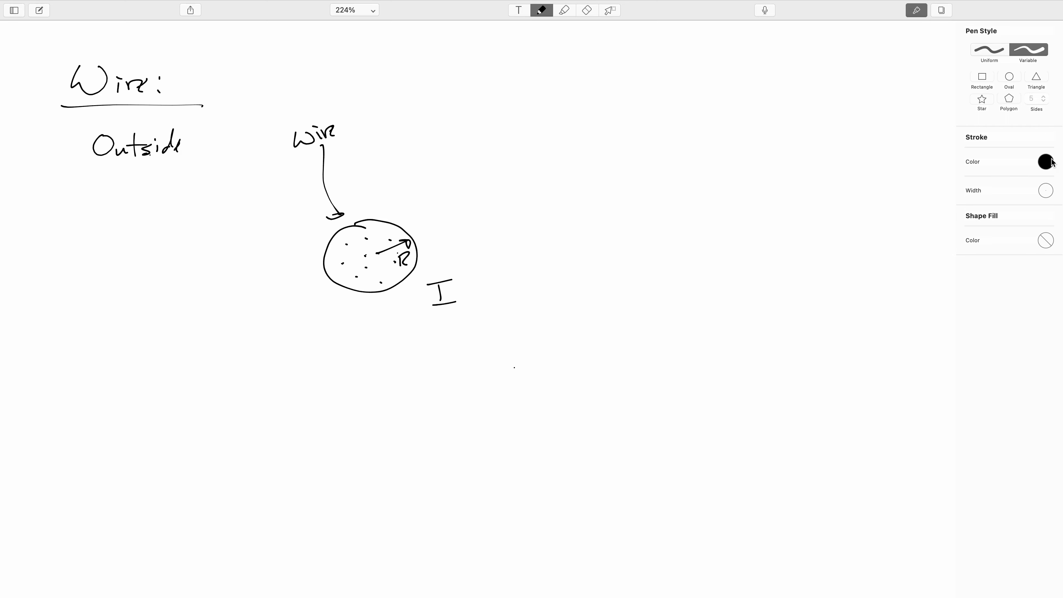
- In blue, draw a circular field loop around the wire and label it with a B vector
{"action": "left_click", "coordinate": [1046, 162]}
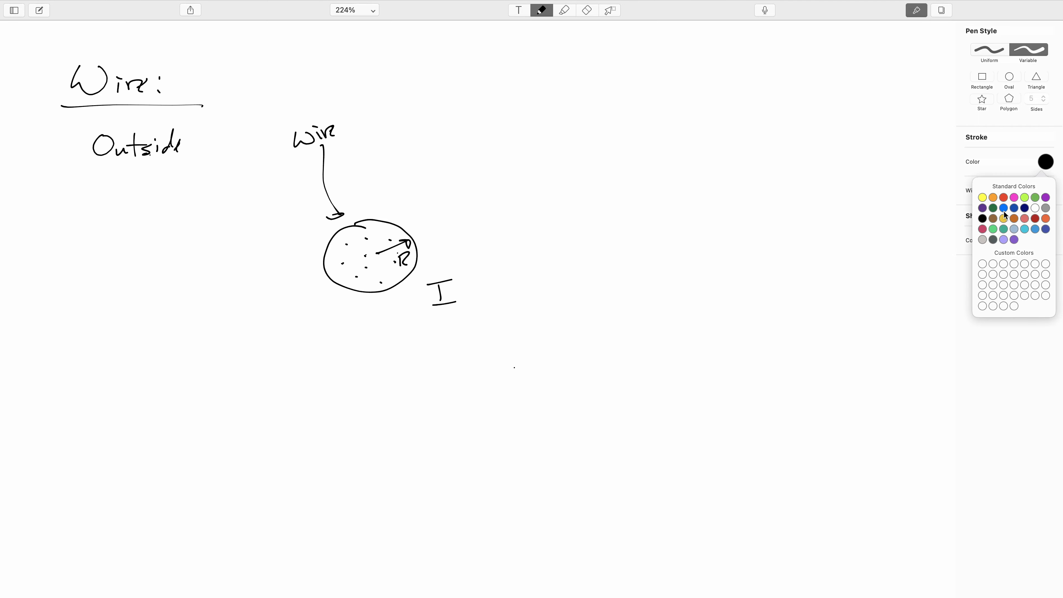
{"action": "left_click", "coordinate": [1004, 208]}
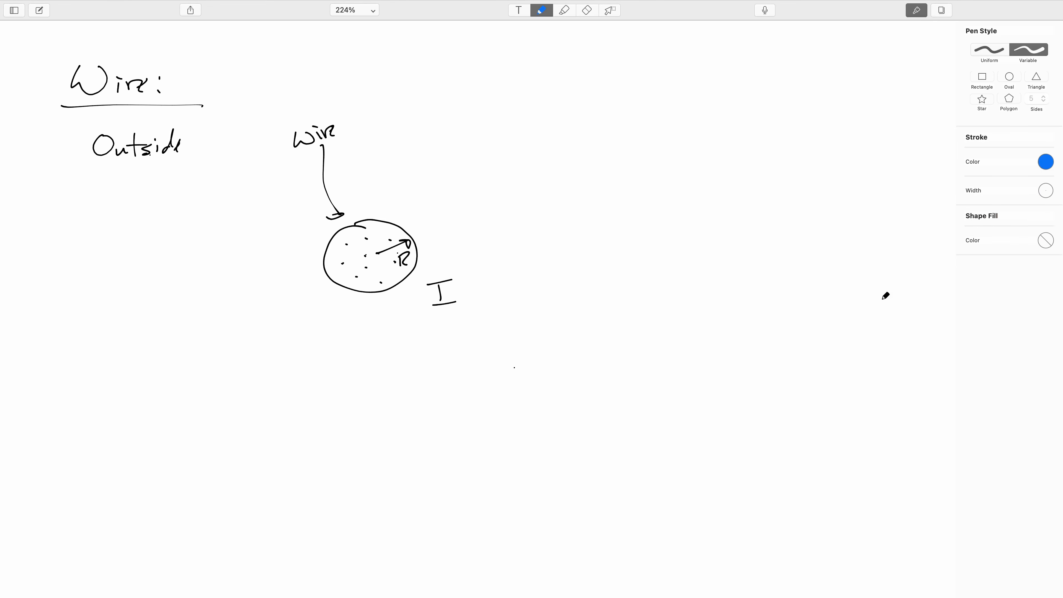
{"action": "mouse_move", "coordinate": [539, 178]}
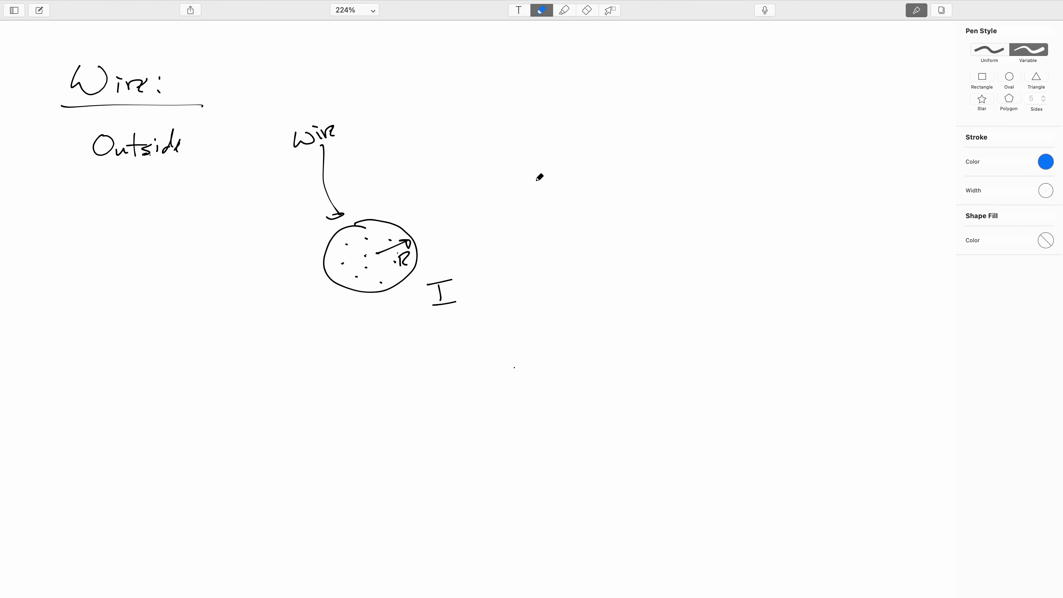
{"action": "left_click_drag", "start_coordinate": [535, 181], "coordinate": [187, 214]}
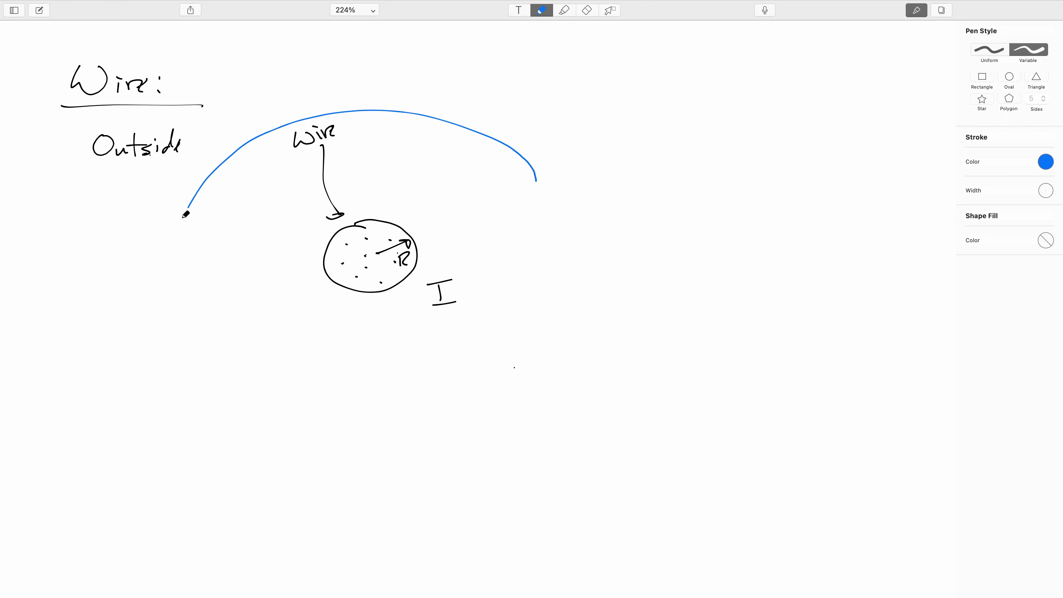
{"action": "left_click_drag", "start_coordinate": [188, 214], "coordinate": [572, 251]}
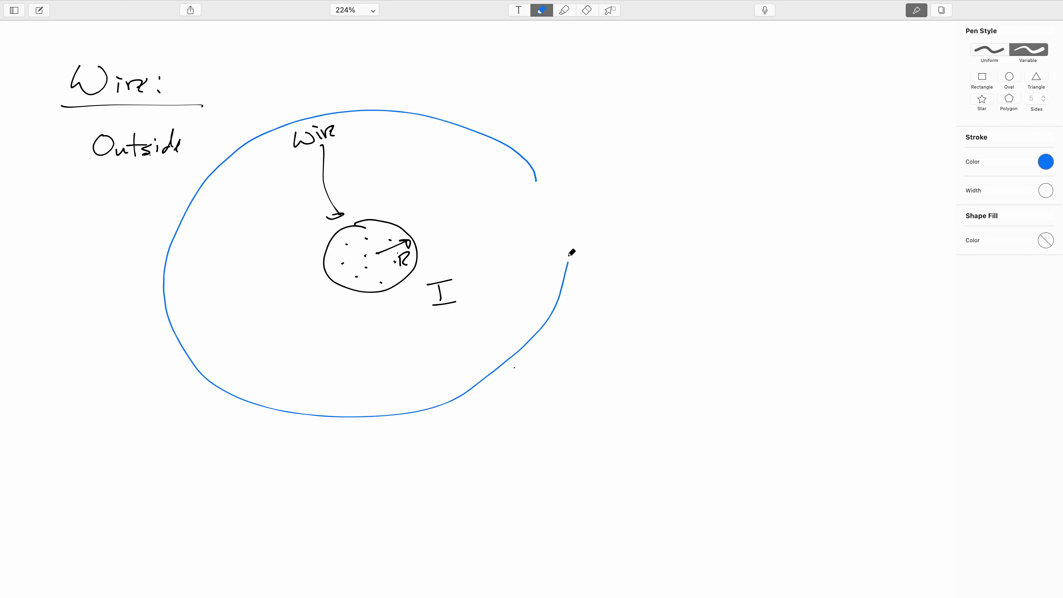
{"action": "left_click_drag", "start_coordinate": [571, 252], "coordinate": [510, 138]}
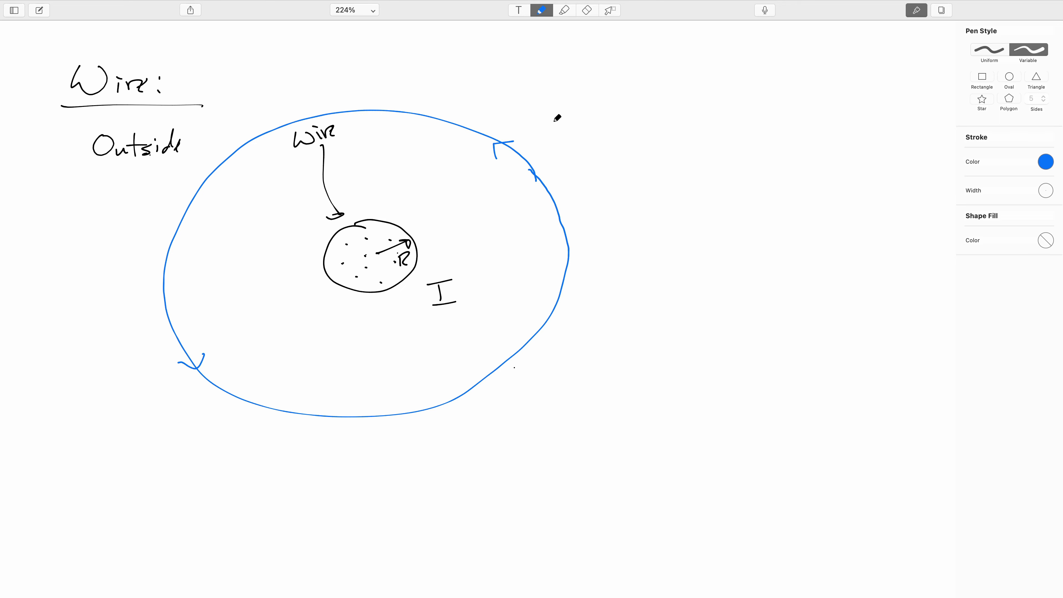
{"action": "left_click_drag", "start_coordinate": [533, 98], "coordinate": [552, 133]}
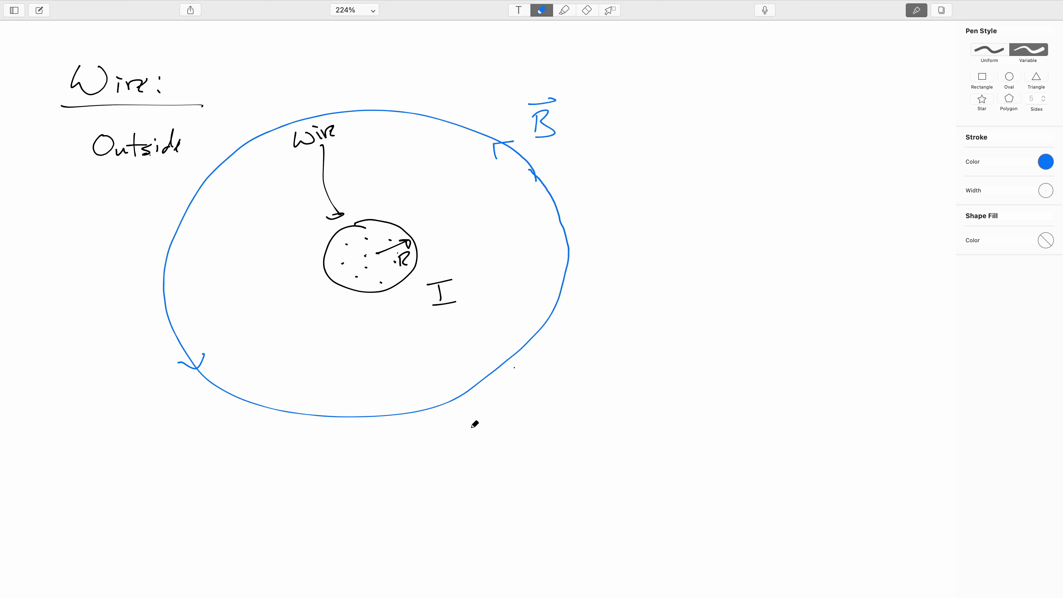
{"action": "left_click", "coordinate": [1046, 162]}
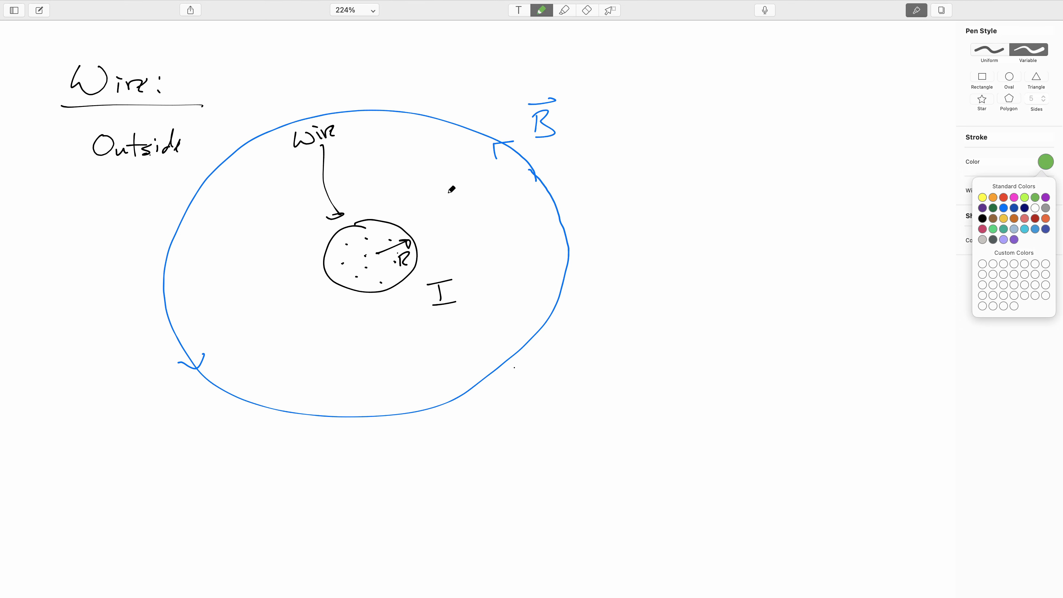
- Draw the green radius r to the loop, then in purple mark a ds segment near B
{"action": "left_click_drag", "start_coordinate": [377, 254], "coordinate": [484, 139]}
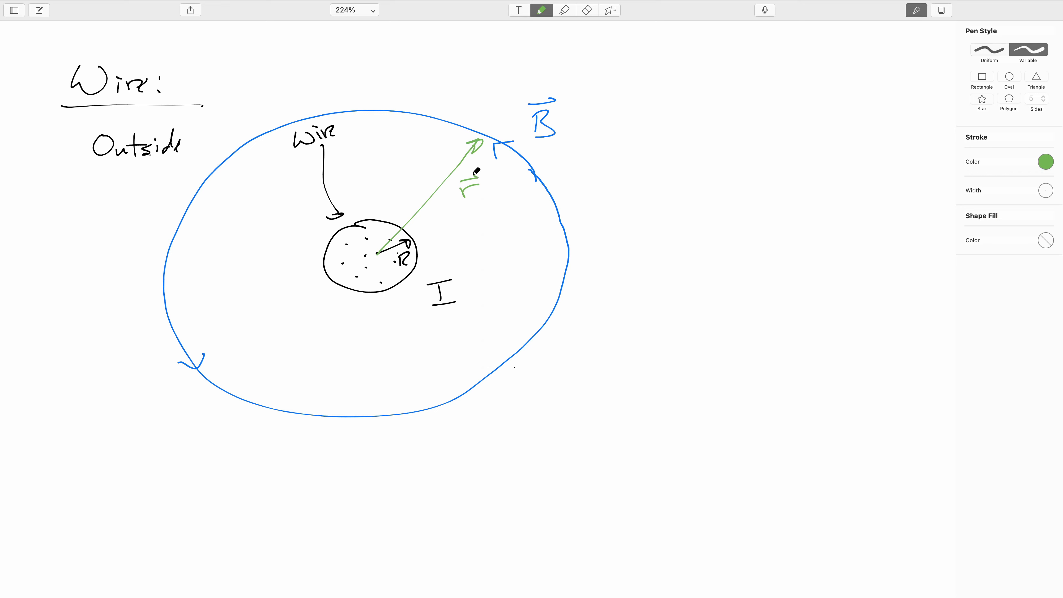
{"action": "mouse_move", "coordinate": [557, 239]}
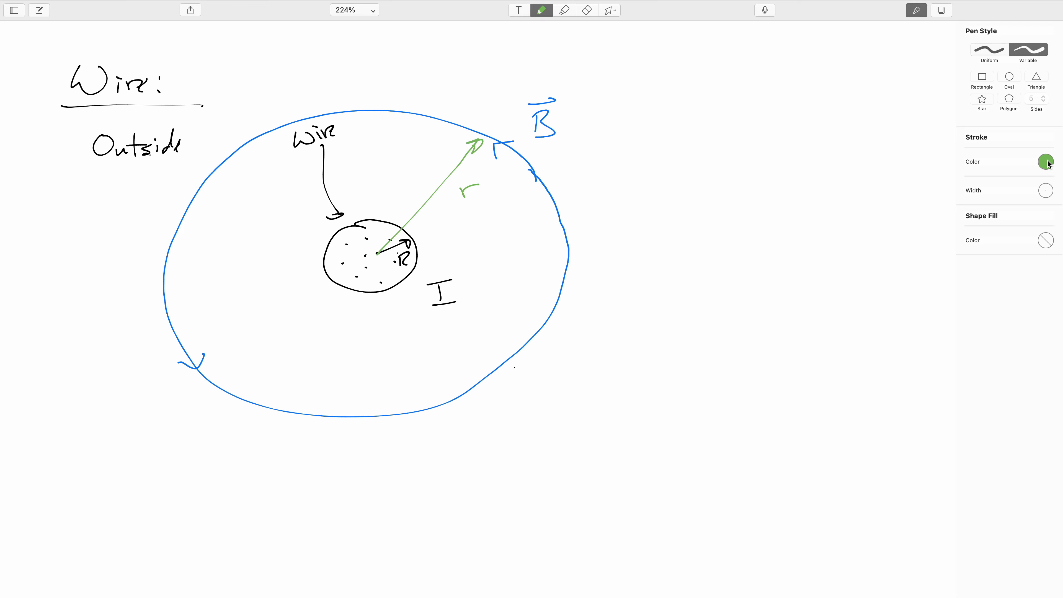
{"action": "mouse_move", "coordinate": [1058, 168]}
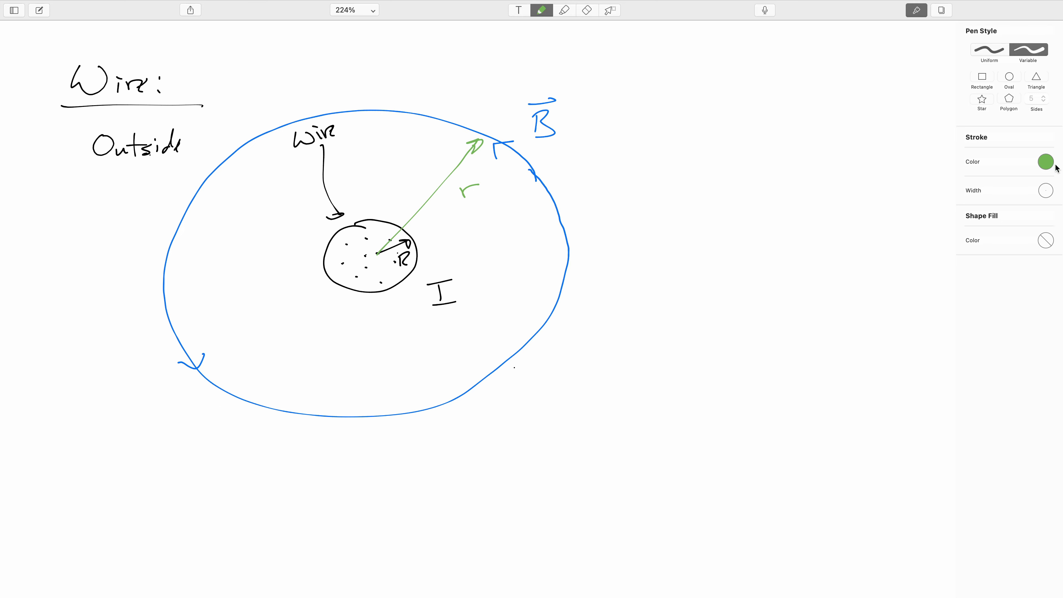
{"action": "left_click", "coordinate": [1046, 162]}
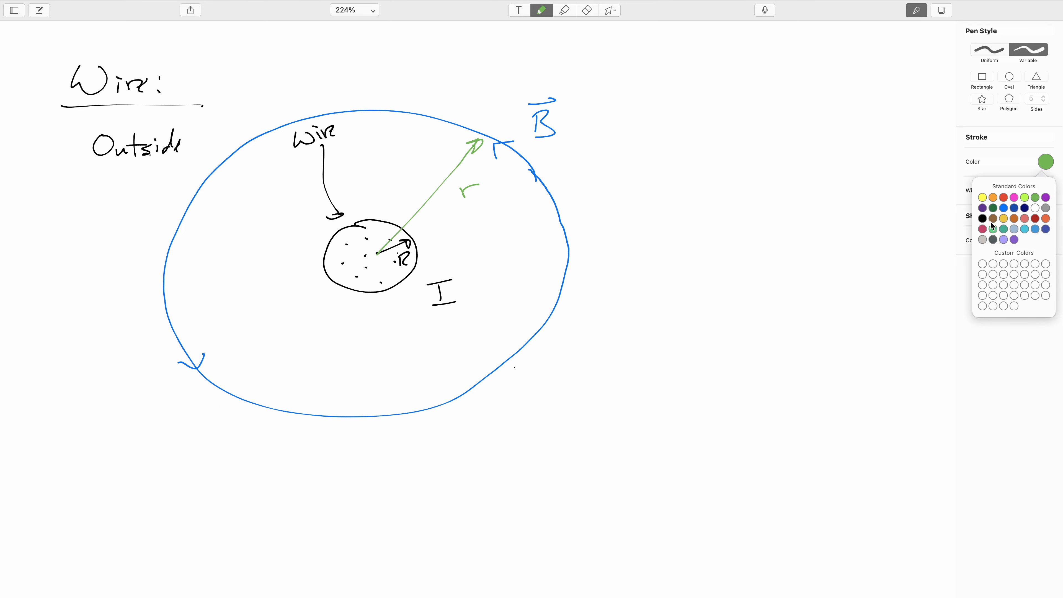
{"action": "mouse_move", "coordinate": [999, 308]}
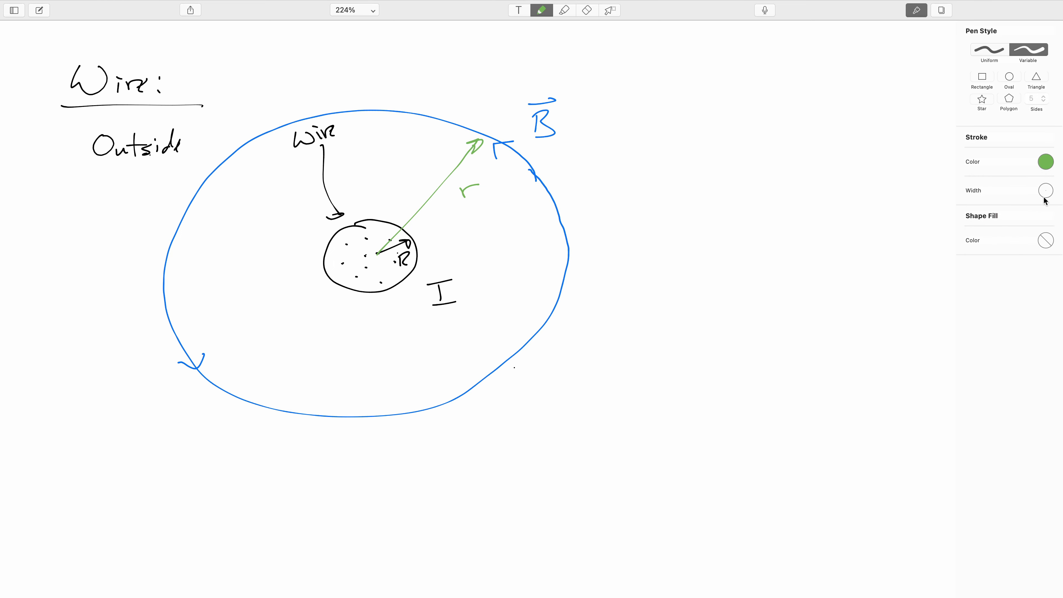
{"action": "left_click", "coordinate": [1046, 161]}
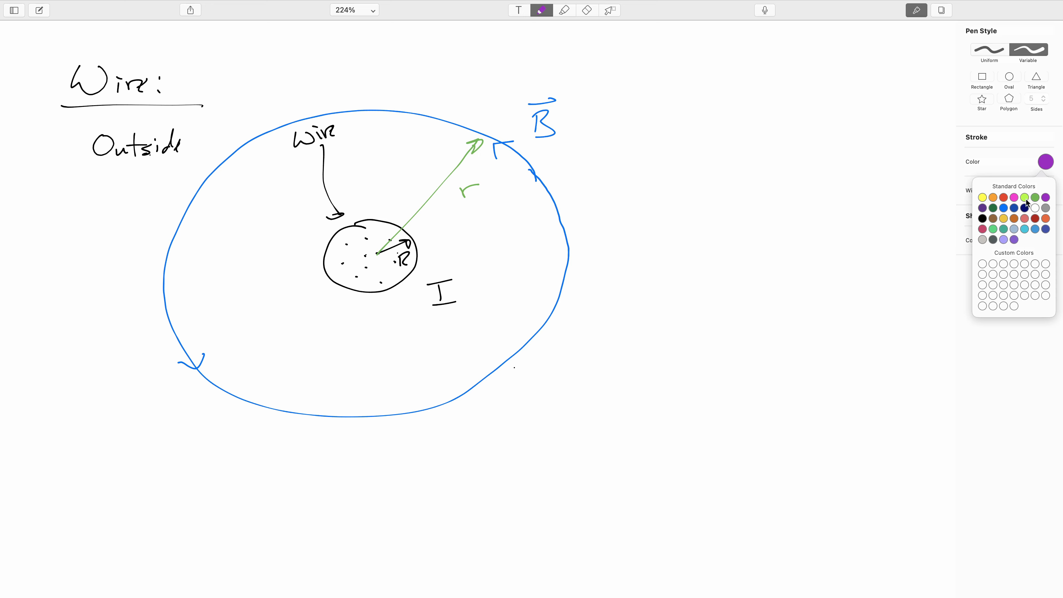
{"action": "mouse_move", "coordinate": [482, 121]}
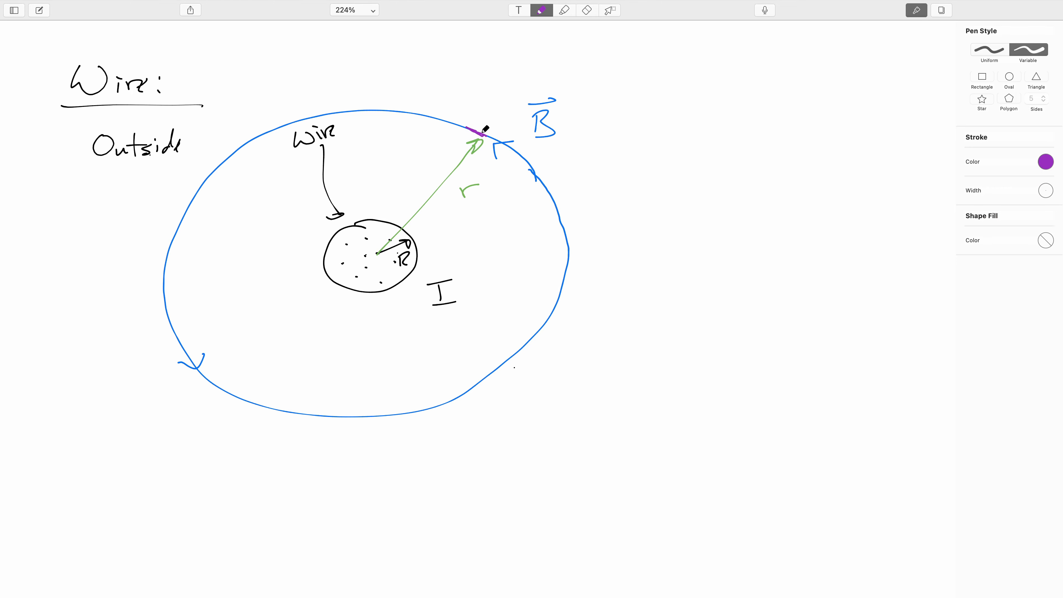
{"action": "left_click_drag", "start_coordinate": [469, 128], "coordinate": [486, 135]}
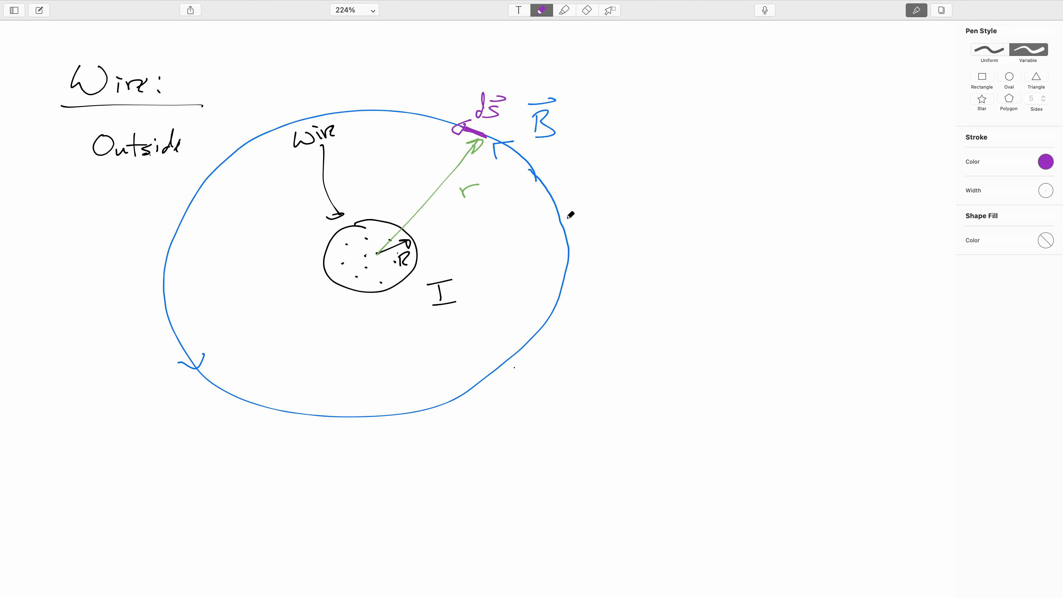
{"action": "mouse_move", "coordinate": [507, 122]}
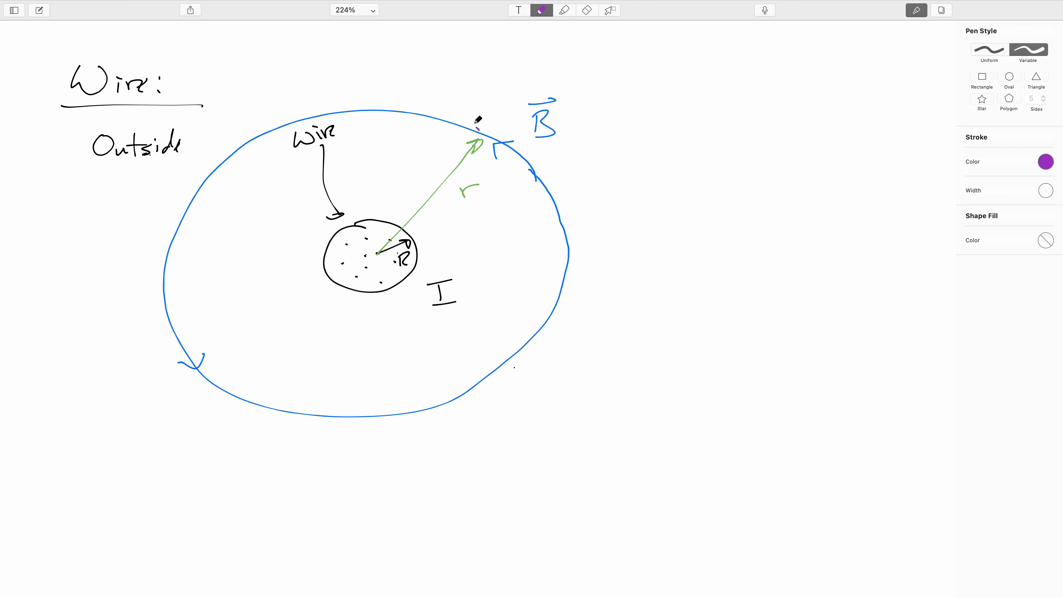
- Draw a dashed purple Amperian path around the circle, label it A. Path and mark ds
{"action": "left_click_drag", "start_coordinate": [477, 126], "coordinate": [197, 169]}
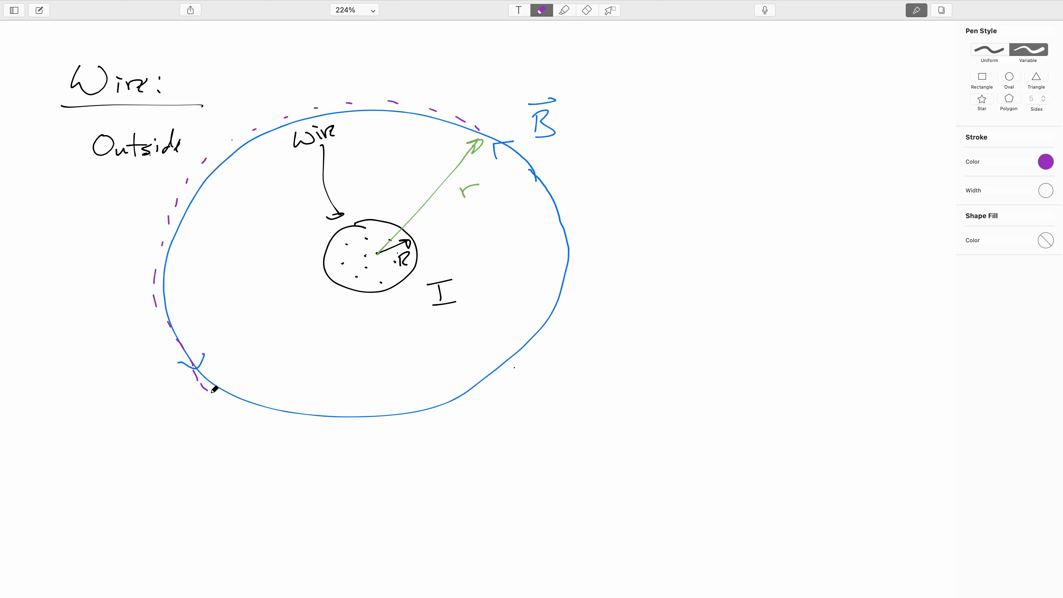
{"action": "left_click_drag", "start_coordinate": [214, 390], "coordinate": [474, 396]}
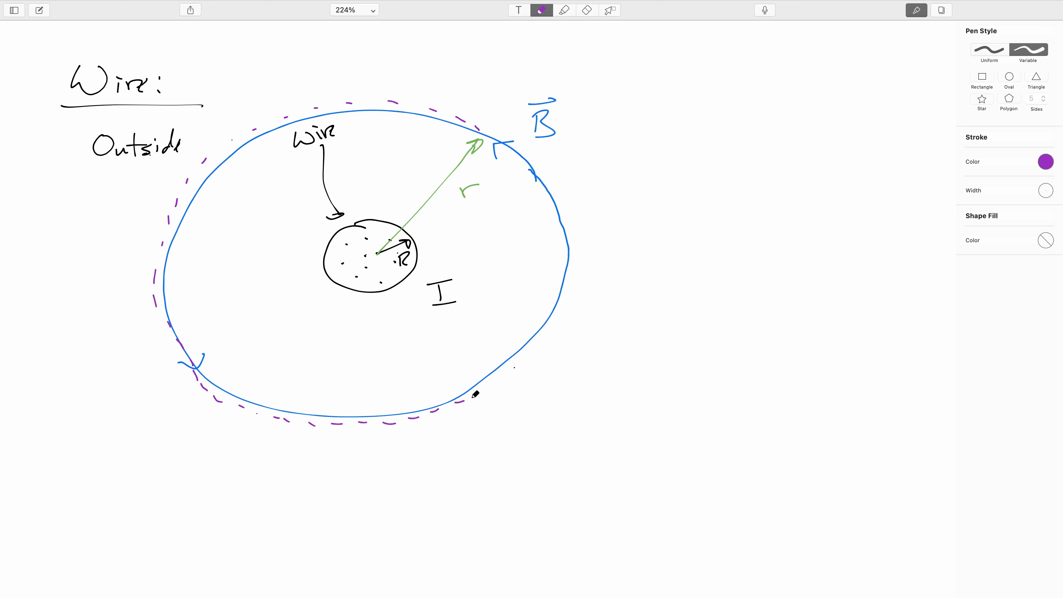
{"action": "left_click_drag", "start_coordinate": [475, 393], "coordinate": [577, 251]}
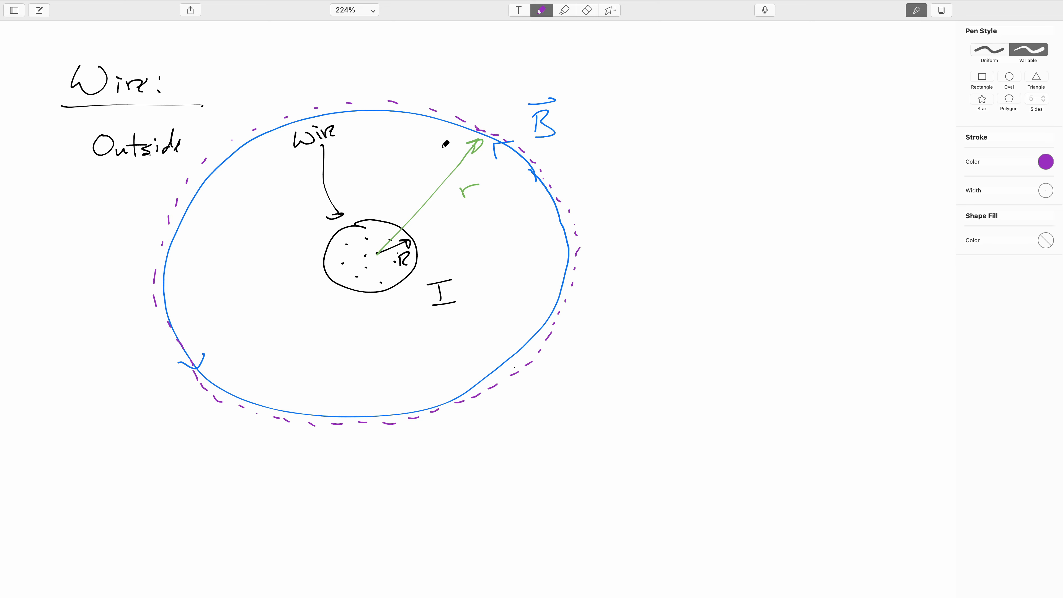
{"action": "mouse_move", "coordinate": [140, 292]}
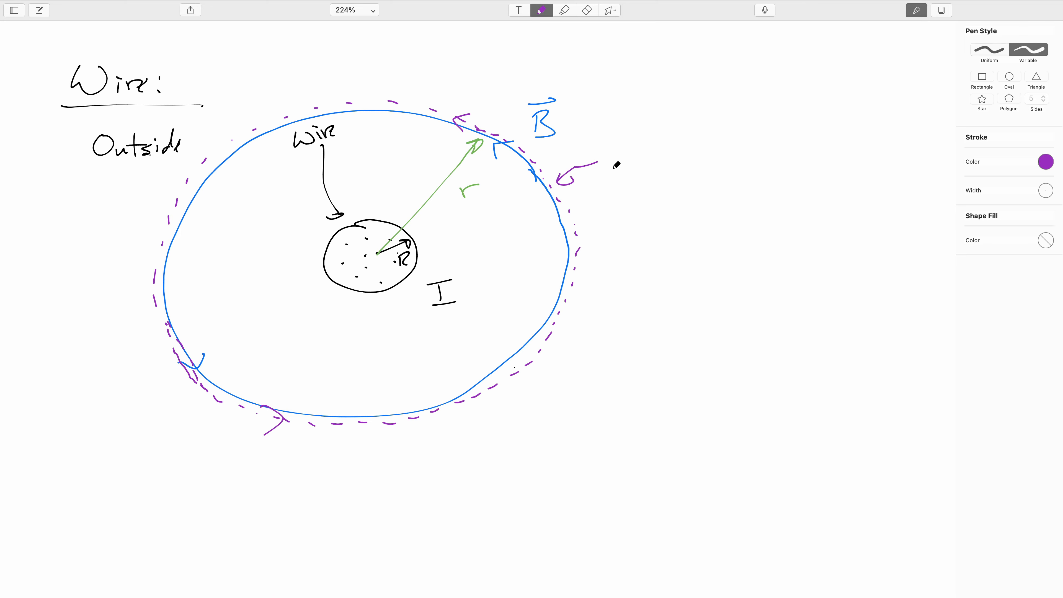
{"action": "left_click_drag", "start_coordinate": [613, 159], "coordinate": [668, 159]}
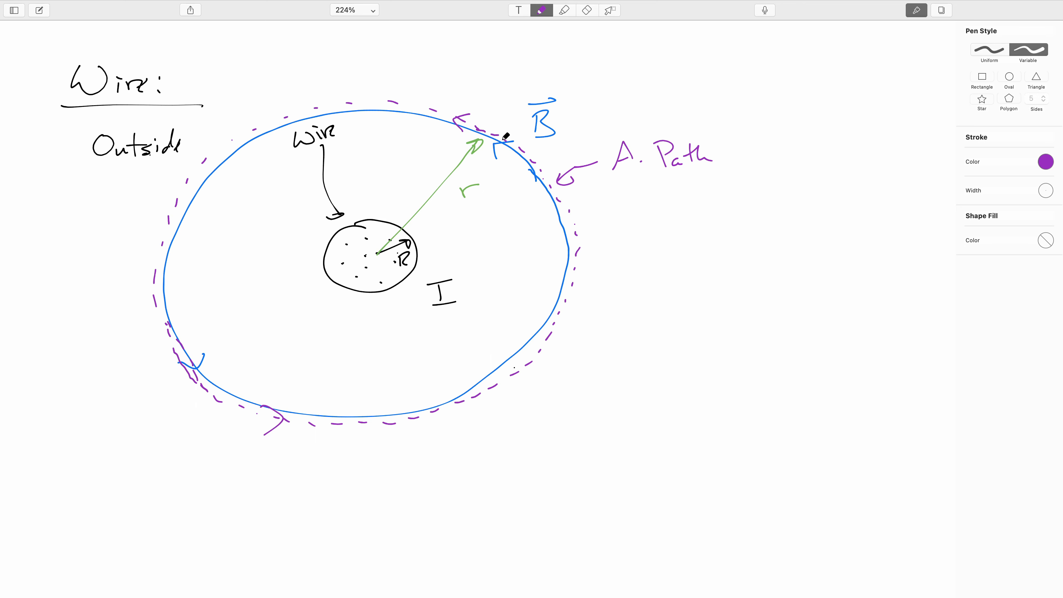
{"action": "mouse_move", "coordinate": [506, 137]}
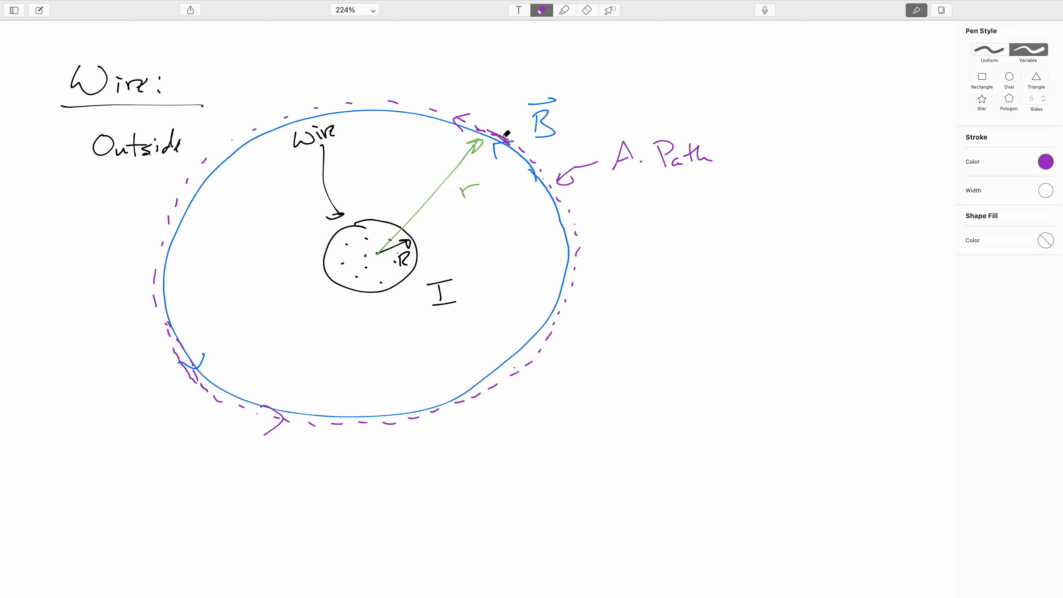
{"action": "left_click_drag", "start_coordinate": [498, 136], "coordinate": [489, 129]}
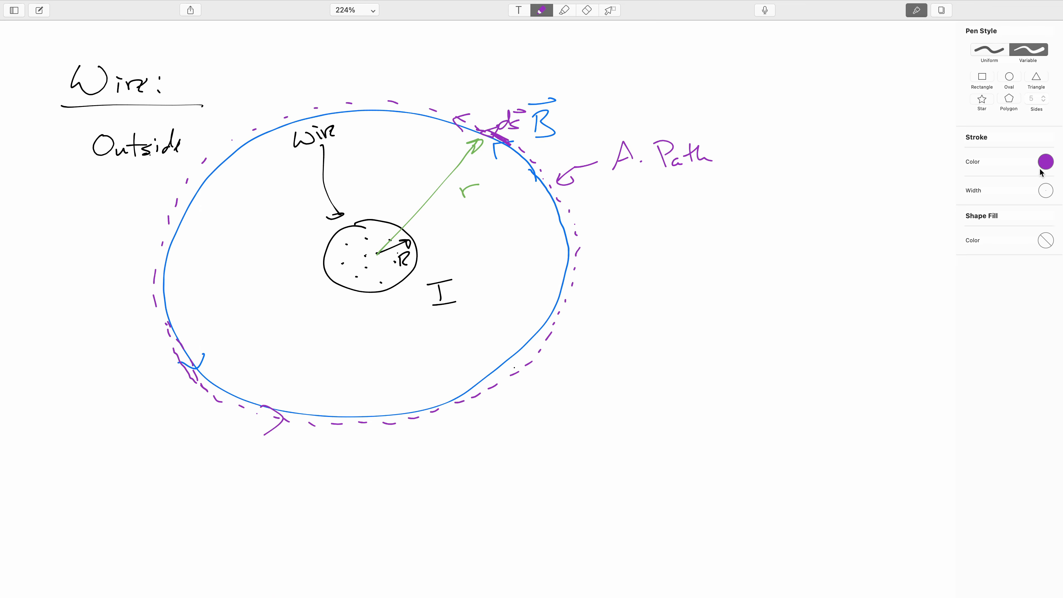
{"action": "left_click", "coordinate": [1046, 161]}
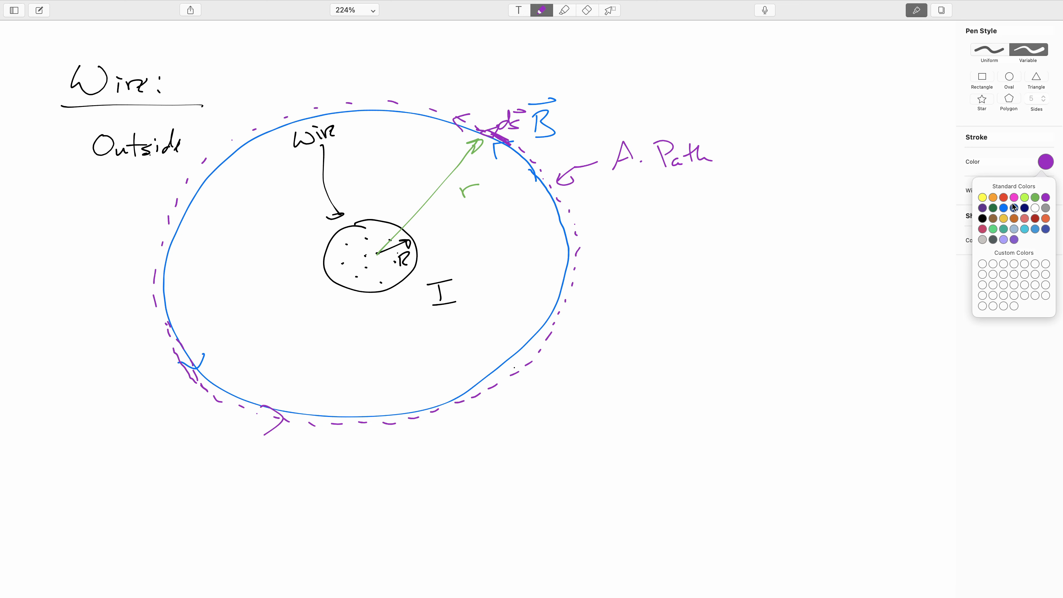
{"action": "mouse_move", "coordinate": [1009, 212]}
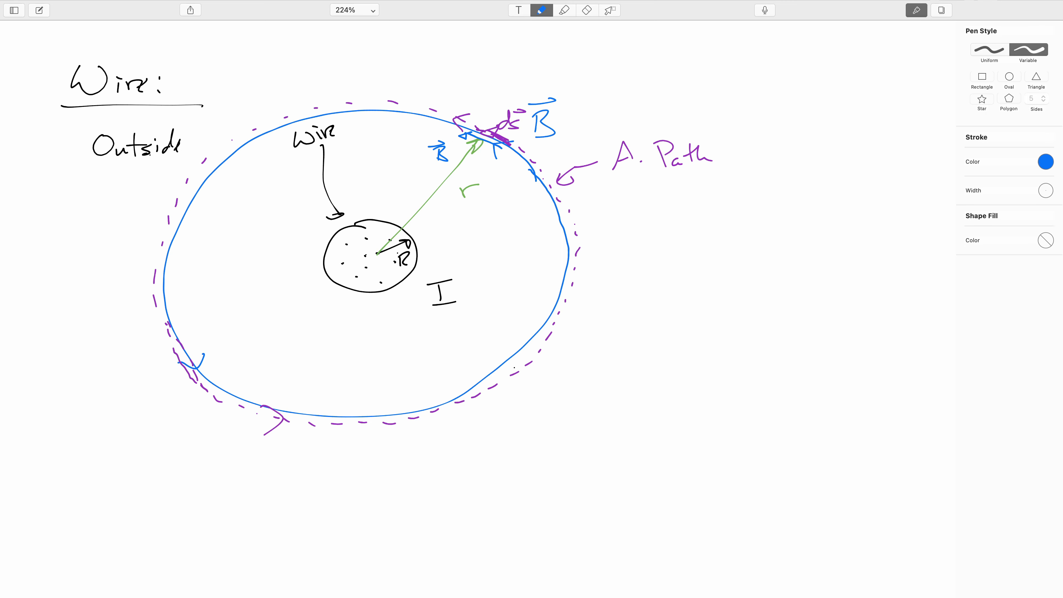
{"action": "mouse_move", "coordinate": [1011, 196]}
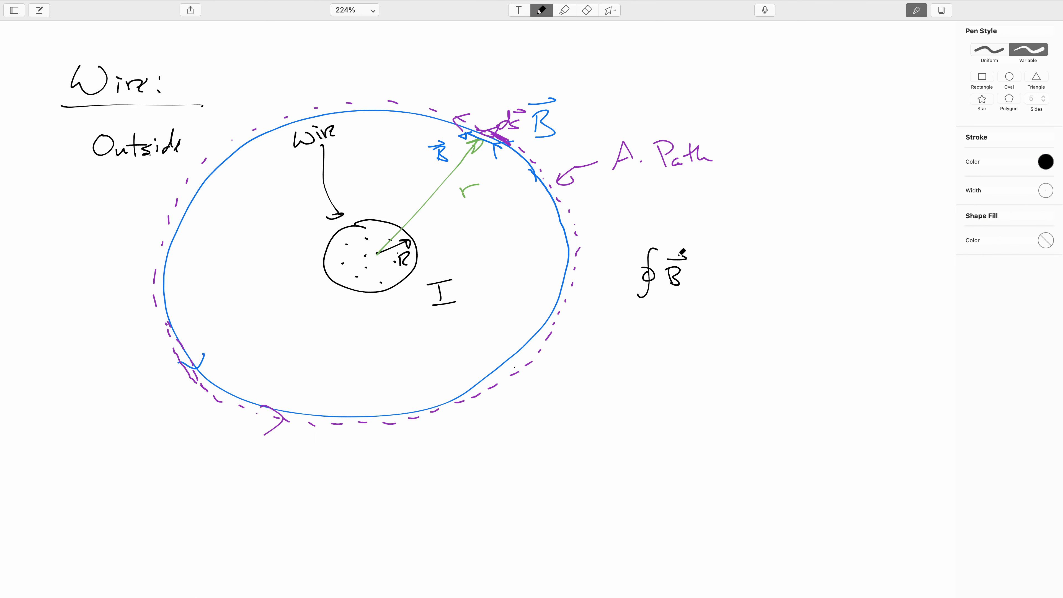
- Write ∮B·dℓ = μ₀I and pull B out to get B∮ds = μ₀I
{"action": "type", "text": "·dℓ"}
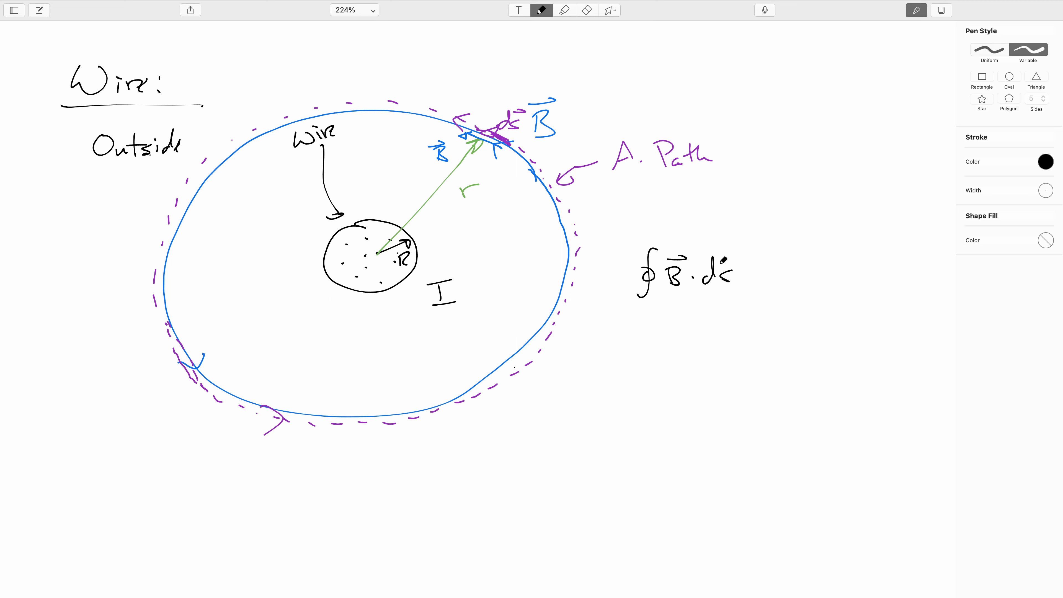
{"action": "type", "text": "= μ₀ I_thru"}
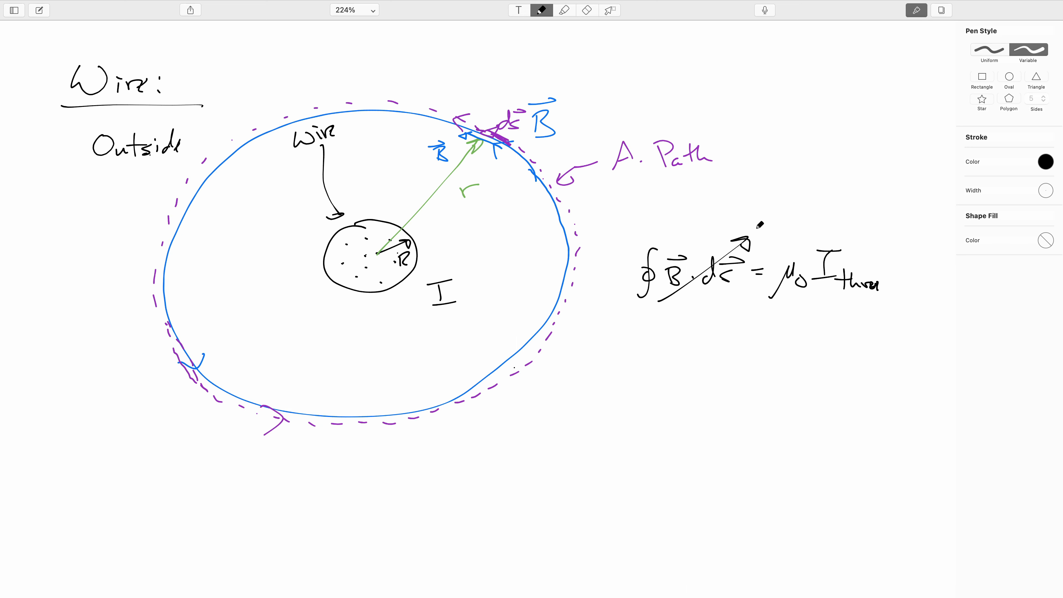
{"action": "type", "text": "Bds"}
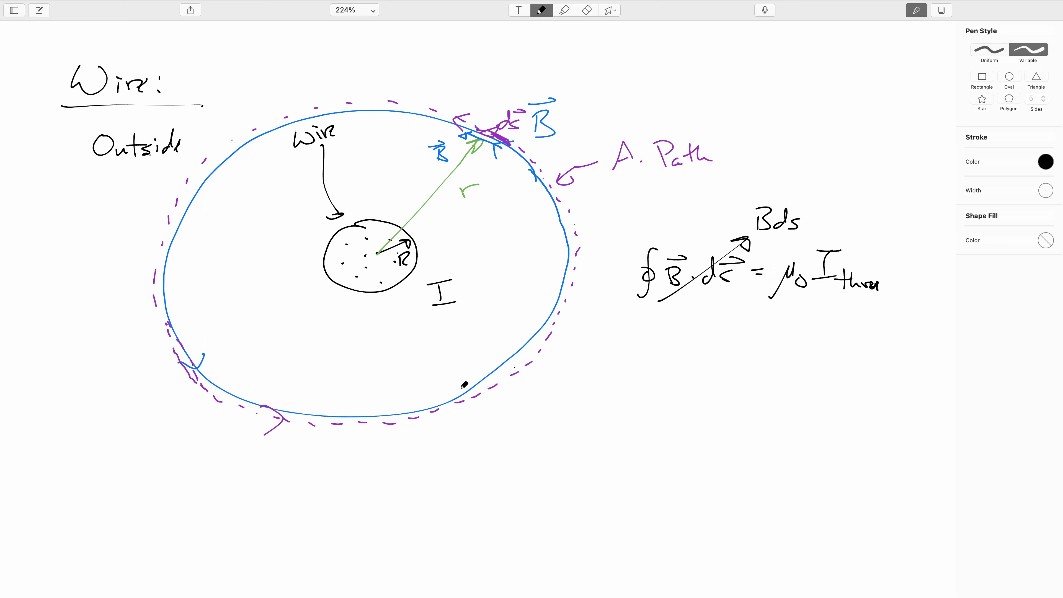
{"action": "mouse_move", "coordinate": [633, 362]}
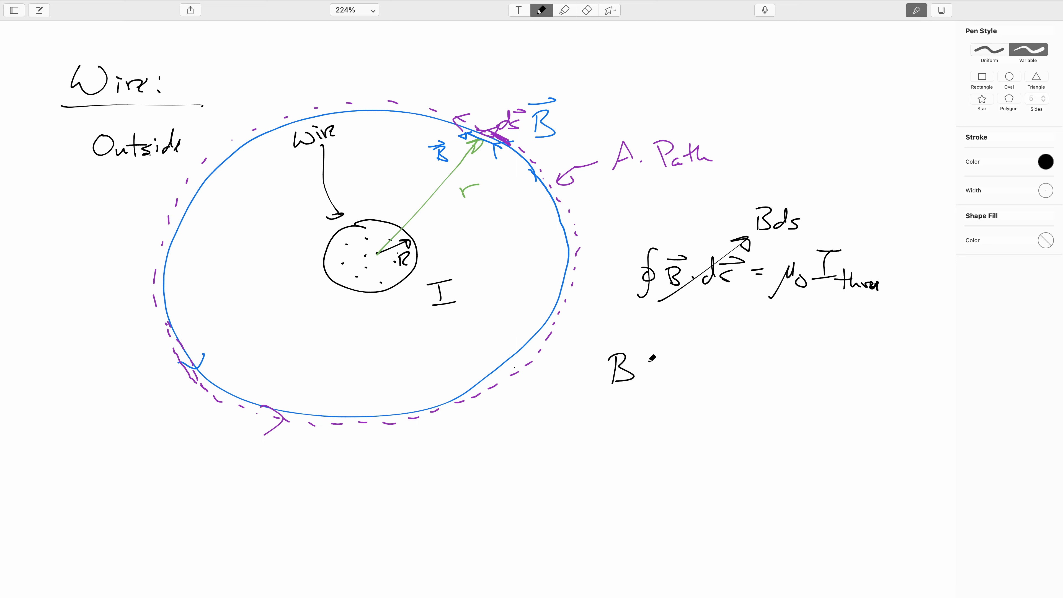
{"action": "left_click_drag", "start_coordinate": [652, 352], "coordinate": [655, 380]}
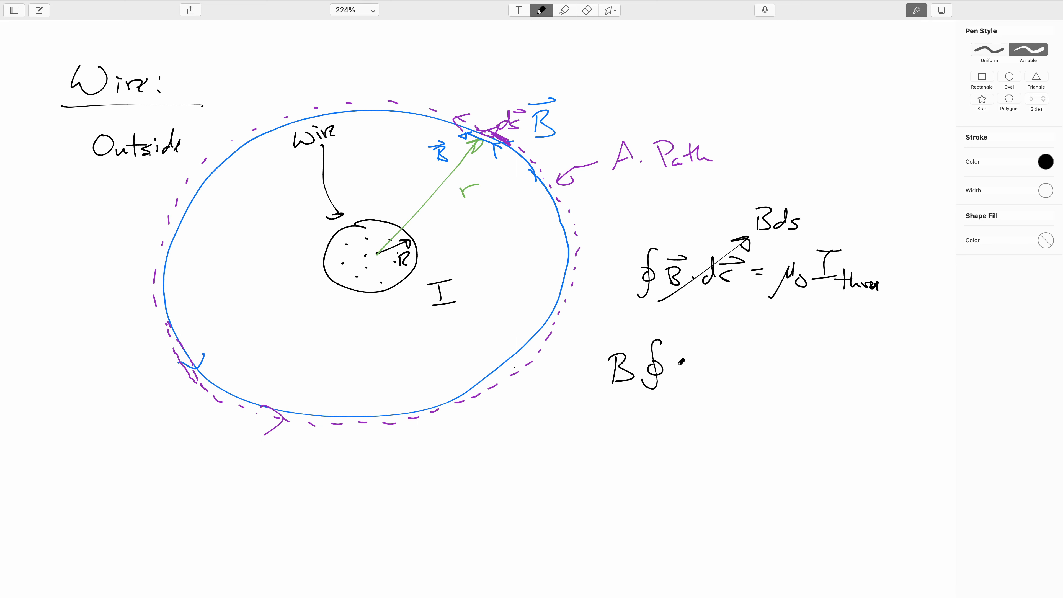
{"action": "type", "text": "ds ="}
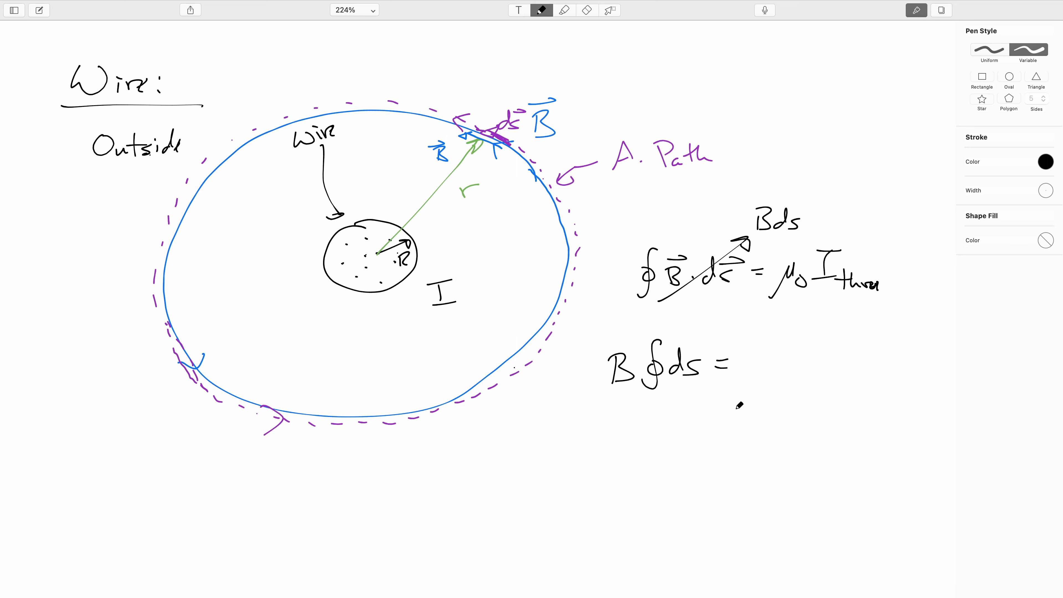
{"action": "type", "text": "μ₀"}
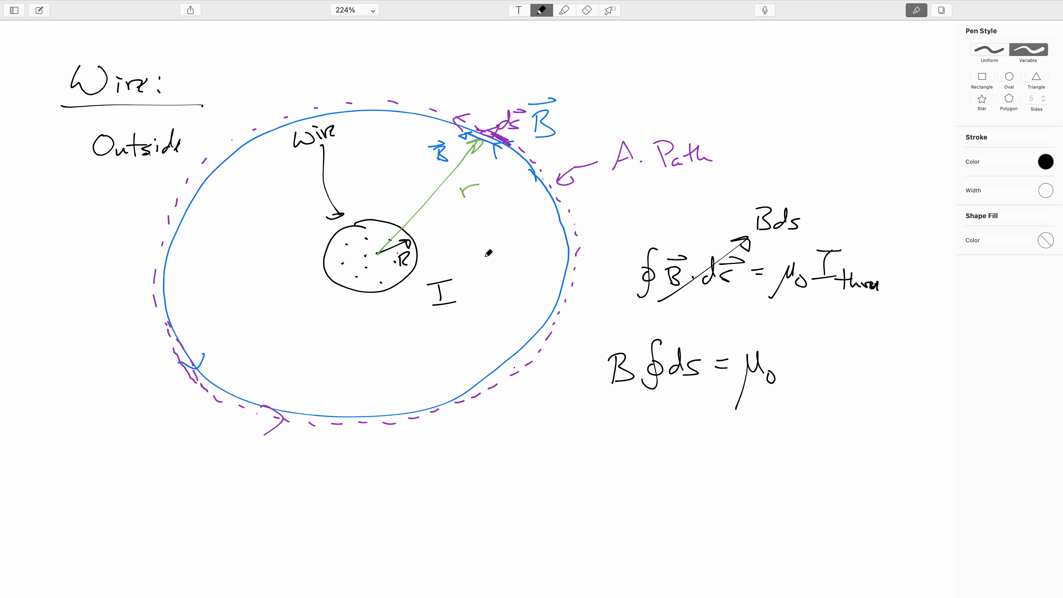
{"action": "mouse_move", "coordinate": [550, 223]}
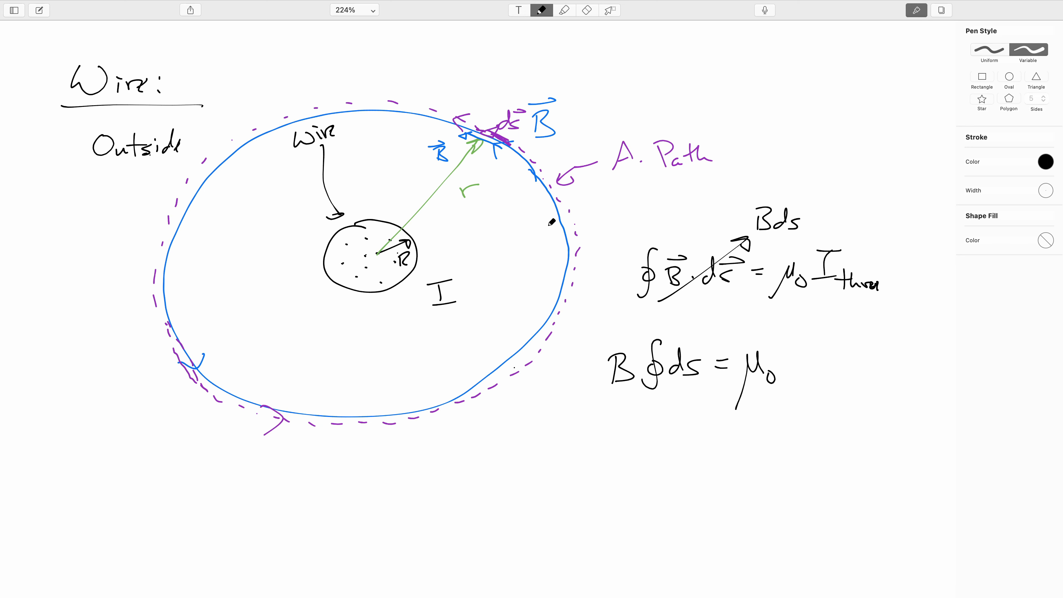
{"action": "mouse_move", "coordinate": [185, 233]}
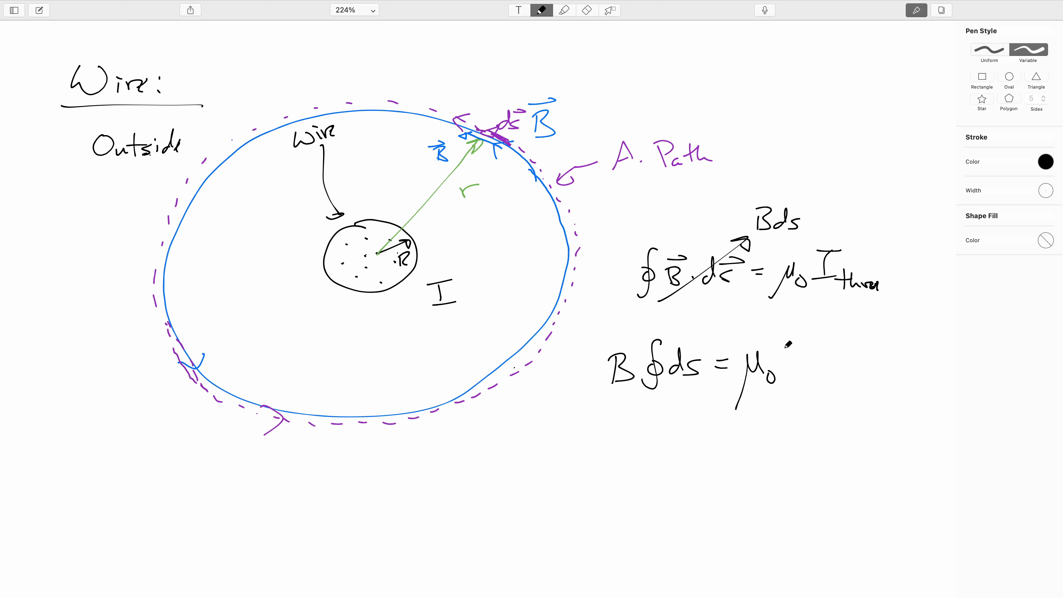
- Continue through B(2πr) = μ₀I to B = (μ₀/2π)(I/r) and double-underline it
{"action": "type", "text": "I"}
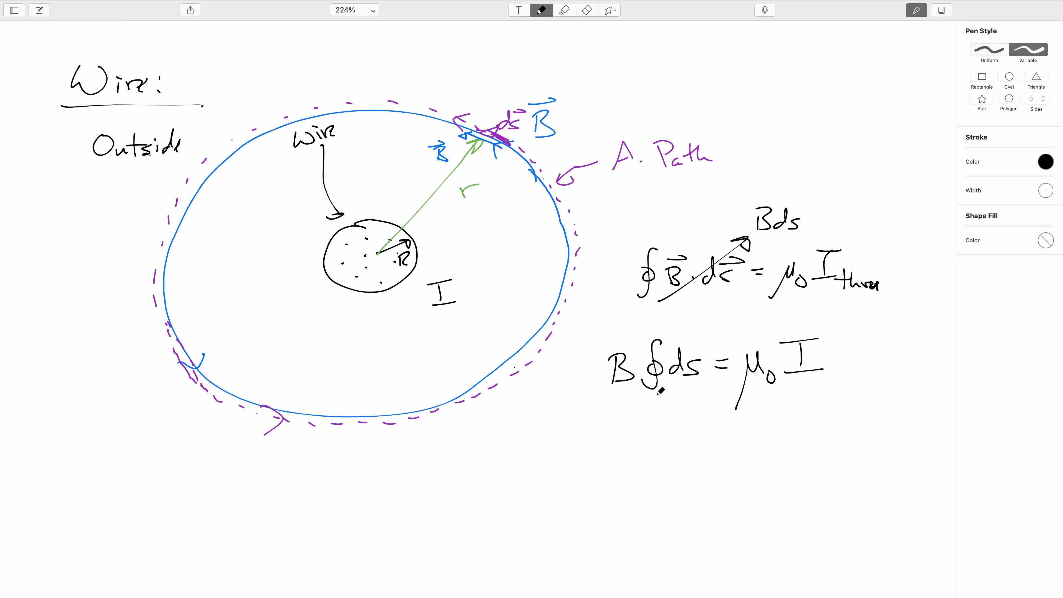
{"action": "mouse_move", "coordinate": [594, 451]}
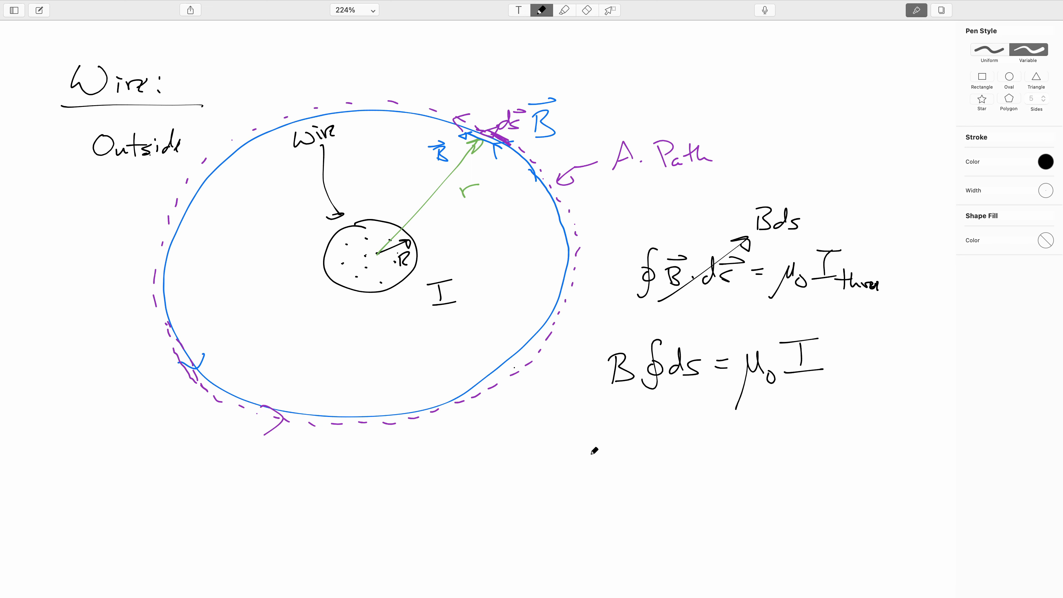
{"action": "mouse_move", "coordinate": [358, 398]}
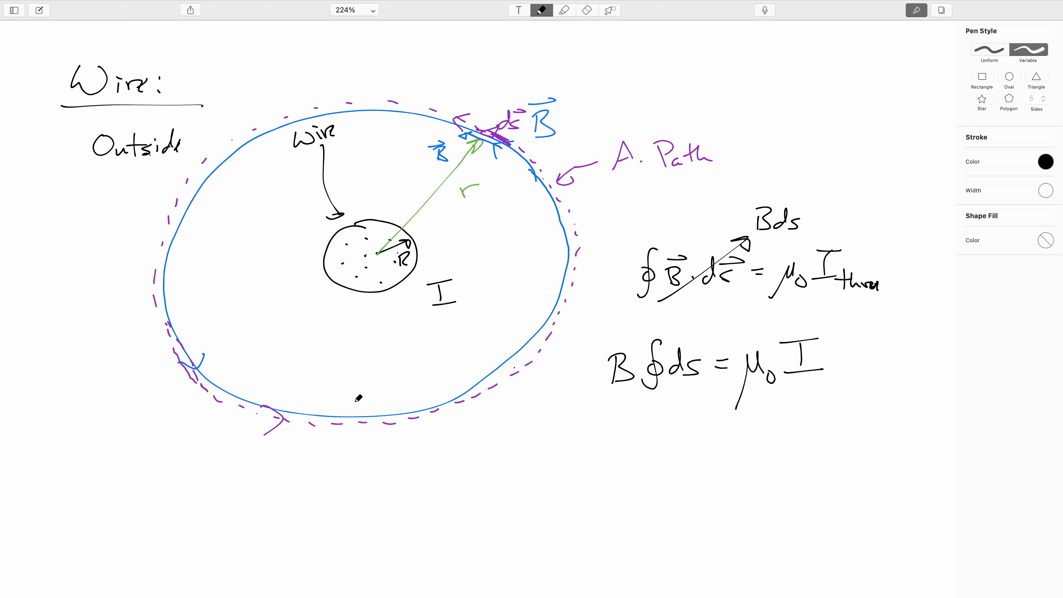
{"action": "mouse_move", "coordinate": [618, 436]}
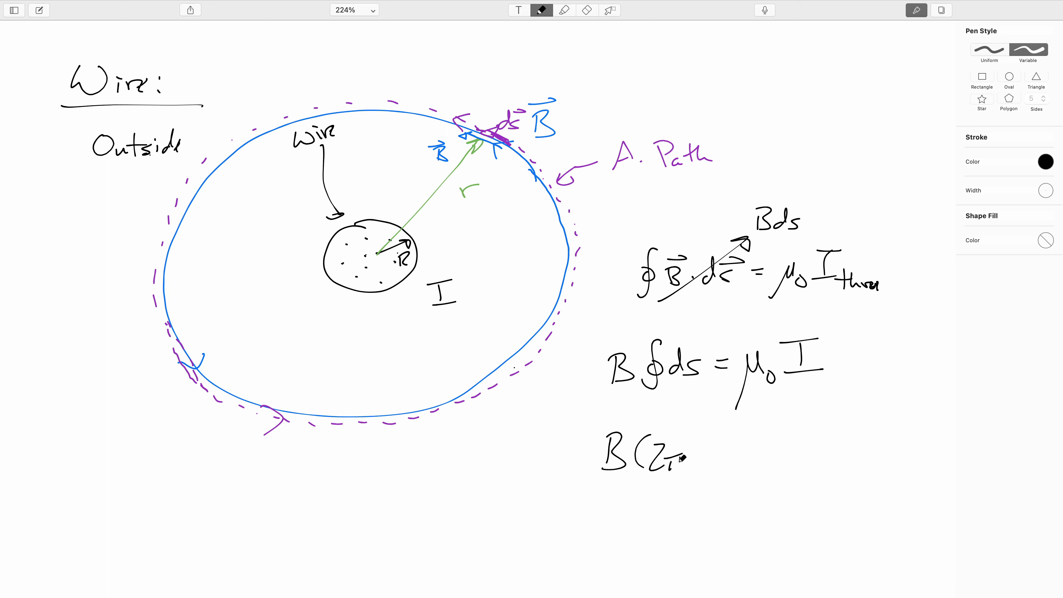
{"action": "type", "text": "πr) = μ0I"}
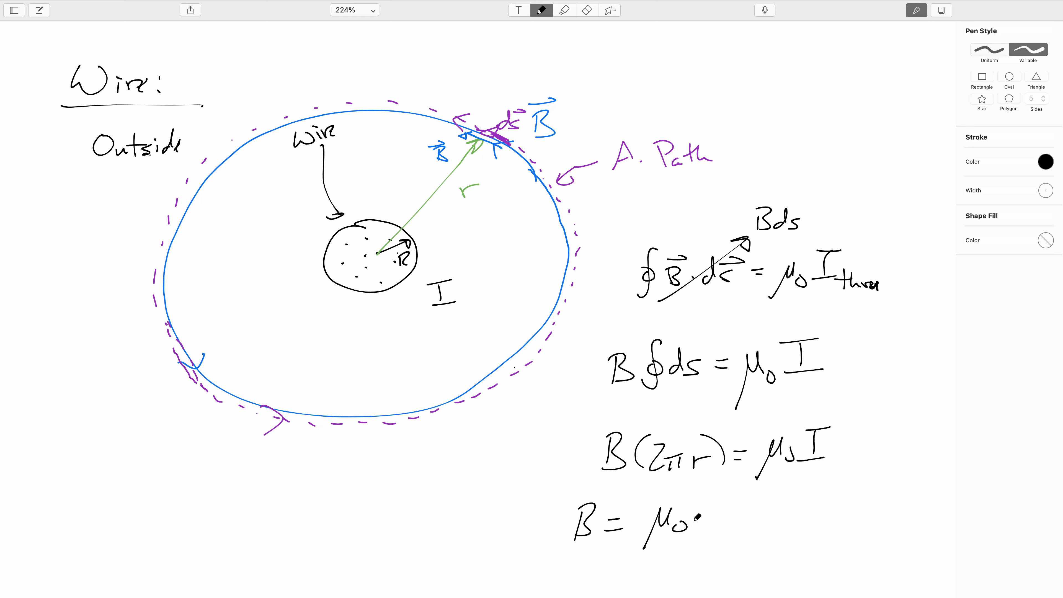
{"action": "left_click_drag", "start_coordinate": [640, 539], "coordinate": [692, 546]}
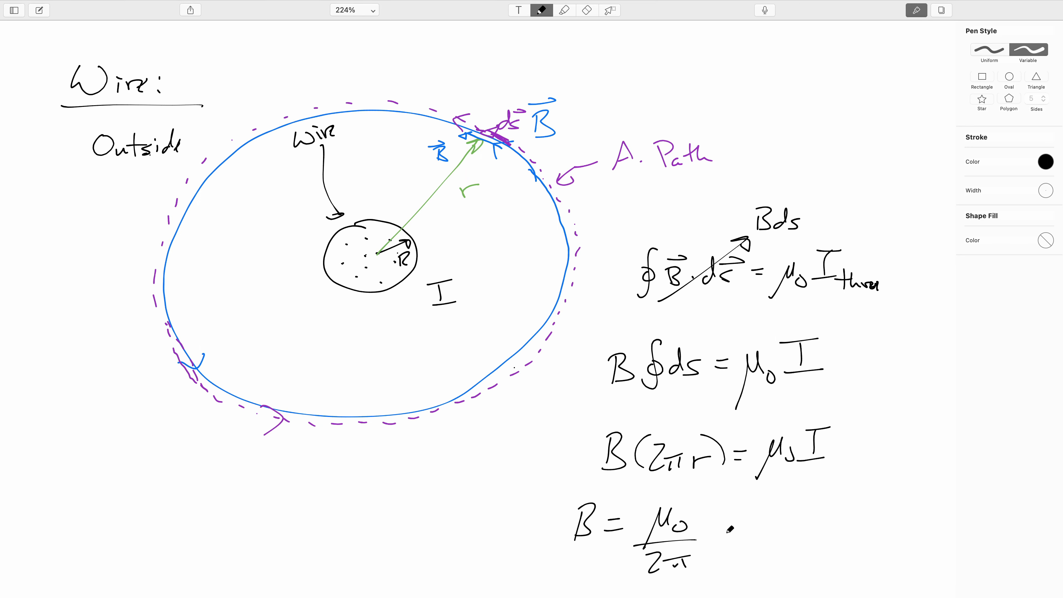
{"action": "type", "text": "I/r"}
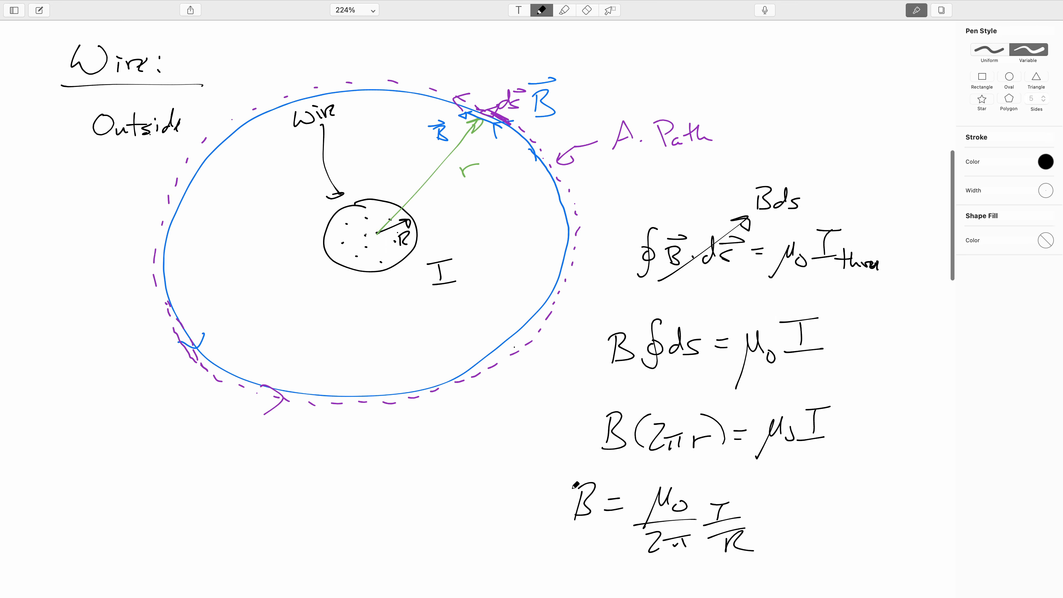
{"action": "scroll", "scroll_direction": "down", "scroll_amount": 3}
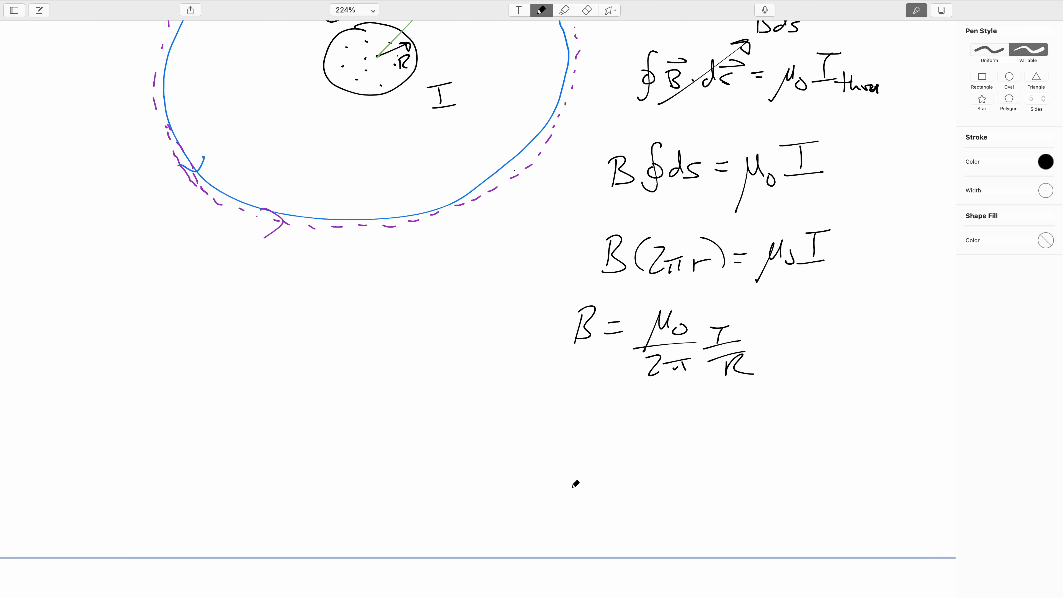
{"action": "left_click_drag", "start_coordinate": [597, 397], "coordinate": [794, 400]}
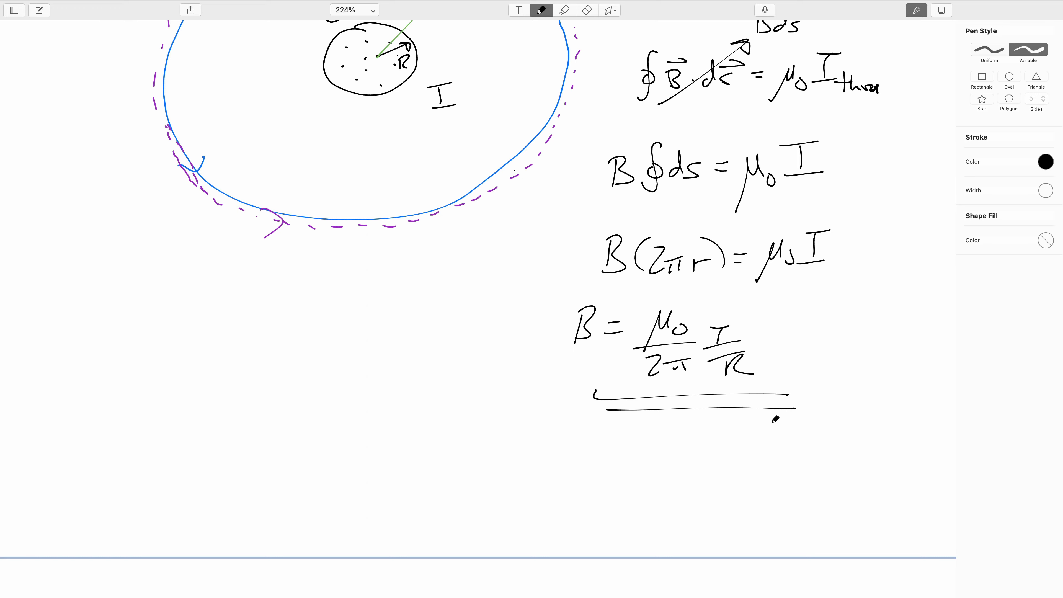
{"action": "mouse_move", "coordinate": [557, 438]}
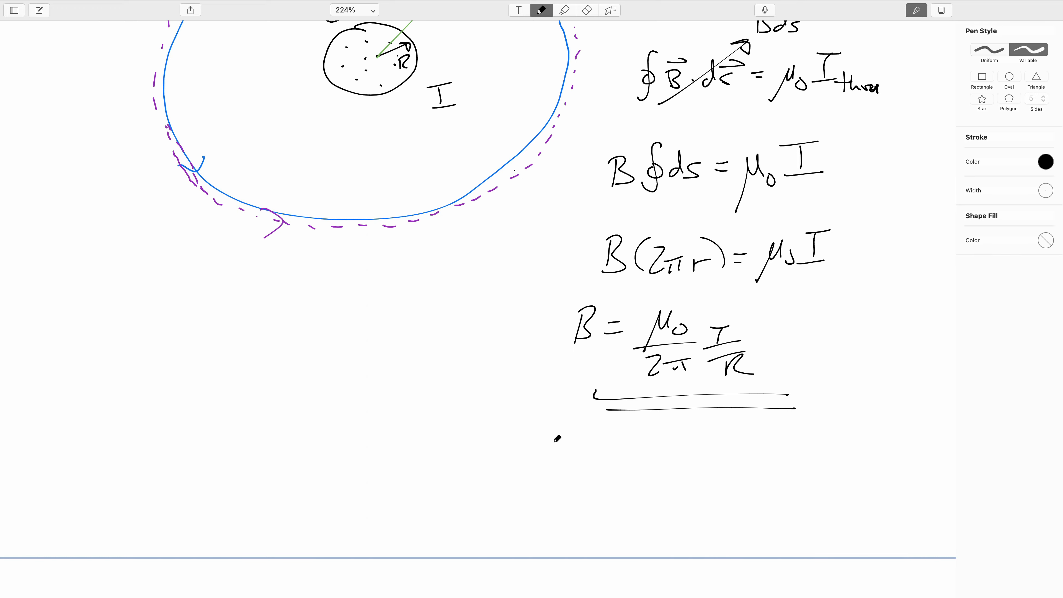
- Scroll to blank space and write the underlined heading Inside
{"action": "scroll", "scroll_direction": "down", "scroll_amount": 3}
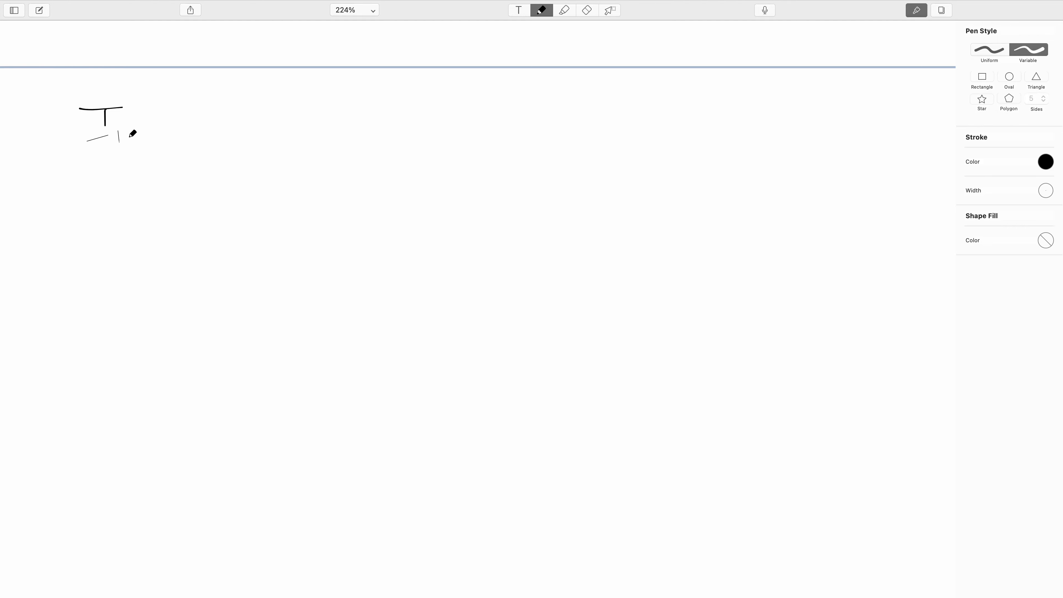
{"action": "left_click_drag", "start_coordinate": [122, 132], "coordinate": [139, 136]}
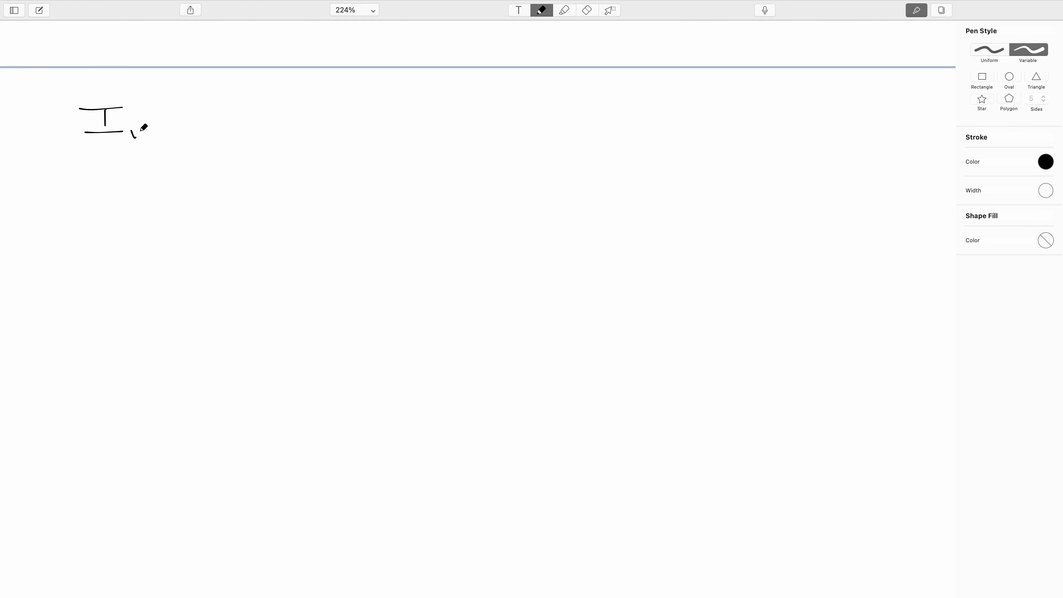
{"action": "left_click_drag", "start_coordinate": [129, 136], "coordinate": [210, 136]}
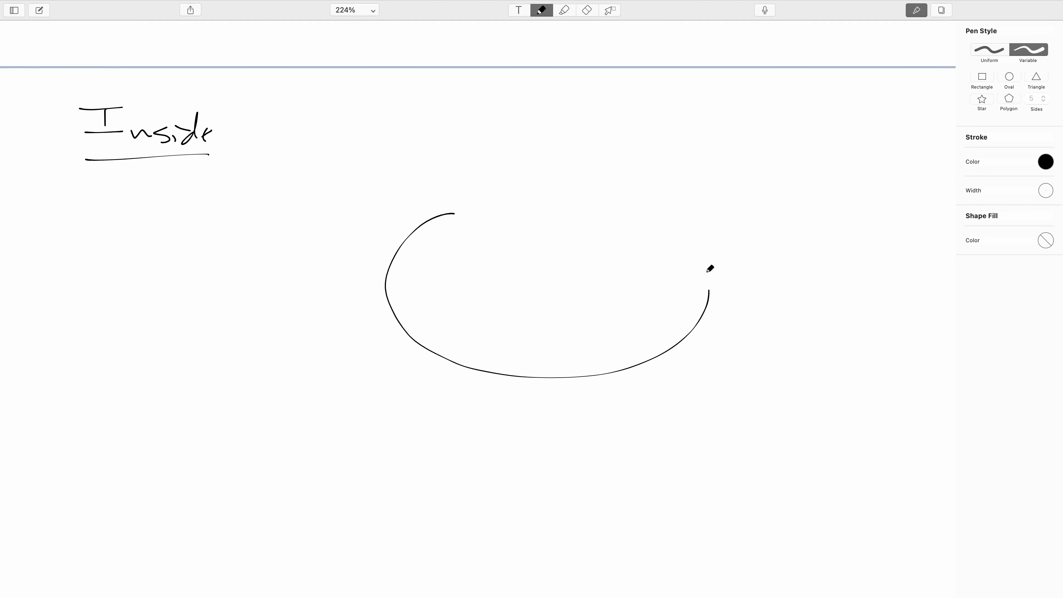
- Draw the dotted wire cross-section with radius labelled R and current I beside it
{"action": "left_click_drag", "start_coordinate": [710, 294], "coordinate": [447, 216]}
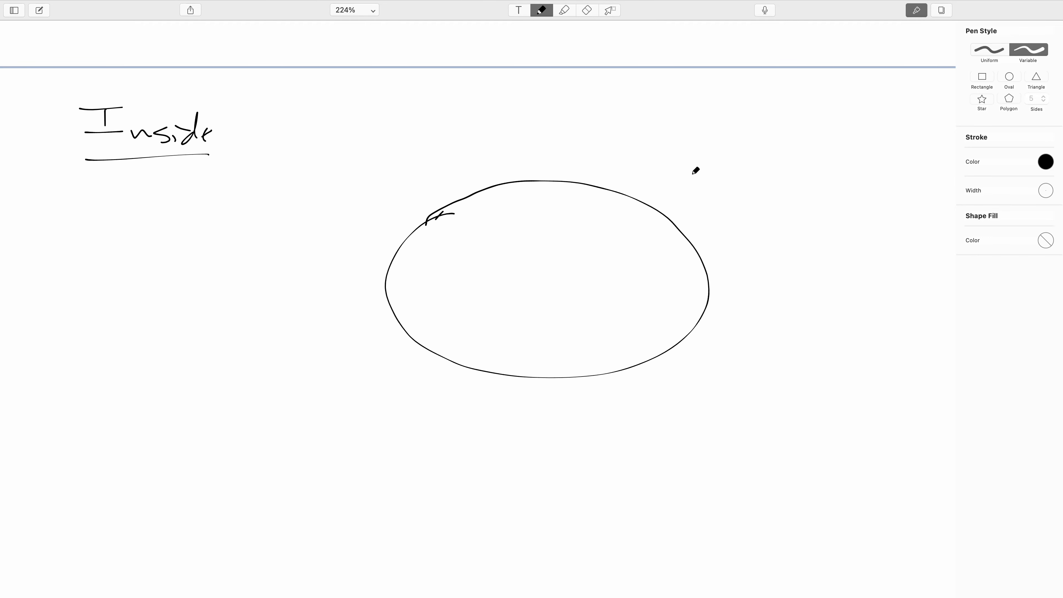
{"action": "left_click_drag", "start_coordinate": [570, 264], "coordinate": [648, 217]}
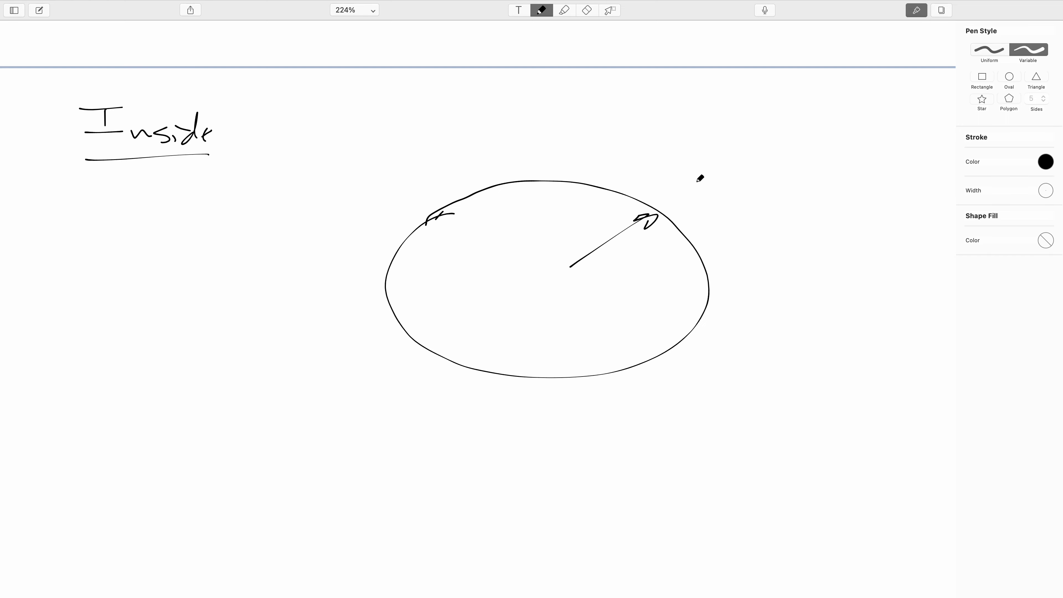
{"action": "left_click_drag", "start_coordinate": [712, 183], "coordinate": [740, 204]}
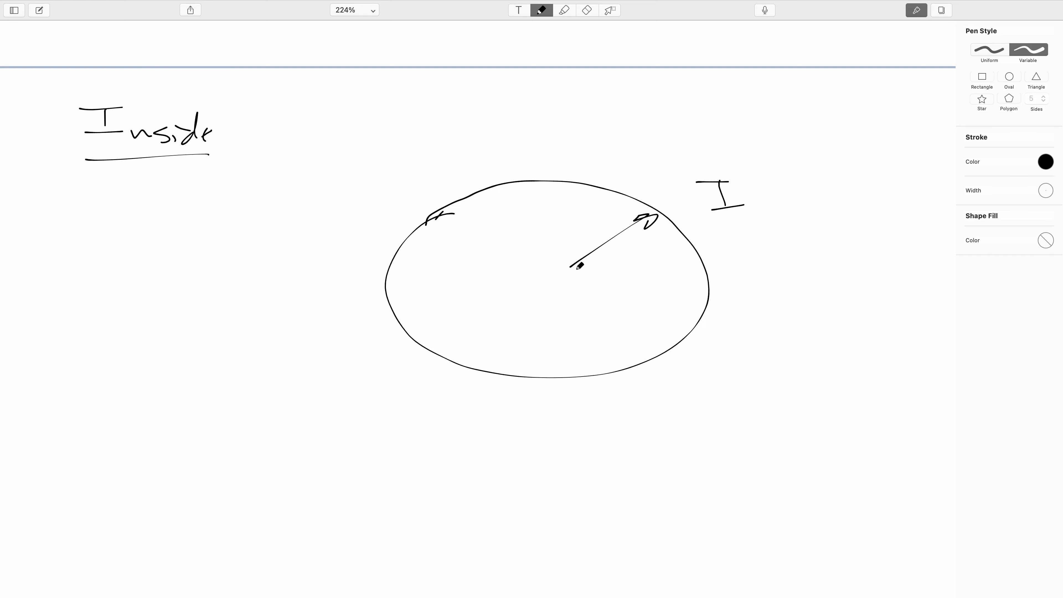
{"action": "left_click_drag", "start_coordinate": [614, 257], "coordinate": [634, 278]}
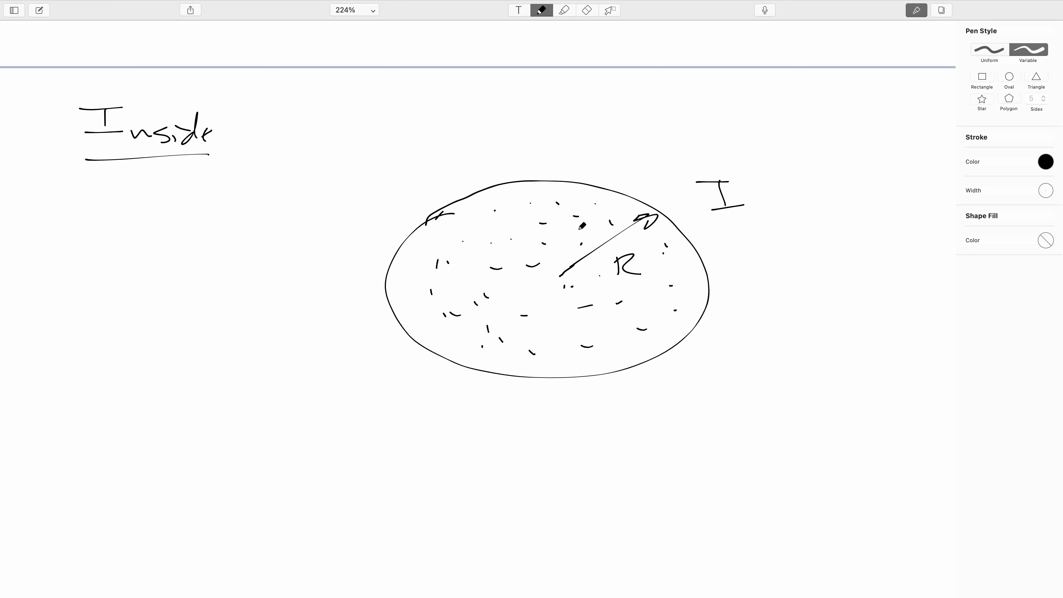
{"action": "mouse_move", "coordinate": [1046, 161]}
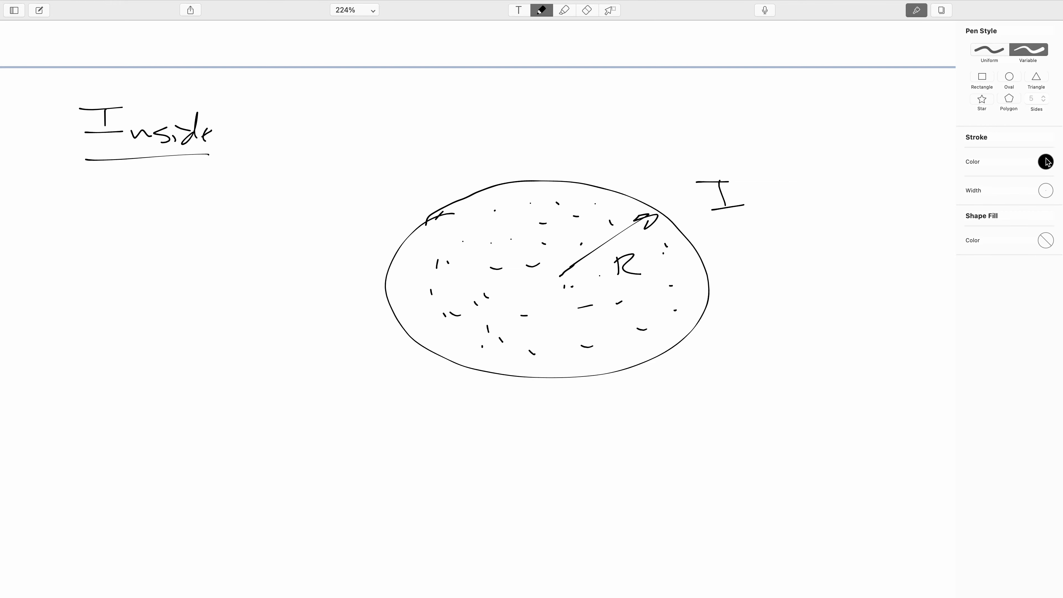
- Draw a dashed Amperian path of radius r inside the wire and trace a solid blue loop over it
{"action": "left_click", "coordinate": [1047, 161]}
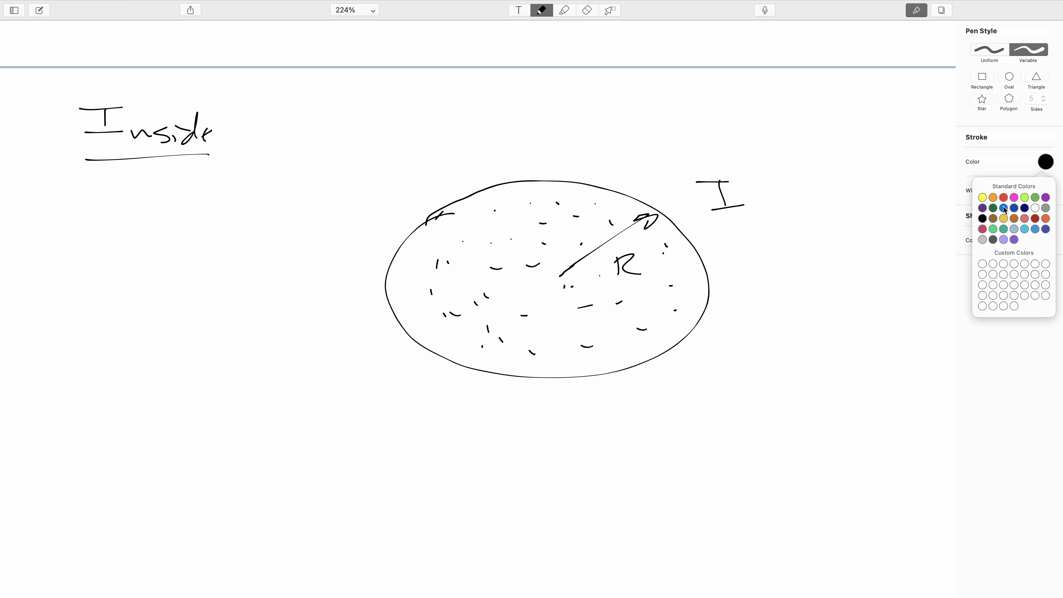
{"action": "left_click", "coordinate": [1003, 208]}
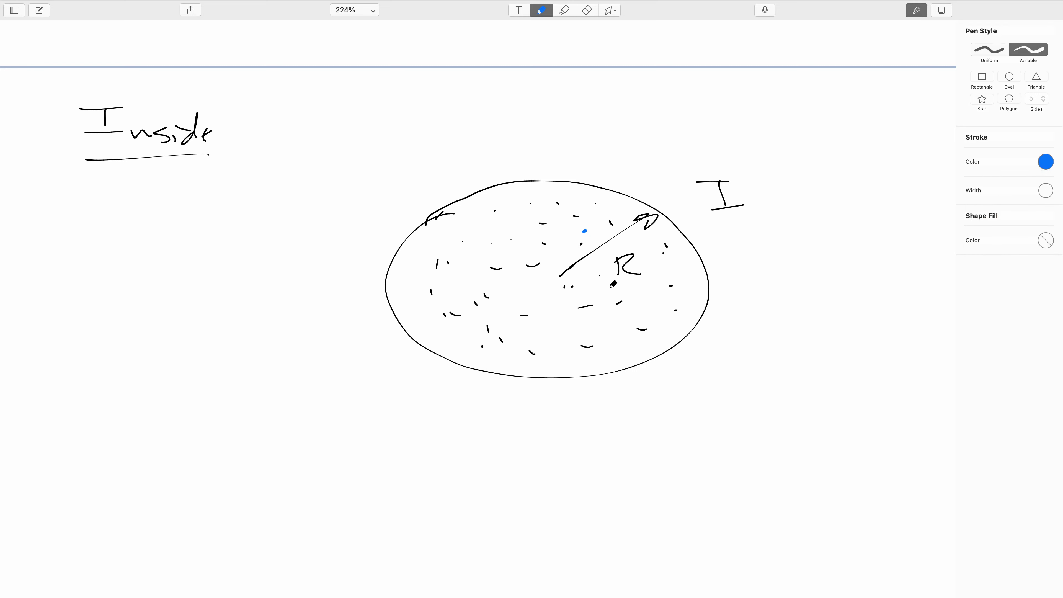
{"action": "left_click", "coordinate": [1046, 162]}
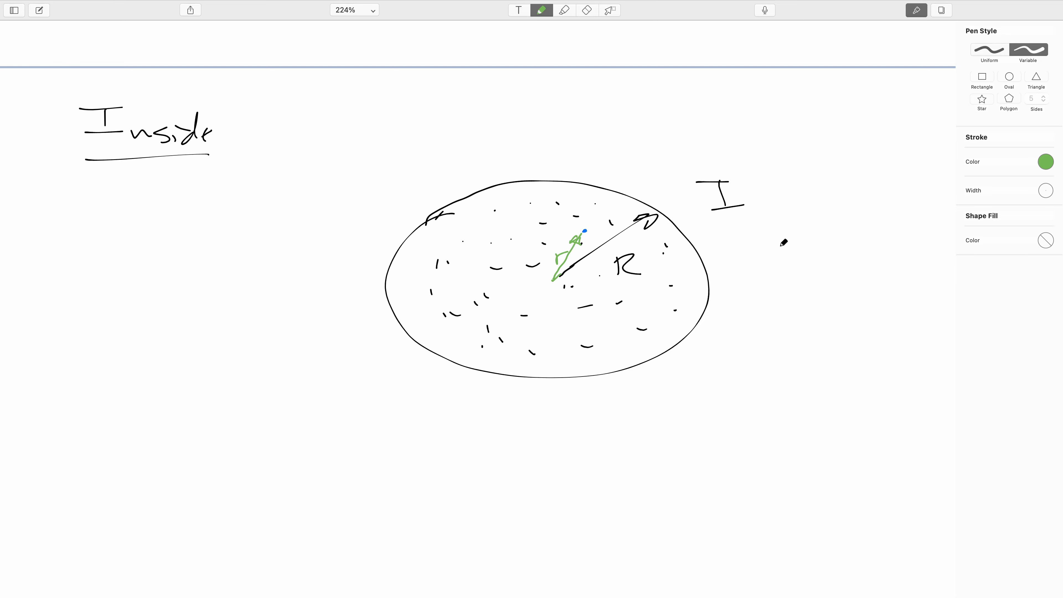
{"action": "left_click", "coordinate": [1047, 162]}
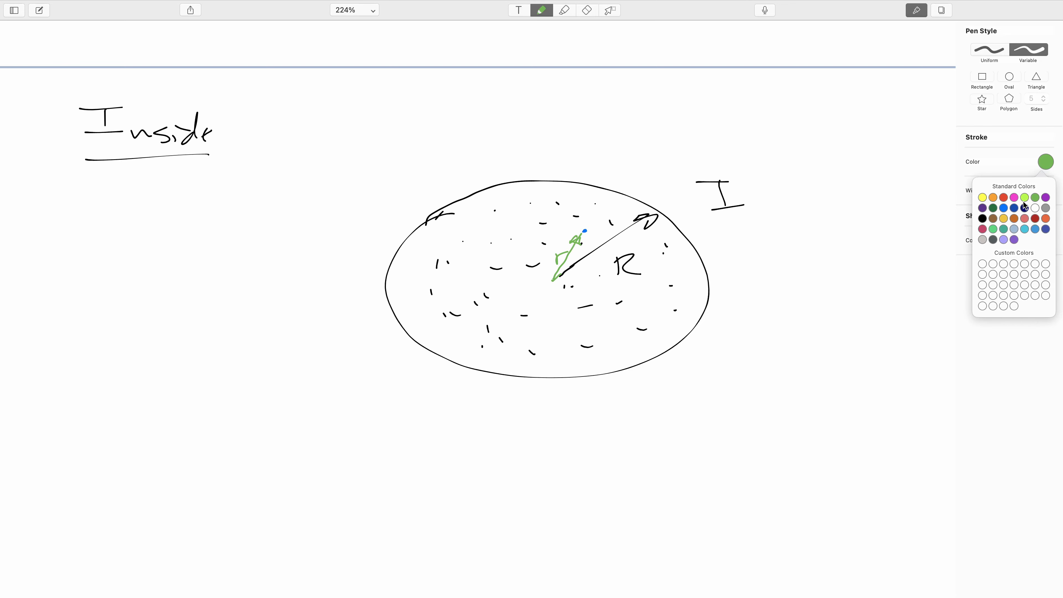
{"action": "mouse_move", "coordinate": [1014, 206]}
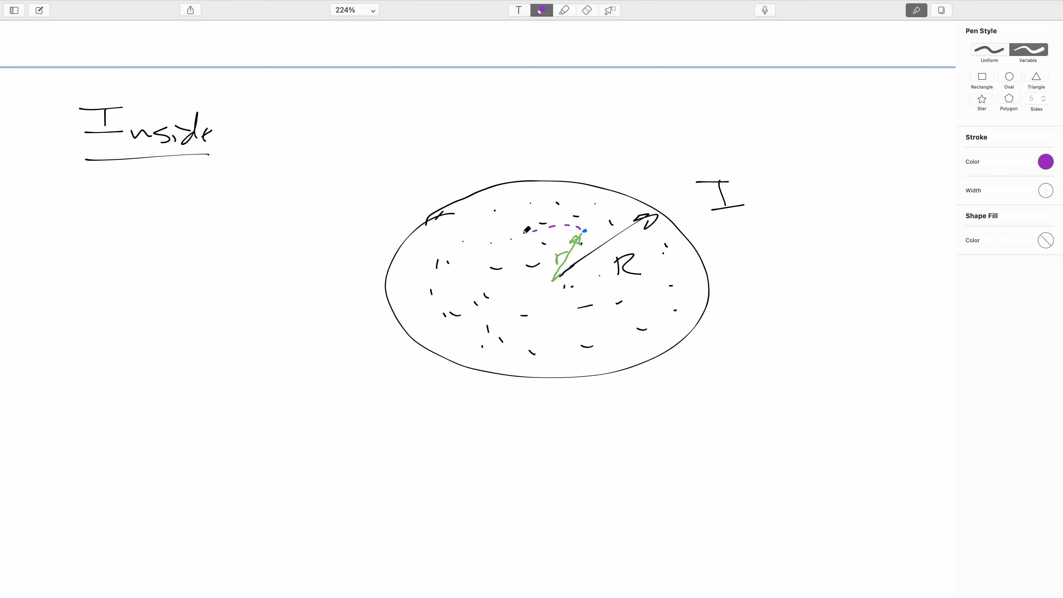
{"action": "left_click_drag", "start_coordinate": [532, 227], "coordinate": [514, 322]}
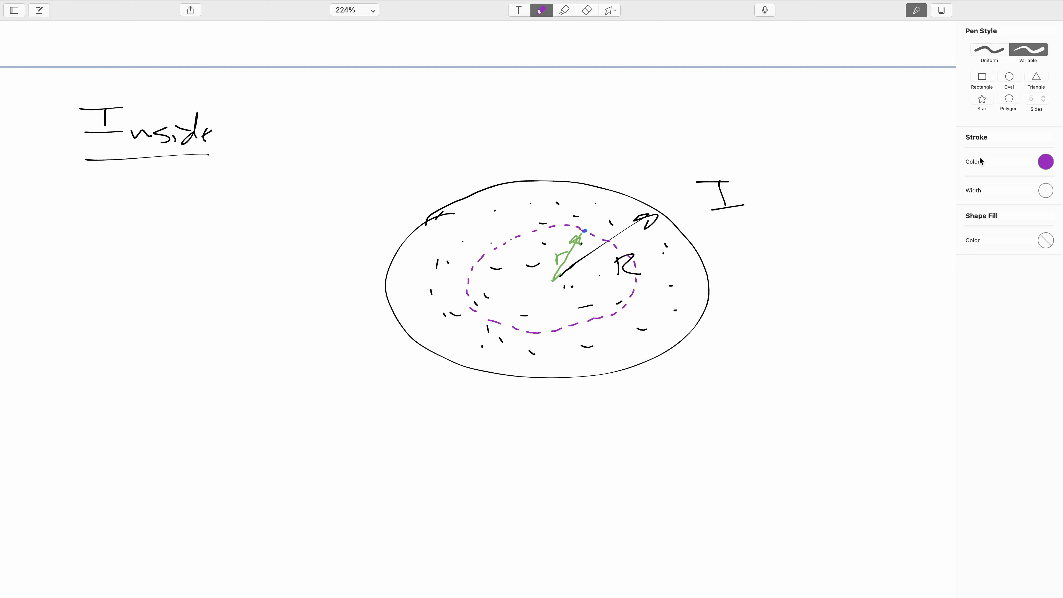
{"action": "left_click", "coordinate": [1045, 161]}
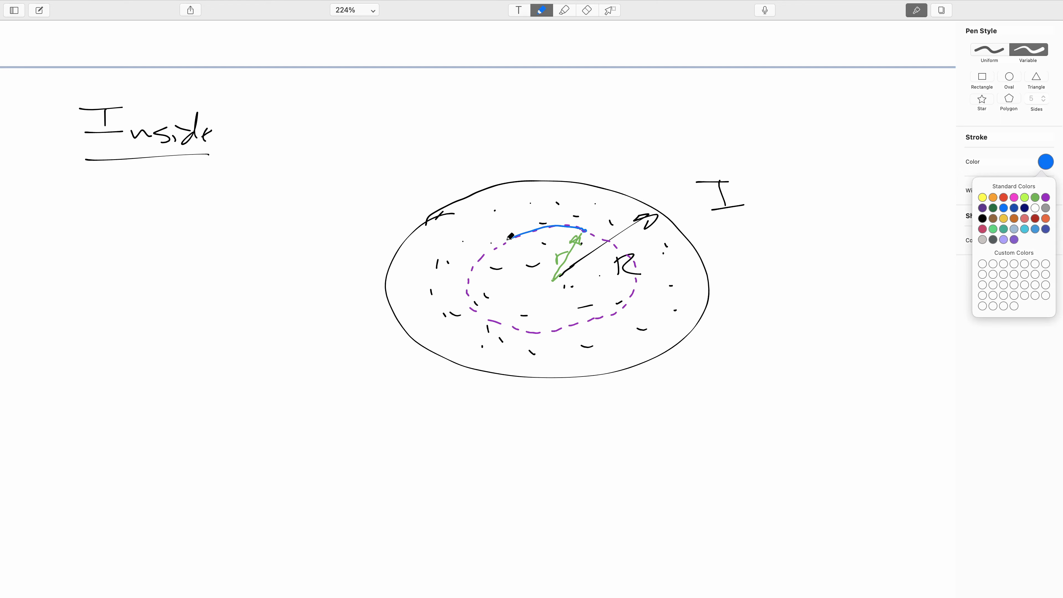
{"action": "left_click_drag", "start_coordinate": [512, 236], "coordinate": [550, 327]}
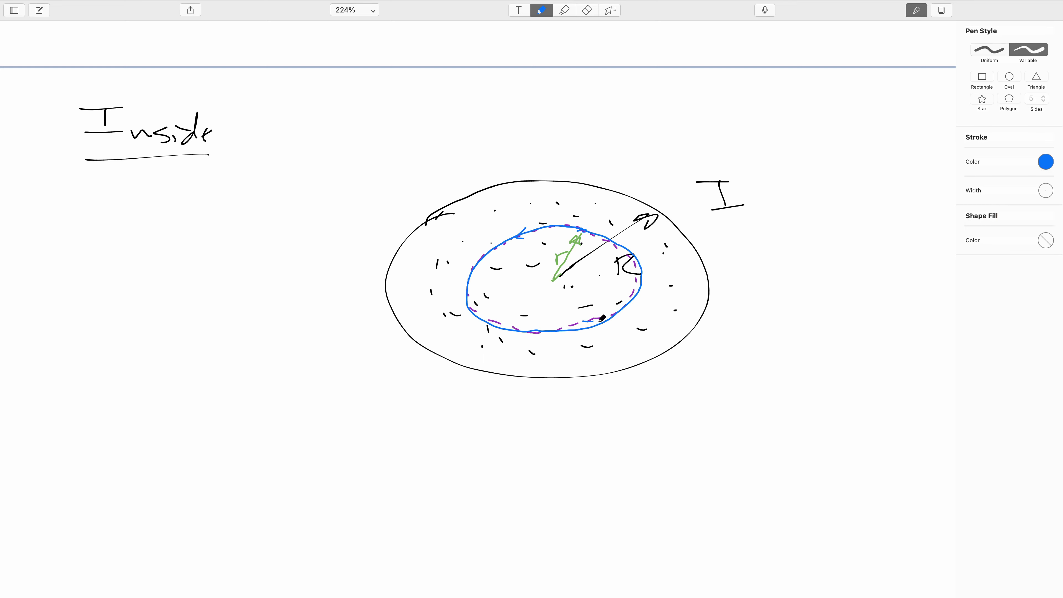
- Label the loop segment ds in purple, then switch to blue for the B label
{"action": "left_click", "coordinate": [1045, 161]}
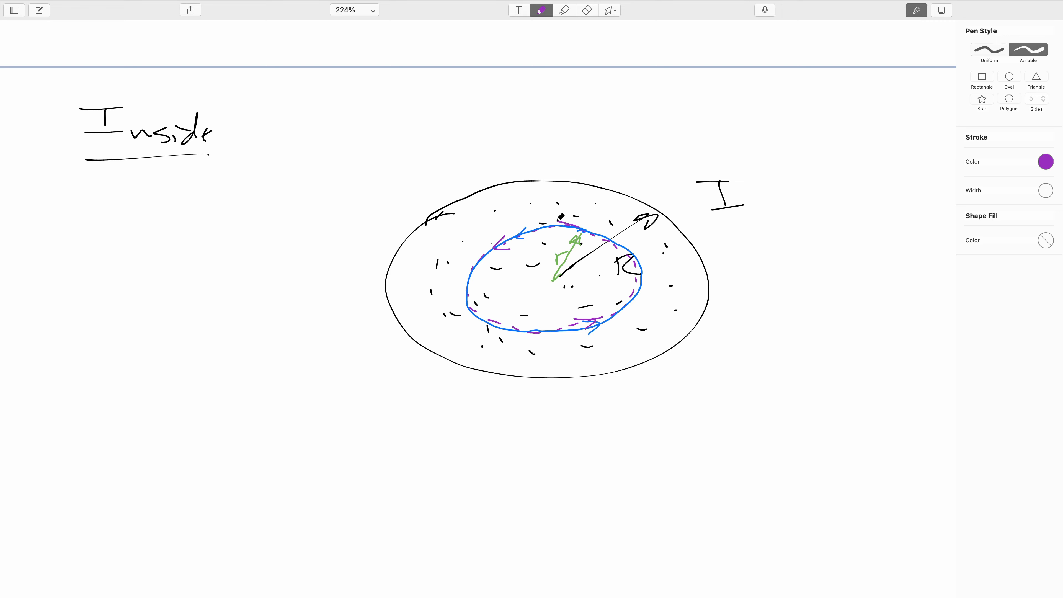
{"action": "left_click_drag", "start_coordinate": [556, 204], "coordinate": [566, 217]}
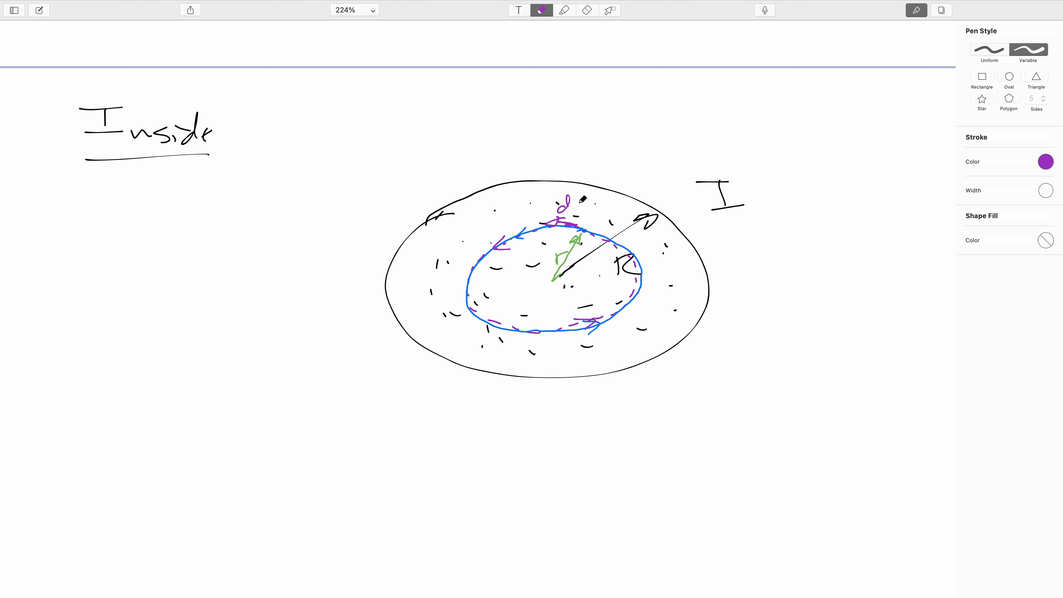
{"action": "left_click", "coordinate": [1046, 162]}
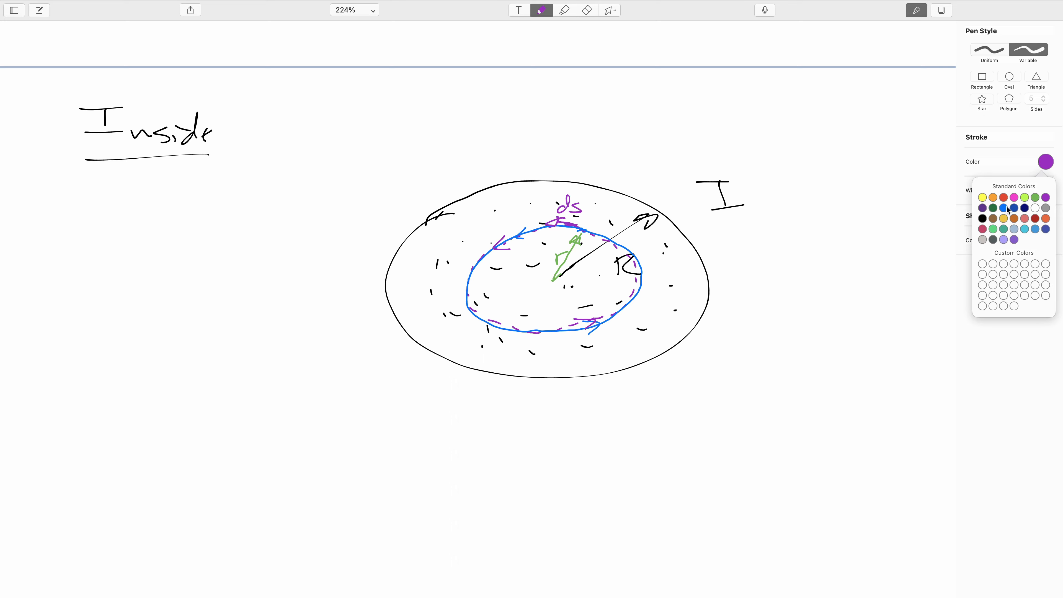
{"action": "left_click", "coordinate": [1004, 207]}
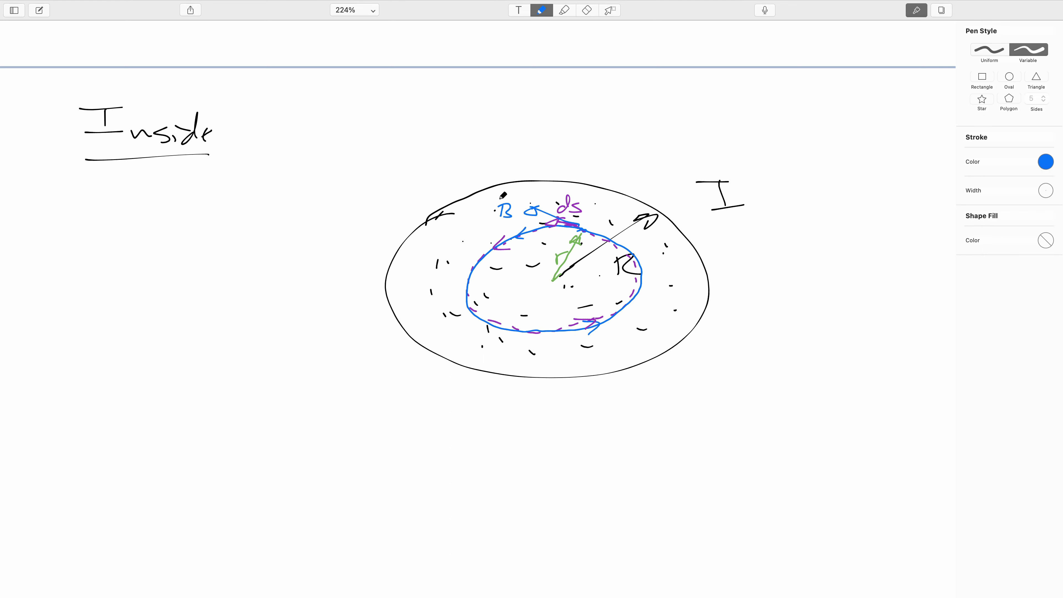
- Write ∮B·ds = μ₀I_thru, B(2πr) on the next line, and the I_thru/I = πr²/πR² ratio at right in black
{"action": "left_click", "coordinate": [1046, 161]}
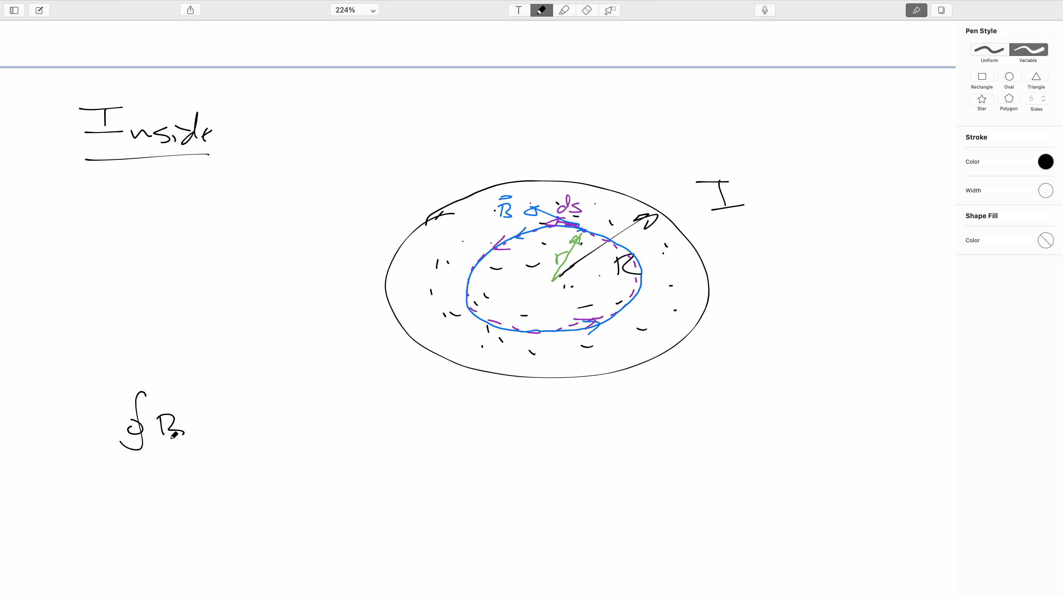
{"action": "left_click_drag", "start_coordinate": [163, 417], "coordinate": [245, 410]}
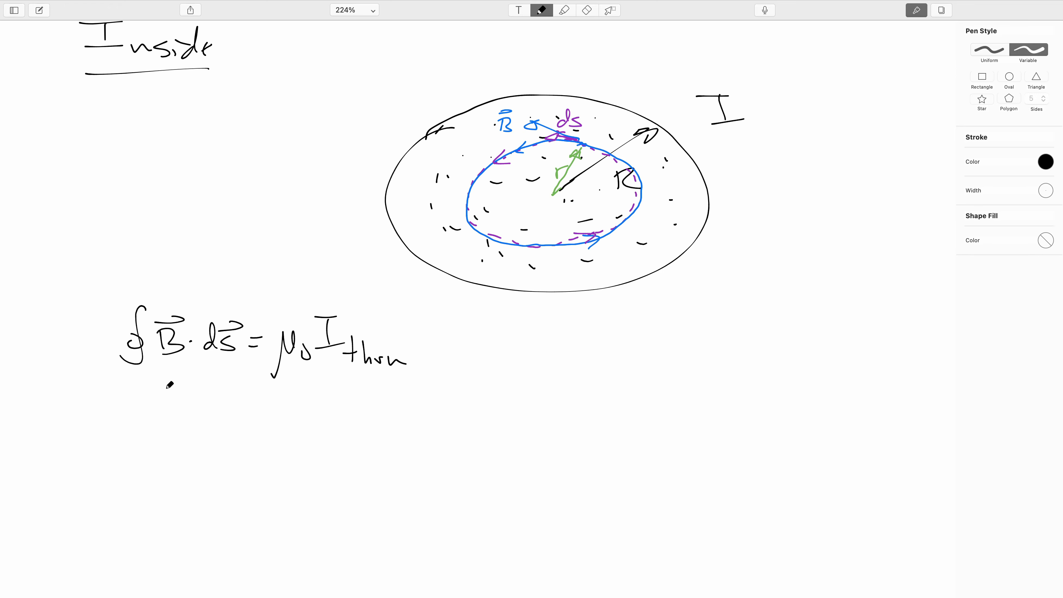
{"action": "left_click_drag", "start_coordinate": [136, 435], "coordinate": [170, 462]}
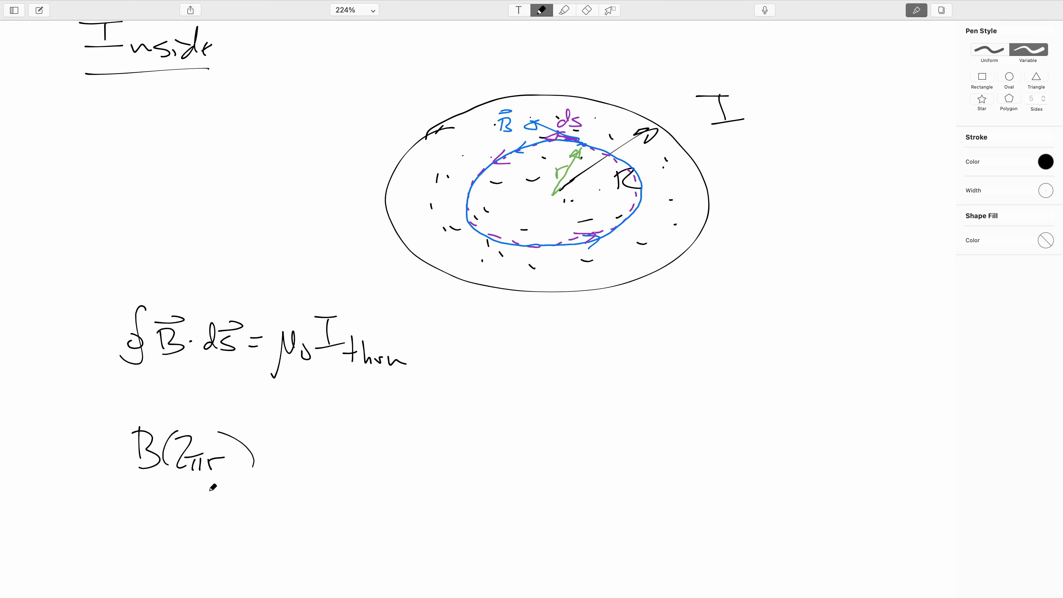
{"action": "mouse_move", "coordinate": [319, 420]}
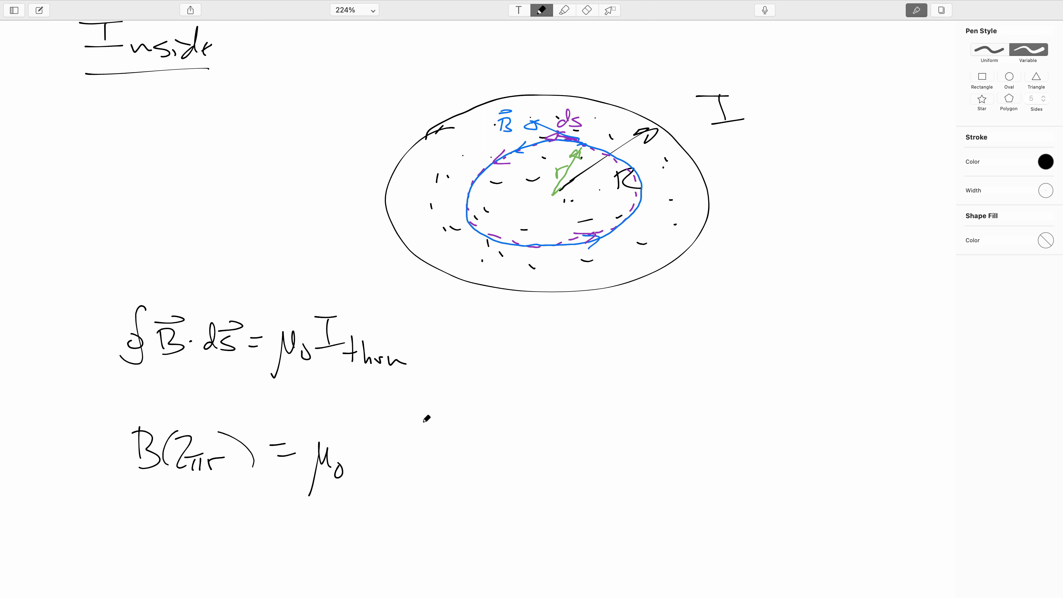
{"action": "mouse_move", "coordinate": [750, 290]}
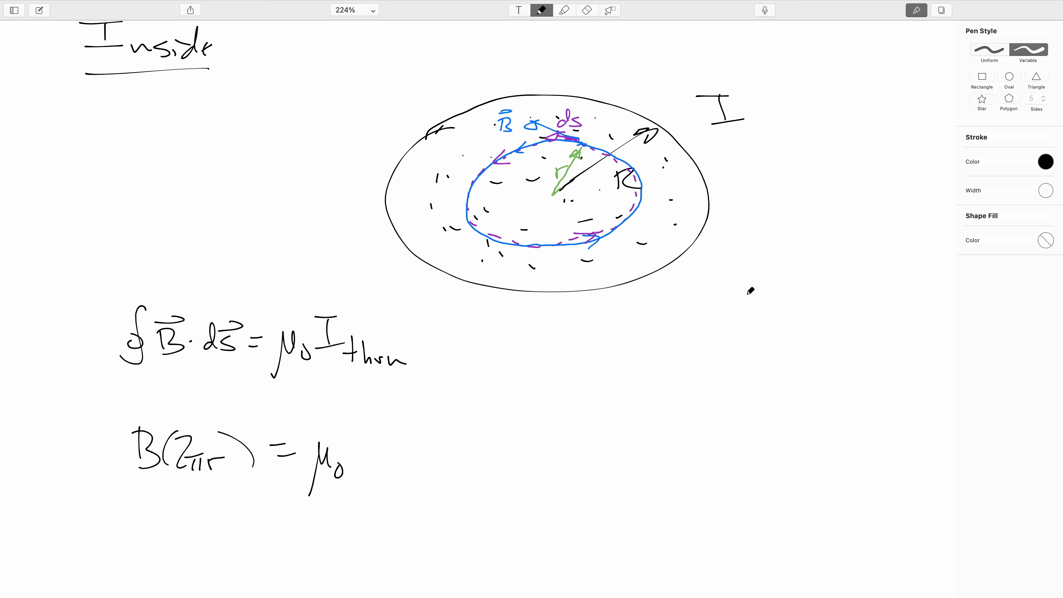
{"action": "left_click_drag", "start_coordinate": [718, 281], "coordinate": [752, 302]}
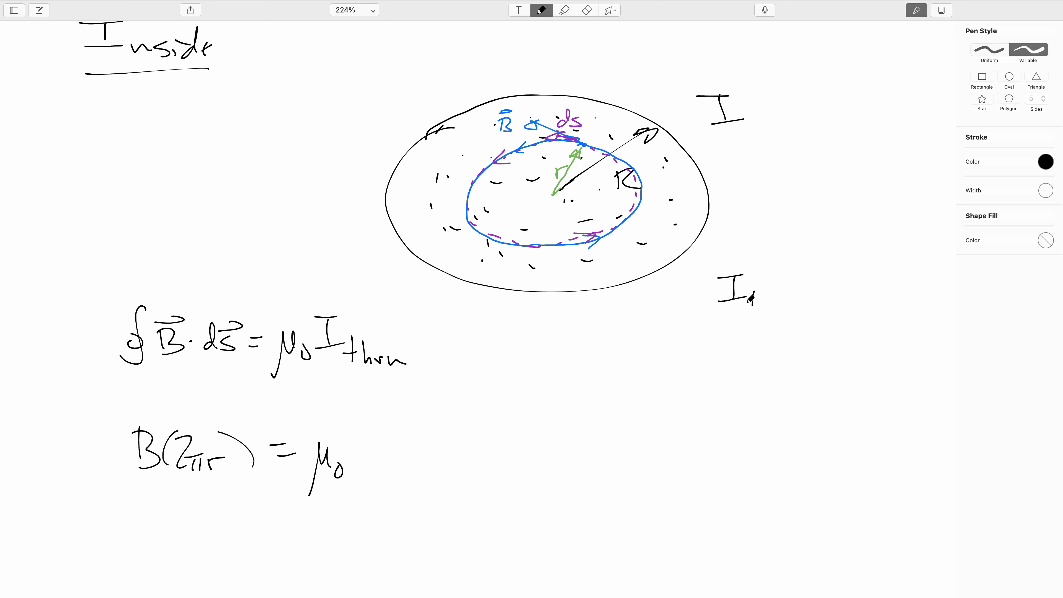
{"action": "type", "text": "thru"}
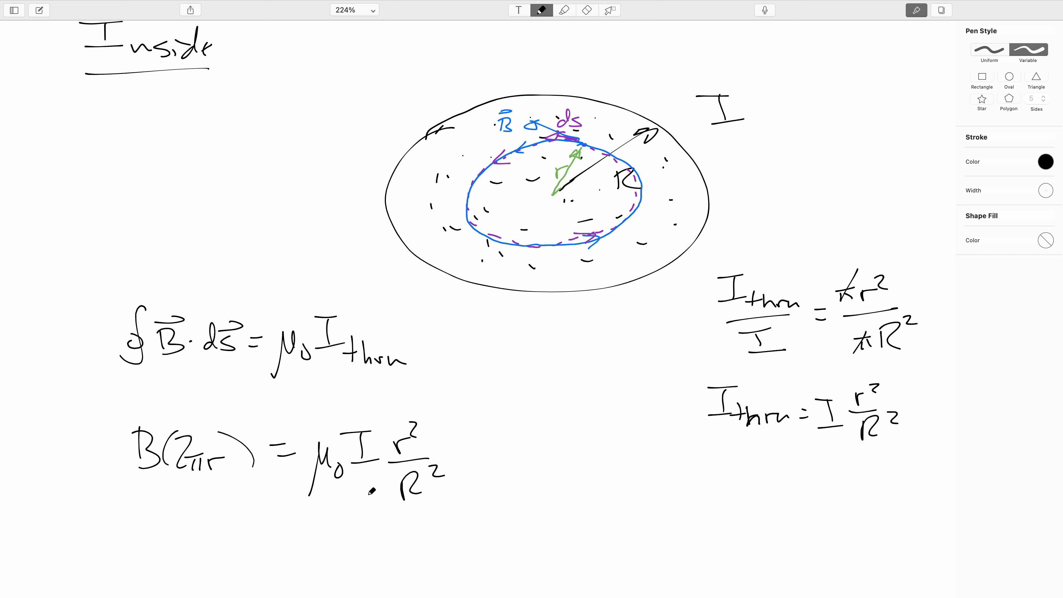
- Cancel an r in B(2πr) and write the simplified result B = μ₀/(2π) · I · r/R²
{"action": "scroll", "scroll_direction": "down", "scroll_amount": 3}
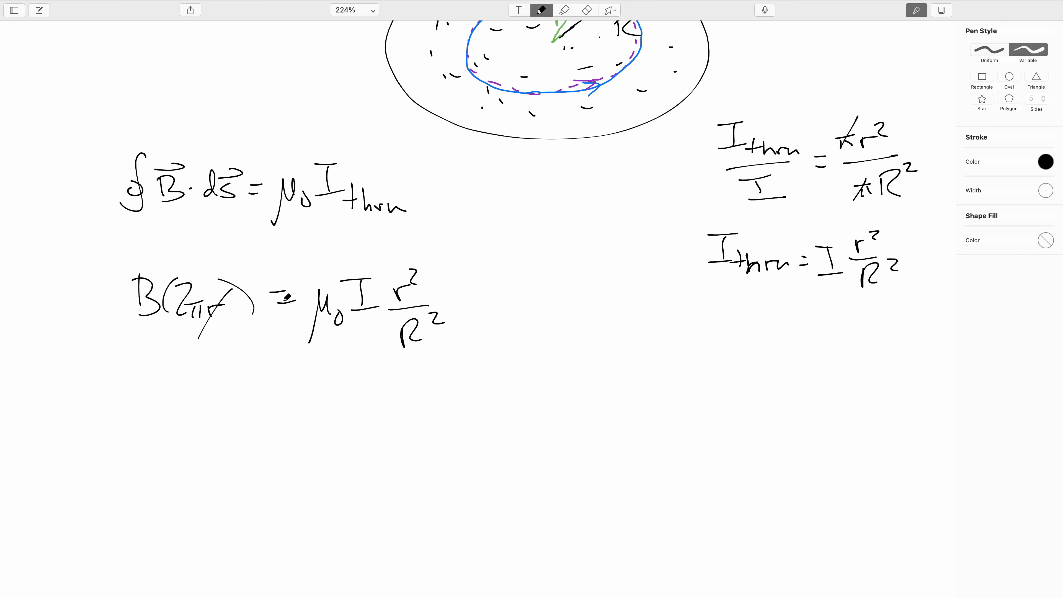
{"action": "left_click_drag", "start_coordinate": [132, 413], "coordinate": [149, 455]}
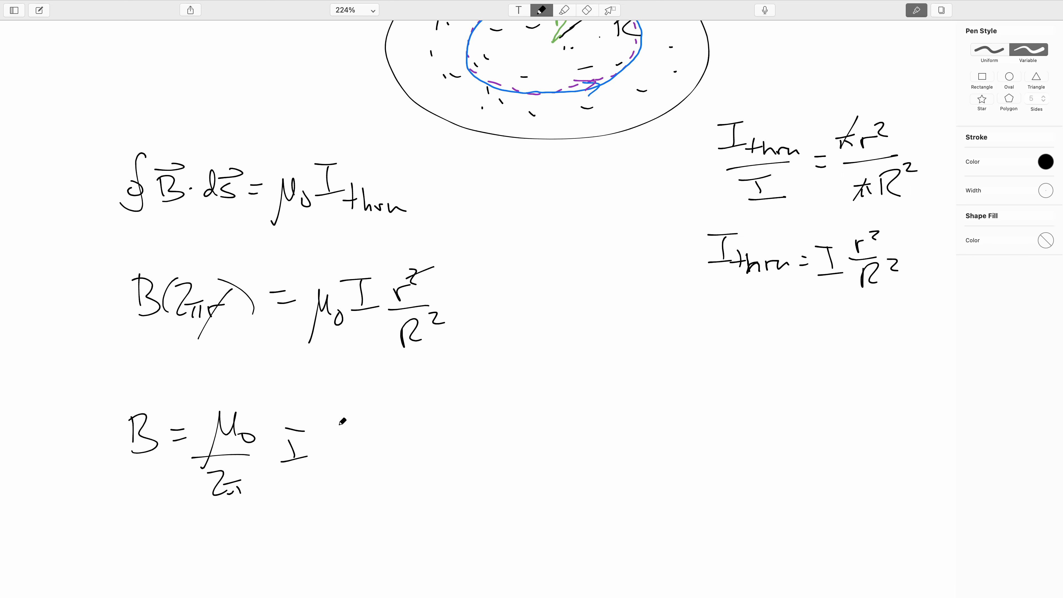
{"action": "left_click_drag", "start_coordinate": [339, 421], "coordinate": [366, 468]}
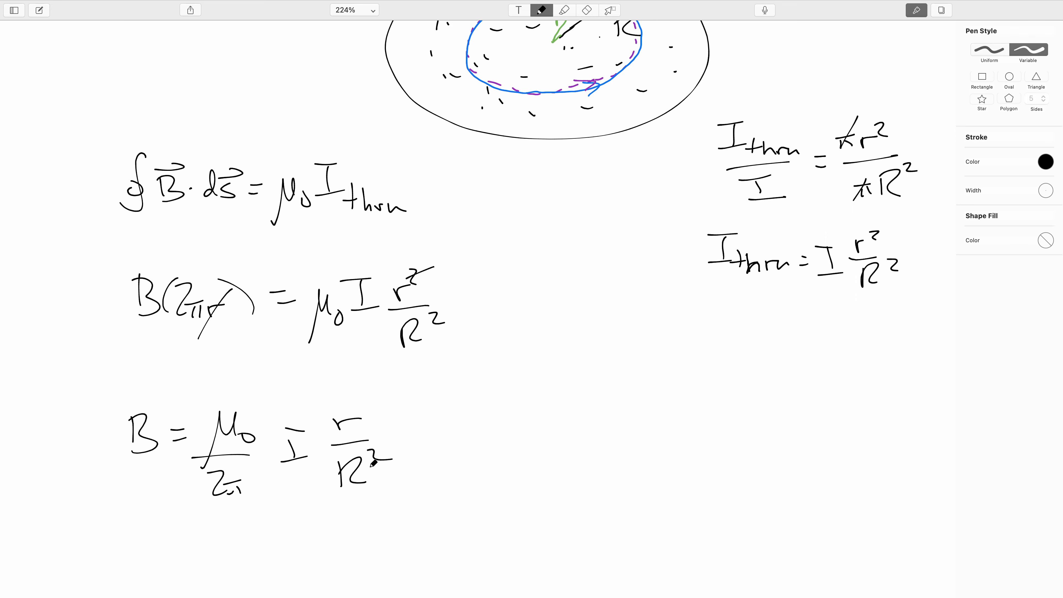
{"action": "scroll", "scroll_direction": "down", "scroll_amount": 3}
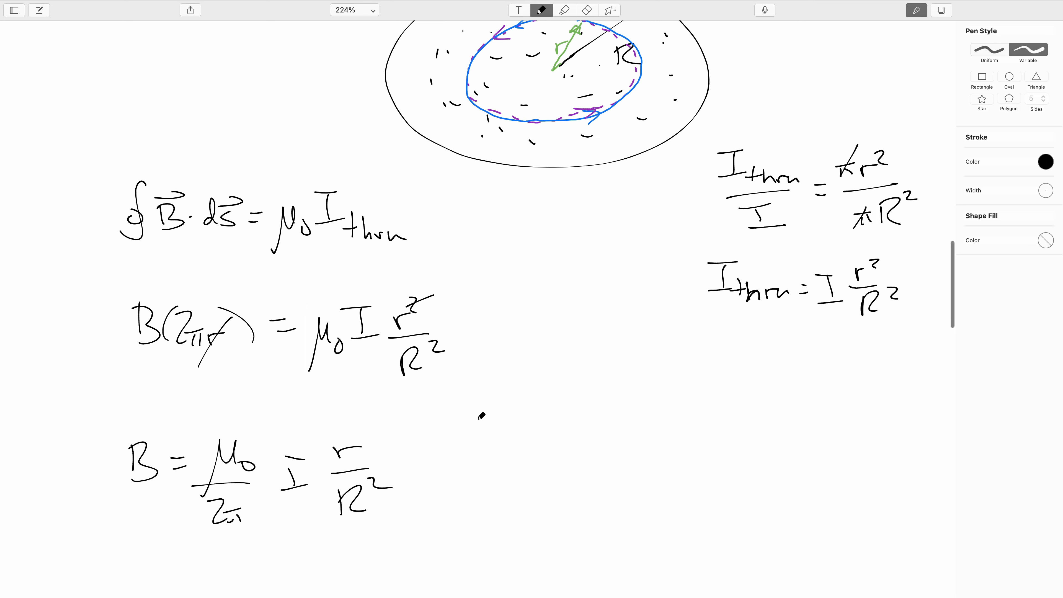
{"action": "scroll", "scroll_direction": "down", "scroll_amount": 3}
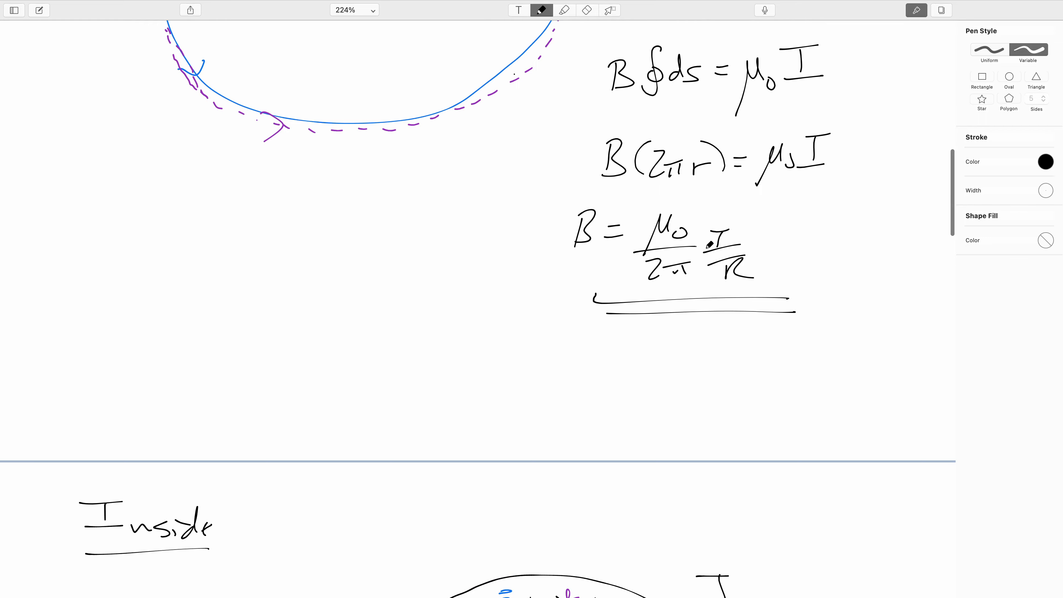
{"action": "scroll", "scroll_direction": "down", "scroll_amount": 3}
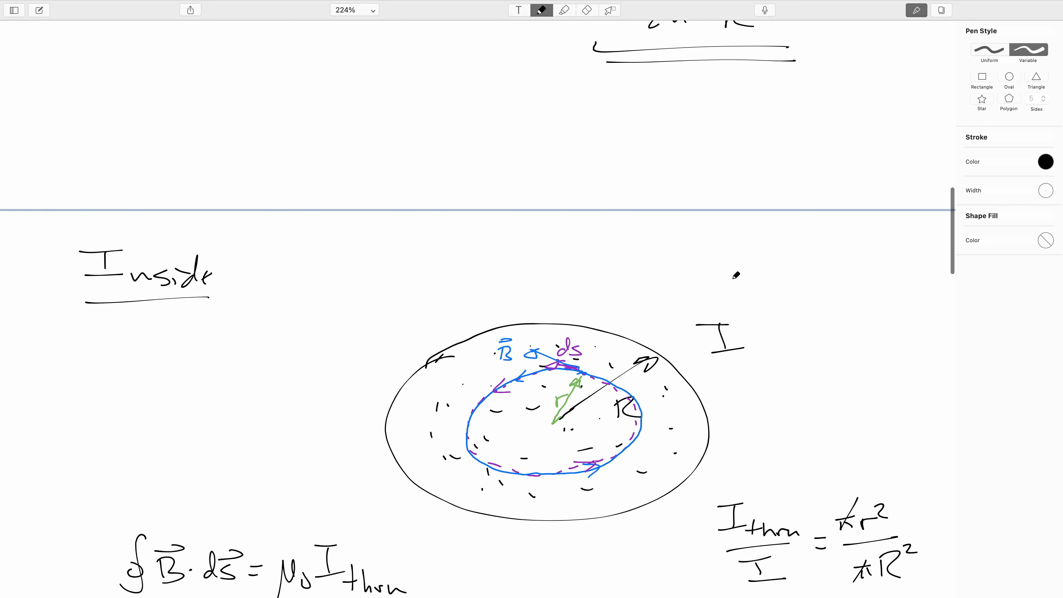
{"action": "scroll", "scroll_direction": "down", "scroll_amount": 3}
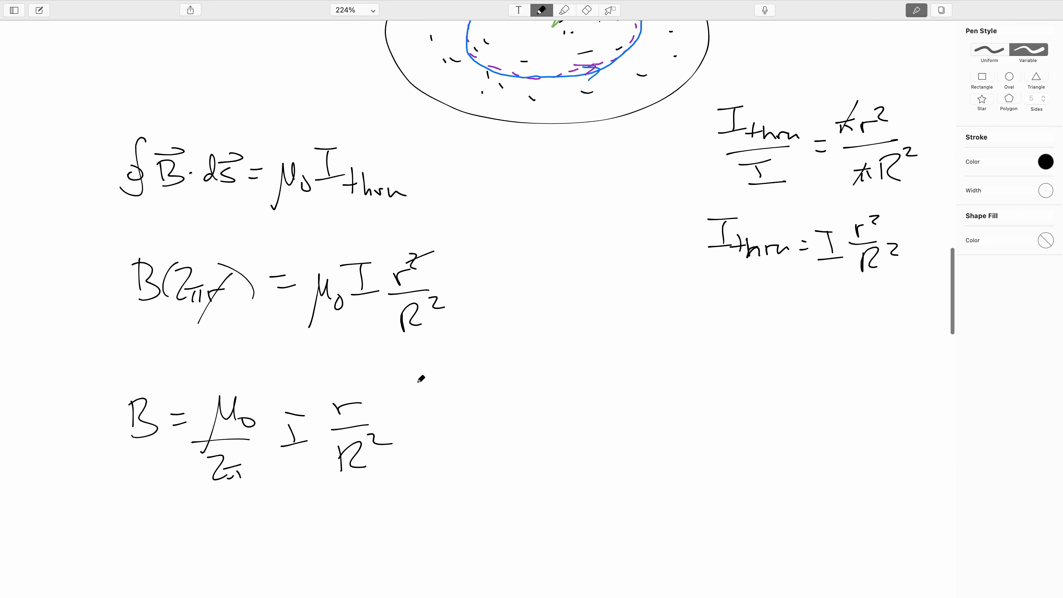
{"action": "scroll", "scroll_direction": "down", "scroll_amount": 3}
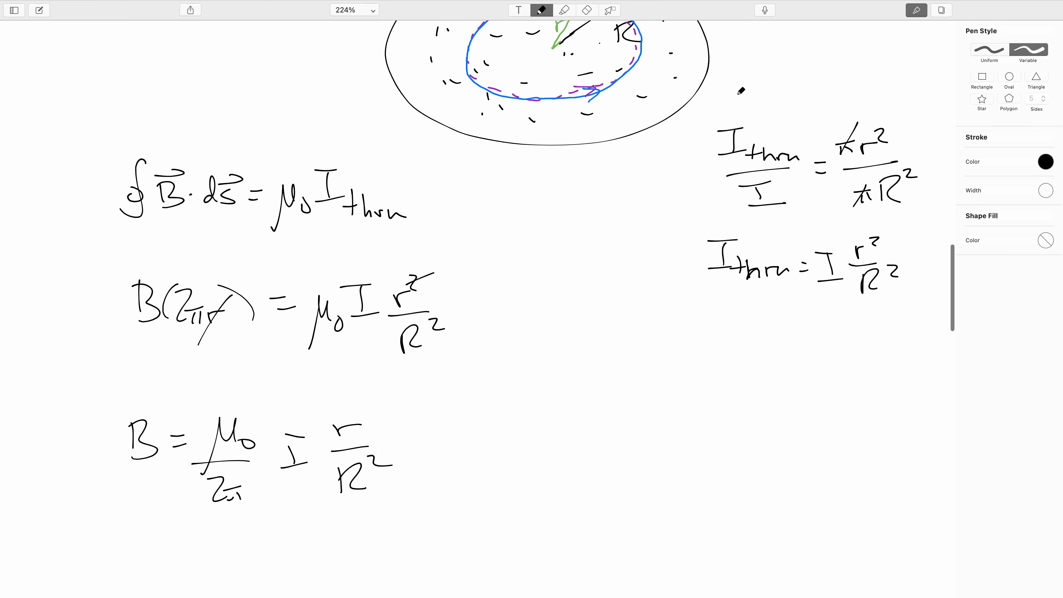
{"action": "mouse_move", "coordinate": [374, 447]}
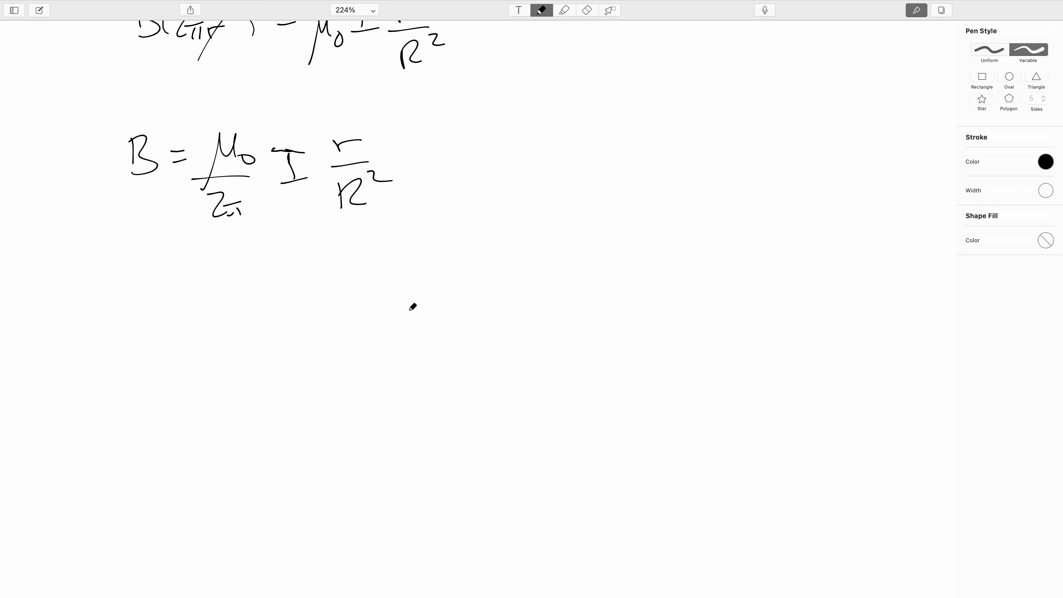
- Draw B-versus-r axes with ticks marked R, 2R, 3R, 4R
{"action": "left_click_drag", "start_coordinate": [366, 266], "coordinate": [705, 462]}
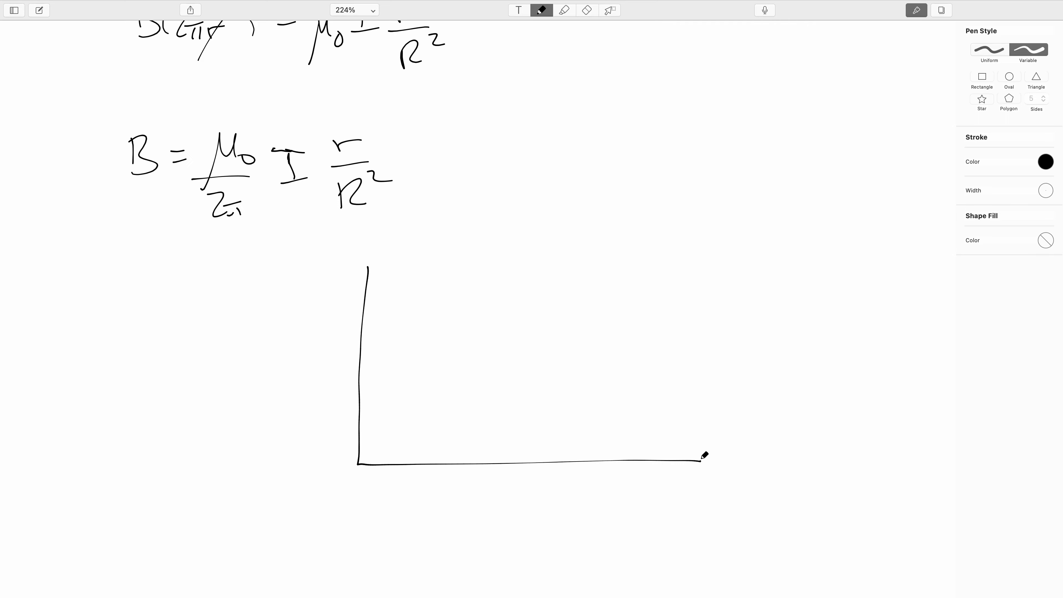
{"action": "left_click_drag", "start_coordinate": [715, 468], "coordinate": [739, 462]}
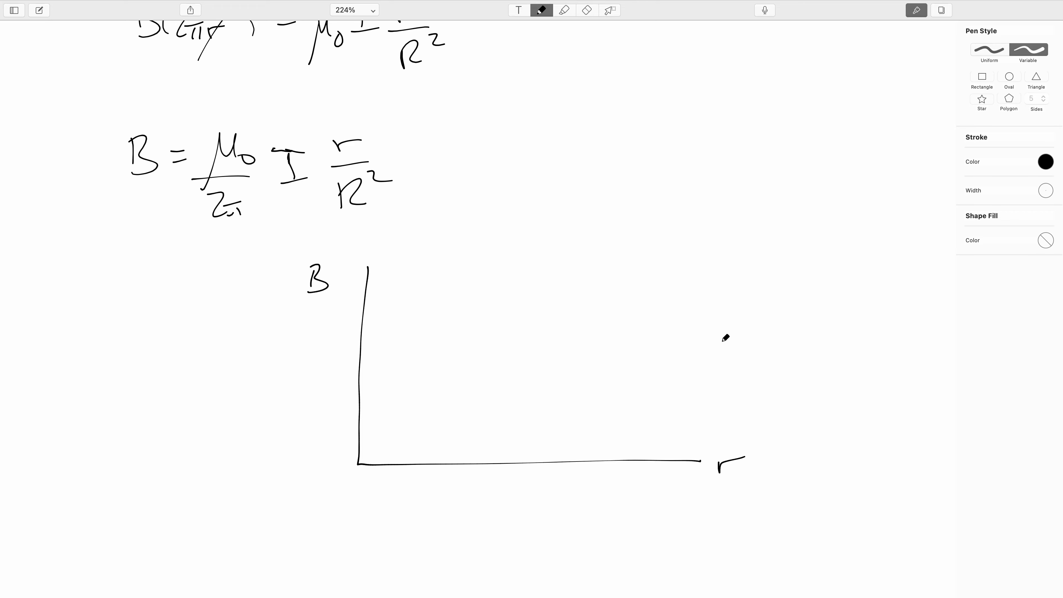
{"action": "mouse_move", "coordinate": [455, 455]}
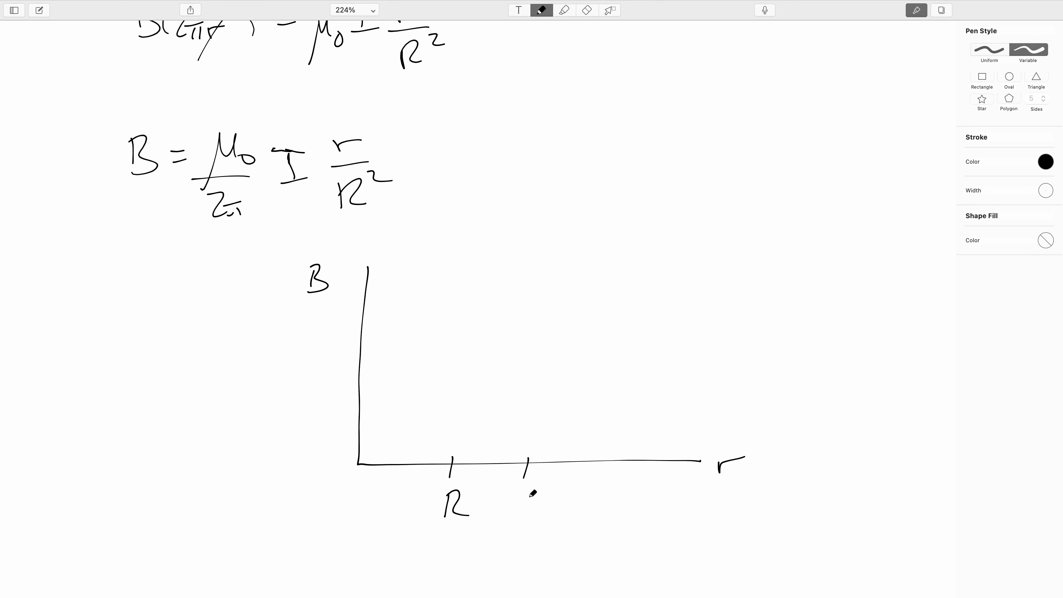
{"action": "left_click_drag", "start_coordinate": [502, 495], "coordinate": [542, 516]}
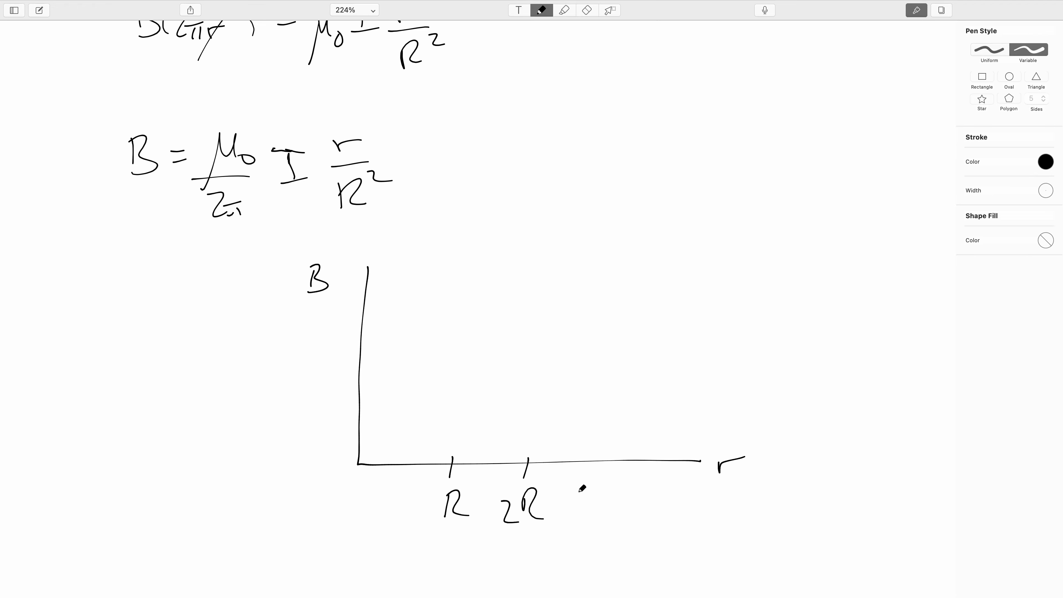
{"action": "left_click_drag", "start_coordinate": [593, 468], "coordinate": [586, 508]}
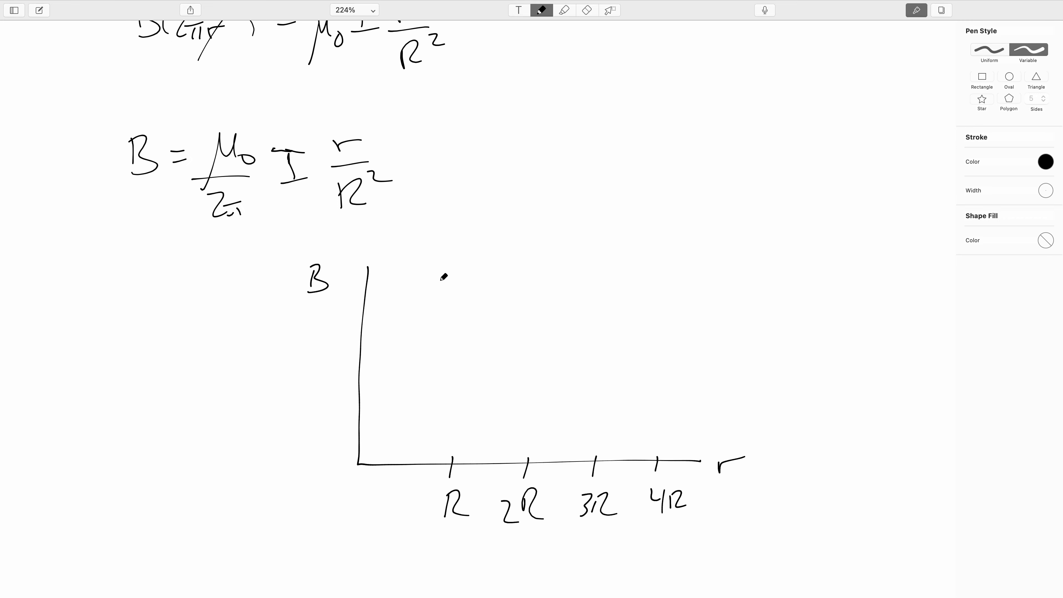
- In blue, draw the linear rise from the origin to r = R and label the peak μ₀I/2π
{"action": "left_click", "coordinate": [1046, 162]}
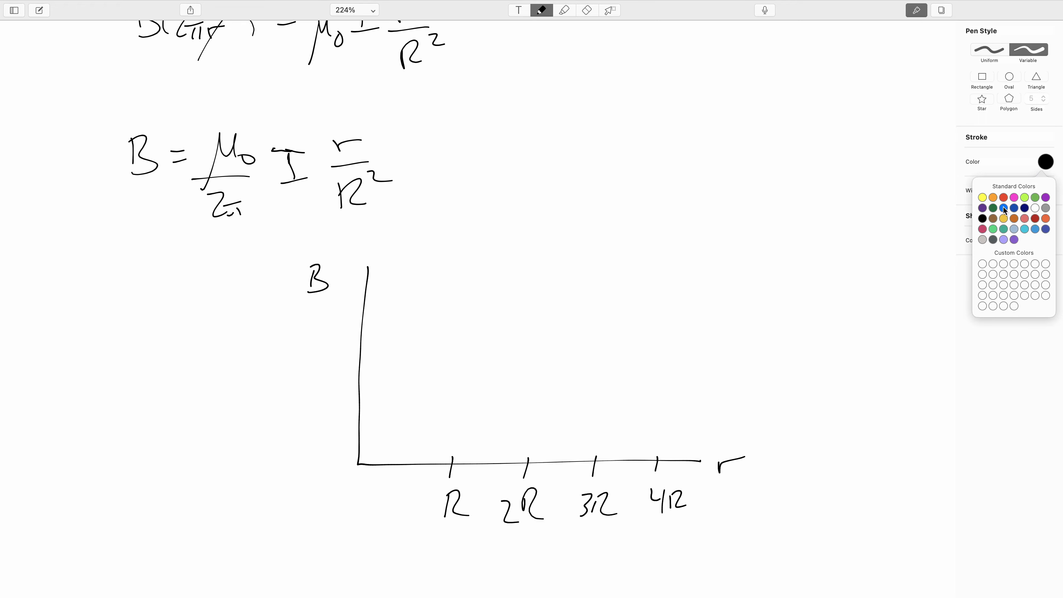
{"action": "left_click", "coordinate": [1004, 208]}
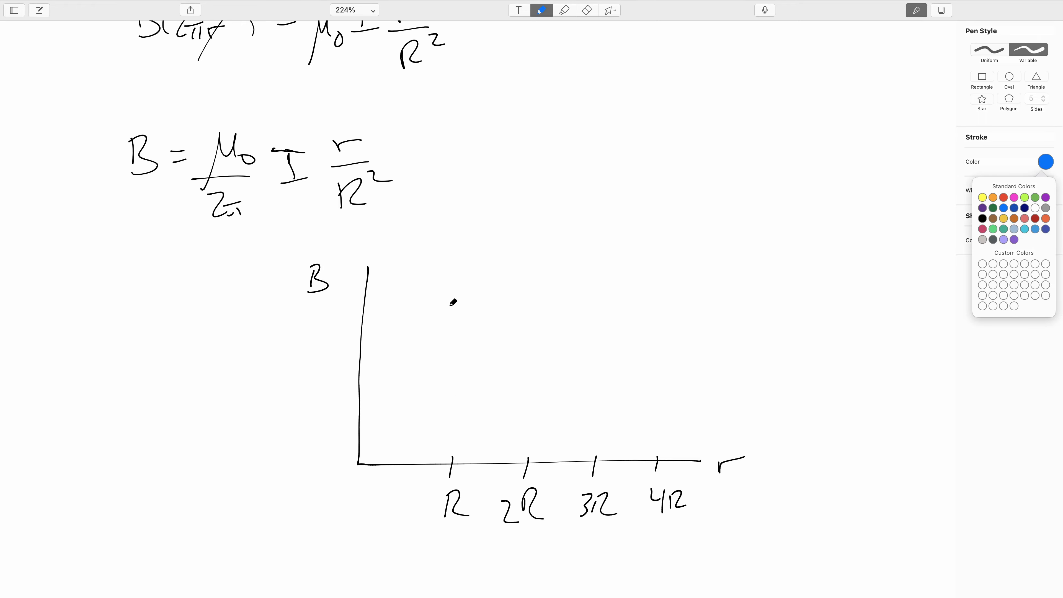
{"action": "left_click_drag", "start_coordinate": [360, 463], "coordinate": [392, 416]}
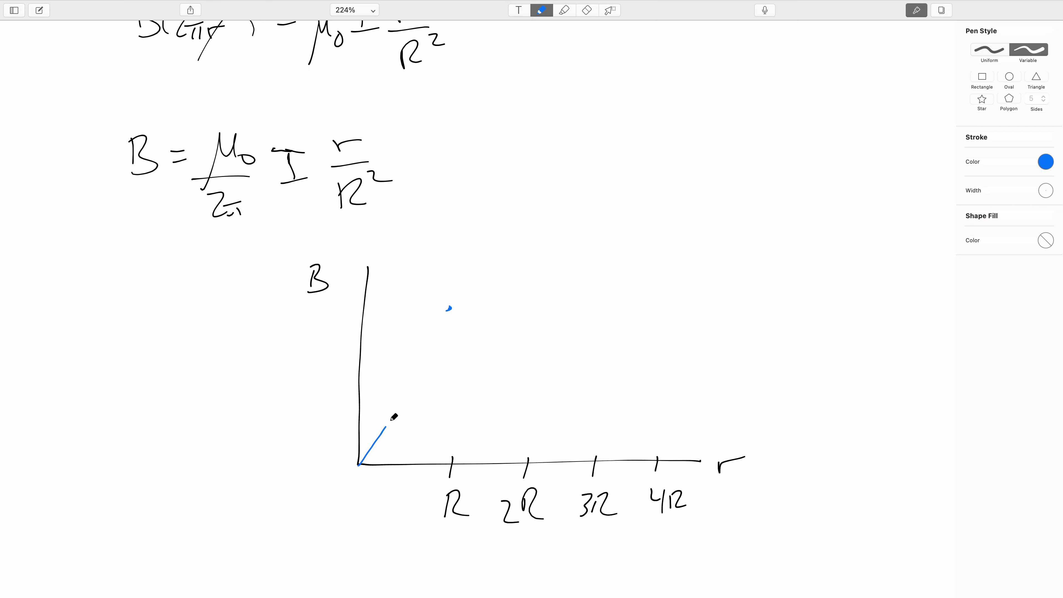
{"action": "left_click_drag", "start_coordinate": [392, 417], "coordinate": [450, 306]}
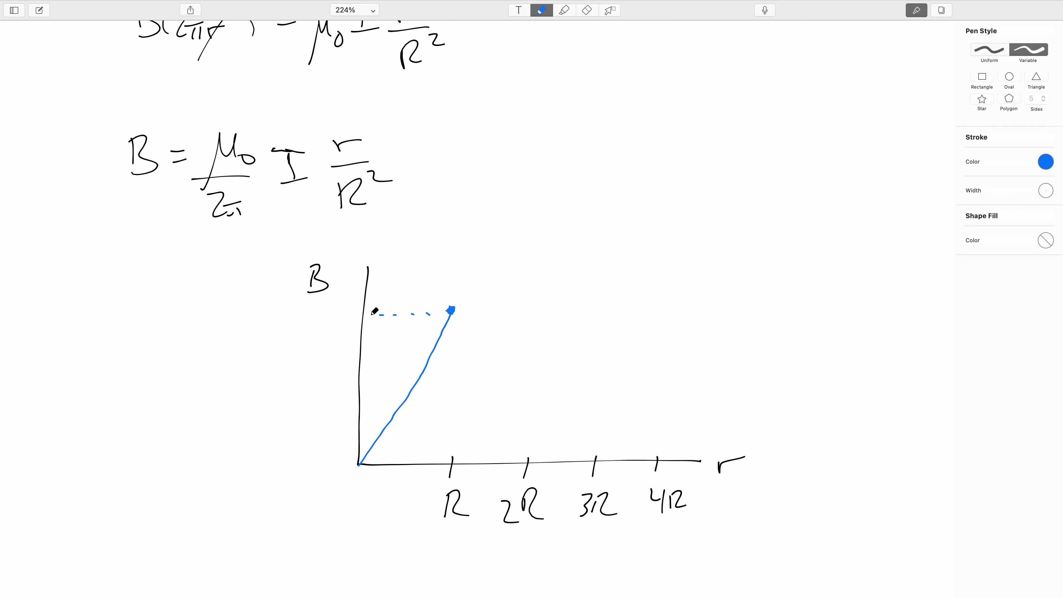
{"action": "mouse_move", "coordinate": [262, 342]}
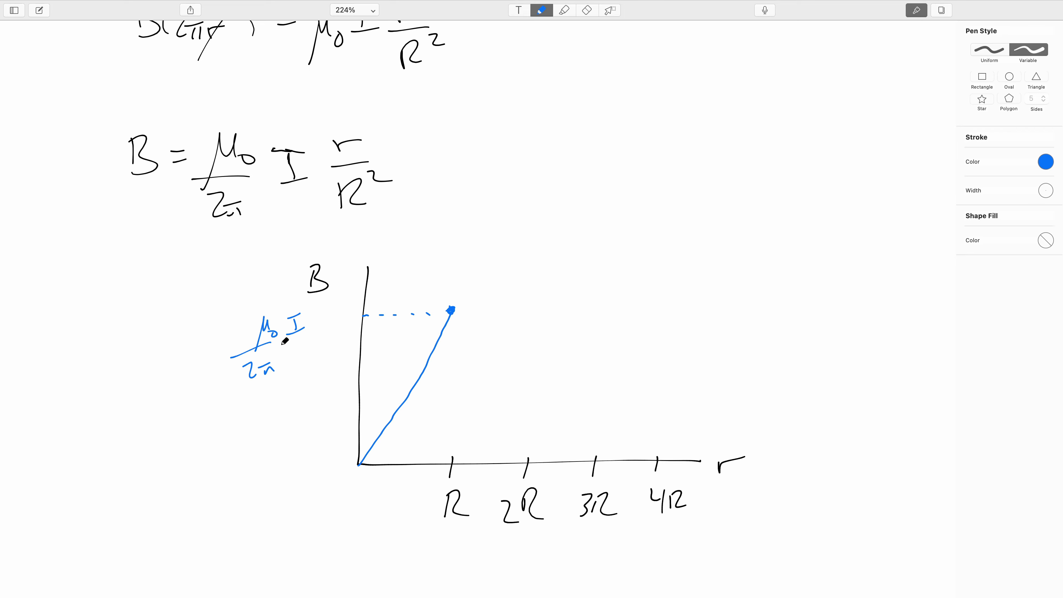
{"action": "left_click_drag", "start_coordinate": [302, 349], "coordinate": [315, 356]}
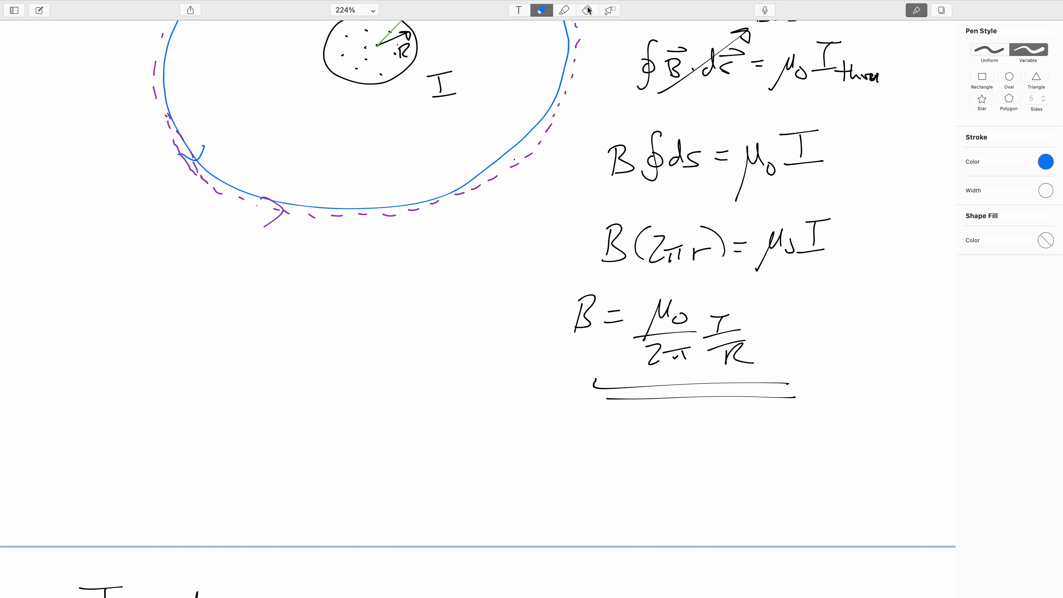
- Back in ink, add /r under I so the outside result reads B = μ₀I/(2πr), then return to the graph
{"action": "left_click", "coordinate": [587, 10]}
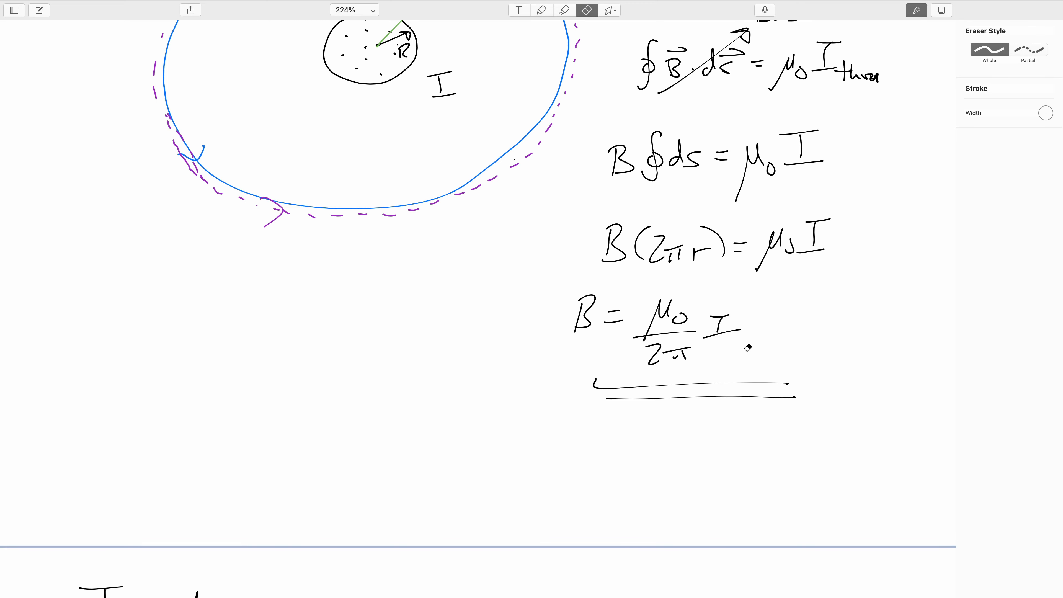
{"action": "left_click", "coordinate": [541, 10]}
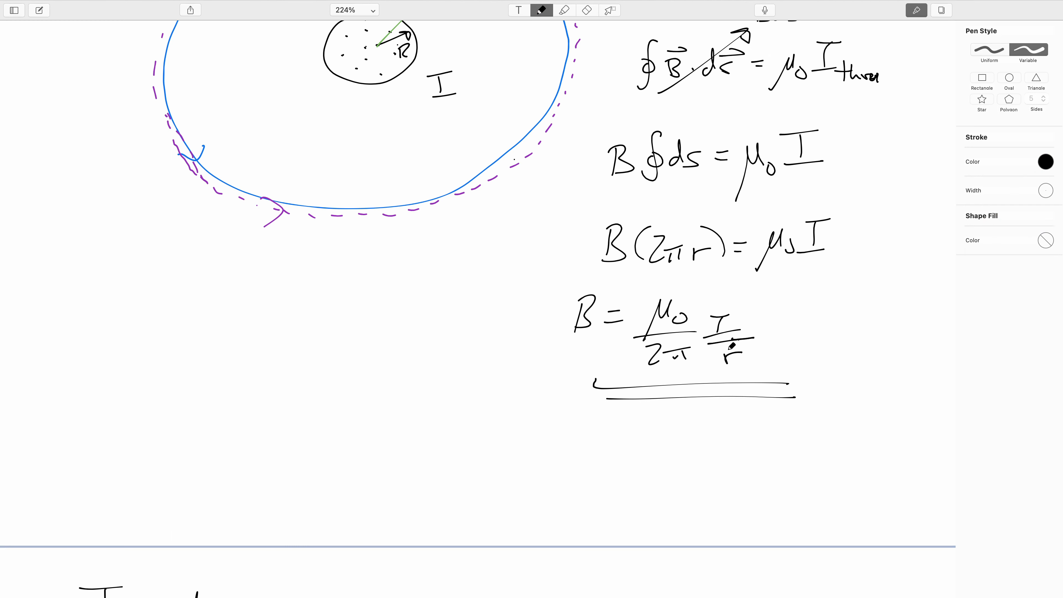
{"action": "scroll", "scroll_direction": "down", "scroll_amount": 3}
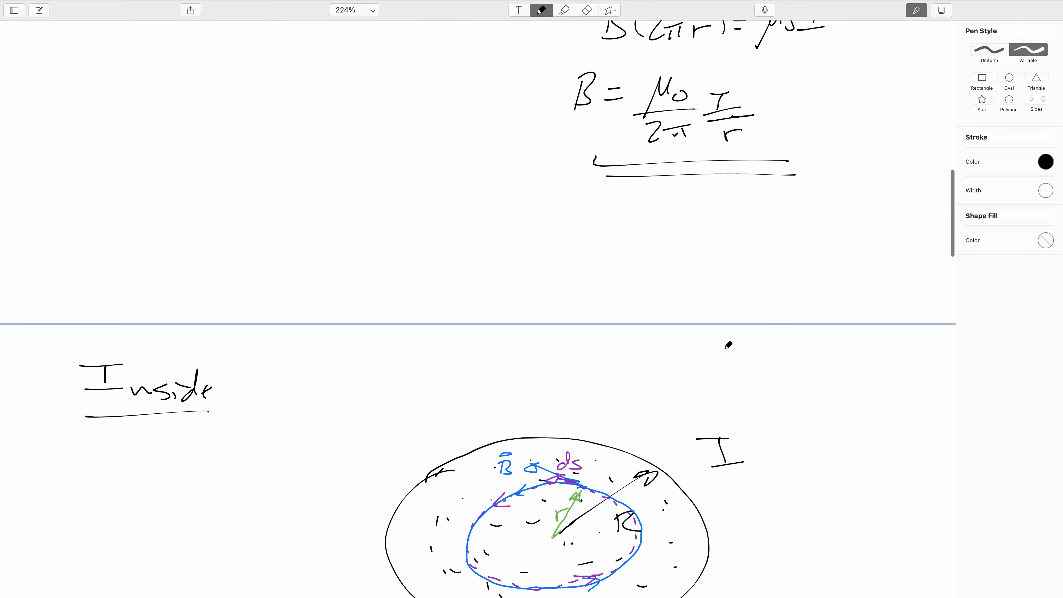
{"action": "scroll", "scroll_direction": "down", "scroll_amount": 3}
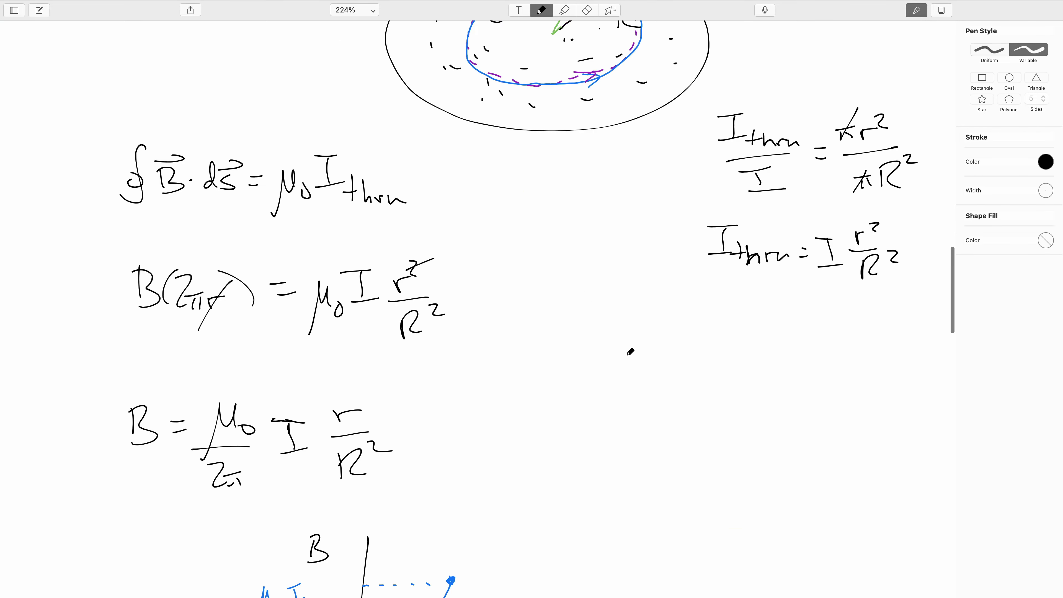
{"action": "scroll", "scroll_direction": "down", "scroll_amount": 3}
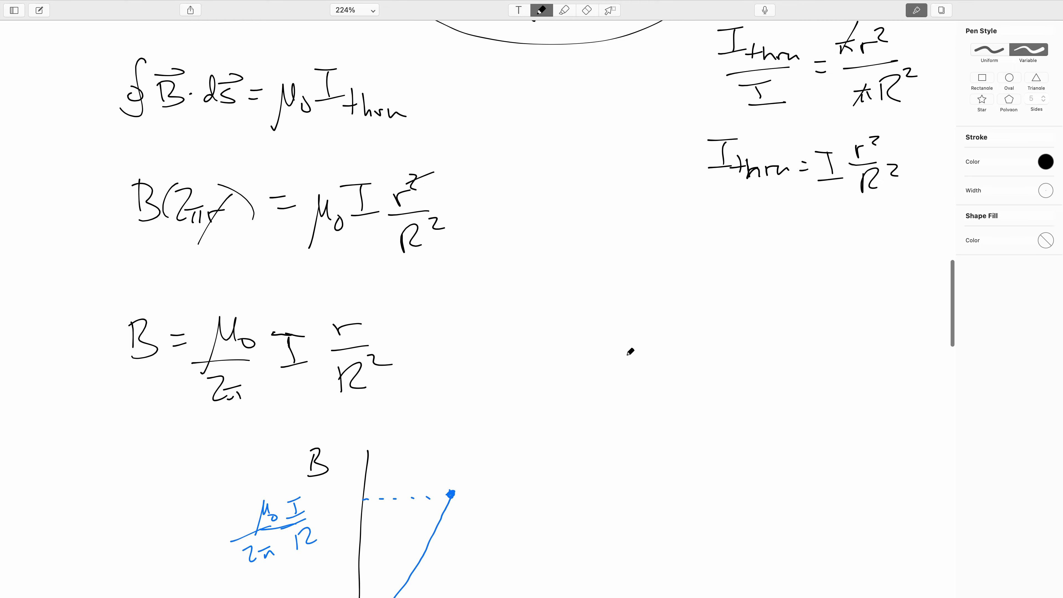
{"action": "scroll", "scroll_direction": "down", "scroll_amount": 3}
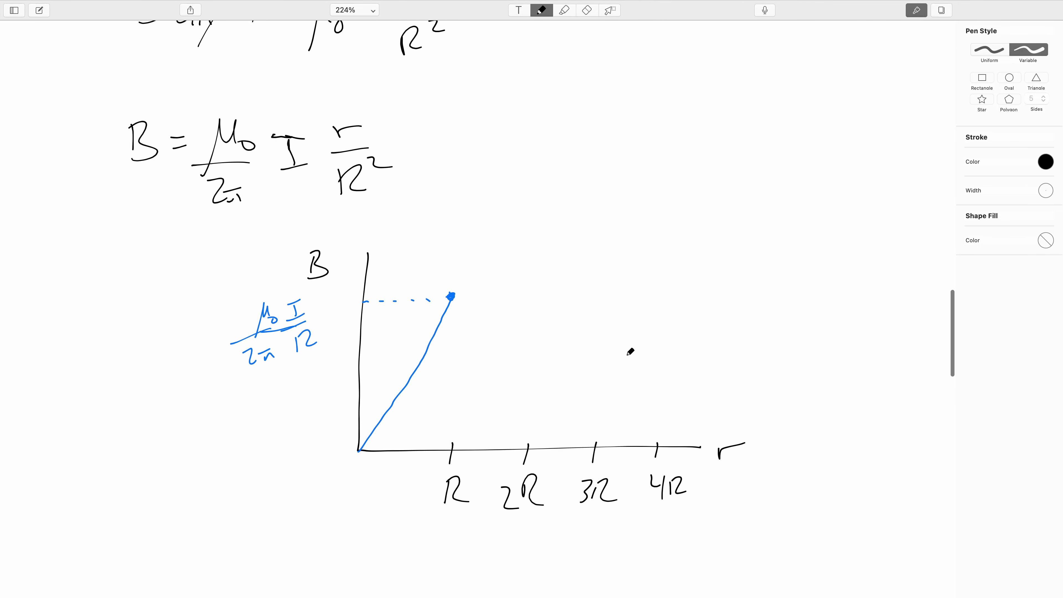
- In blue, draw the falling curve from R out past 4R and add arrows labelled ∝ r and ∝ 1/r
{"action": "scroll", "scroll_direction": "down", "scroll_amount": 3}
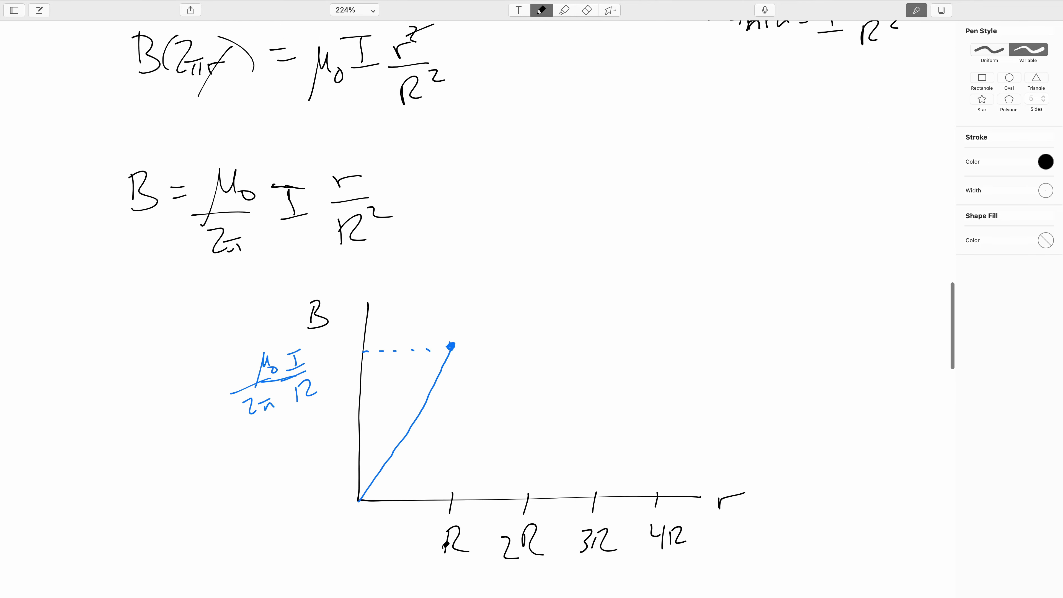
{"action": "mouse_move", "coordinate": [580, 359]}
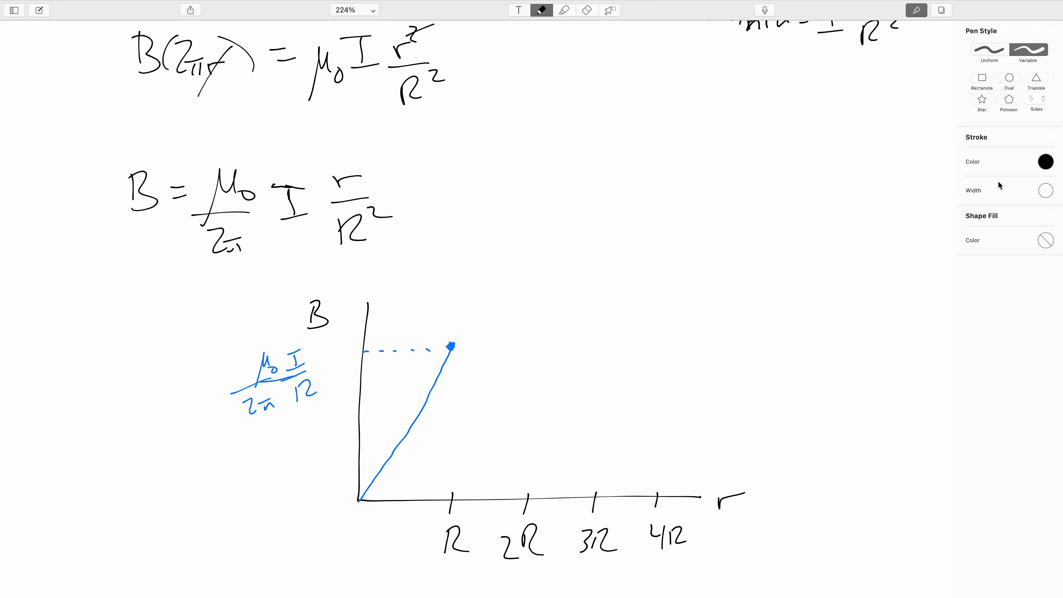
{"action": "left_click", "coordinate": [1046, 162]}
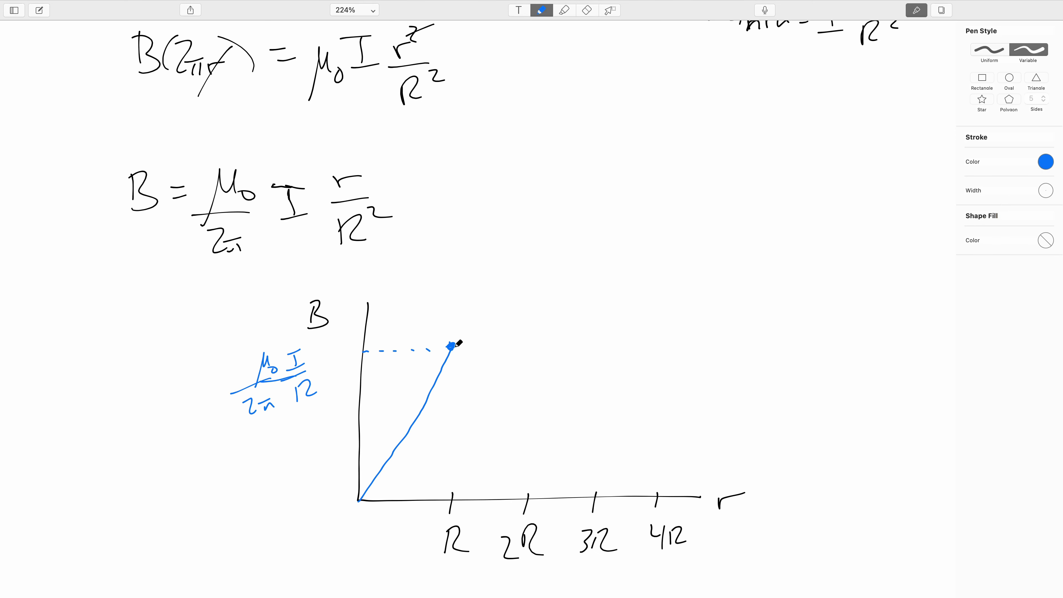
{"action": "mouse_move", "coordinate": [527, 426]}
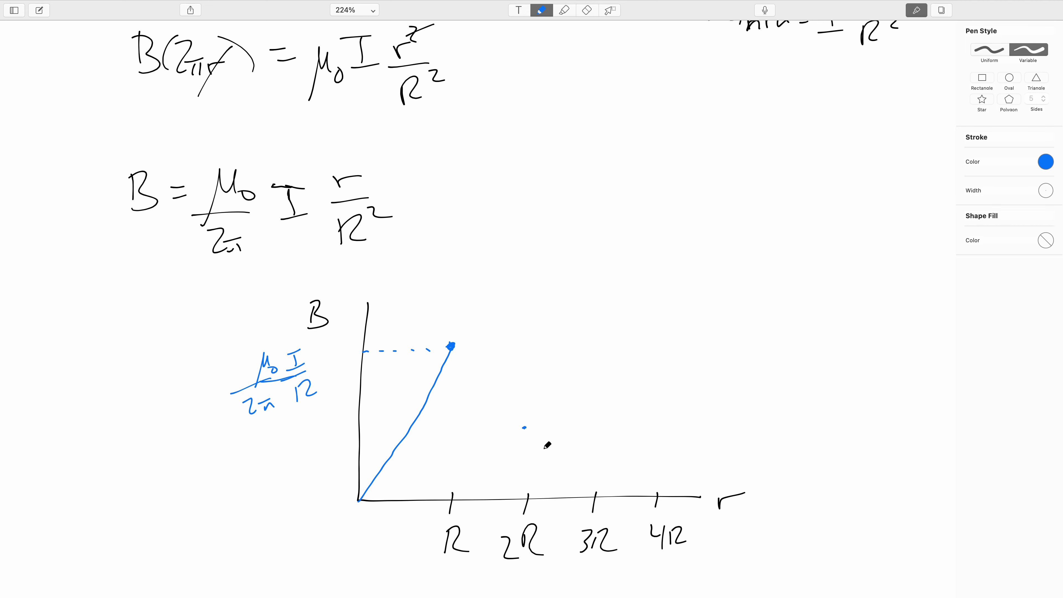
{"action": "mouse_move", "coordinate": [598, 466]}
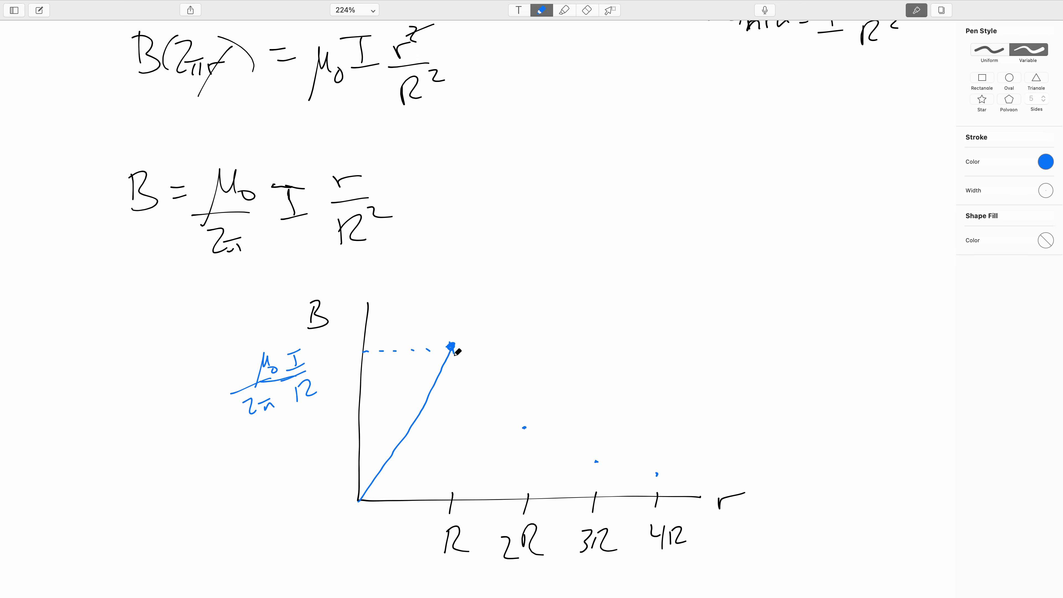
{"action": "left_click_drag", "start_coordinate": [451, 346], "coordinate": [542, 441]}
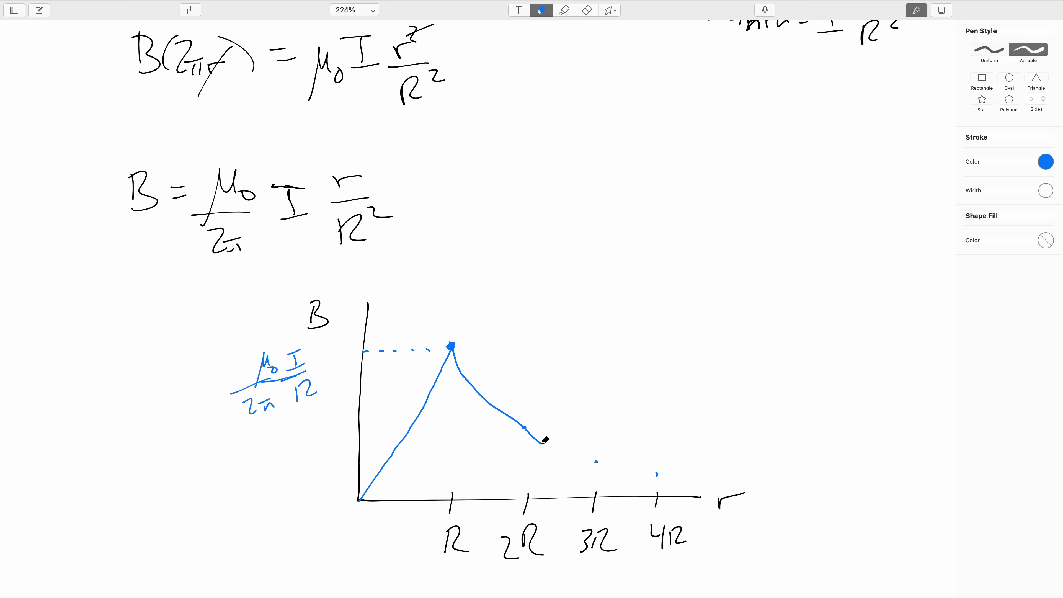
{"action": "left_click_drag", "start_coordinate": [529, 431], "coordinate": [692, 477]}
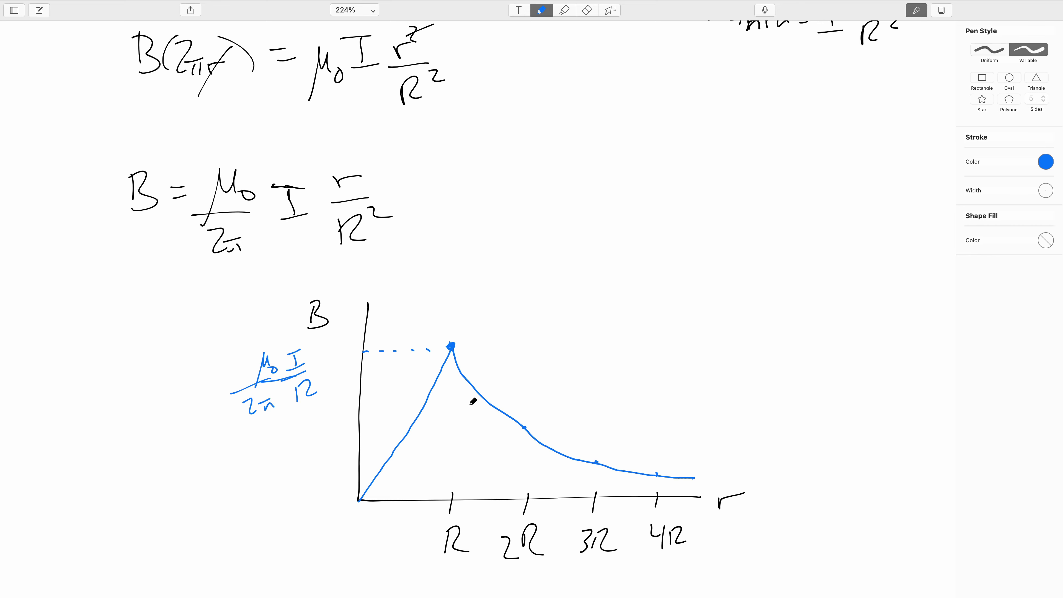
{"action": "left_click_drag", "start_coordinate": [423, 315], "coordinate": [397, 390]}
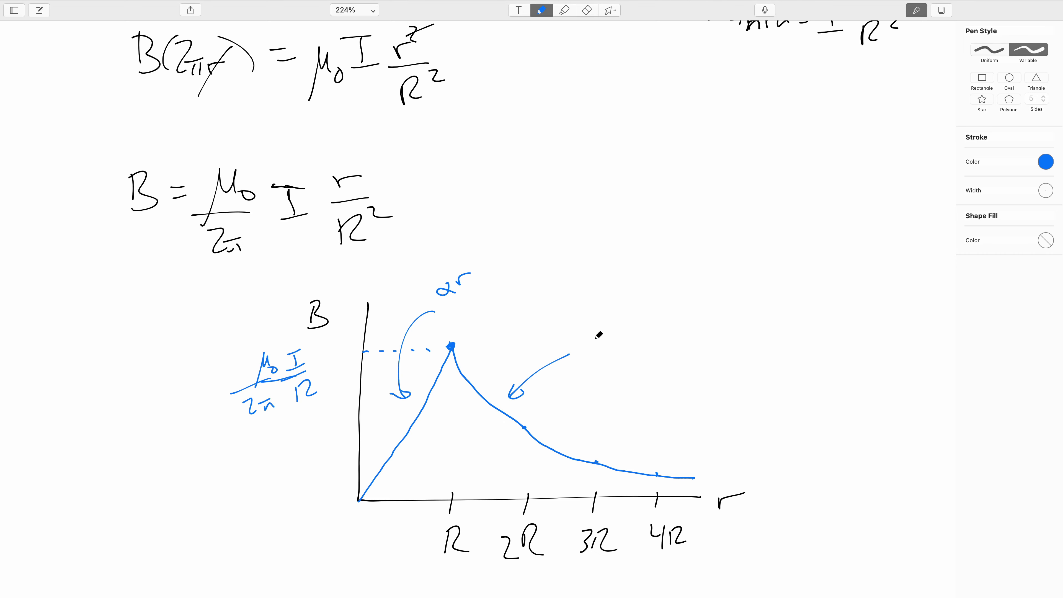
{"action": "left_click_drag", "start_coordinate": [580, 342], "coordinate": [624, 332]}
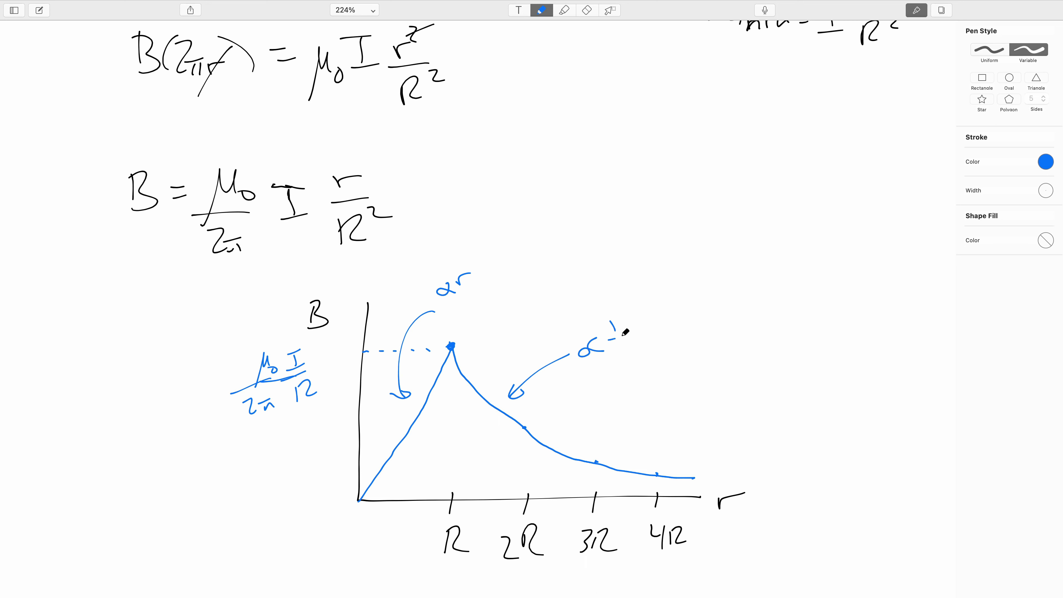
{"action": "left_click_drag", "start_coordinate": [617, 342], "coordinate": [627, 353]}
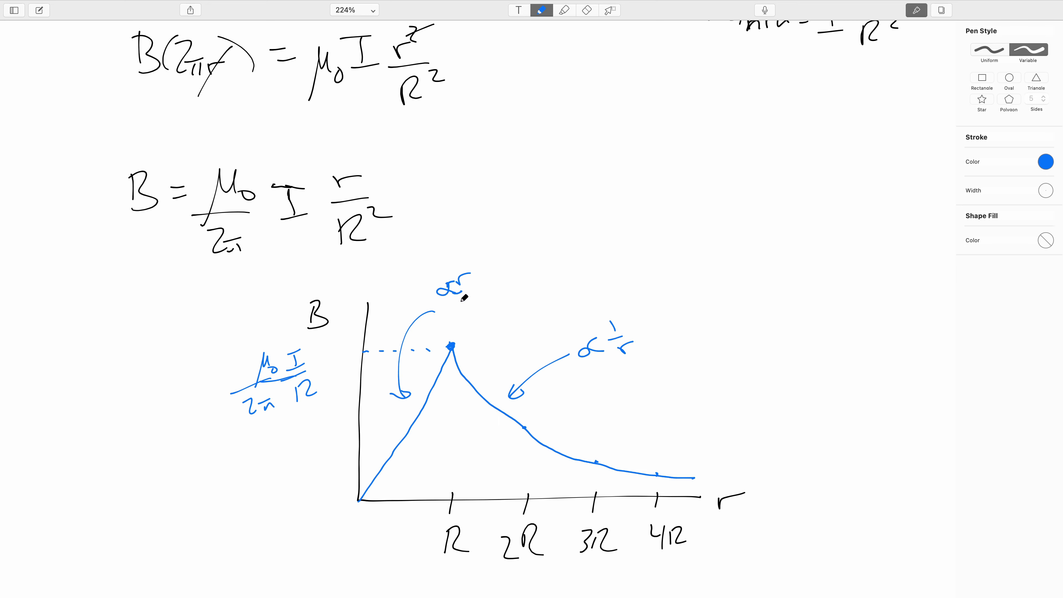
{"action": "mouse_move", "coordinate": [554, 191]}
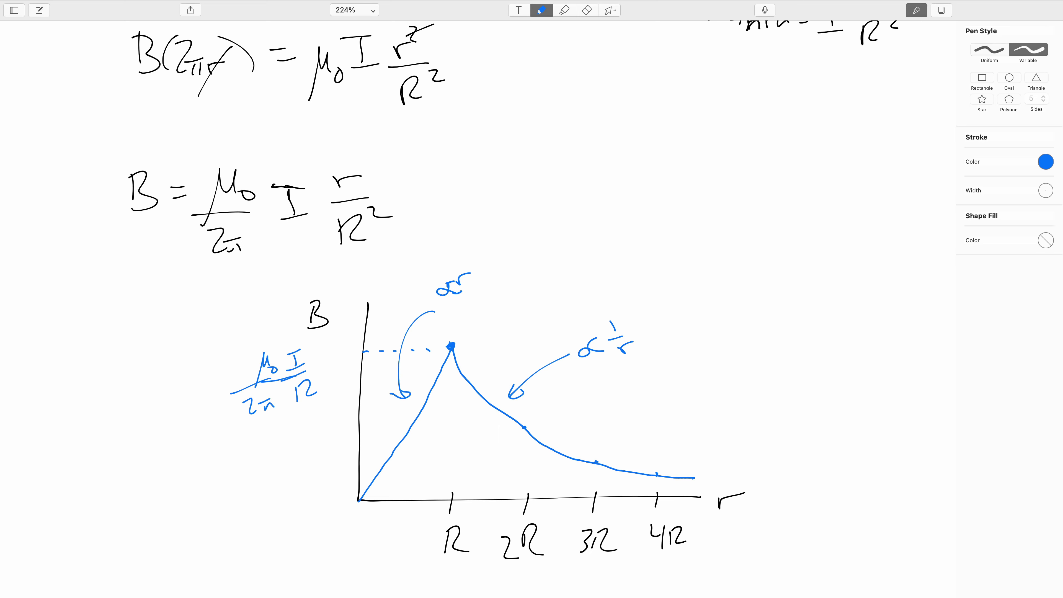
{"action": "scroll", "scroll_direction": "down", "scroll_amount": 3}
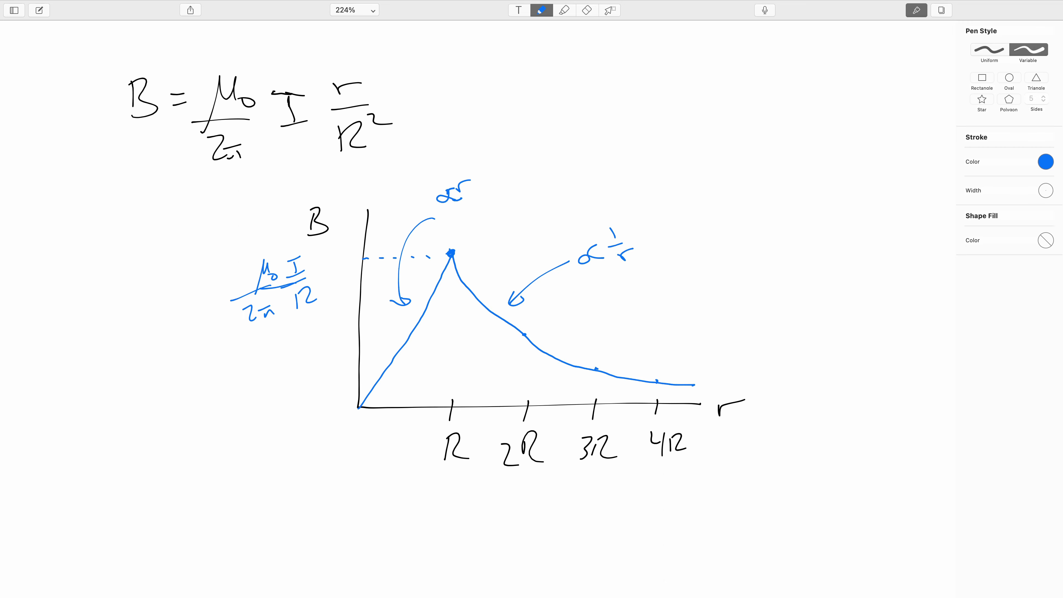
{"action": "scroll", "scroll_direction": "down", "scroll_amount": 3}
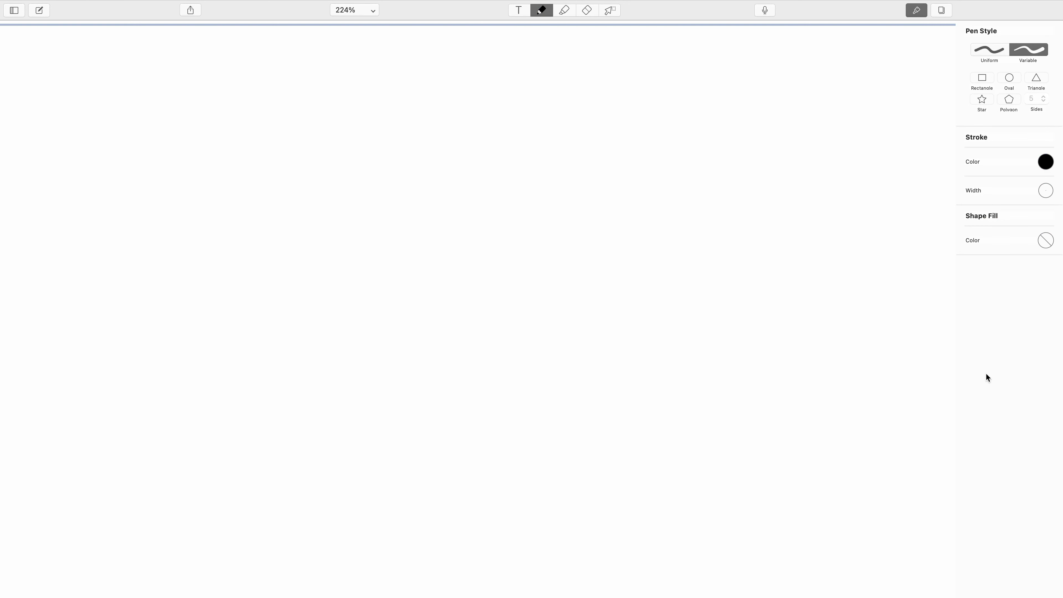
- Write the heading Solenoid on the new page
{"action": "left_click_drag", "start_coordinate": [91, 81], "coordinate": [126, 118]}
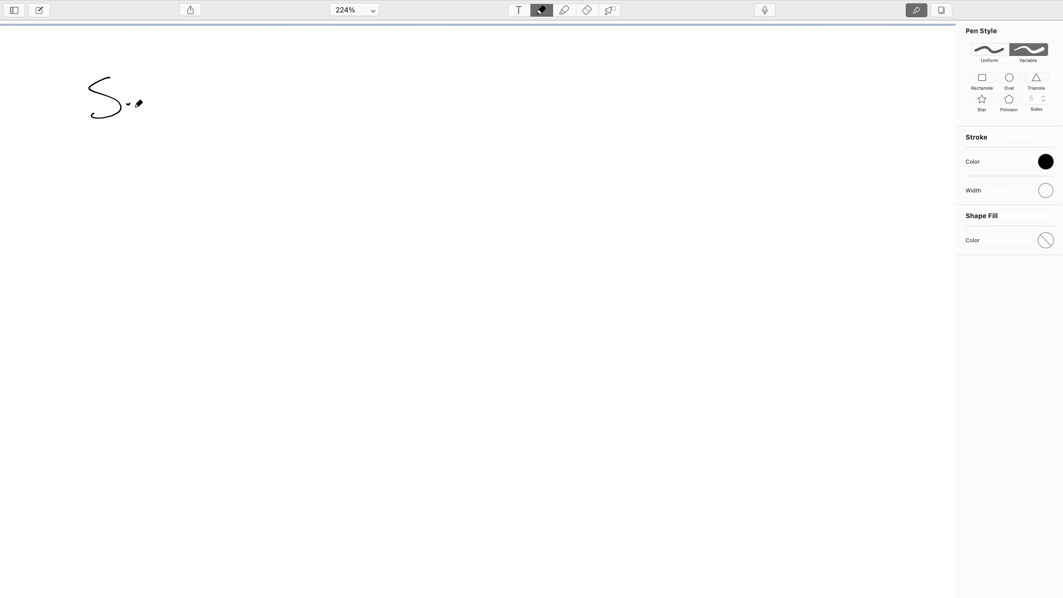
{"action": "left_click_drag", "start_coordinate": [129, 102], "coordinate": [142, 109]}
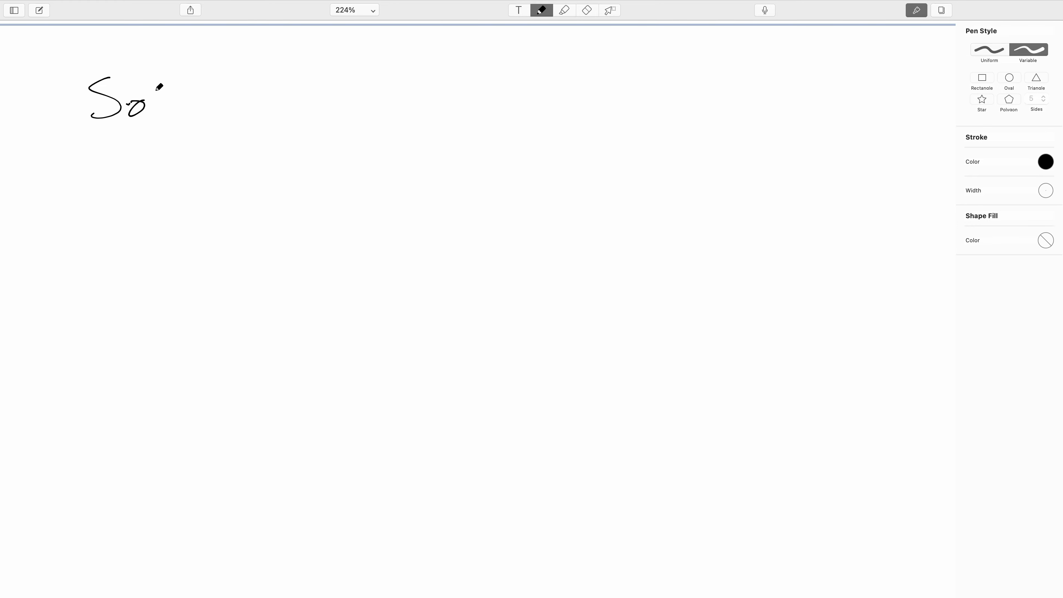
{"action": "left_click_drag", "start_coordinate": [153, 81], "coordinate": [166, 116]}
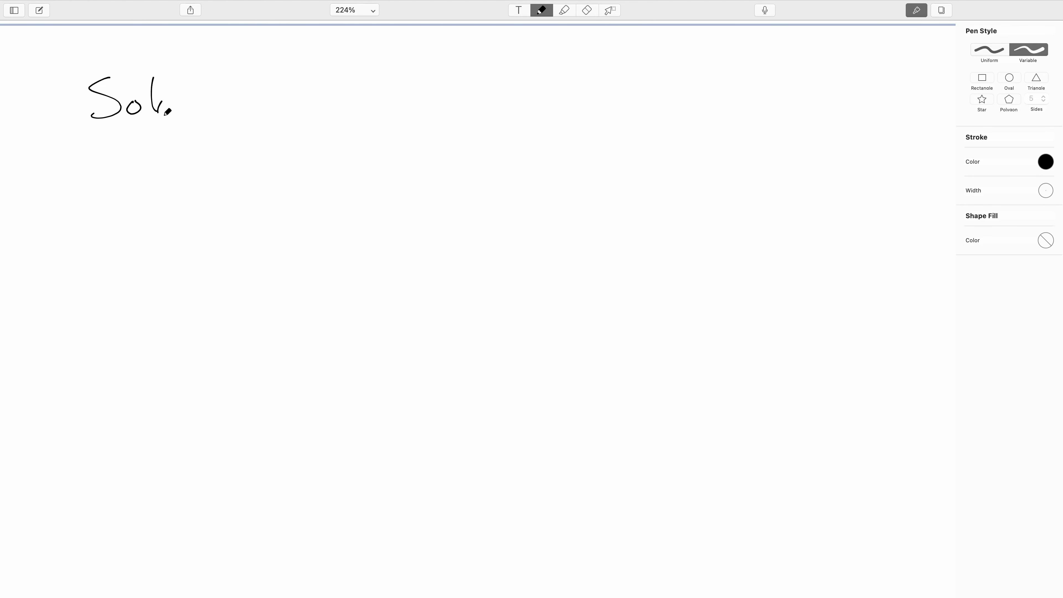
{"action": "left_click_drag", "start_coordinate": [169, 95], "coordinate": [230, 94]}
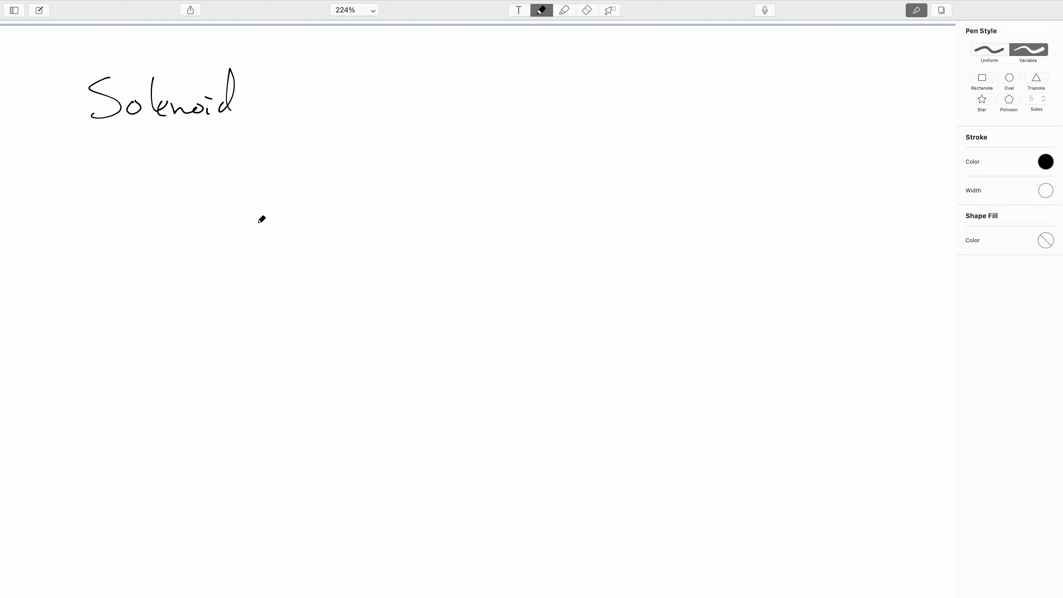
- Sketch the solenoid body with top and bottom bars and vertical windings across it
{"action": "left_click_drag", "start_coordinate": [221, 184], "coordinate": [567, 196]}
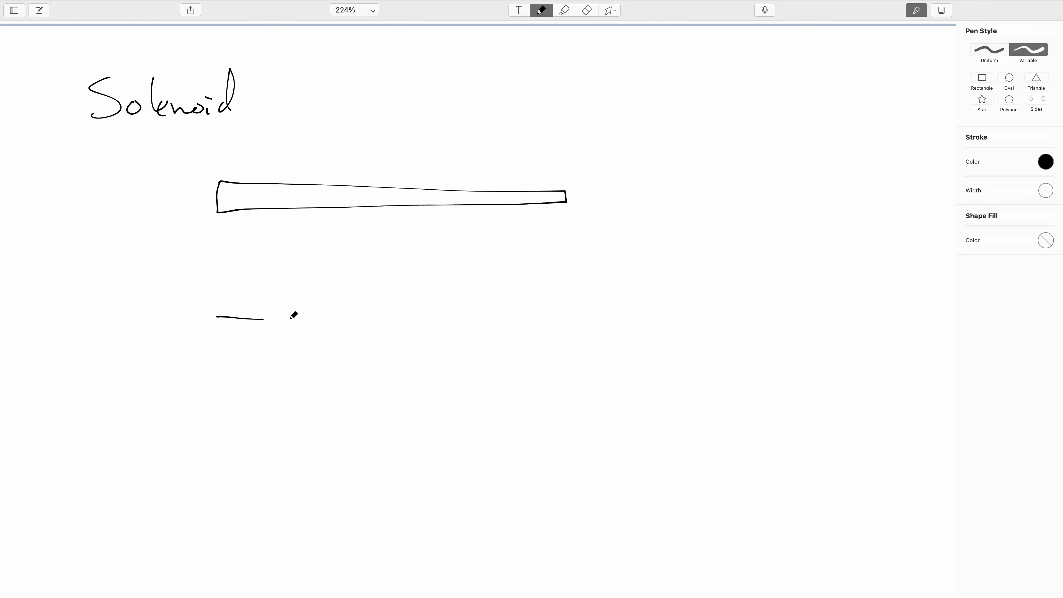
{"action": "left_click_drag", "start_coordinate": [217, 319], "coordinate": [559, 329]}
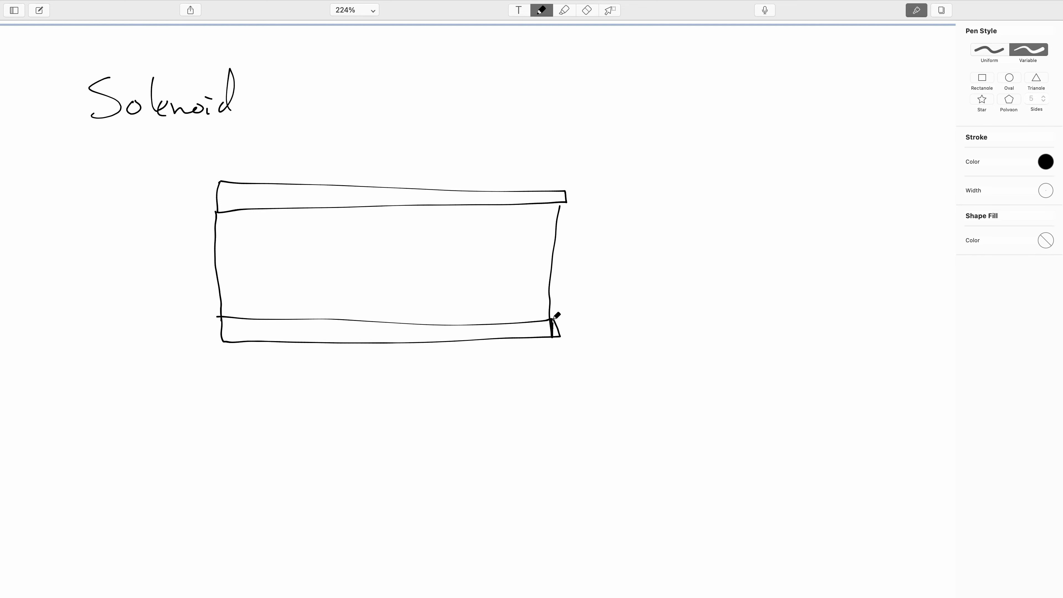
{"action": "left_click_drag", "start_coordinate": [535, 190], "coordinate": [535, 360]}
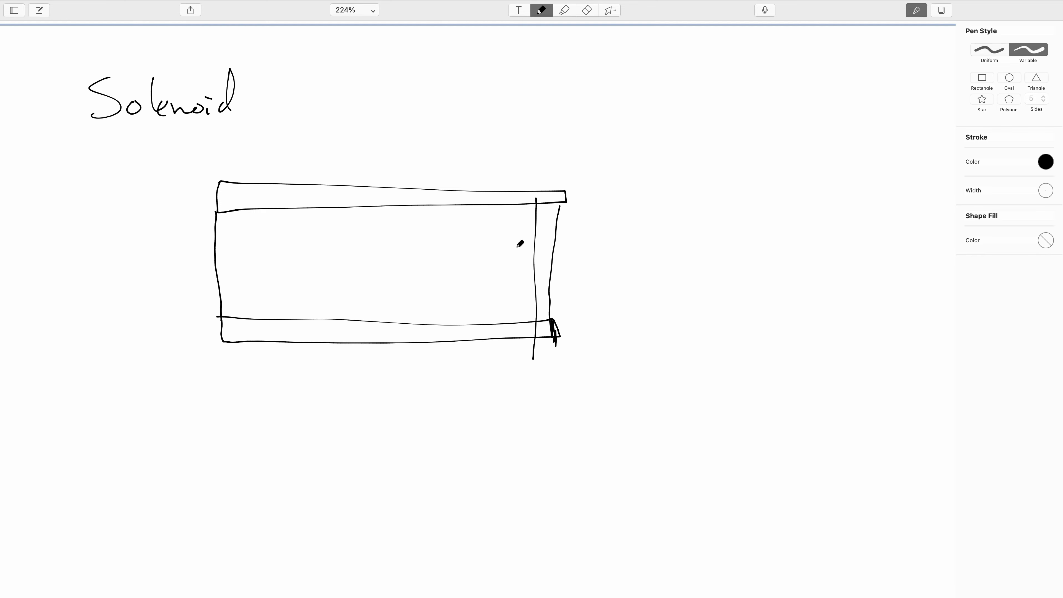
{"action": "left_click_drag", "start_coordinate": [466, 196], "coordinate": [466, 345]}
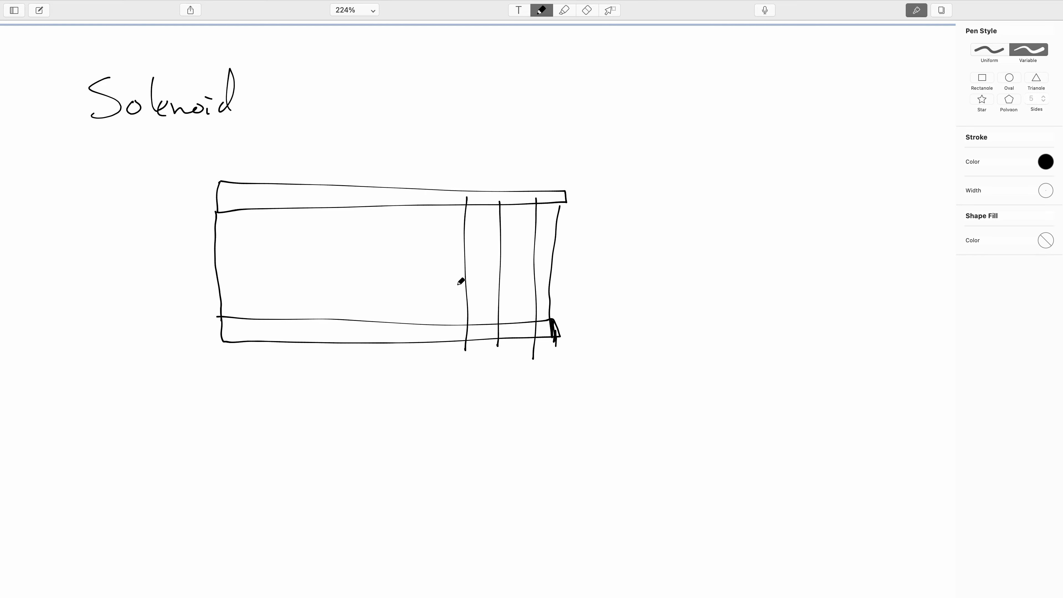
{"action": "left_click_drag", "start_coordinate": [427, 197], "coordinate": [426, 344]}
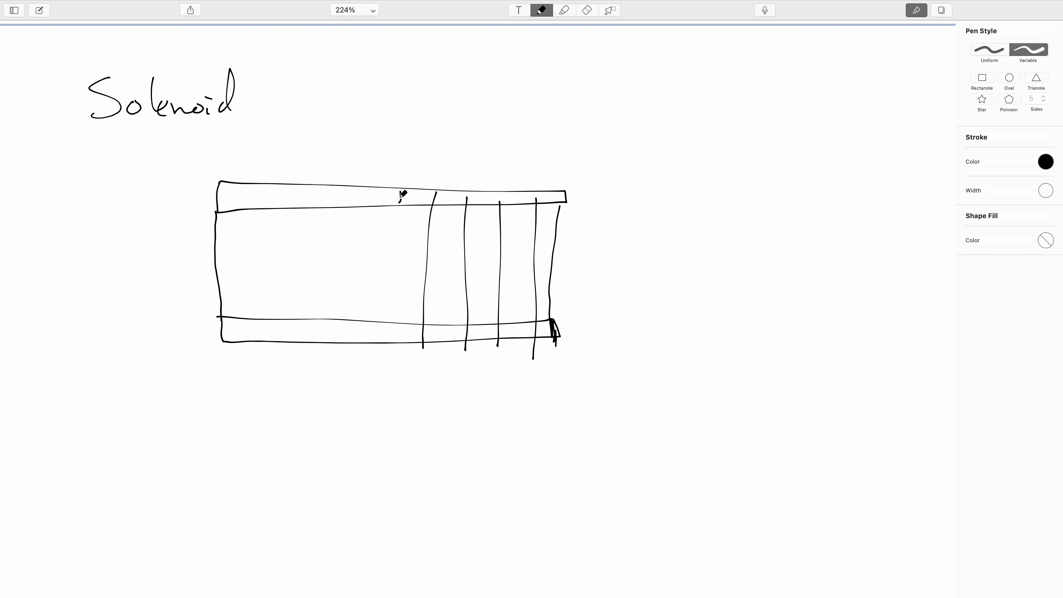
{"action": "left_click_drag", "start_coordinate": [365, 190], "coordinate": [365, 349]}
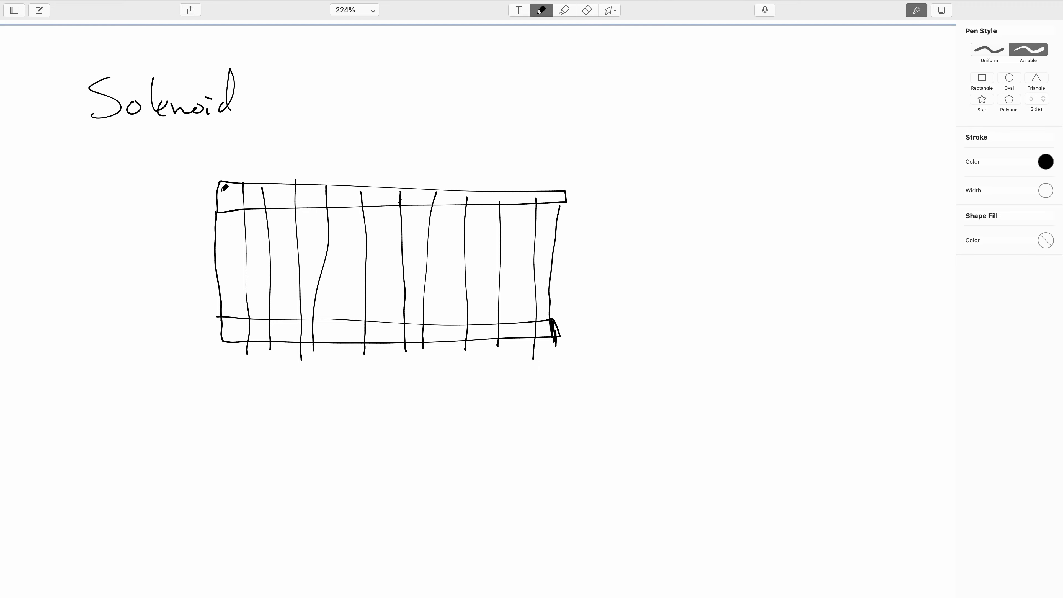
{"action": "mouse_move", "coordinate": [237, 331]}
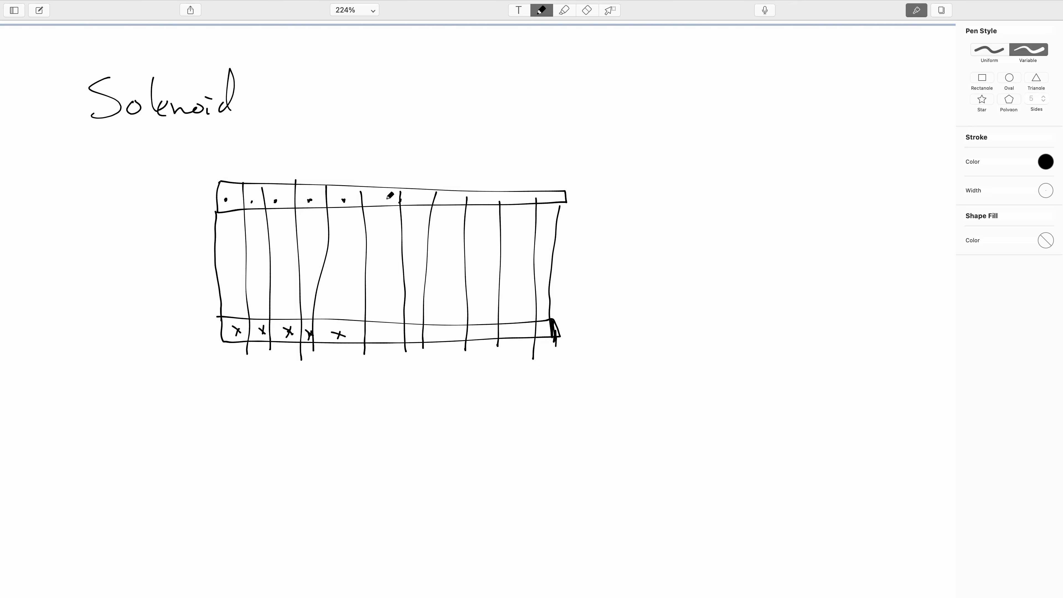
- Mark crosses on the bottom coils, current labels I, a length arrow L beneath, and an N turns note
{"action": "left_click_drag", "start_coordinate": [378, 199], "coordinate": [487, 198]}
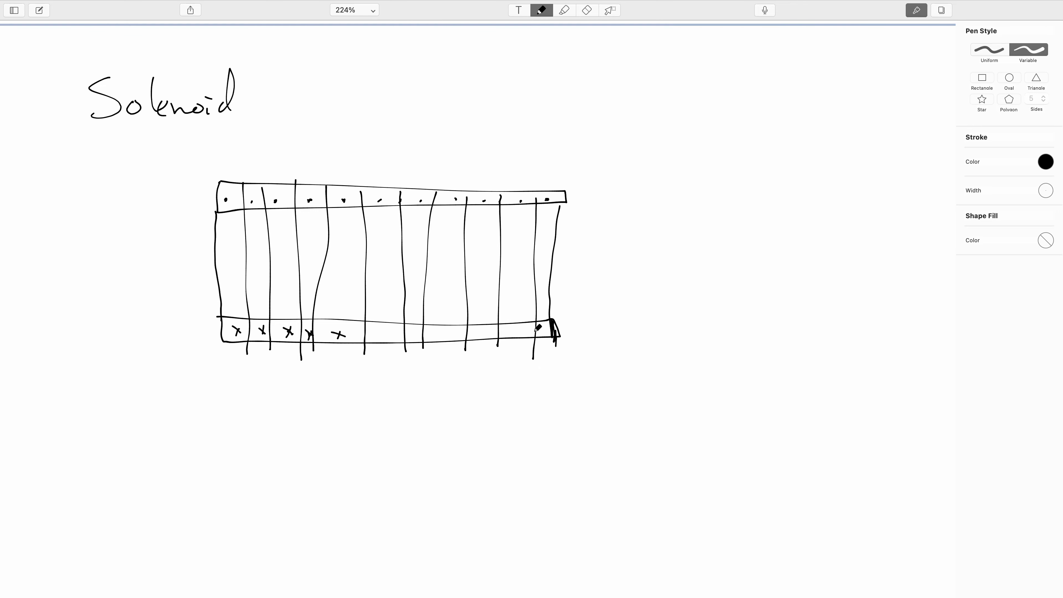
{"action": "left_click_drag", "start_coordinate": [441, 332], "coordinate": [543, 333]}
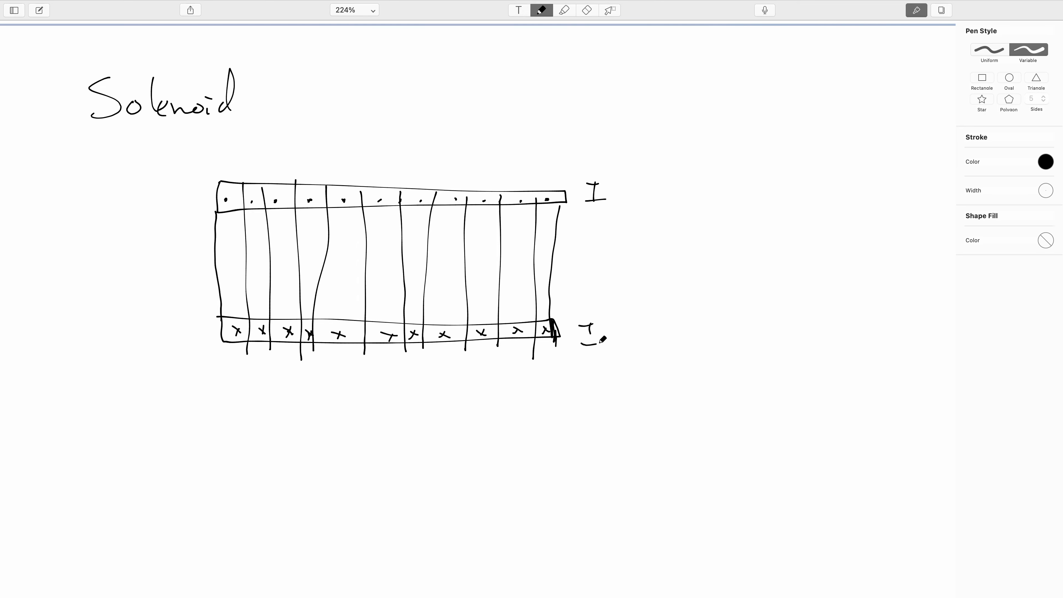
{"action": "left_click_drag", "start_coordinate": [218, 397], "coordinate": [221, 420]}
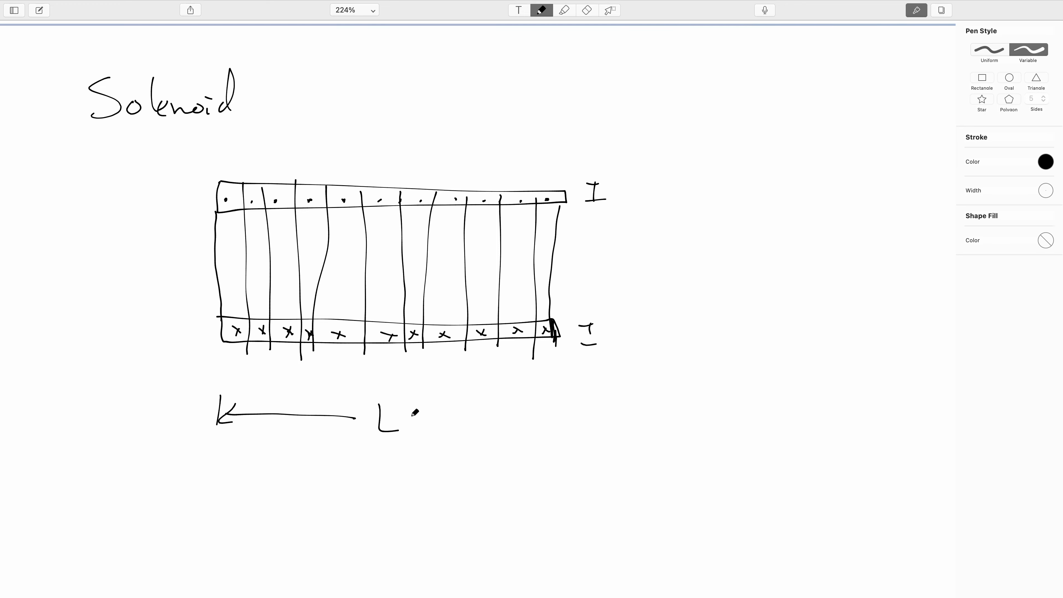
{"action": "left_click_drag", "start_coordinate": [420, 417], "coordinate": [563, 410]}
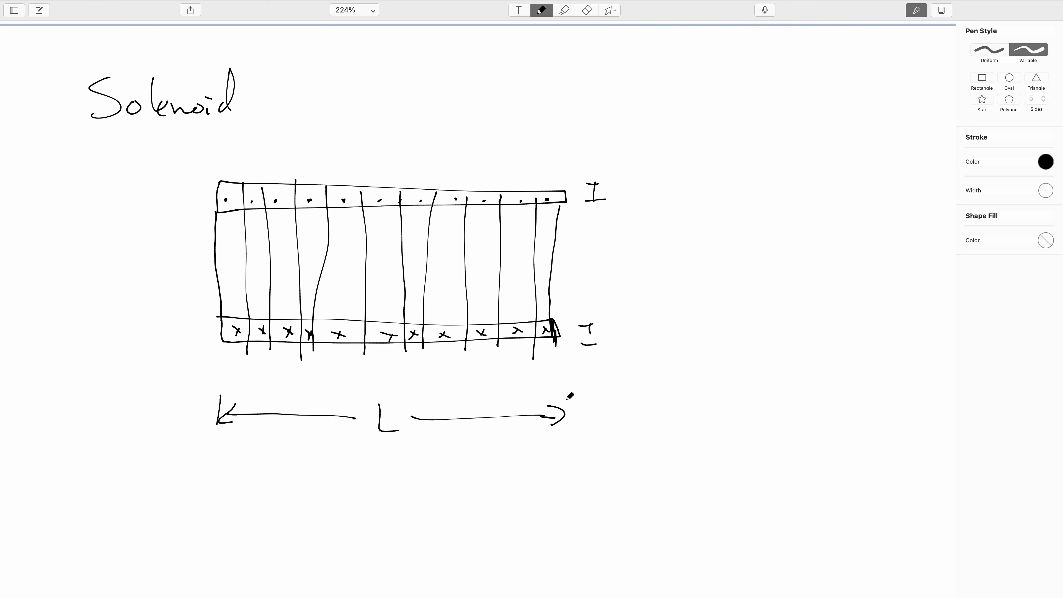
{"action": "left_click_drag", "start_coordinate": [569, 396], "coordinate": [569, 435]}
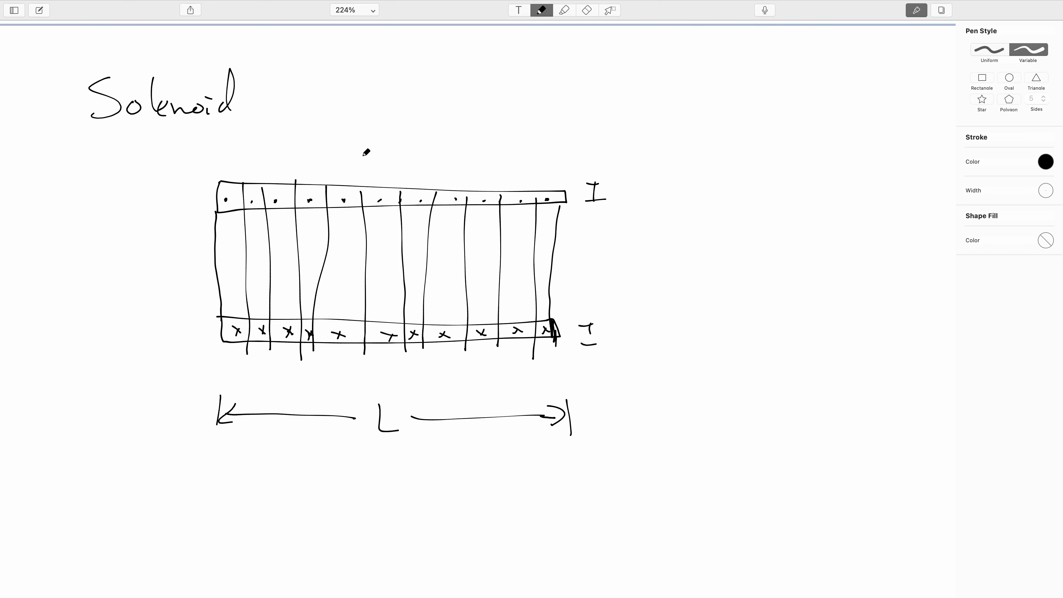
{"action": "left_click_drag", "start_coordinate": [380, 156], "coordinate": [420, 102]}
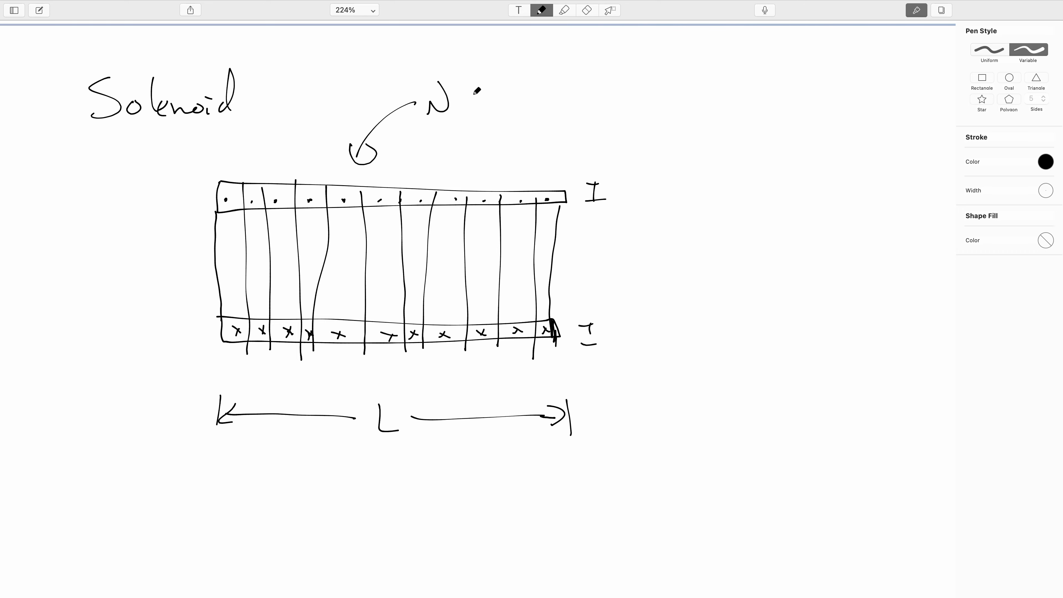
{"action": "left_click_drag", "start_coordinate": [461, 95], "coordinate": [522, 95]}
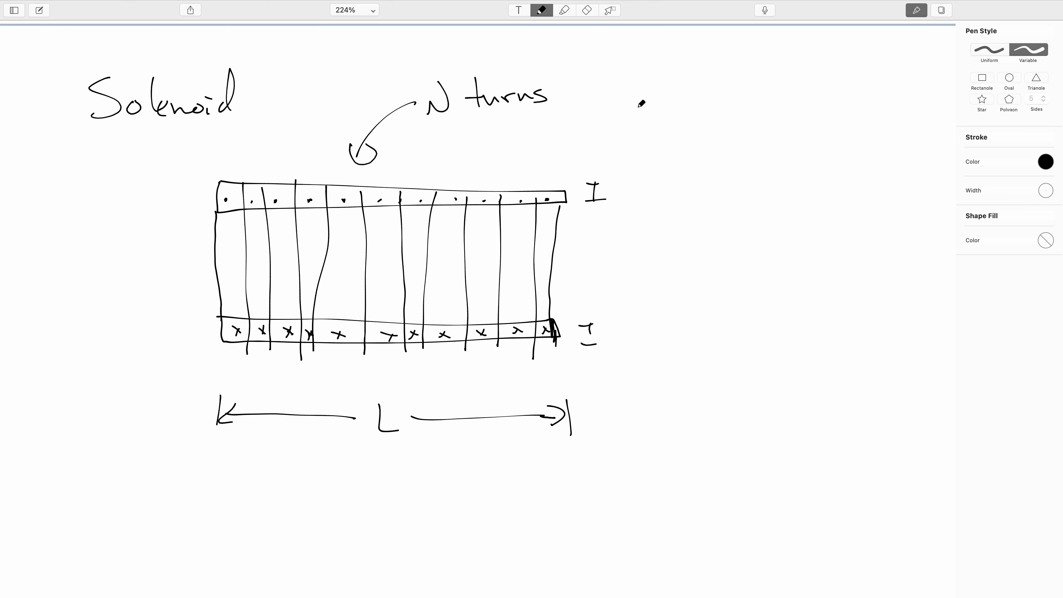
{"action": "left_click", "coordinate": [1047, 161]}
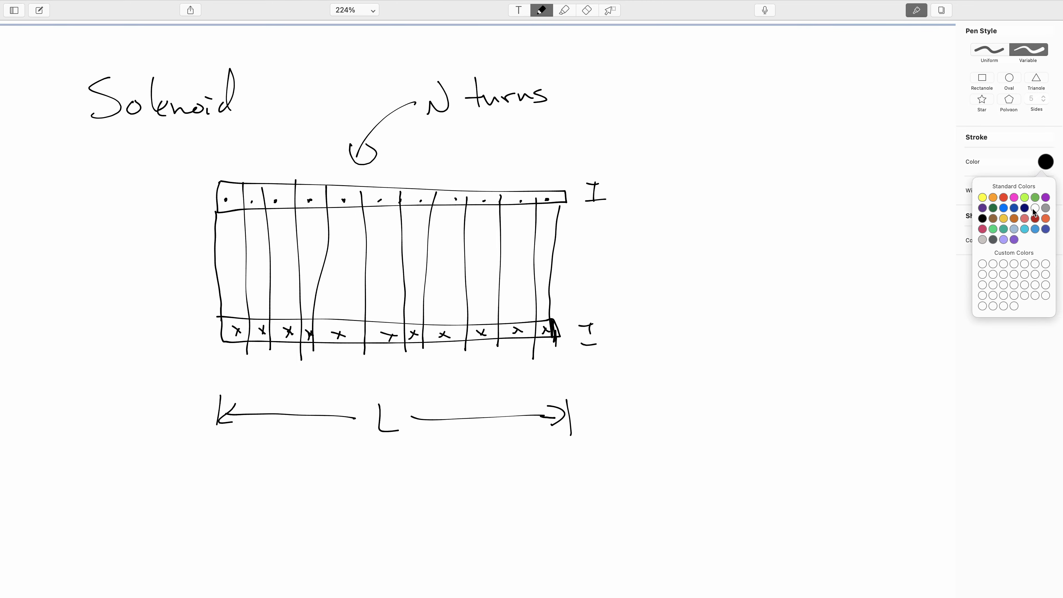
- Draw blue field lines through the solenoid, noting Basically uniform inside and B ≈ 0 above
{"action": "left_click", "coordinate": [1003, 208]}
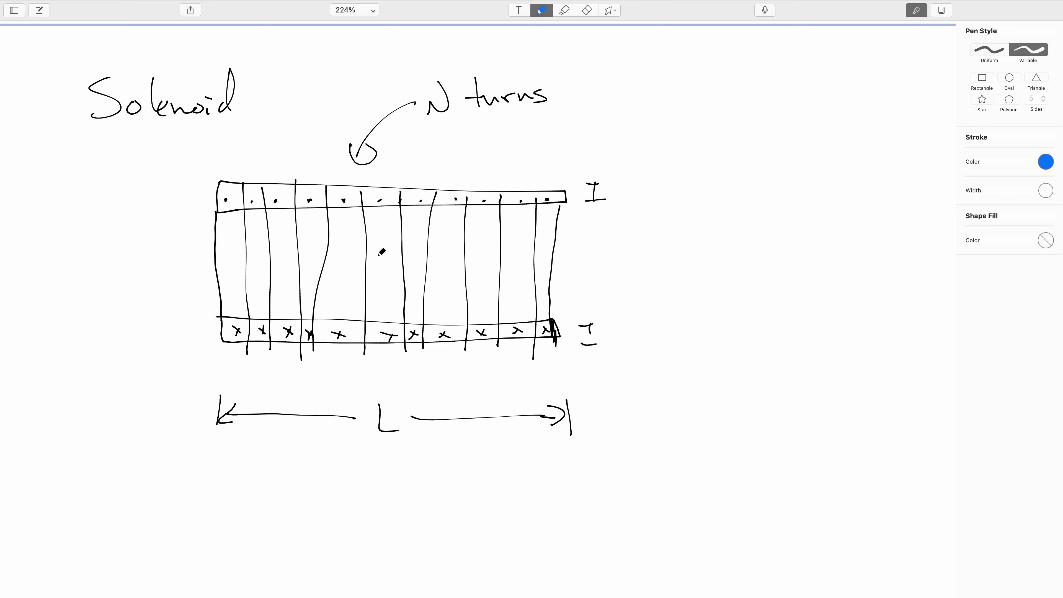
{"action": "left_click_drag", "start_coordinate": [163, 234], "coordinate": [597, 234]}
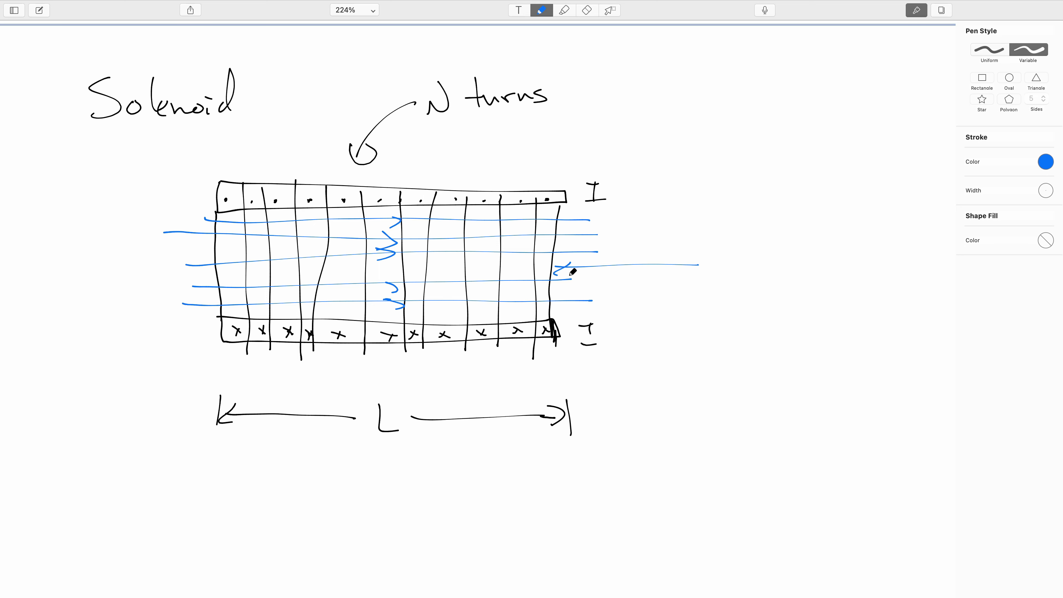
{"action": "left_click_drag", "start_coordinate": [712, 272], "coordinate": [759, 274]}
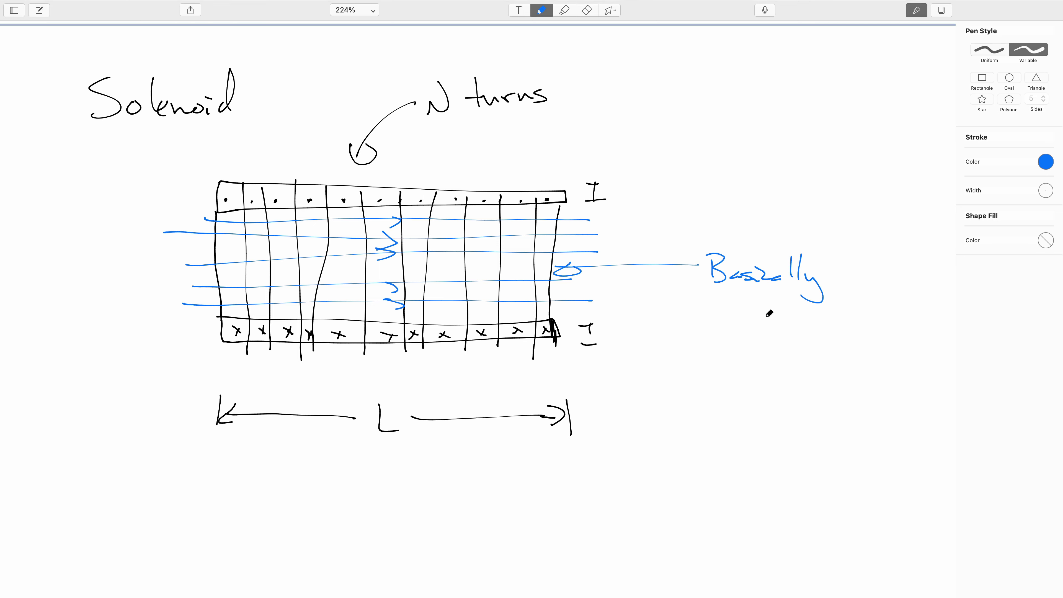
{"action": "left_click_drag", "start_coordinate": [766, 326], "coordinate": [854, 326]}
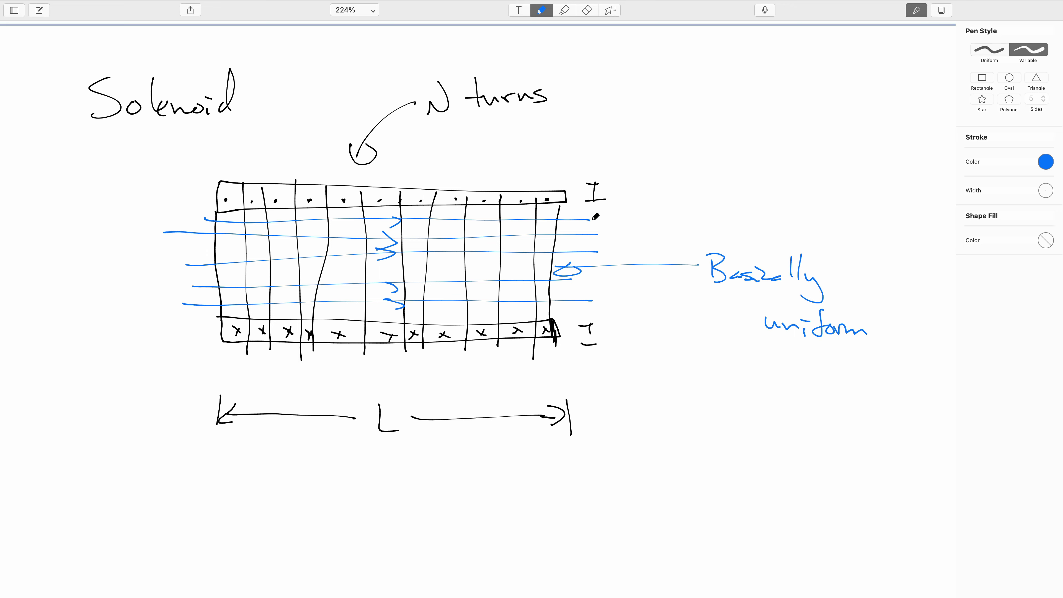
{"action": "mouse_move", "coordinate": [576, 199]}
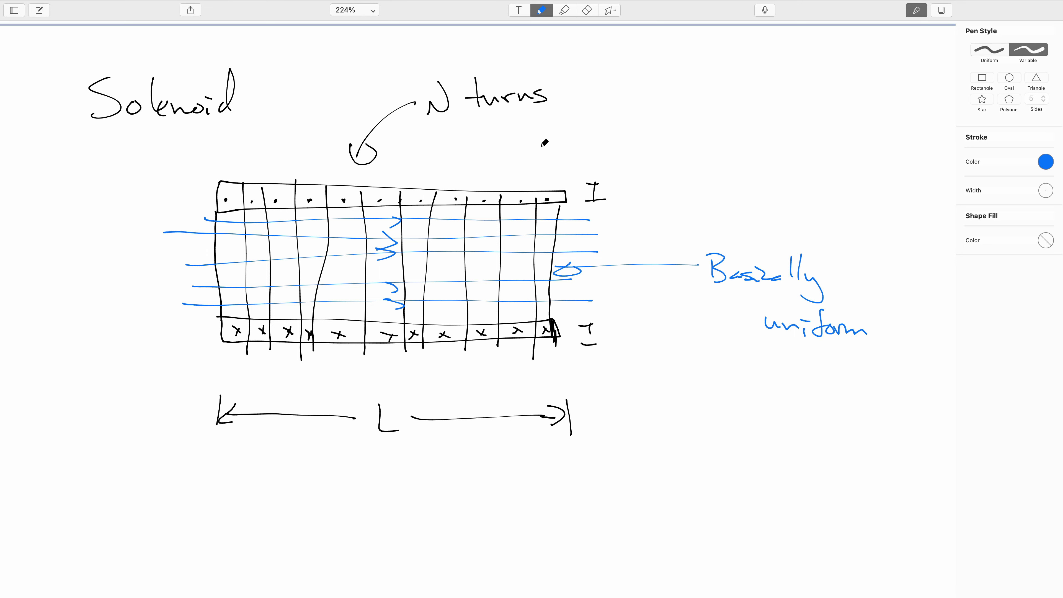
{"action": "left_click_drag", "start_coordinate": [543, 142], "coordinate": [634, 106]}
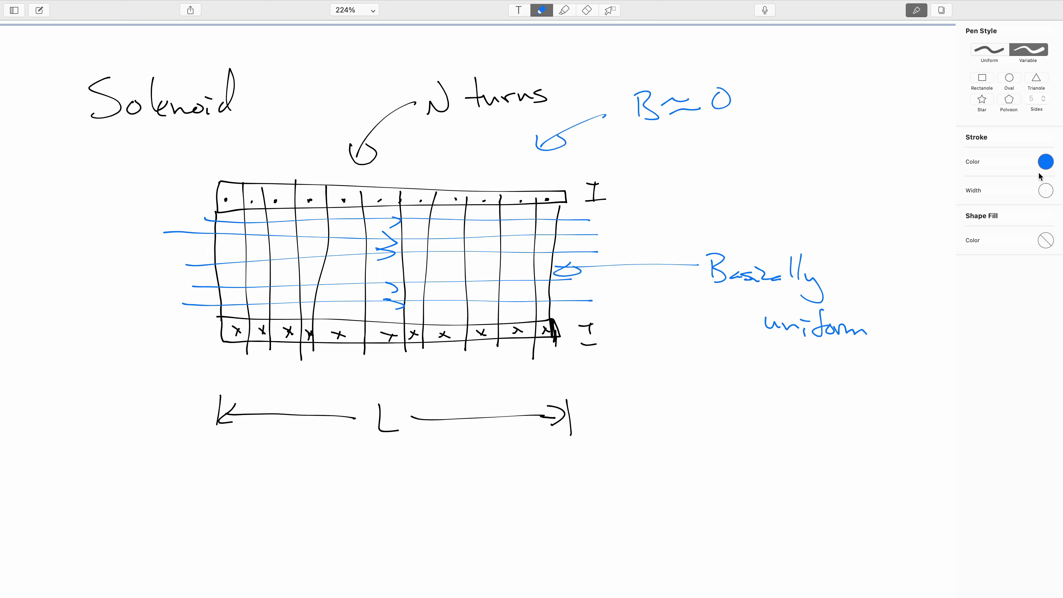
{"action": "left_click", "coordinate": [1045, 162]}
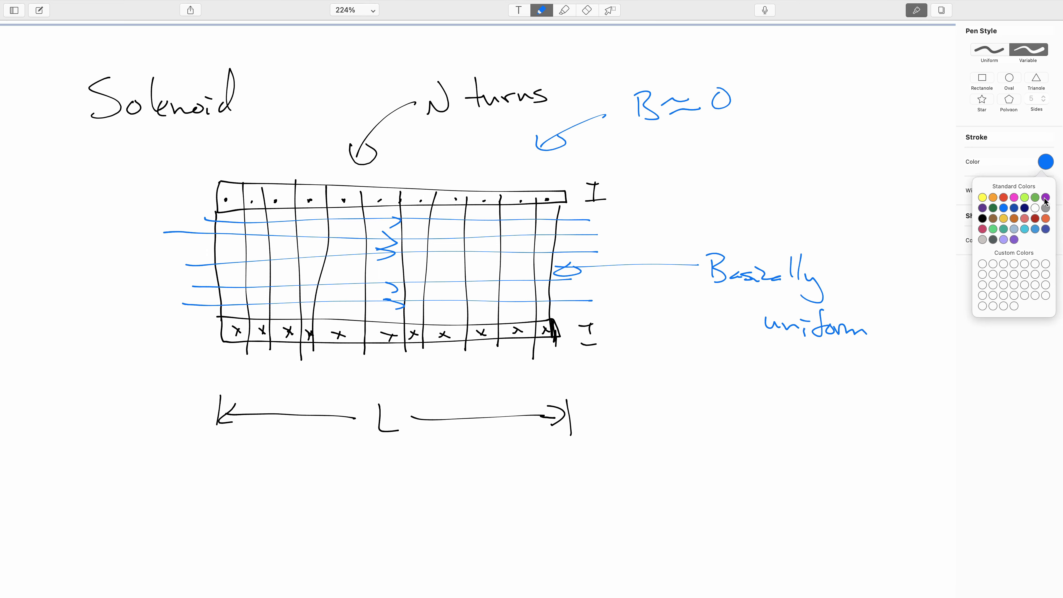
- Draw a purple dashed rectangular loop over the top coils with ds marked on its bottom
{"action": "left_click", "coordinate": [1045, 198]}
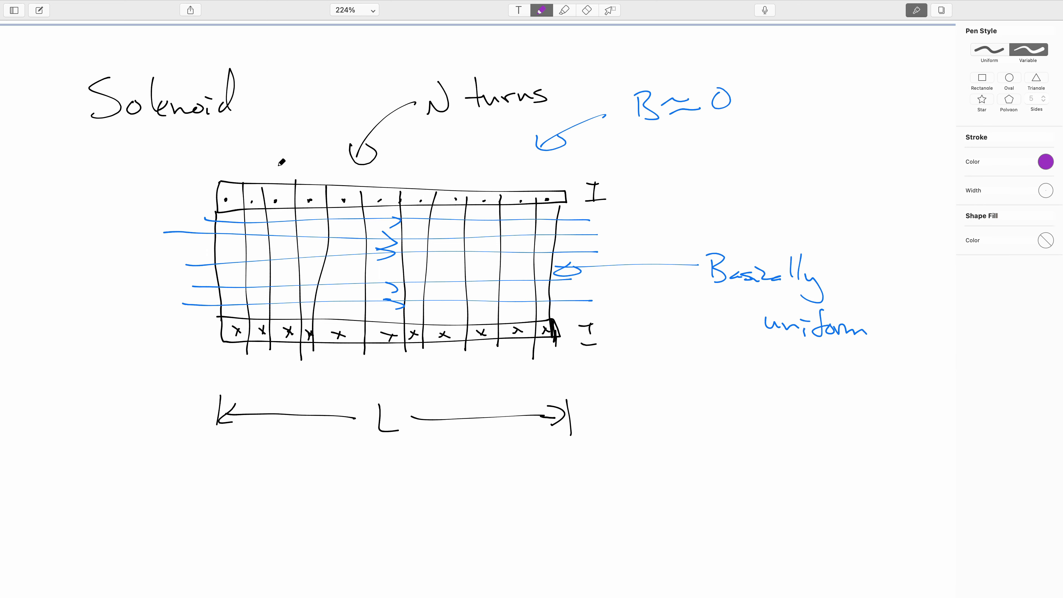
{"action": "left_click_drag", "start_coordinate": [299, 158], "coordinate": [300, 181]}
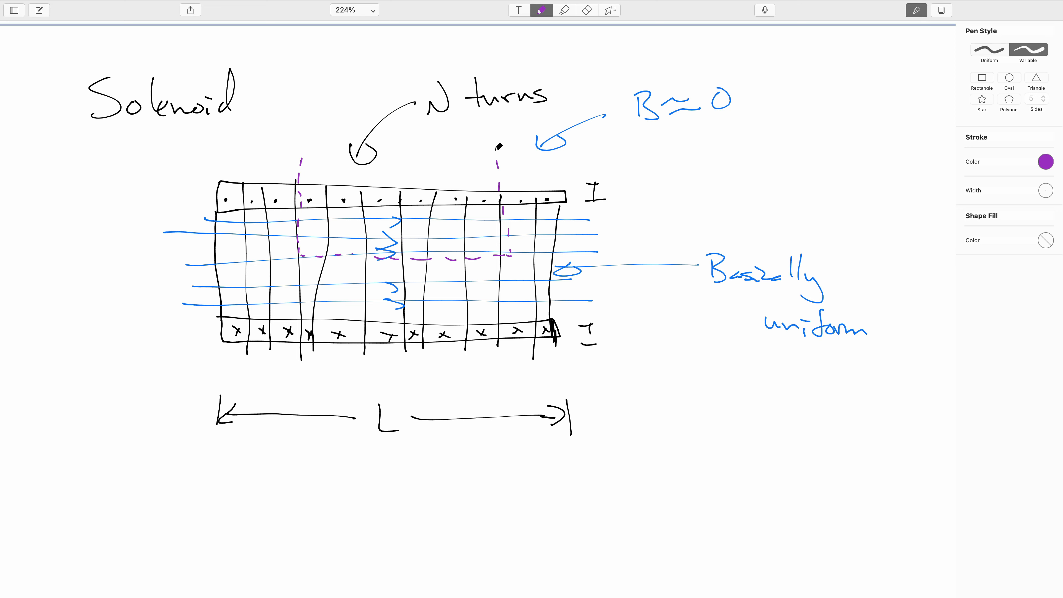
{"action": "left_click_drag", "start_coordinate": [300, 148], "coordinate": [495, 148]}
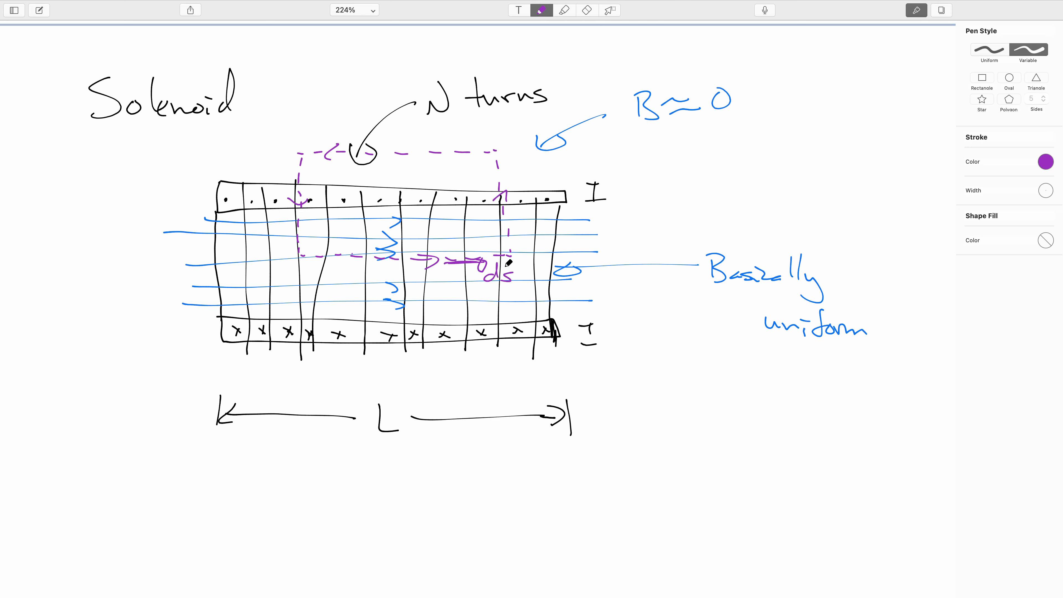
- Label B in blue under the bottom ds, mark ds up the right side in purple, and add B beside it
{"action": "left_click", "coordinate": [1046, 162]}
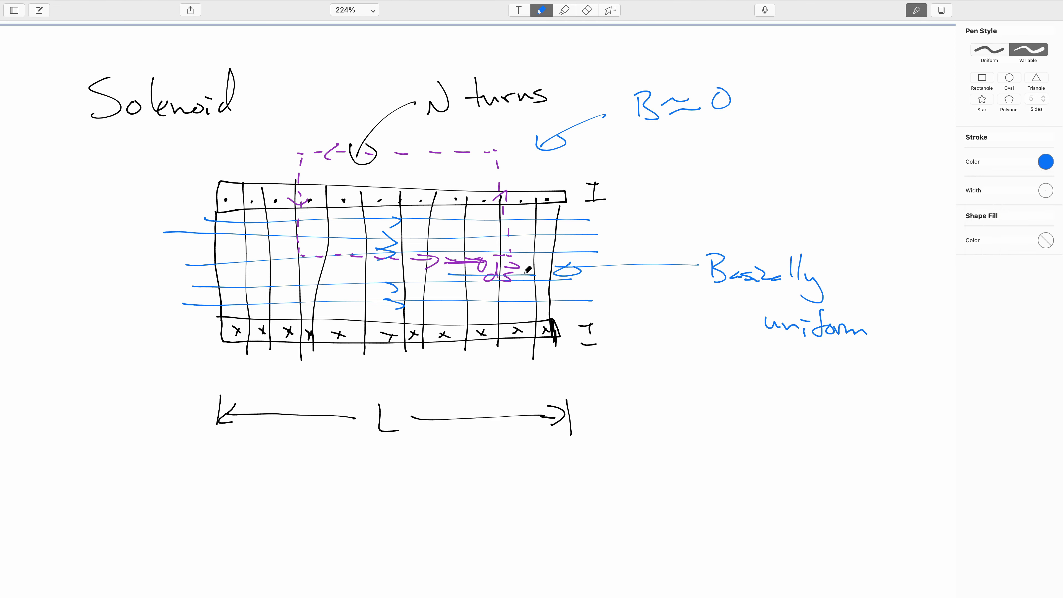
{"action": "left_click_drag", "start_coordinate": [505, 292], "coordinate": [515, 309]}
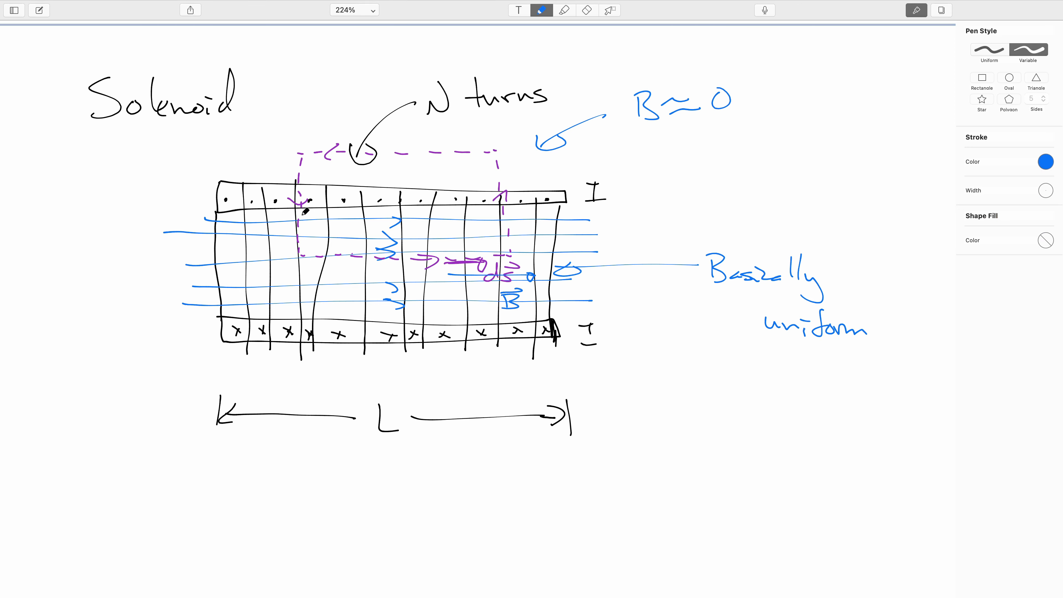
{"action": "left_click", "coordinate": [1045, 162]}
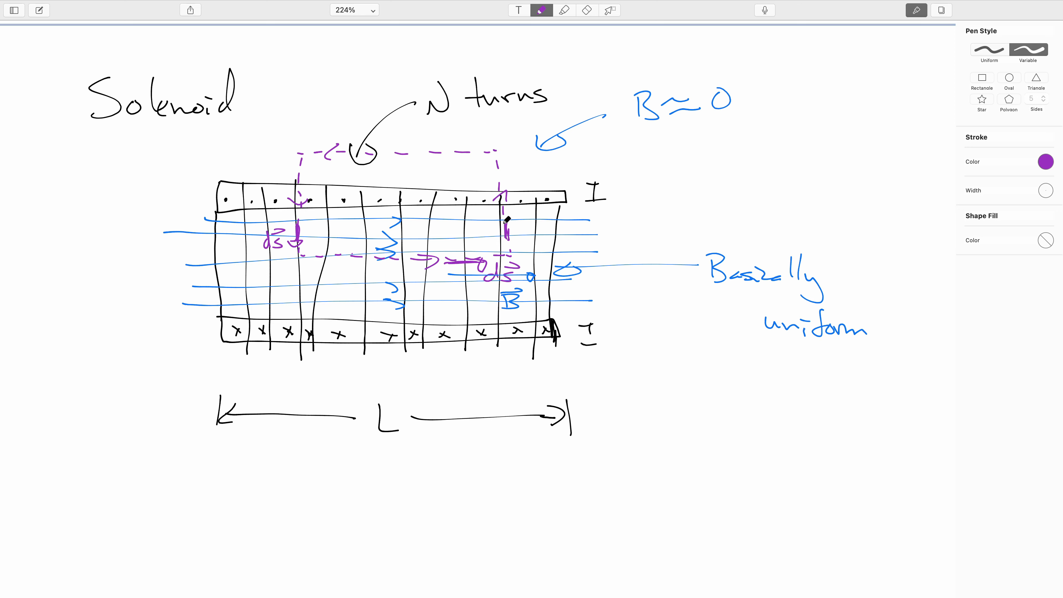
{"action": "left_click_drag", "start_coordinate": [505, 234], "coordinate": [526, 217]}
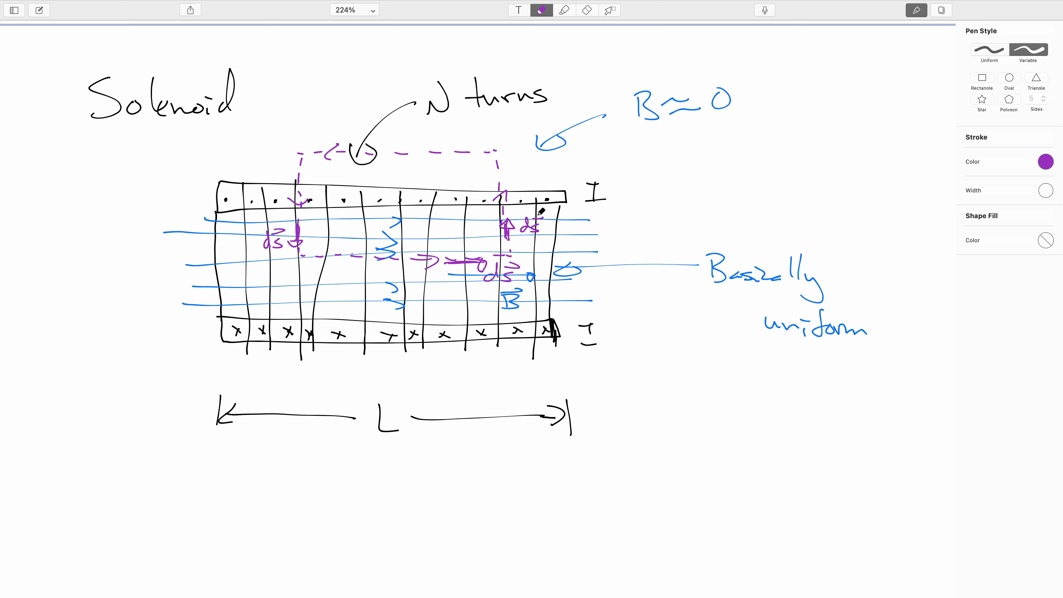
{"action": "left_click", "coordinate": [1047, 162]}
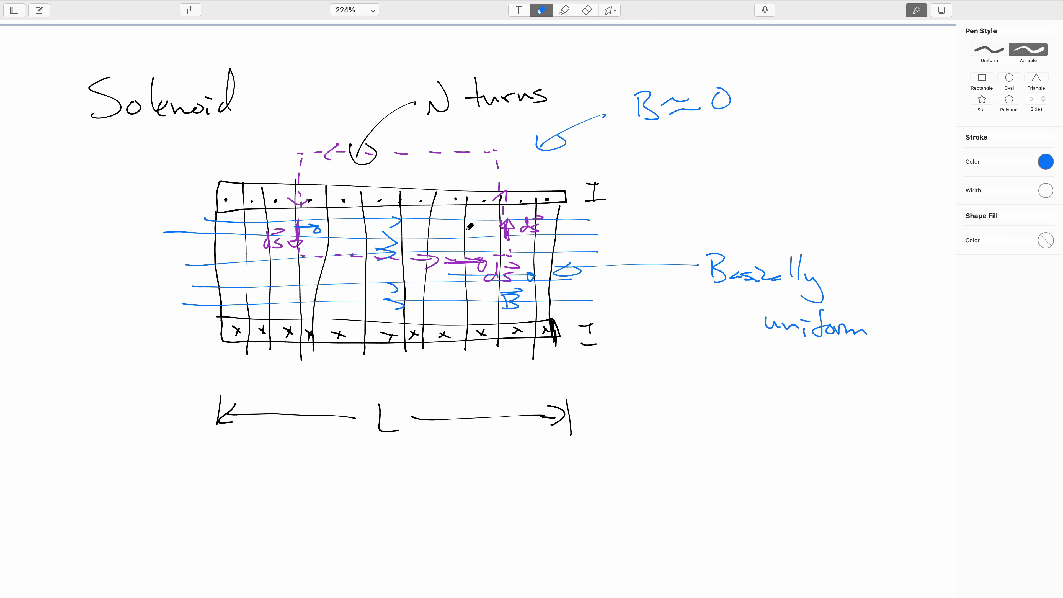
{"action": "left_click_drag", "start_coordinate": [319, 227], "coordinate": [332, 223]}
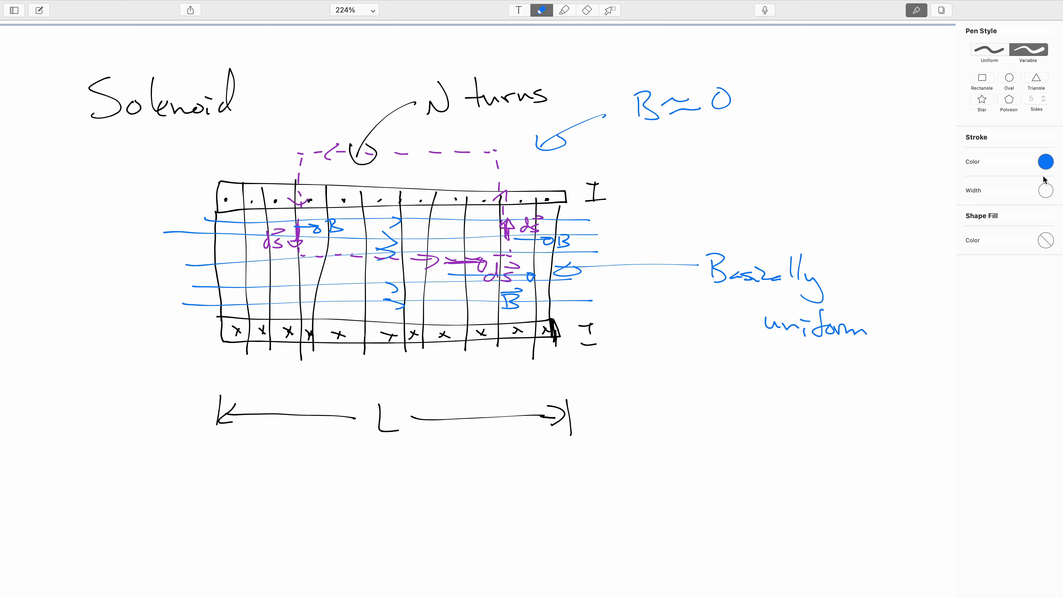
{"action": "left_click", "coordinate": [1046, 162]}
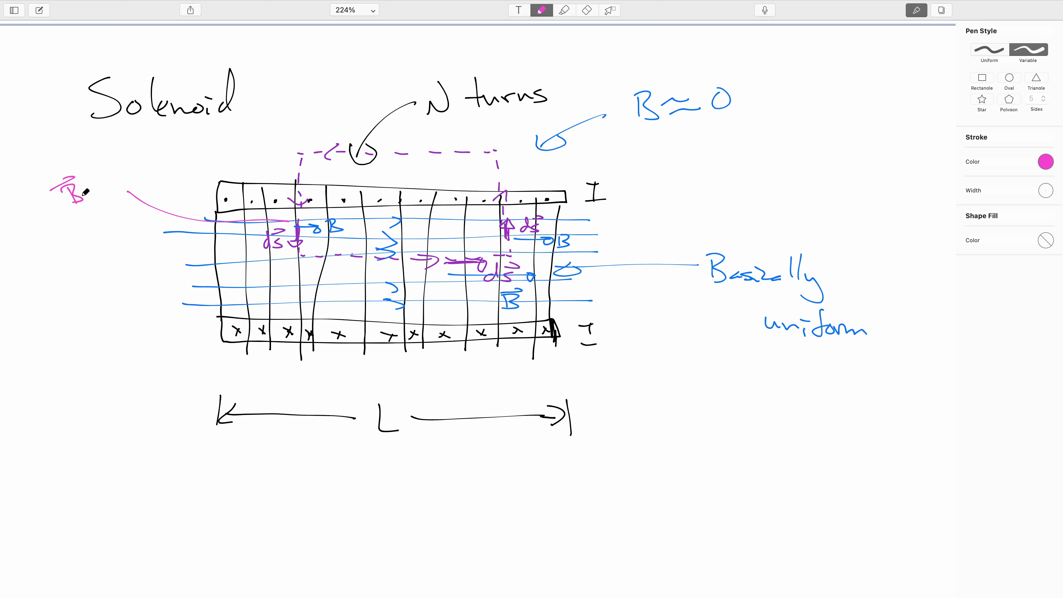
{"action": "left_click_drag", "start_coordinate": [88, 187], "coordinate": [115, 183]}
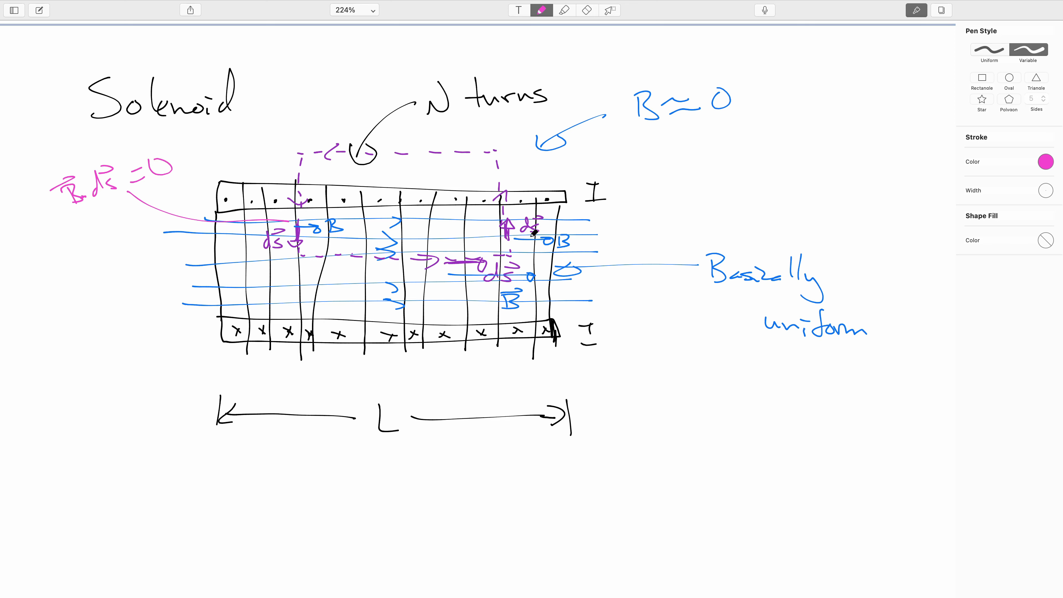
{"action": "left_click_drag", "start_coordinate": [556, 220], "coordinate": [644, 222]}
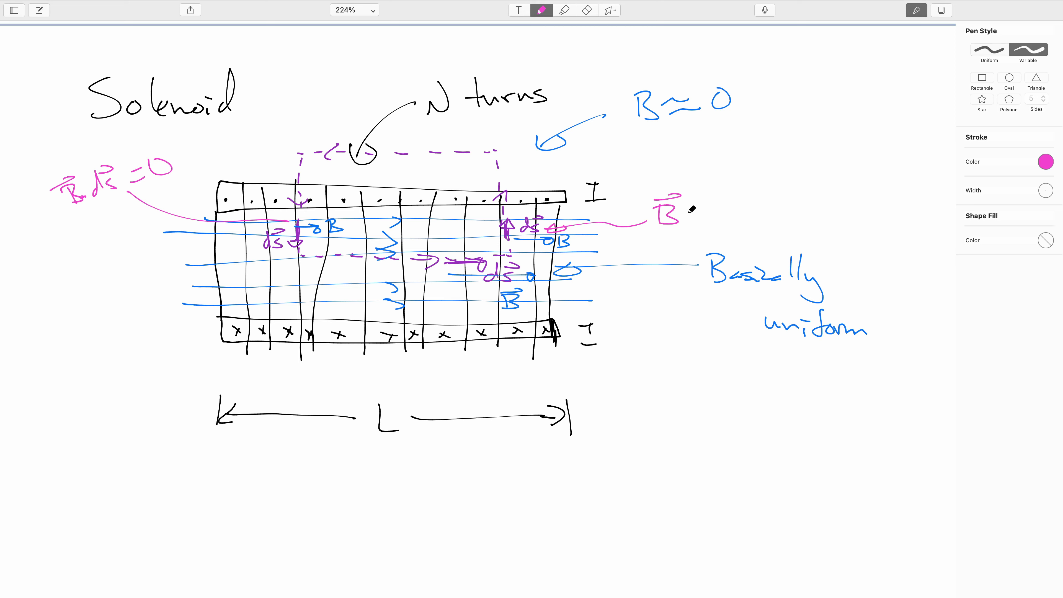
{"action": "left_click_drag", "start_coordinate": [685, 211], "coordinate": [780, 210]}
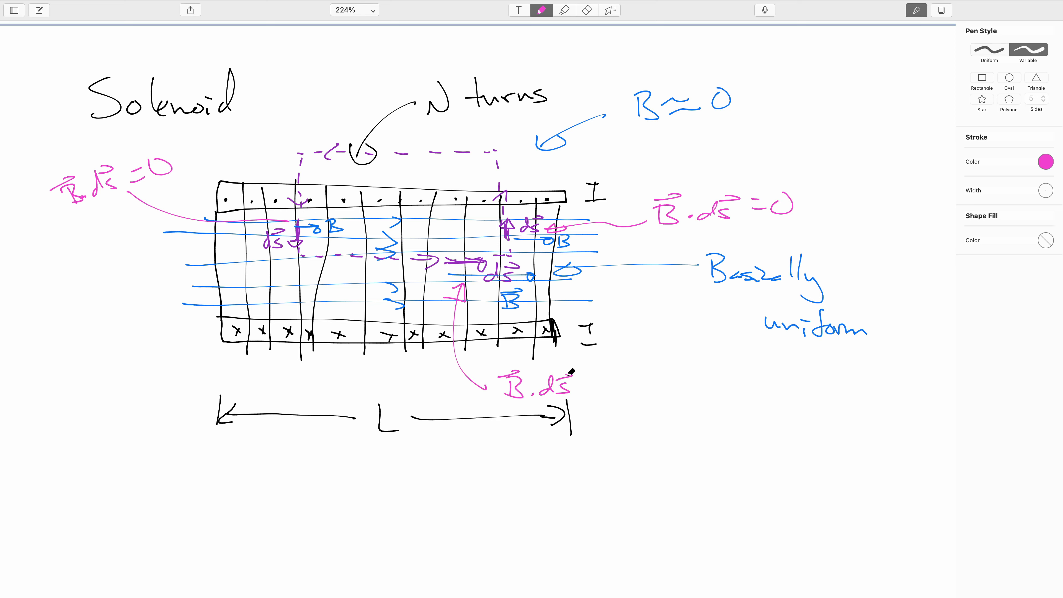
{"action": "left_click_drag", "start_coordinate": [597, 380], "coordinate": [668, 370]}
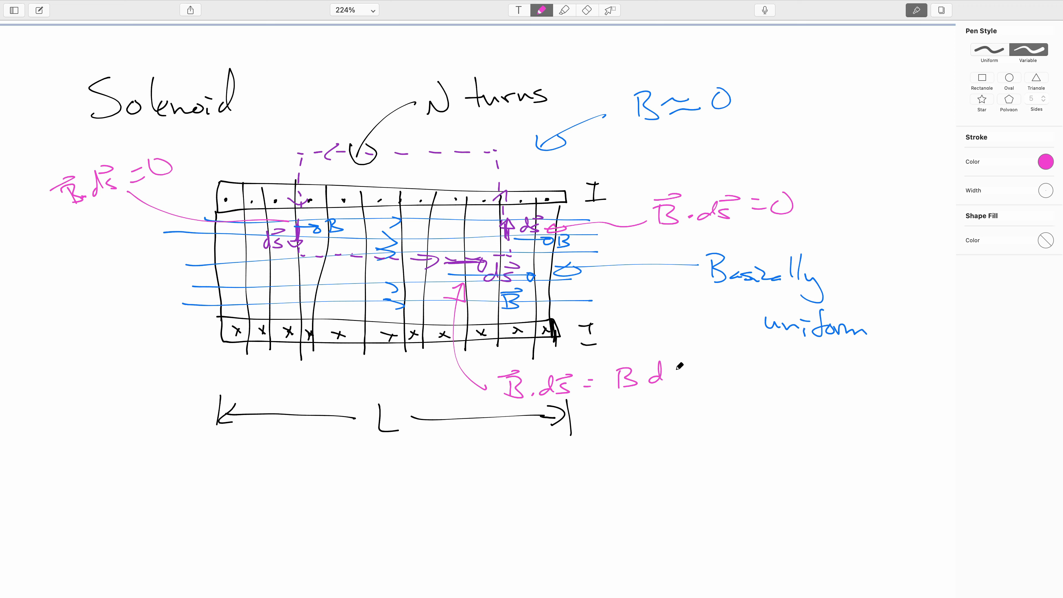
{"action": "type", "text": "s"}
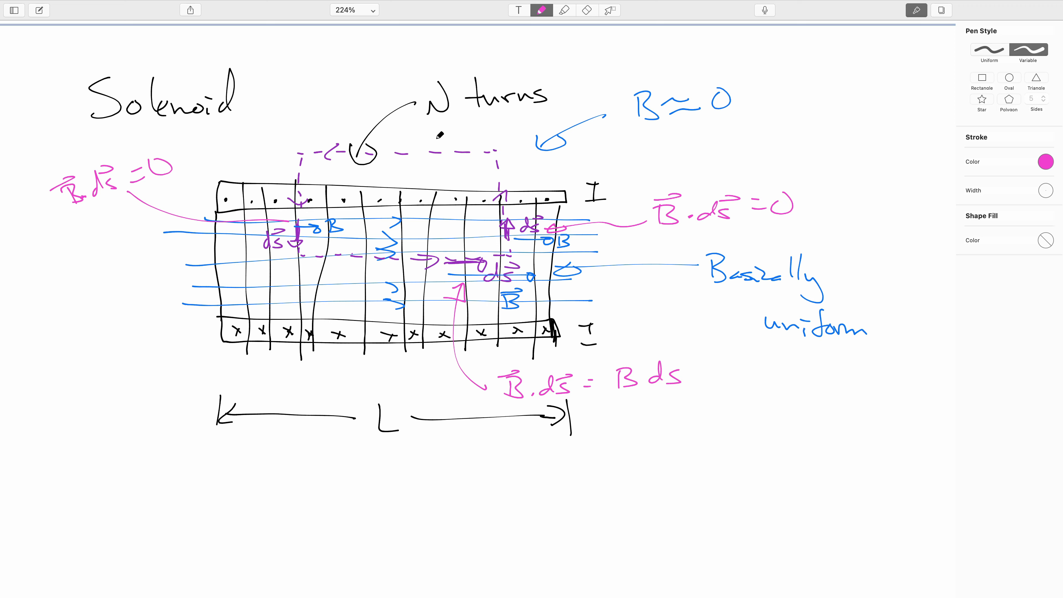
{"action": "left_click_drag", "start_coordinate": [407, 150], "coordinate": [431, 151]}
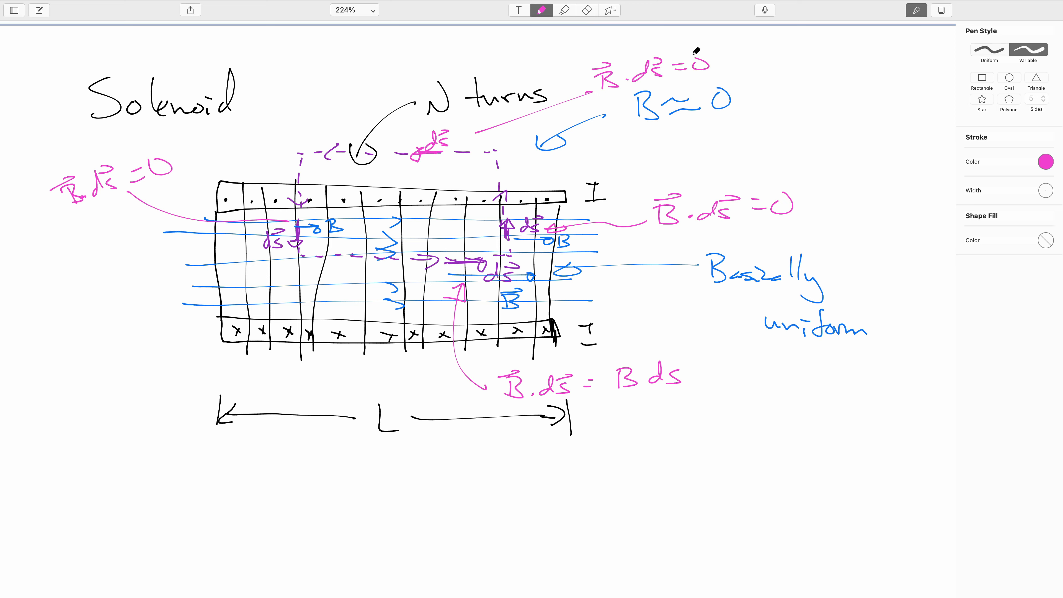
{"action": "mouse_move", "coordinate": [704, 40]}
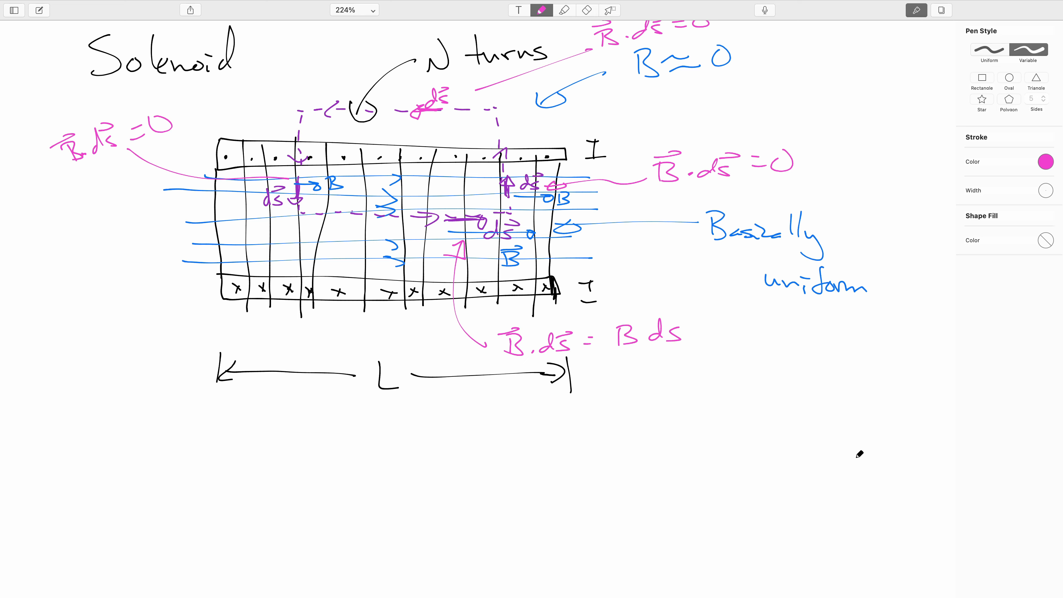
- Write ∮B·ds = μ₀ I_thru in black beneath the solenoid sketch
{"action": "left_click", "coordinate": [1046, 162]}
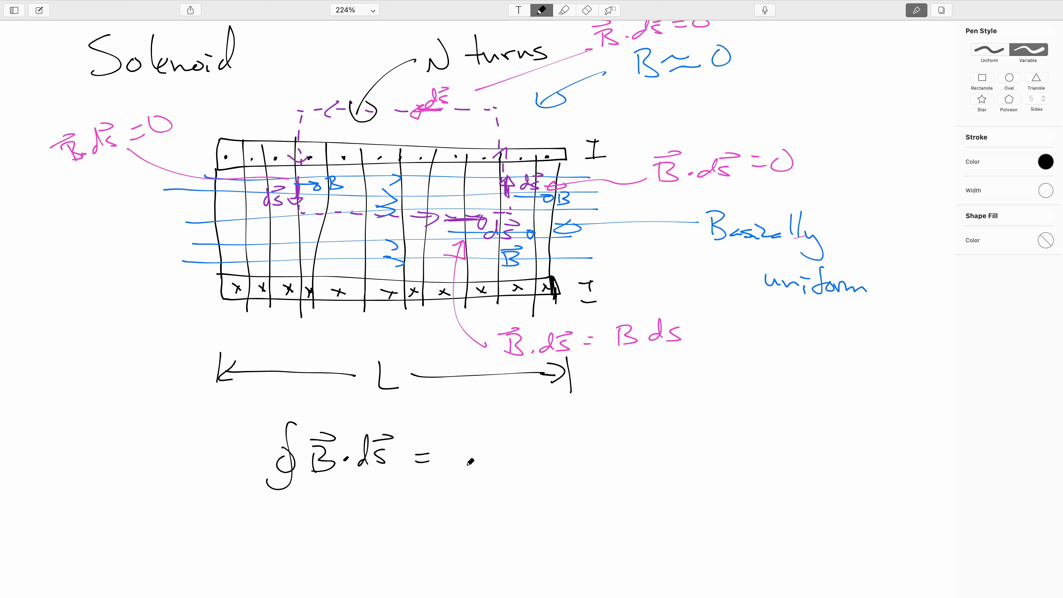
{"action": "type", "text": "μ₀ I+"}
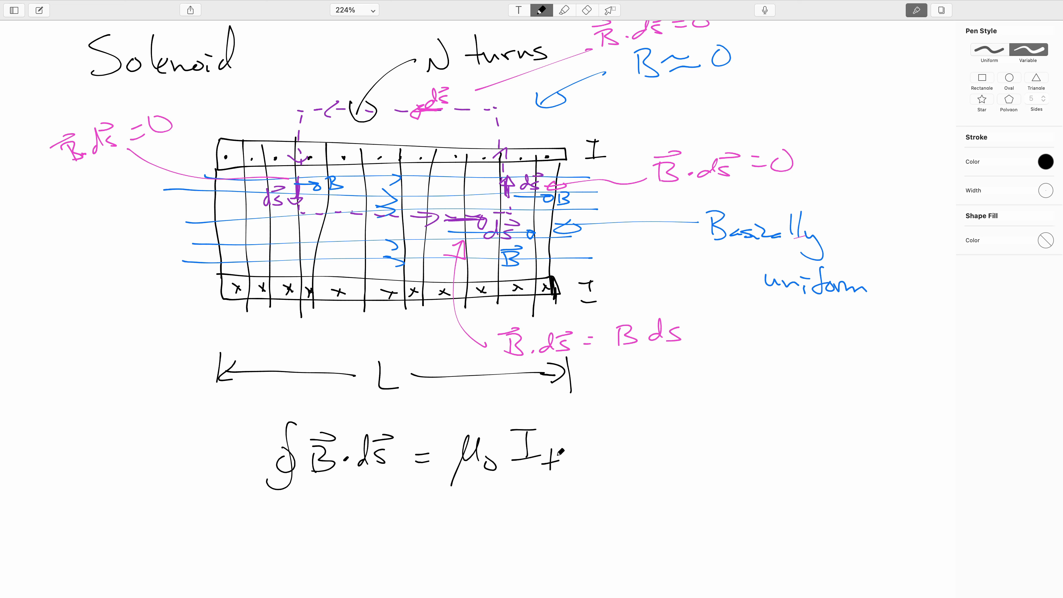
{"action": "type", "text": "thru"}
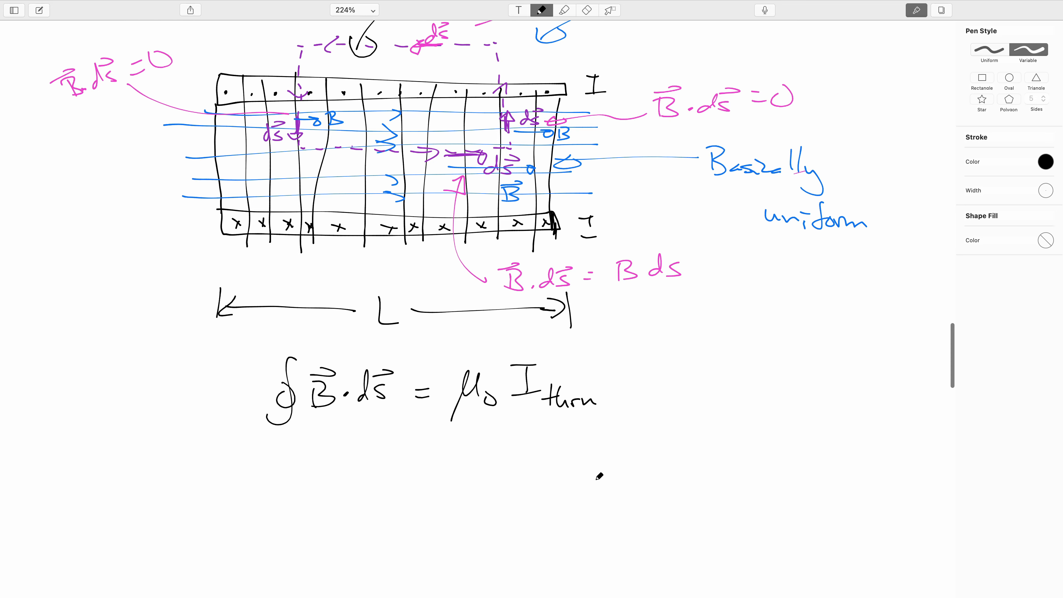
{"action": "scroll", "scroll_direction": "down", "scroll_amount": 3}
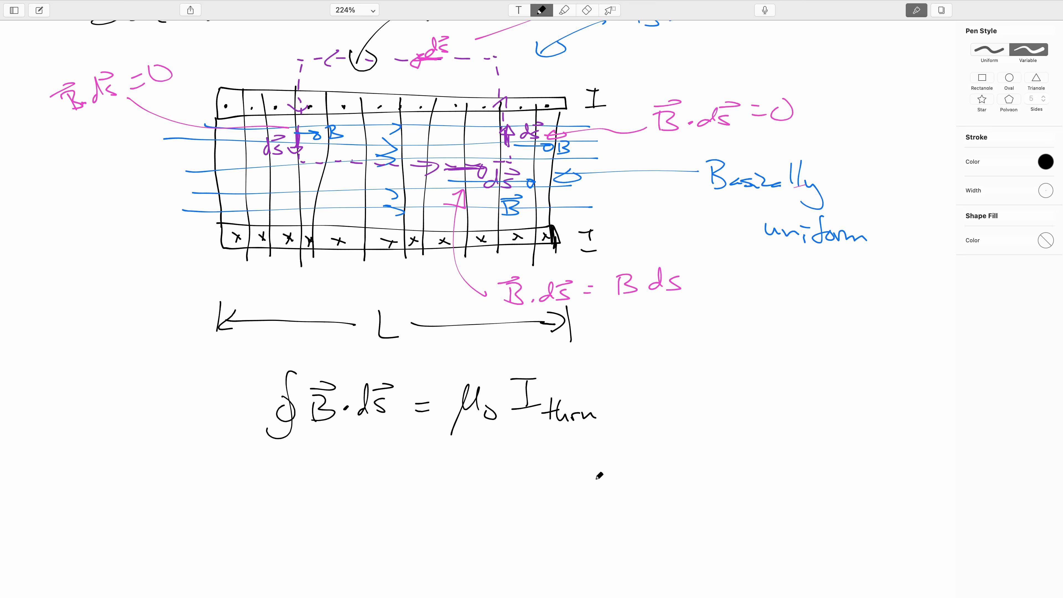
{"action": "mouse_move", "coordinate": [706, 255]}
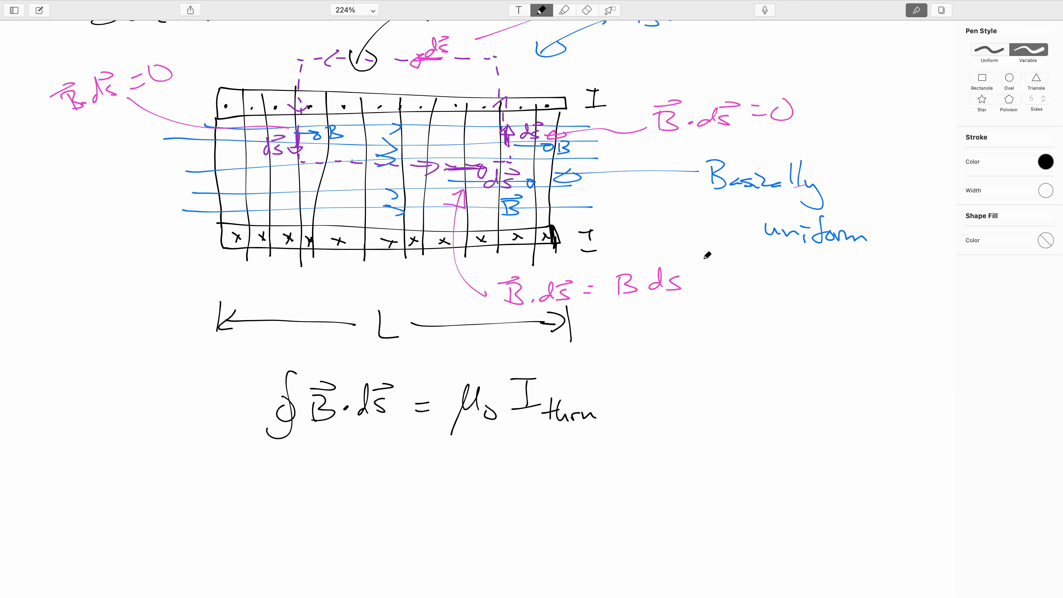
{"action": "mouse_move", "coordinate": [357, 269]}
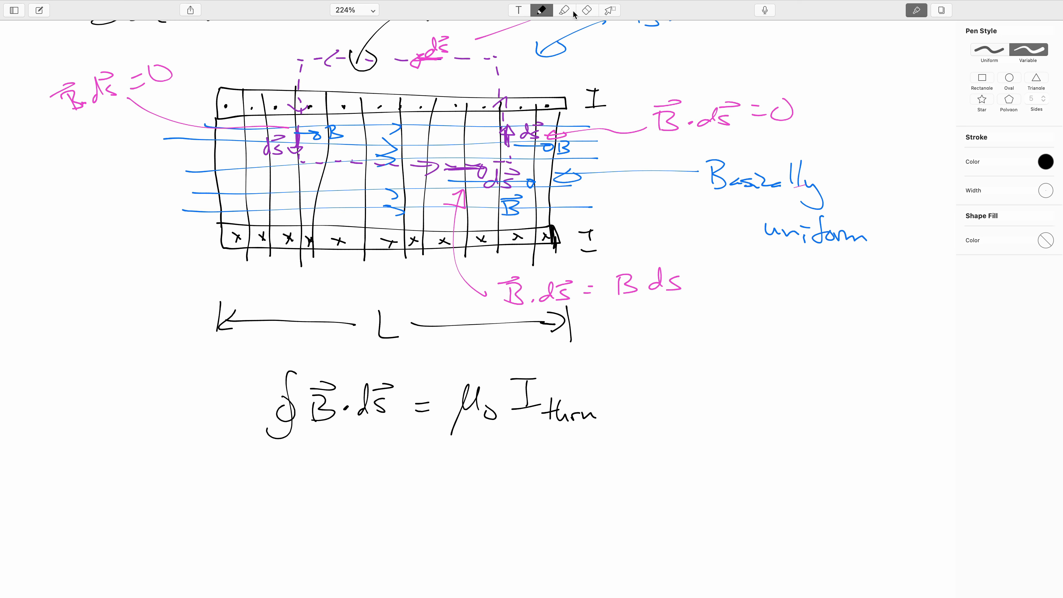
{"action": "mouse_move", "coordinate": [607, 13]}
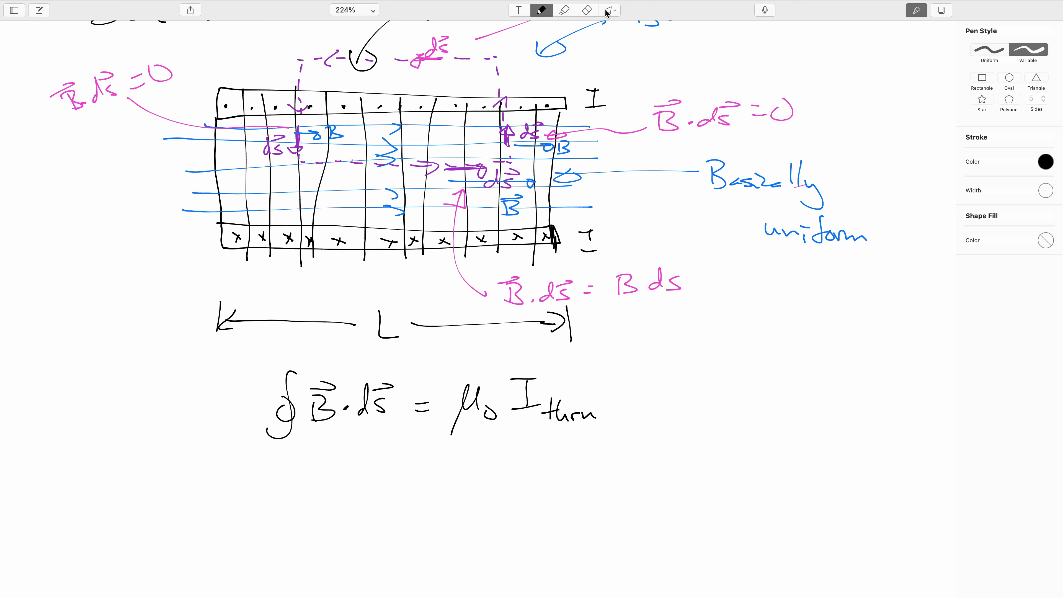
{"action": "mouse_move", "coordinate": [589, 13]}
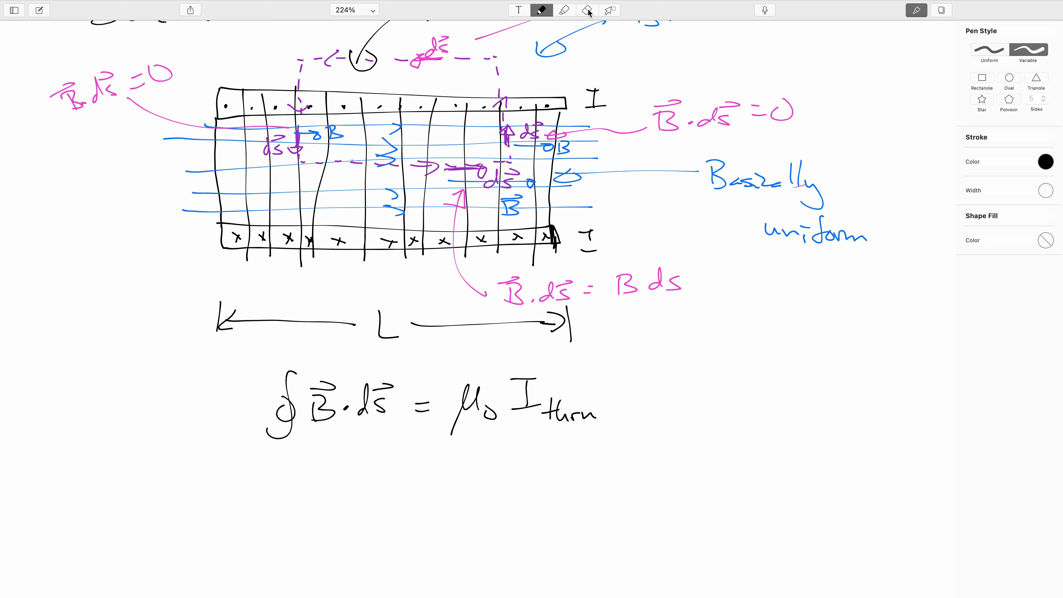
- Erase the L arrow and redraw it shorter across the solenoid
{"action": "left_click", "coordinate": [586, 10]}
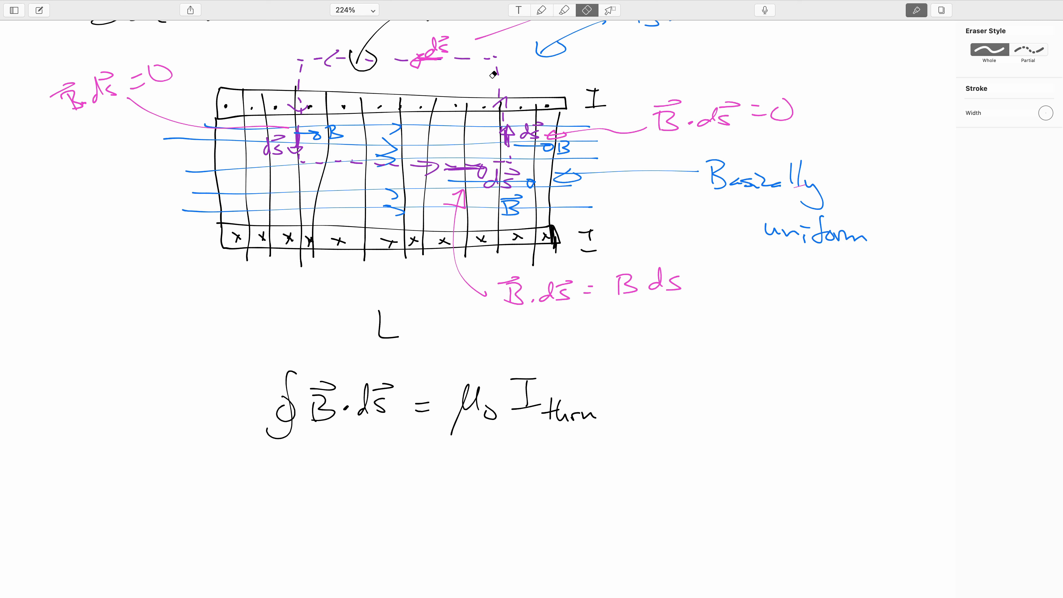
{"action": "left_click", "coordinate": [542, 10]}
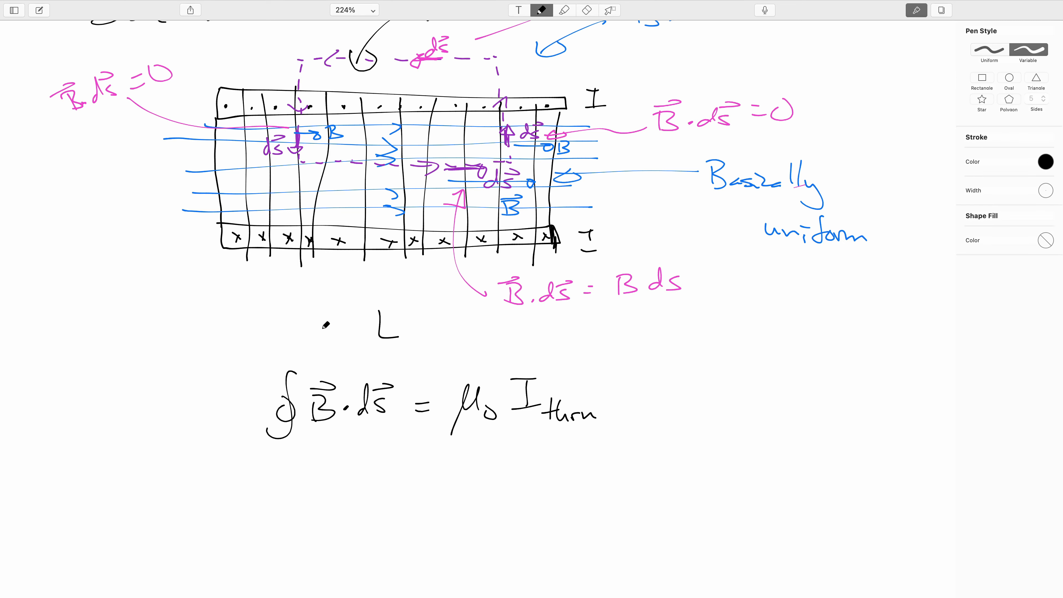
{"action": "left_click_drag", "start_coordinate": [311, 333], "coordinate": [366, 332]}
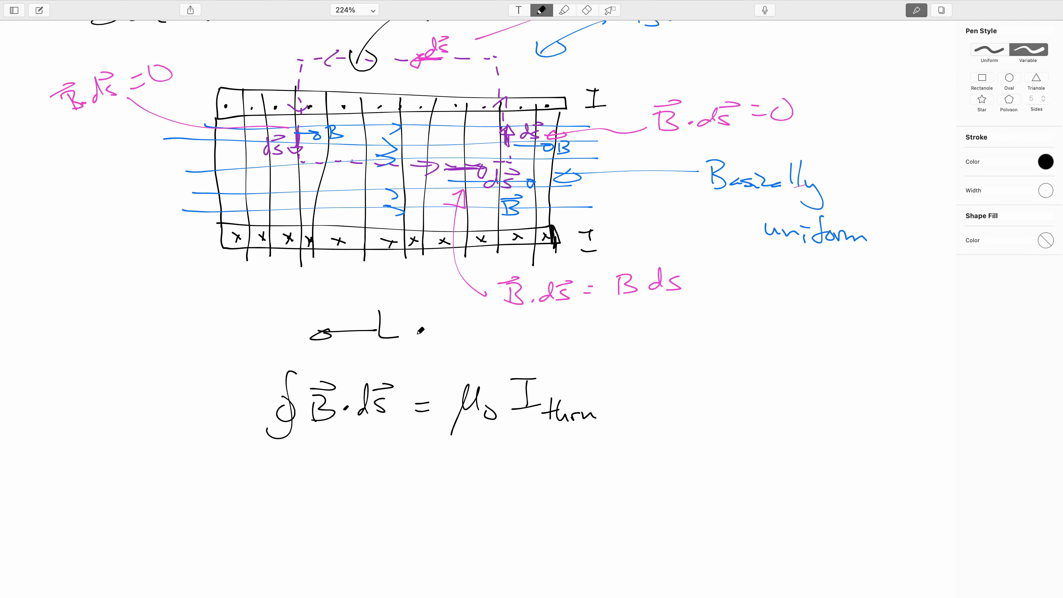
{"action": "left_click_drag", "start_coordinate": [400, 332], "coordinate": [505, 336]}
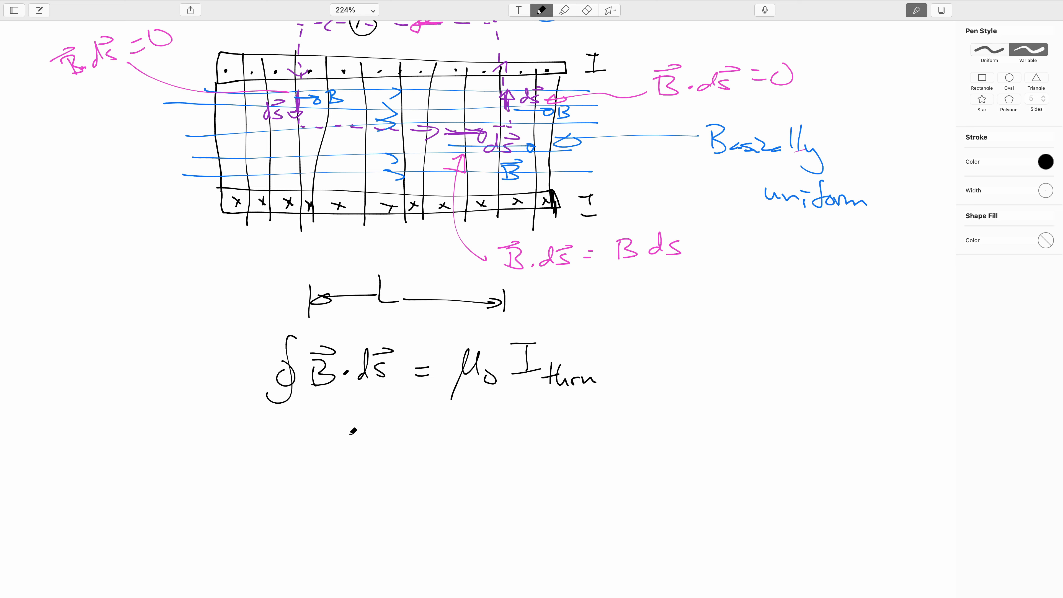
- Handwrite BL = μ₀NI and then the solved line B = μ₀(N/L)I
{"action": "type", "text": "BL = μo"}
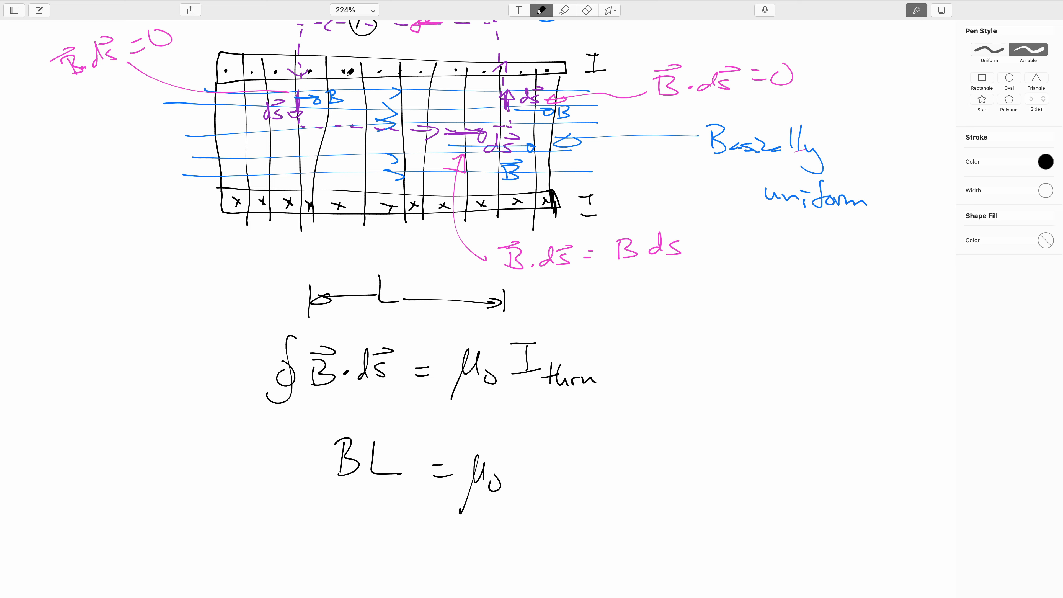
{"action": "left_click", "coordinate": [527, 476]}
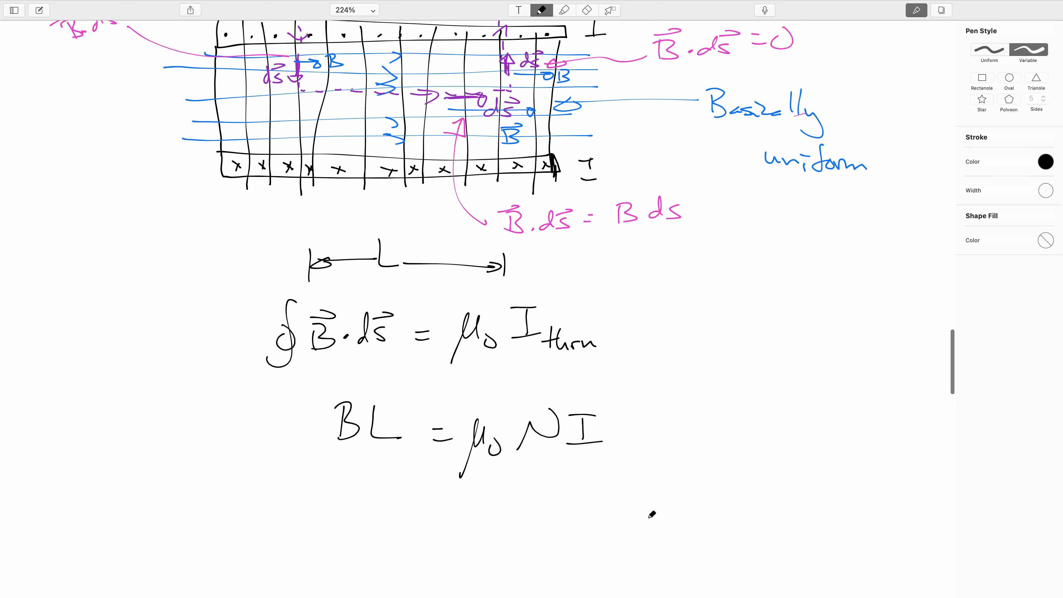
{"action": "scroll", "scroll_direction": "down", "scroll_amount": 3}
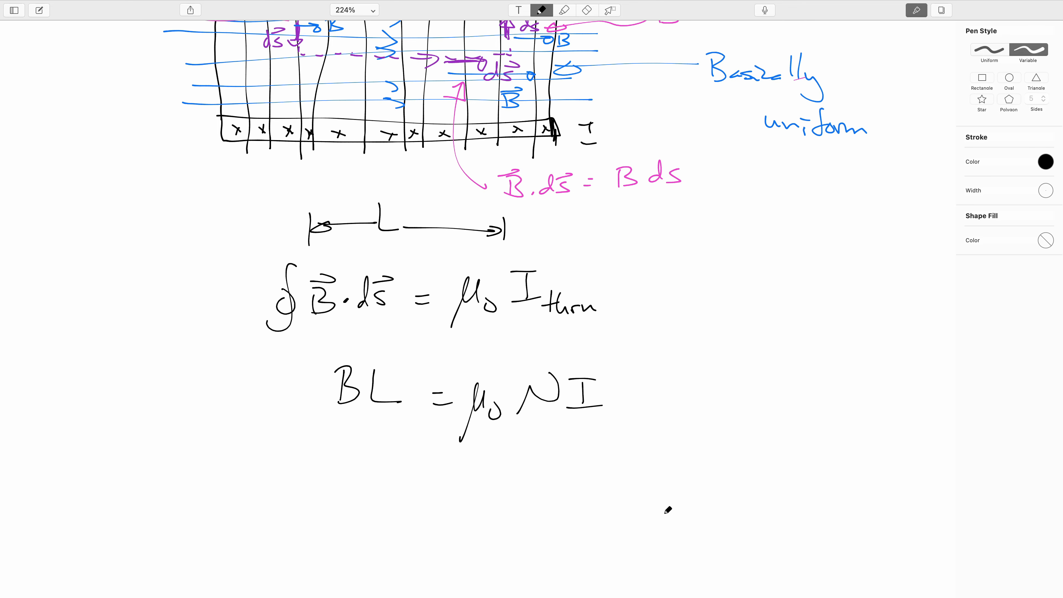
{"action": "left_click_drag", "start_coordinate": [298, 482], "coordinate": [312, 515]}
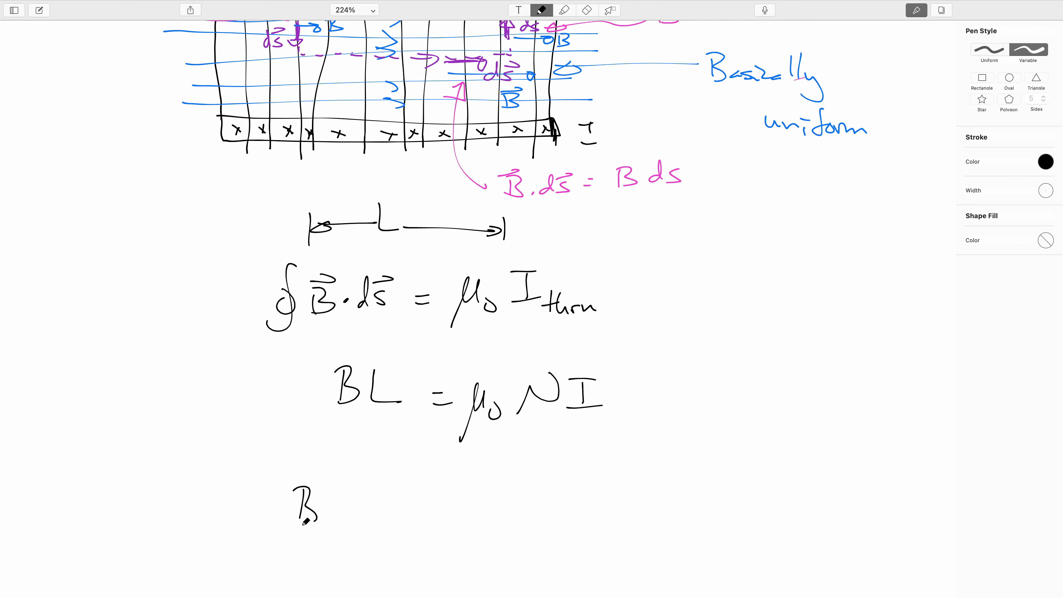
{"action": "left_click_drag", "start_coordinate": [299, 506], "coordinate": [414, 515]}
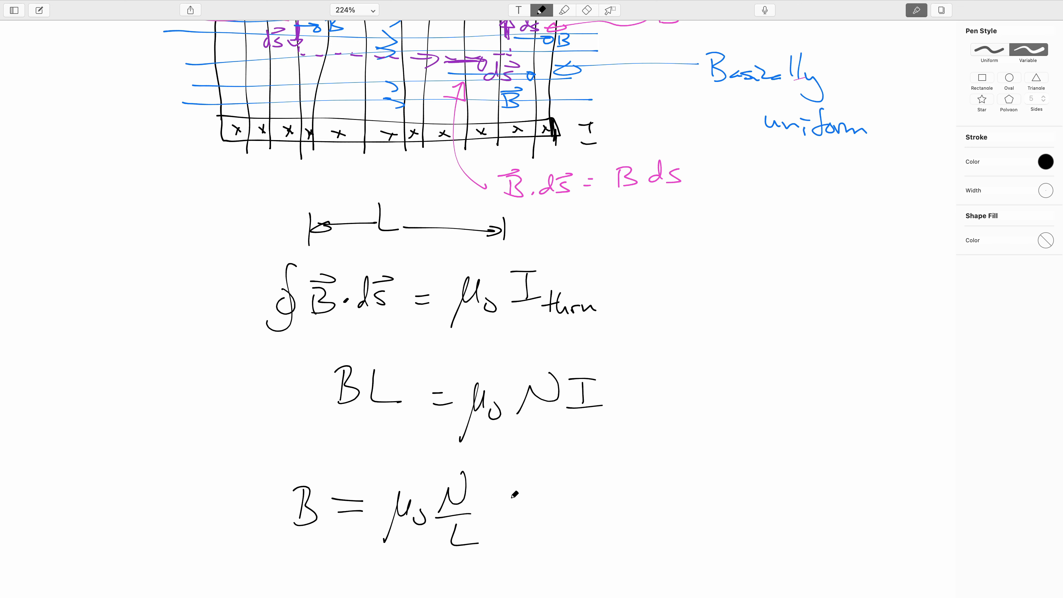
{"action": "left_click_drag", "start_coordinate": [511, 489], "coordinate": [539, 529]}
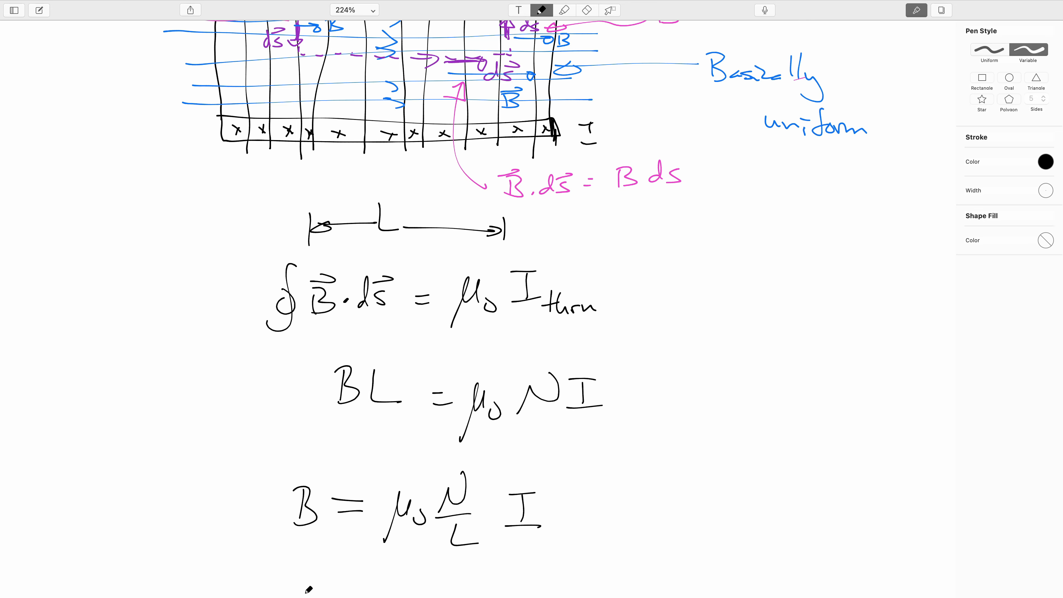
- Extend the line to = μ₀nI, box the final formula, and note n = N/L below
{"action": "scroll", "scroll_direction": "down", "scroll_amount": 3}
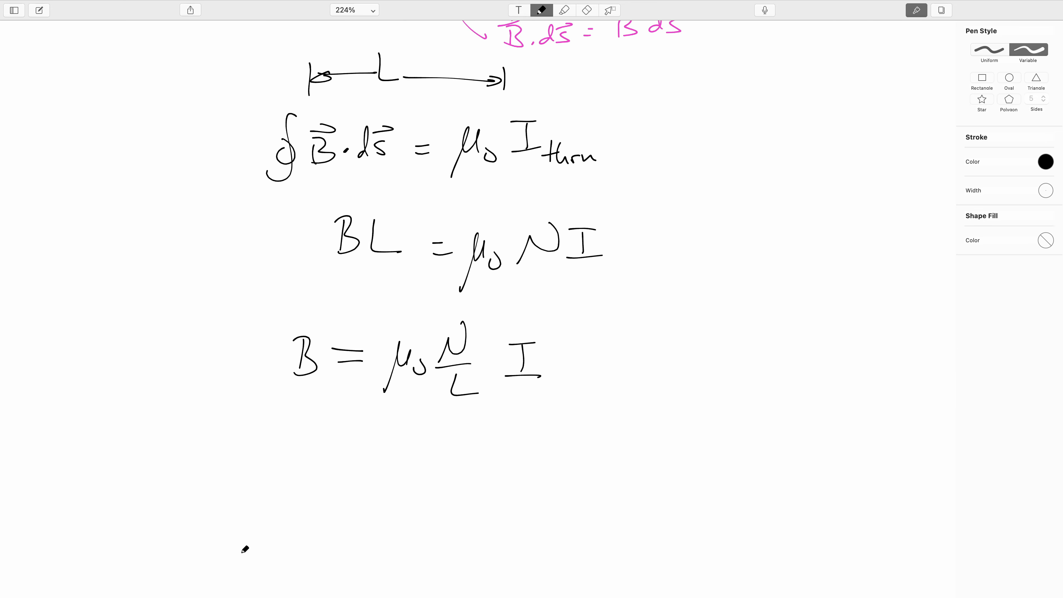
{"action": "mouse_move", "coordinate": [480, 424]}
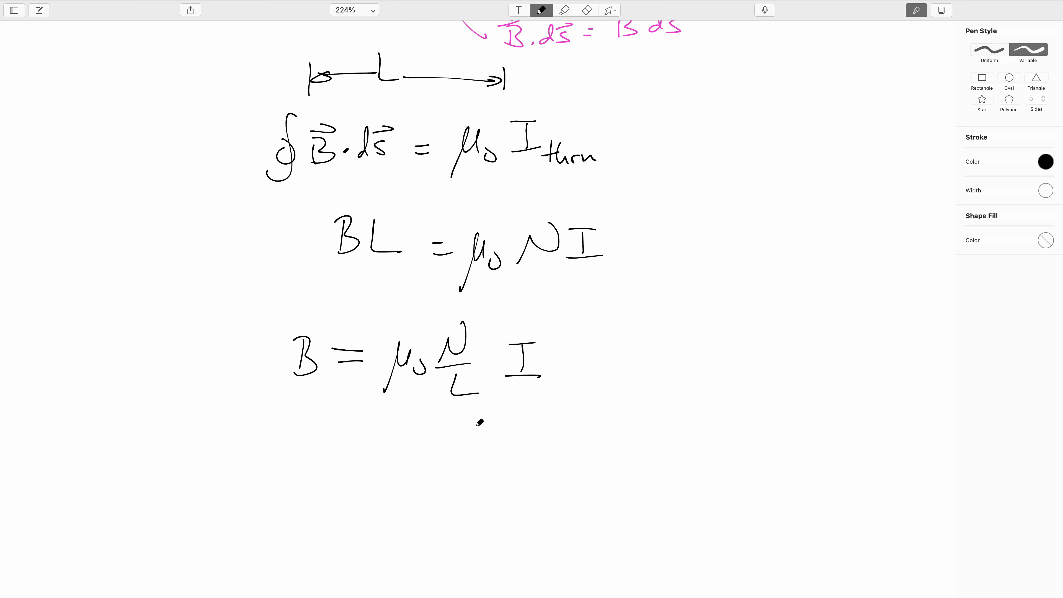
{"action": "left_click_drag", "start_coordinate": [577, 356], "coordinate": [601, 356]}
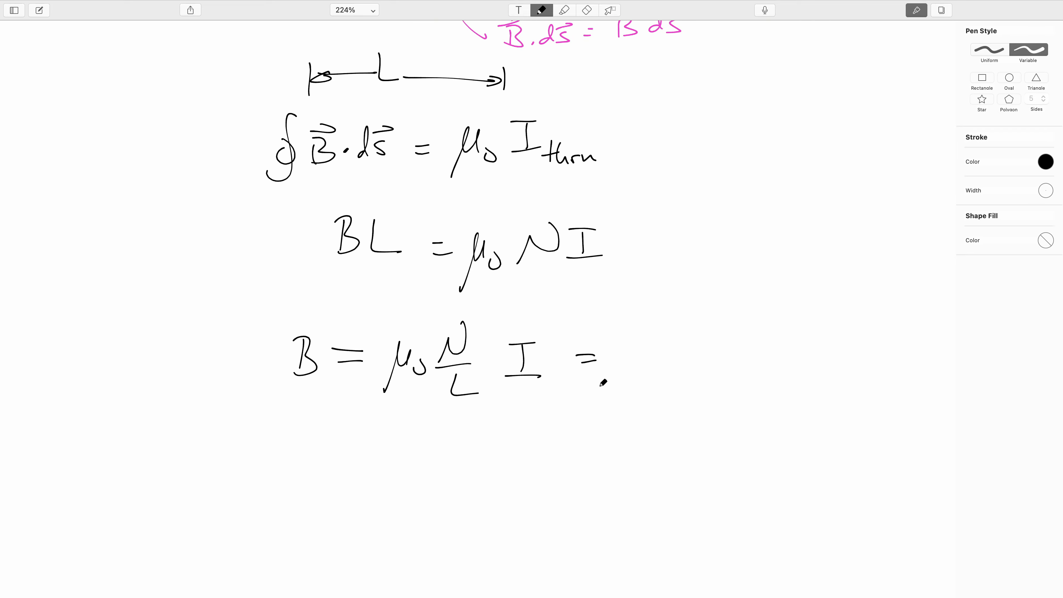
{"action": "left_click_drag", "start_coordinate": [597, 366], "coordinate": [647, 379]}
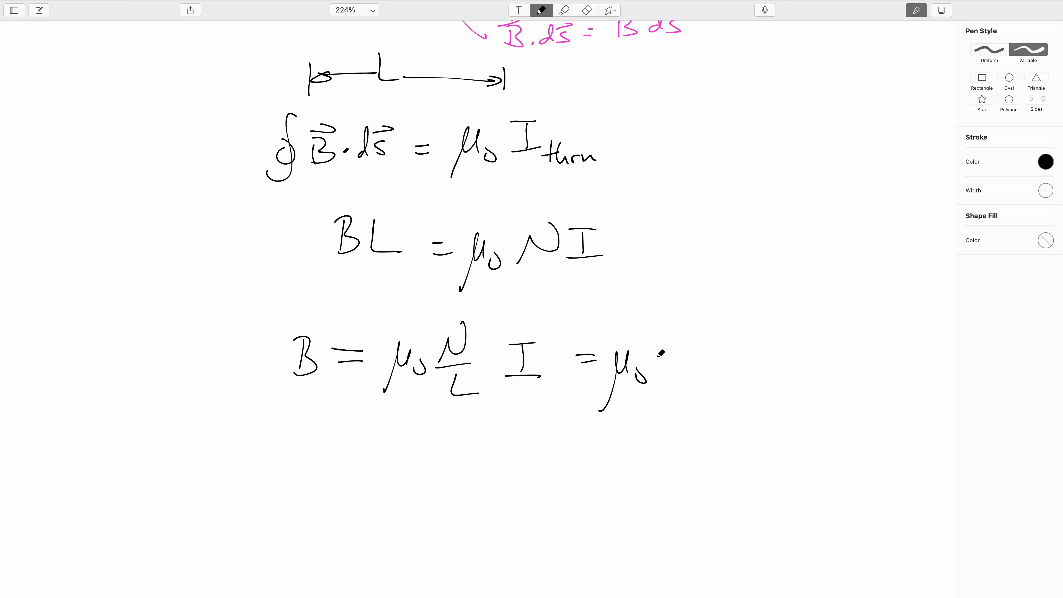
{"action": "left_click_drag", "start_coordinate": [665, 353], "coordinate": [739, 366]}
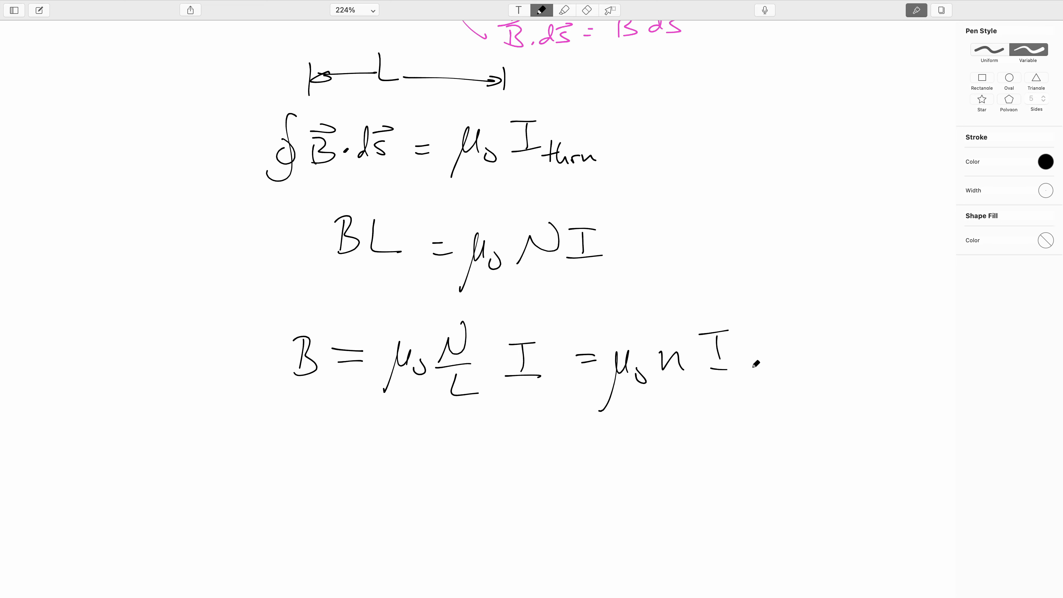
{"action": "left_click_drag", "start_coordinate": [238, 298], "coordinate": [801, 408]}
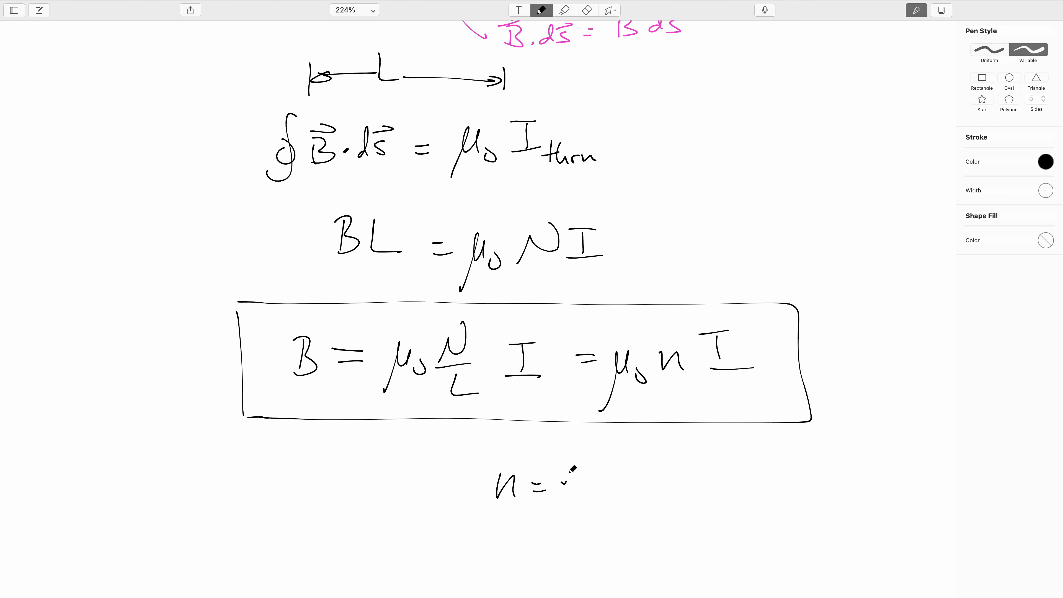
{"action": "left_click_drag", "start_coordinate": [577, 468], "coordinate": [597, 535]}
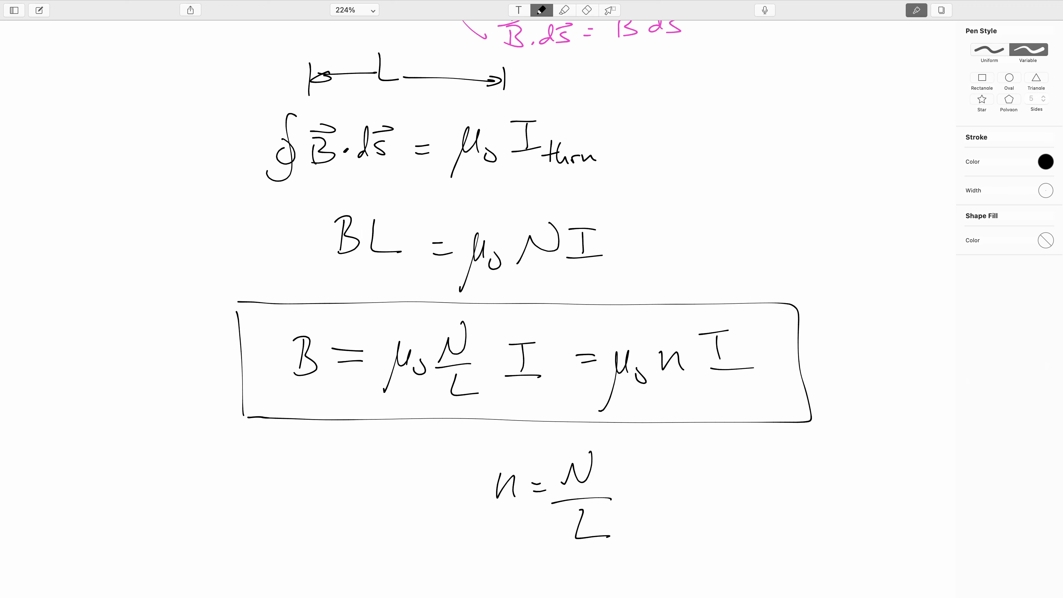
{"action": "mouse_move", "coordinate": [940, 386]}
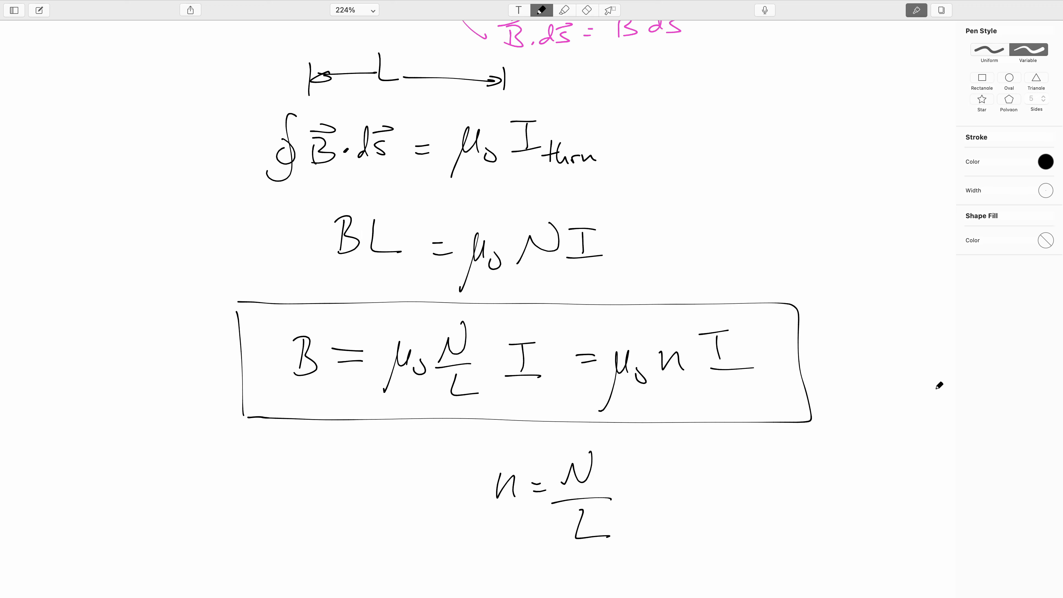
- Handwrite the example values N = 10,000 and L = 0.1 m under n = N/L
{"action": "scroll", "scroll_direction": "down", "scroll_amount": 3}
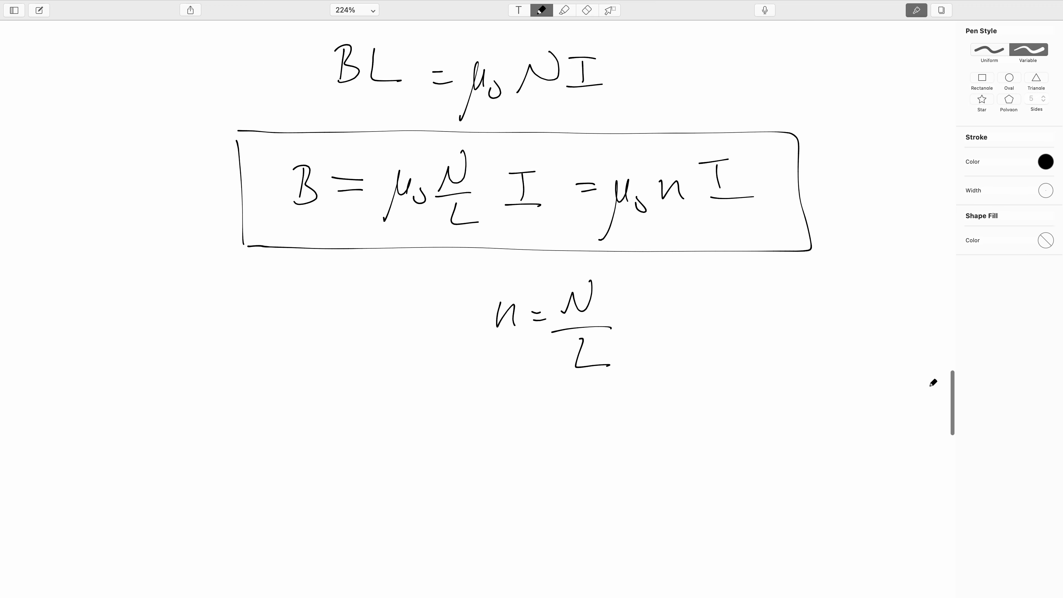
{"action": "scroll", "scroll_direction": "down", "scroll_amount": 3}
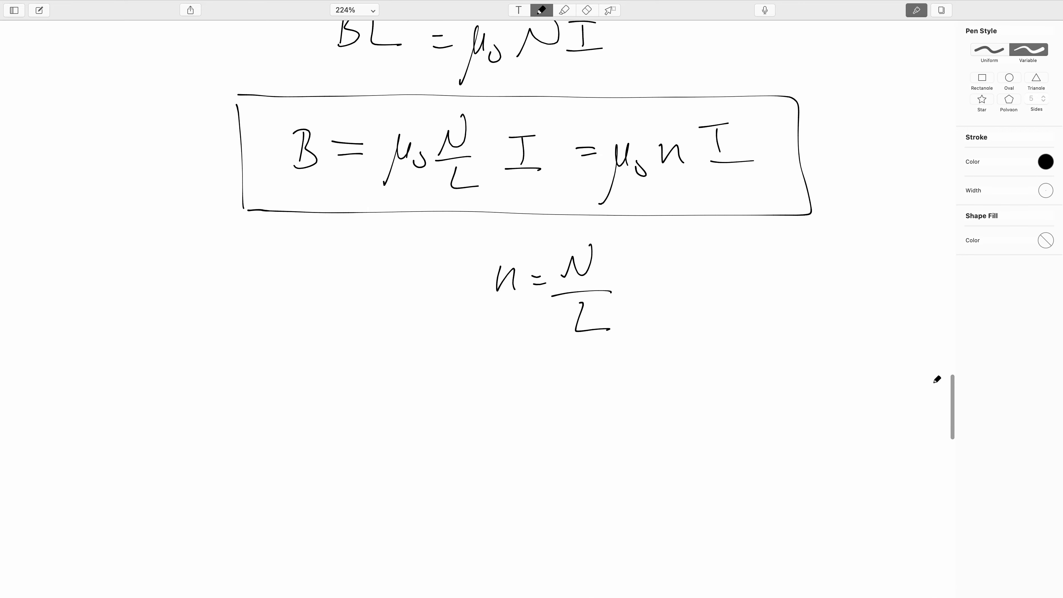
{"action": "mouse_move", "coordinate": [210, 433]}
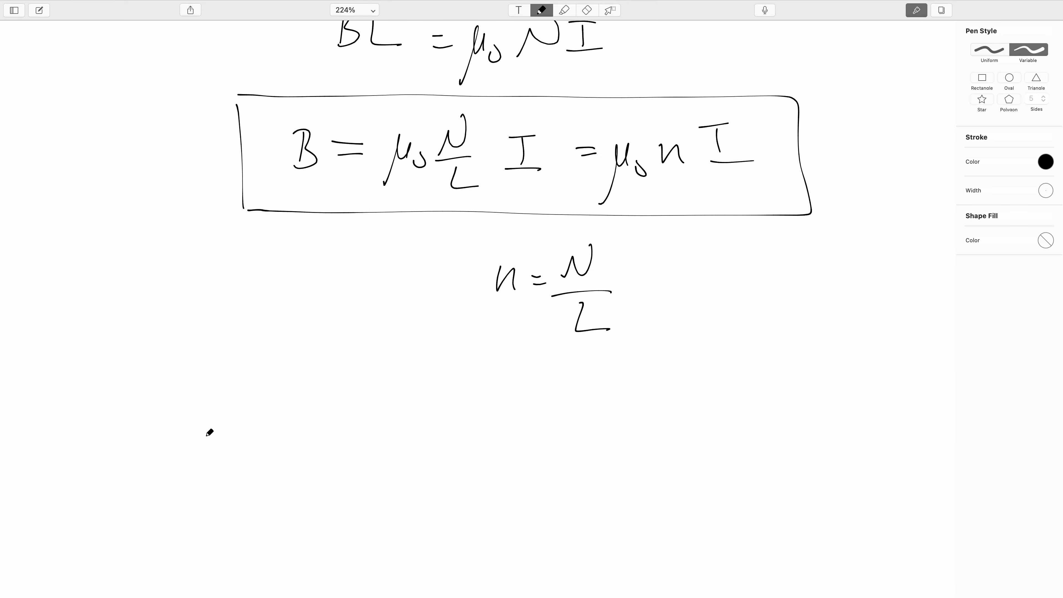
{"action": "mouse_move", "coordinate": [207, 398]}
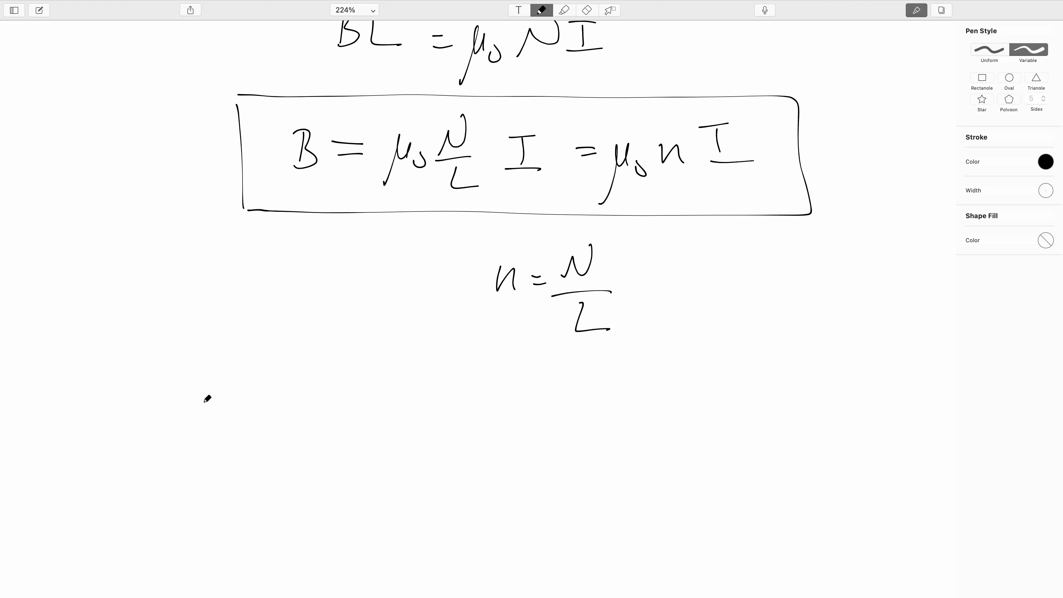
{"action": "mouse_move", "coordinate": [205, 420]}
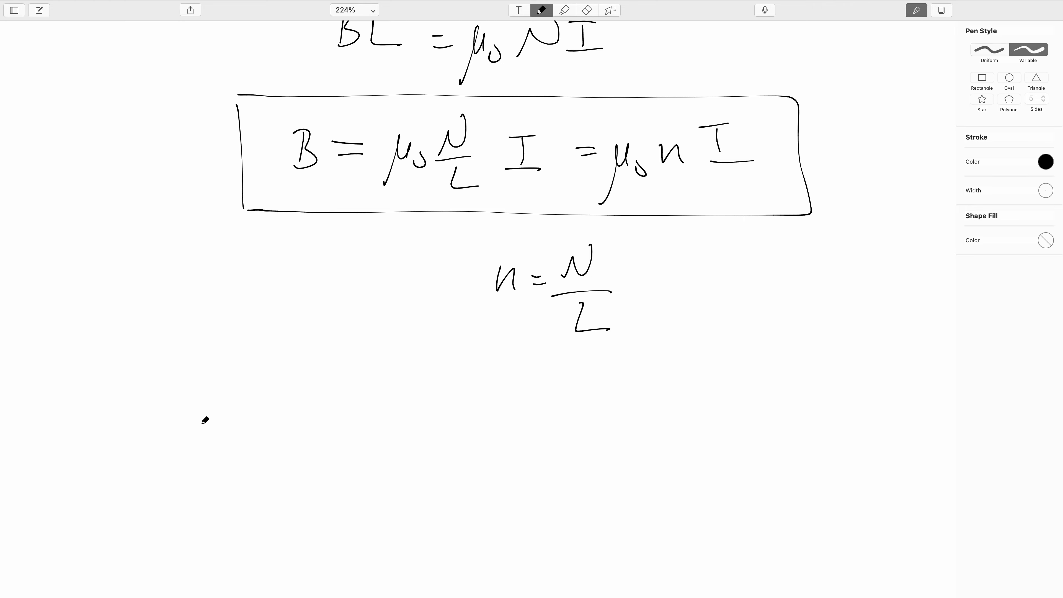
{"action": "left_click_drag", "start_coordinate": [183, 435], "coordinate": [278, 420]}
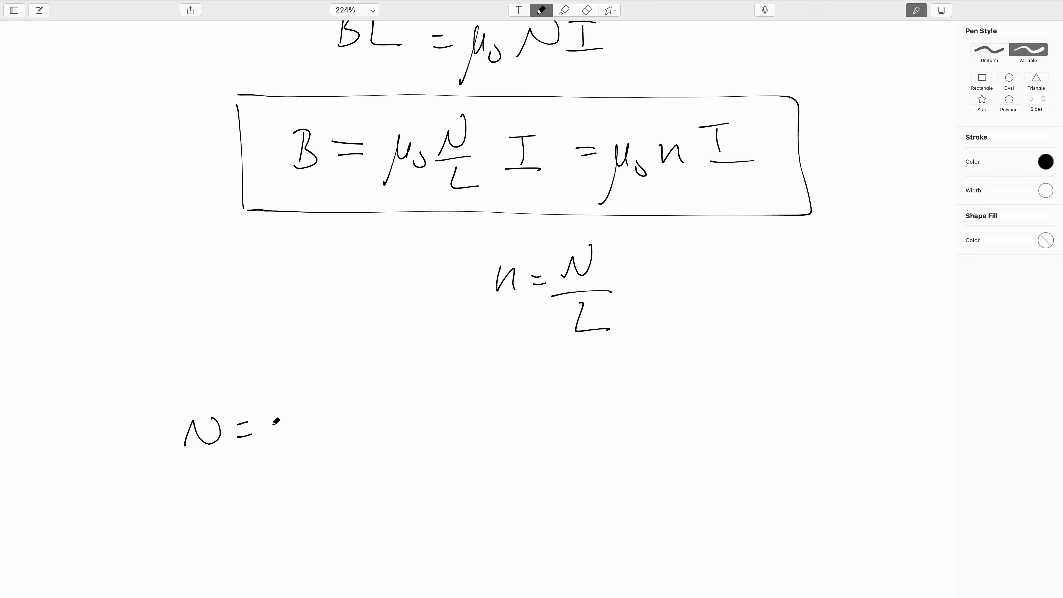
{"action": "left_click_drag", "start_coordinate": [271, 424], "coordinate": [376, 434]}
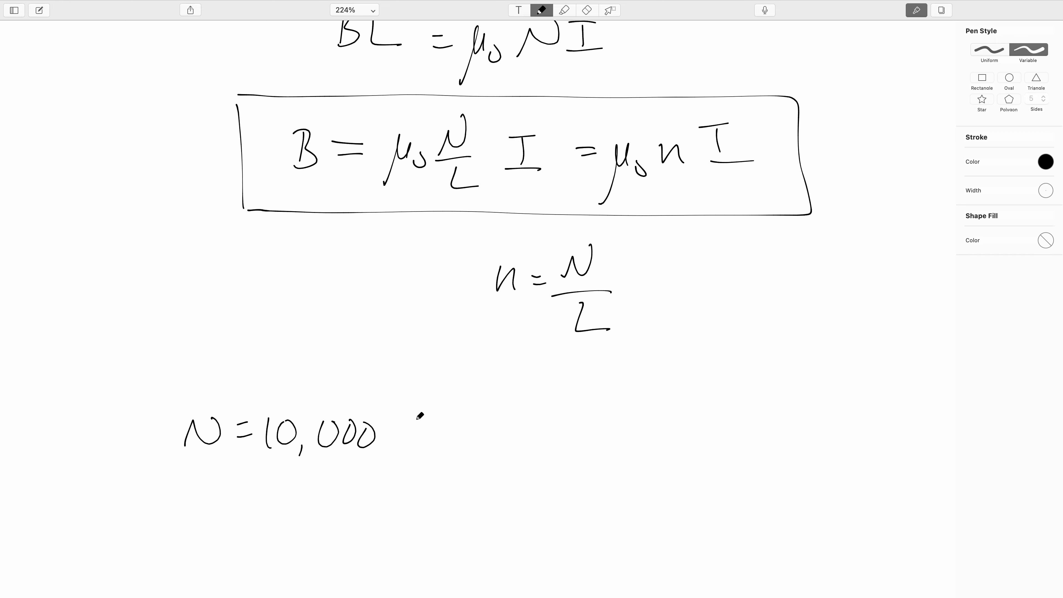
{"action": "mouse_move", "coordinate": [471, 437]}
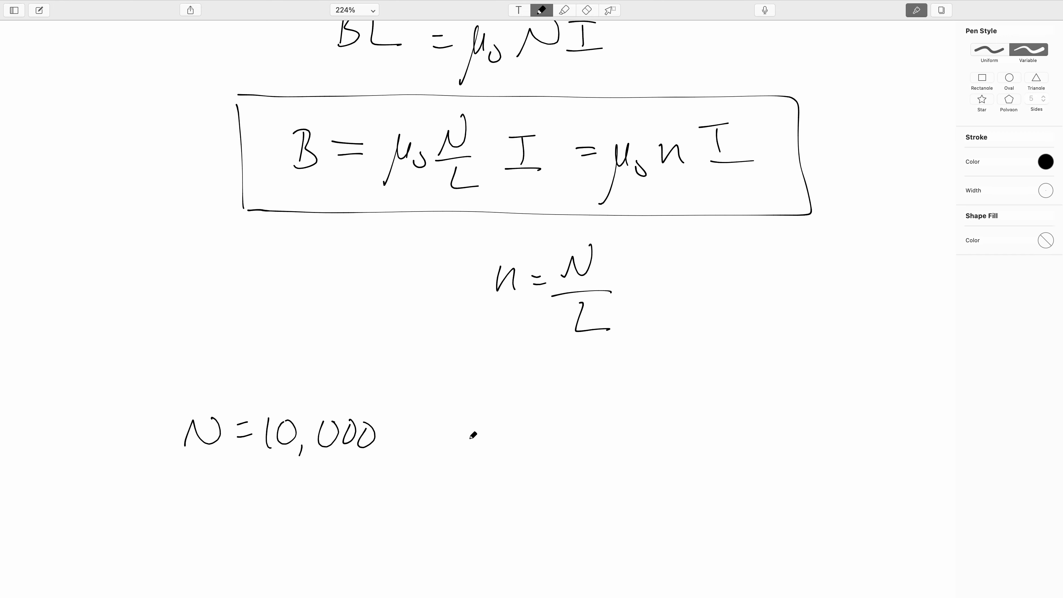
{"action": "mouse_move", "coordinate": [440, 436]}
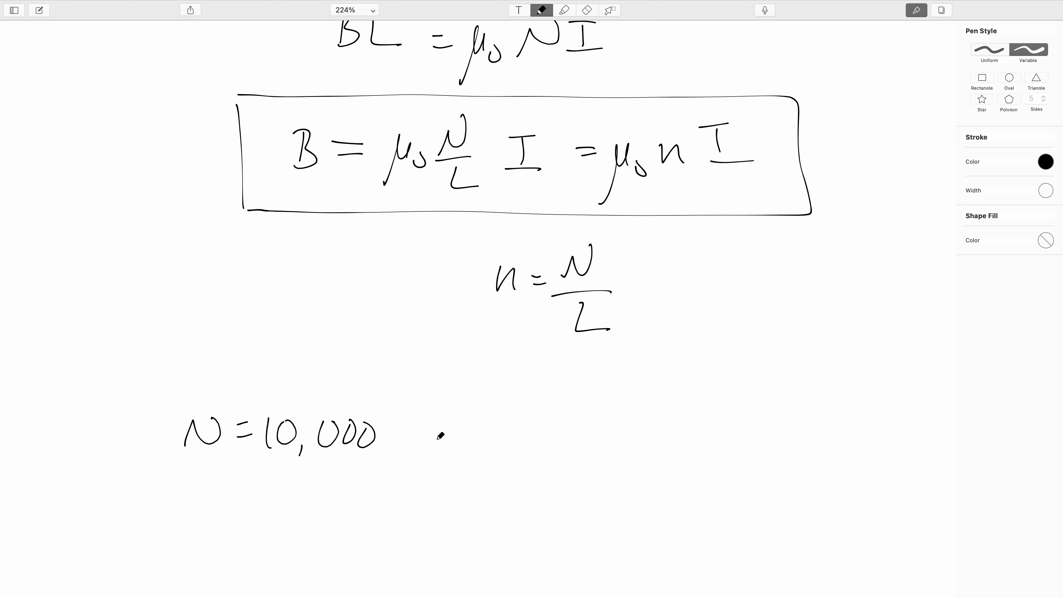
{"action": "left_click_drag", "start_coordinate": [458, 417], "coordinate": [482, 451]}
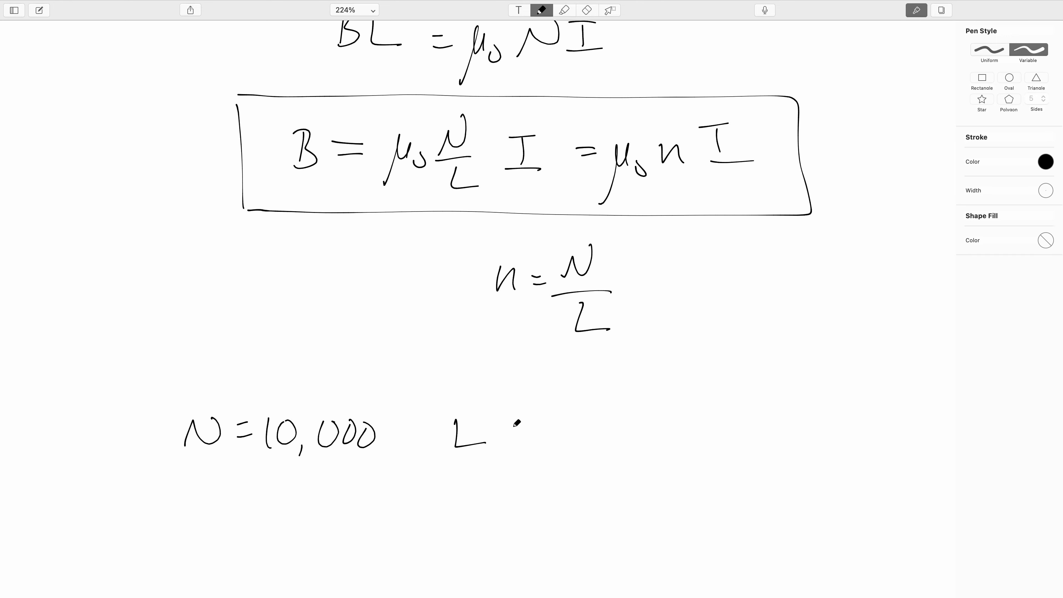
{"action": "left_click_drag", "start_coordinate": [501, 434], "coordinate": [556, 437]}
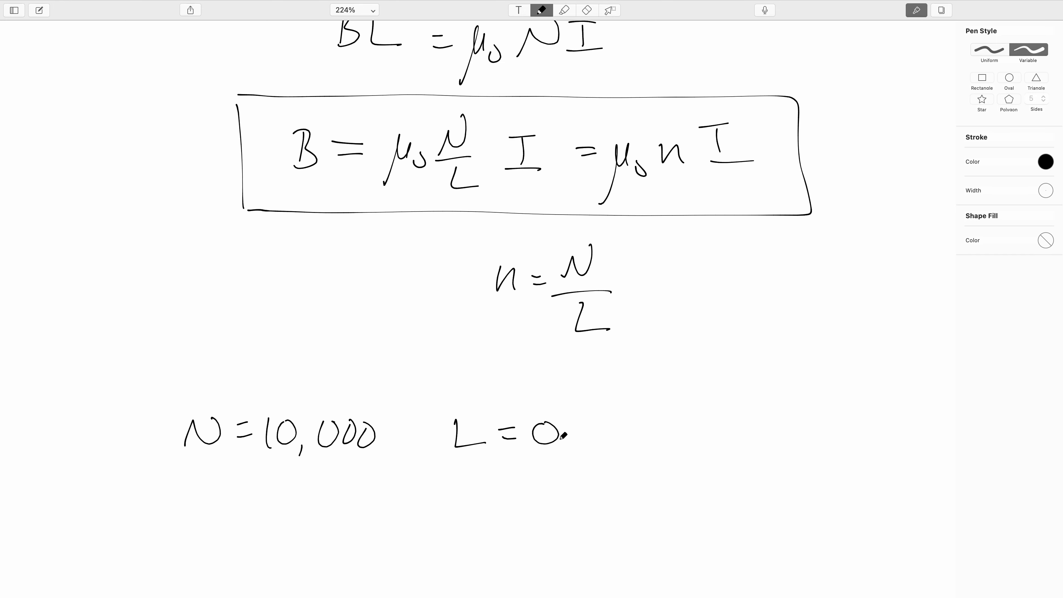
{"action": "left_click_drag", "start_coordinate": [562, 434], "coordinate": [634, 434]}
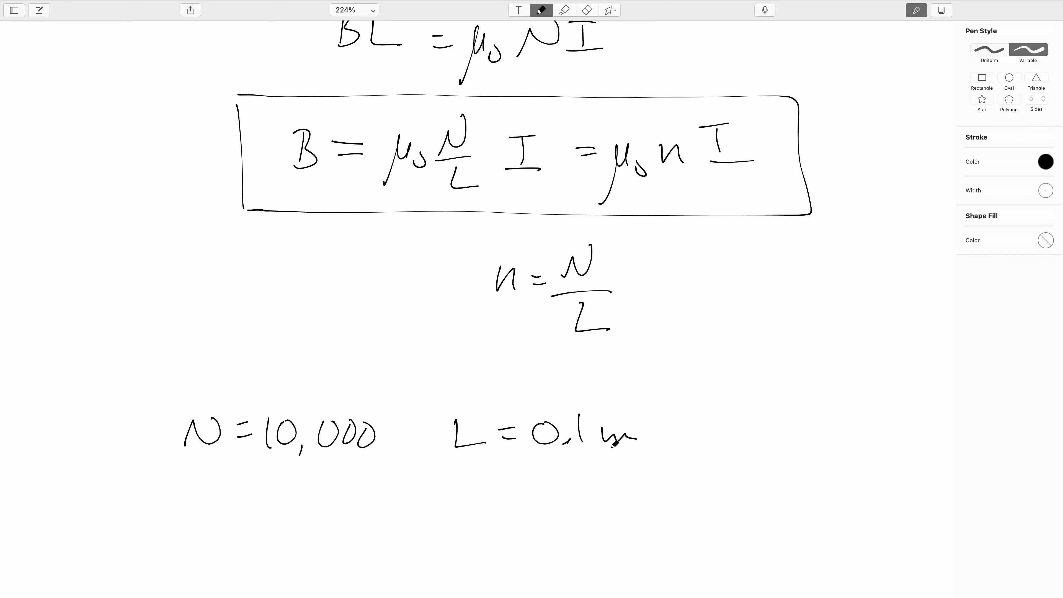
- Start the numeric line B = 4π×10⁻⁷ T·m/A
{"action": "scroll", "scroll_direction": "down", "scroll_amount": 3}
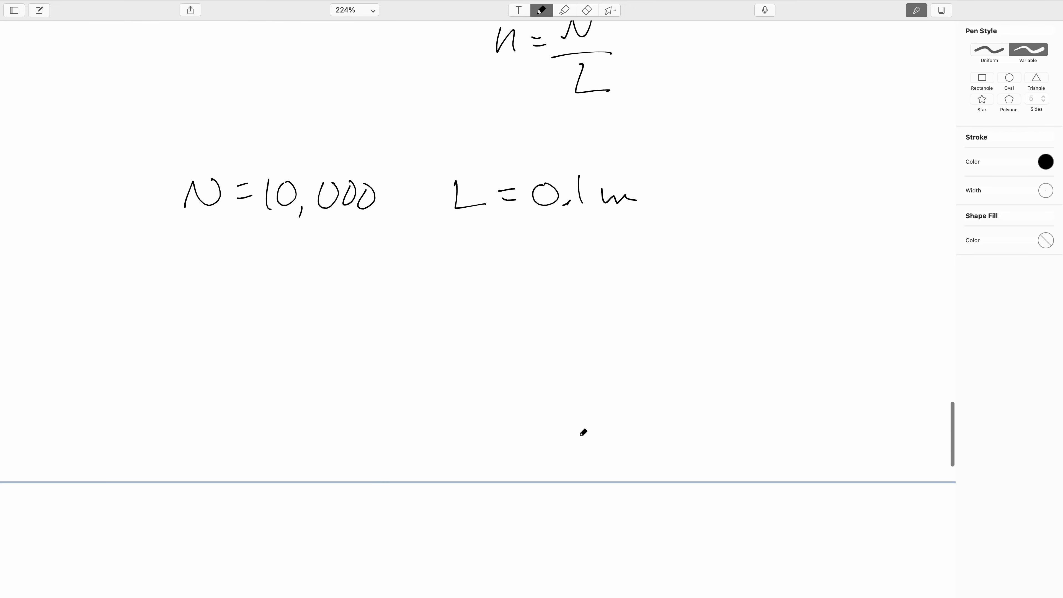
{"action": "scroll", "scroll_direction": "down", "scroll_amount": 3}
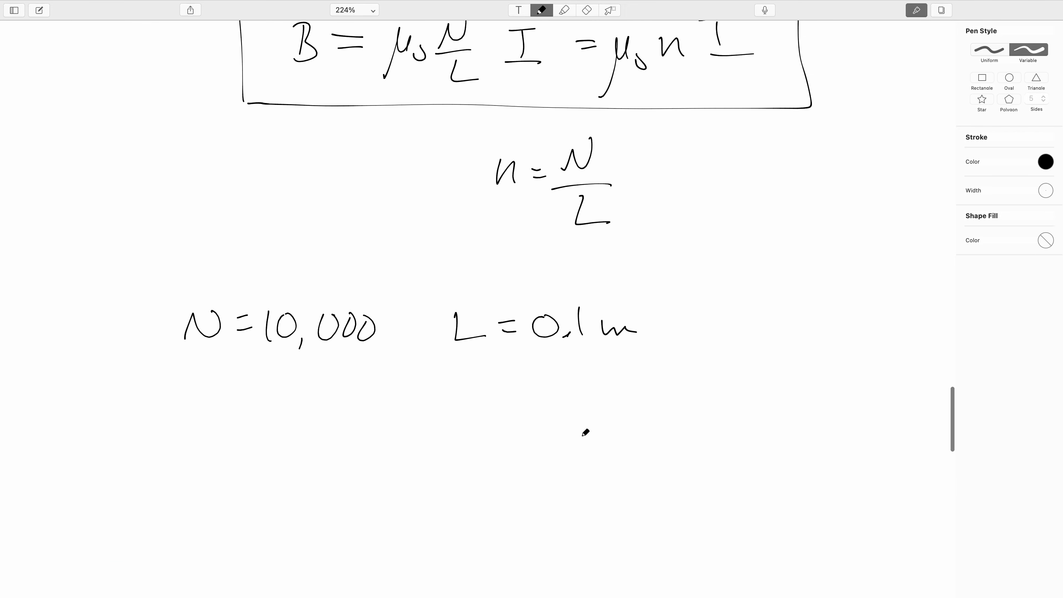
{"action": "mouse_move", "coordinate": [317, 406]}
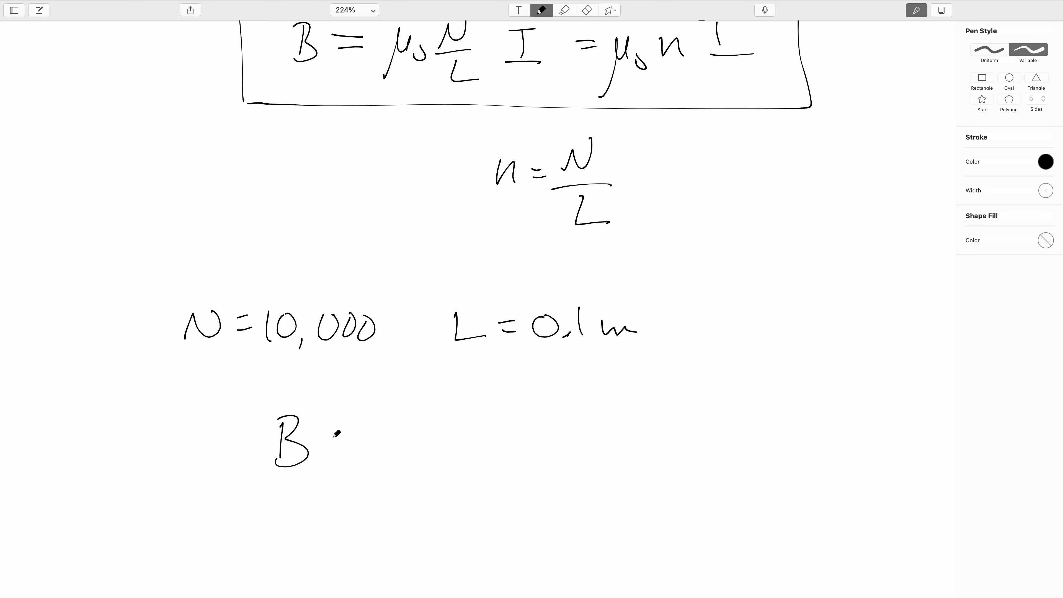
{"action": "left_click_drag", "start_coordinate": [331, 433], "coordinate": [342, 441]}
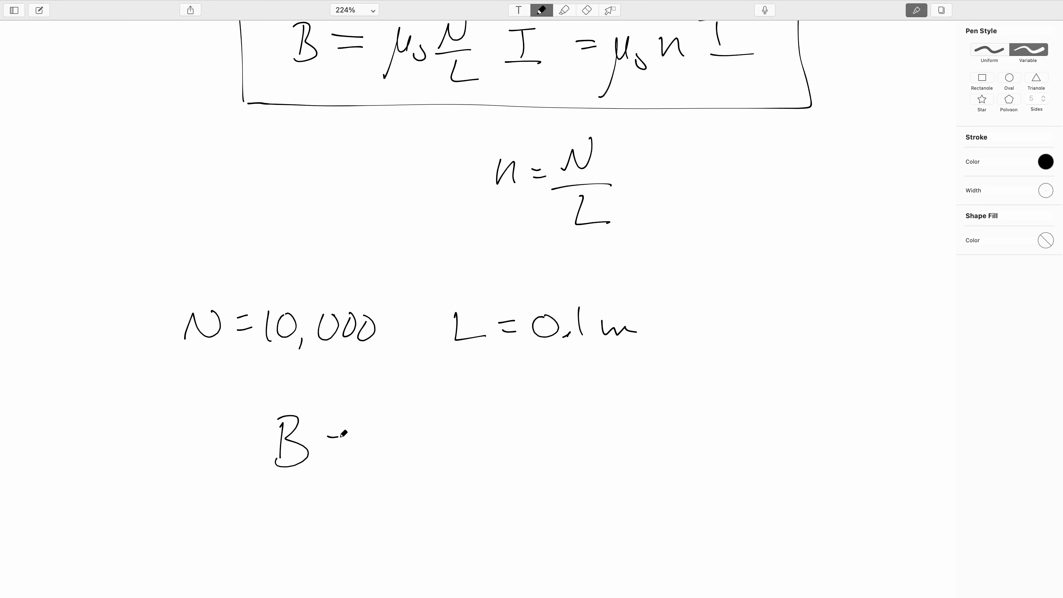
{"action": "left_click_drag", "start_coordinate": [333, 435], "coordinate": [400, 444]}
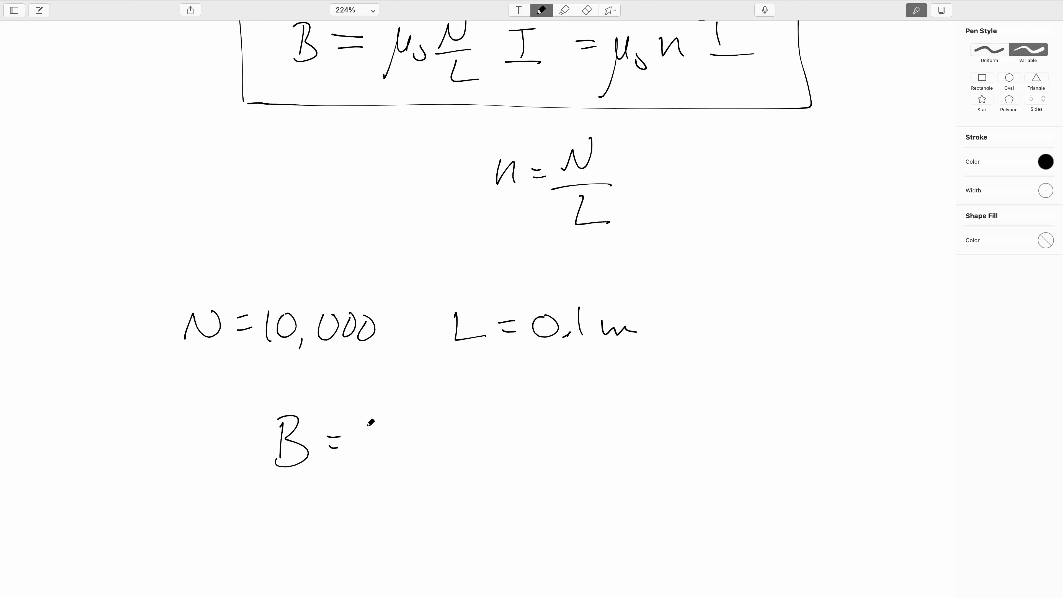
{"action": "left_click_drag", "start_coordinate": [366, 440], "coordinate": [481, 424]}
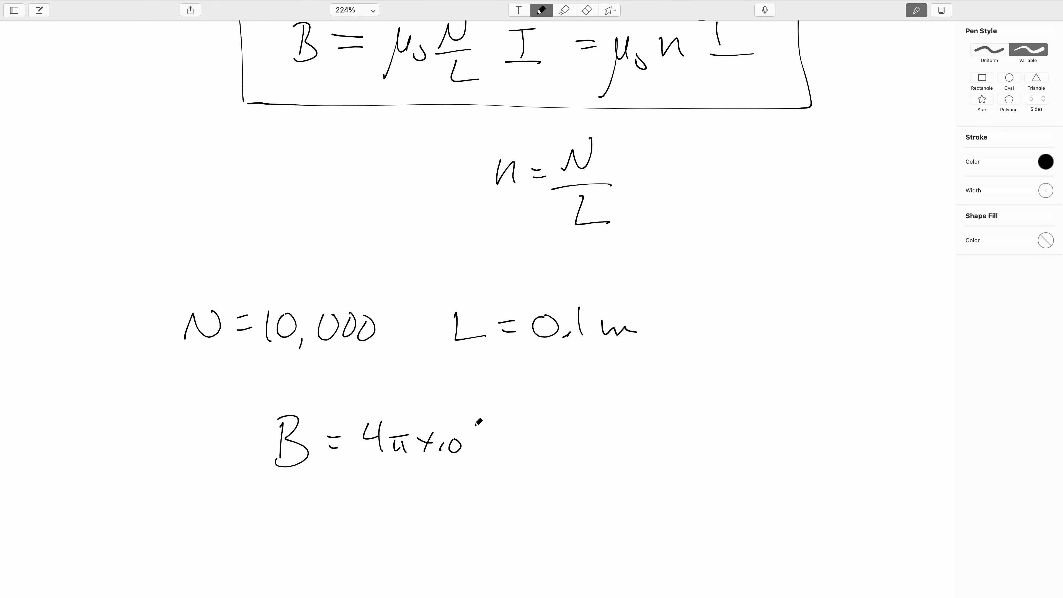
{"action": "left_click_drag", "start_coordinate": [474, 421], "coordinate": [535, 427]}
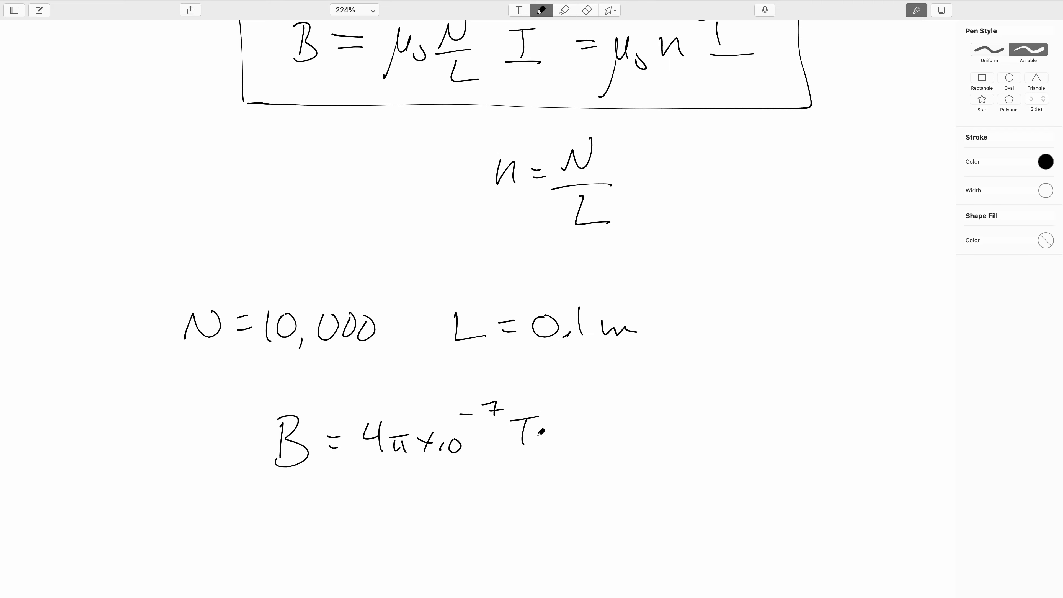
{"action": "left_click_drag", "start_coordinate": [535, 431], "coordinate": [577, 475]}
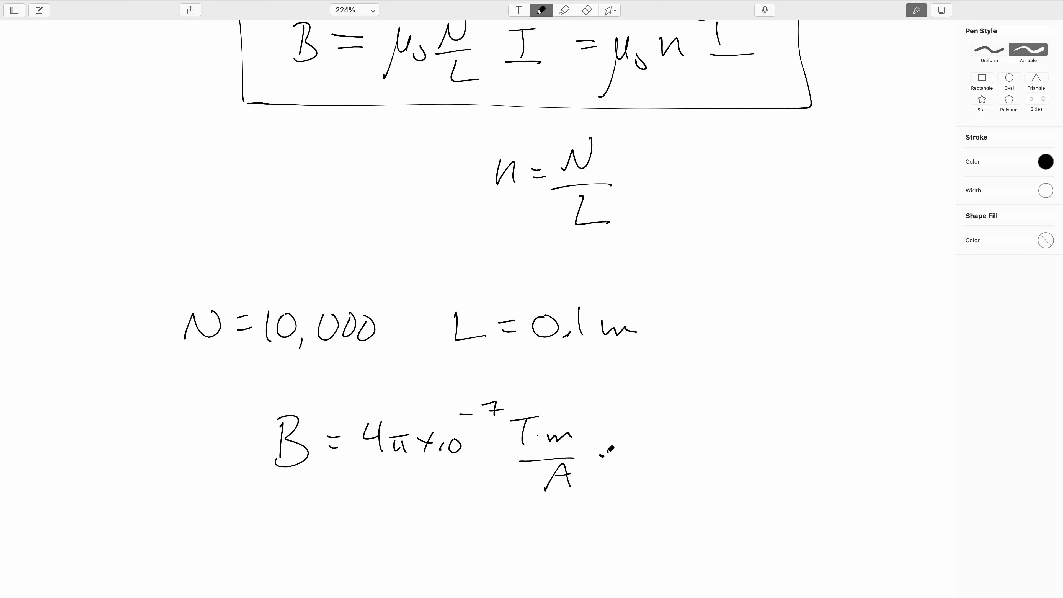
- Continue it with · 10,000/0.1m · 10 and add I = 10 A to the given values
{"action": "left_click_drag", "start_coordinate": [607, 451], "coordinate": [655, 431]}
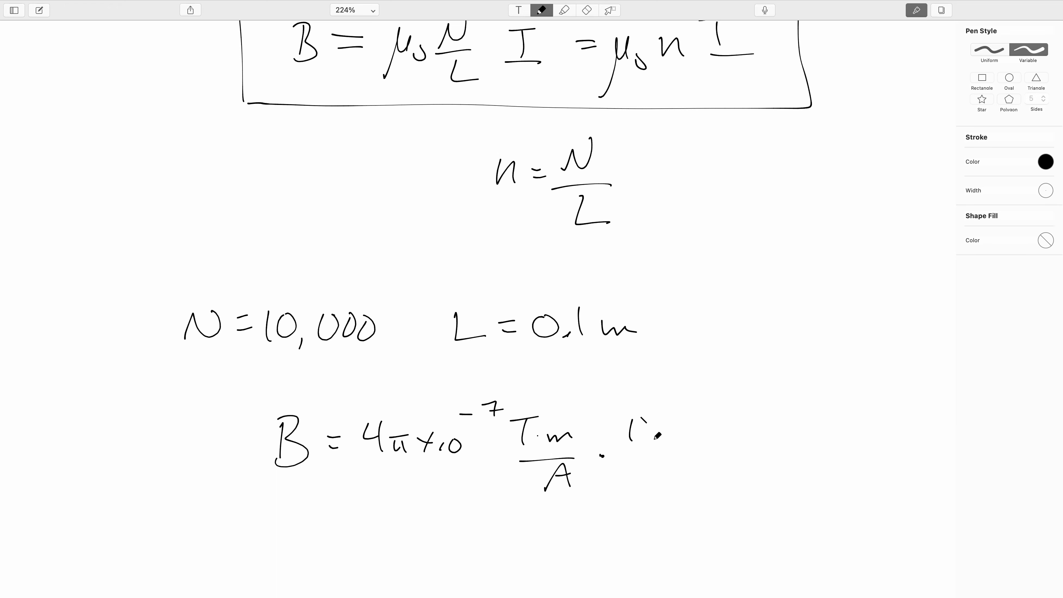
{"action": "left_click_drag", "start_coordinate": [624, 441], "coordinate": [692, 441]}
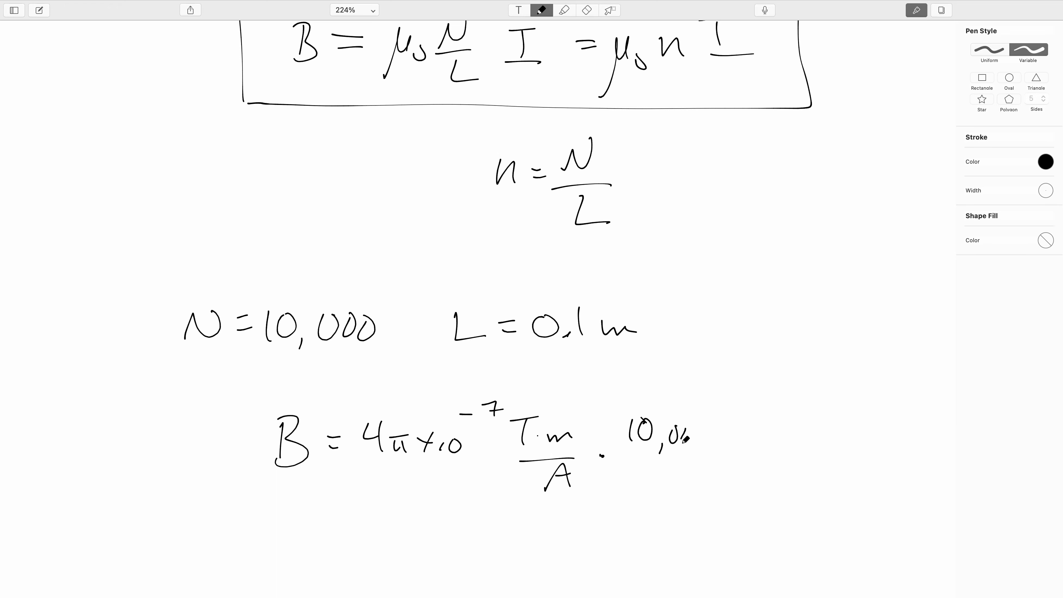
{"action": "left_click_drag", "start_coordinate": [627, 461], "coordinate": [740, 461]}
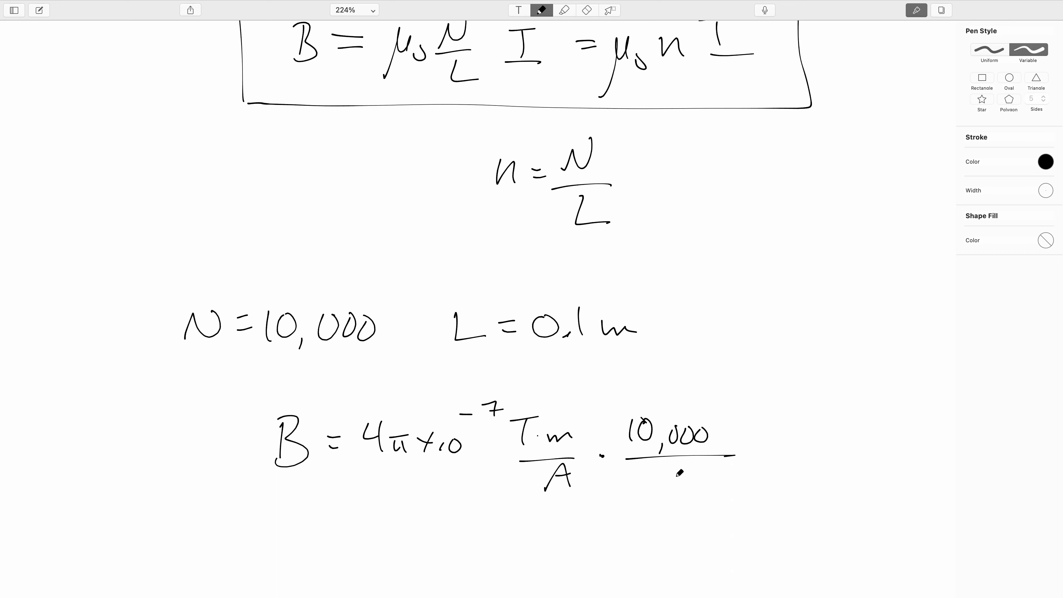
{"action": "left_click_drag", "start_coordinate": [668, 481], "coordinate": [712, 485]}
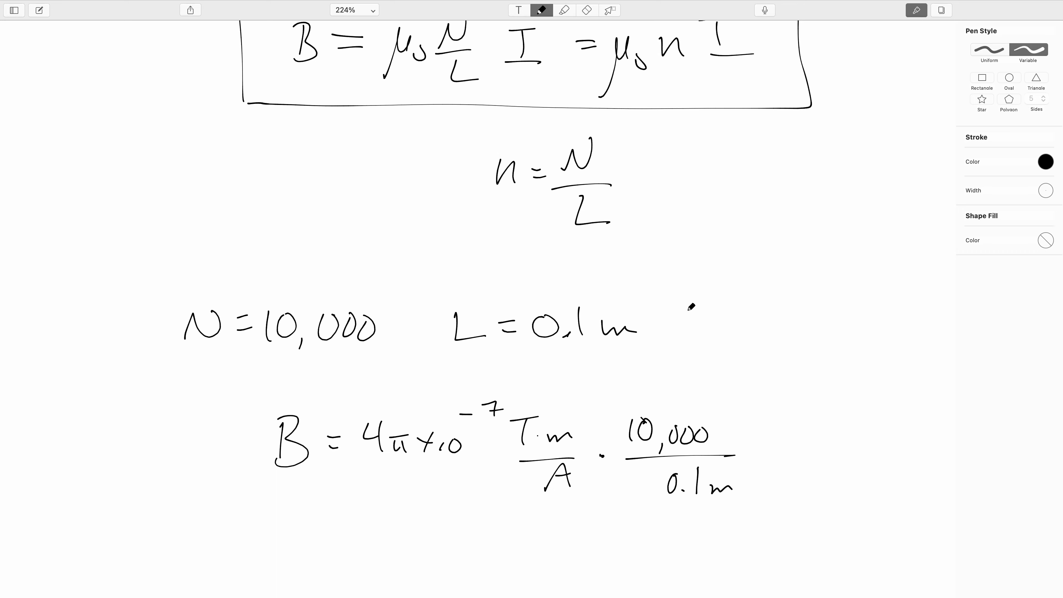
{"action": "left_click_drag", "start_coordinate": [685, 325], "coordinate": [753, 322]}
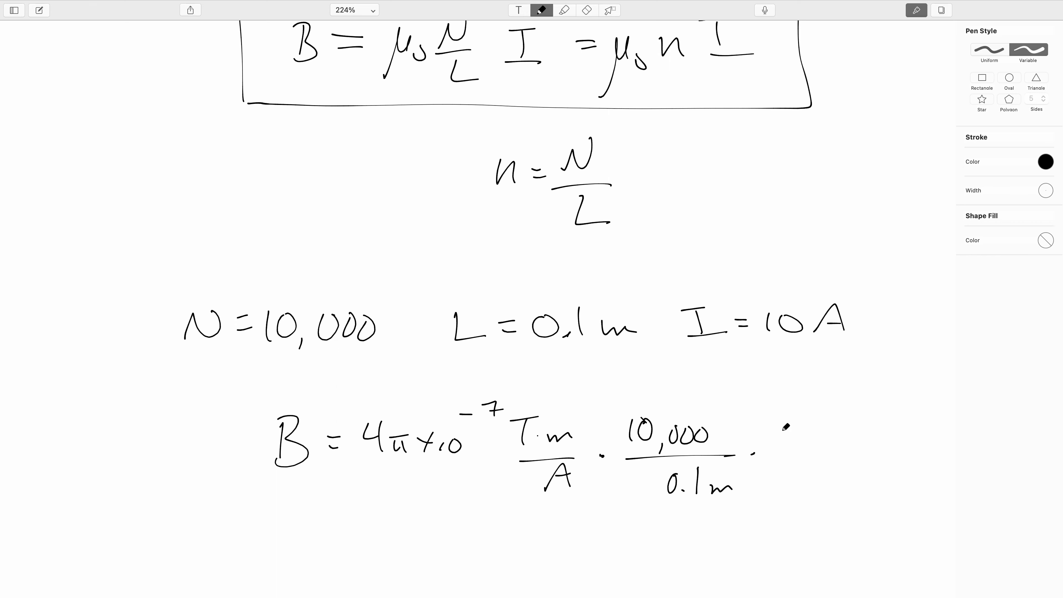
{"action": "left_click_drag", "start_coordinate": [780, 438], "coordinate": [813, 441]}
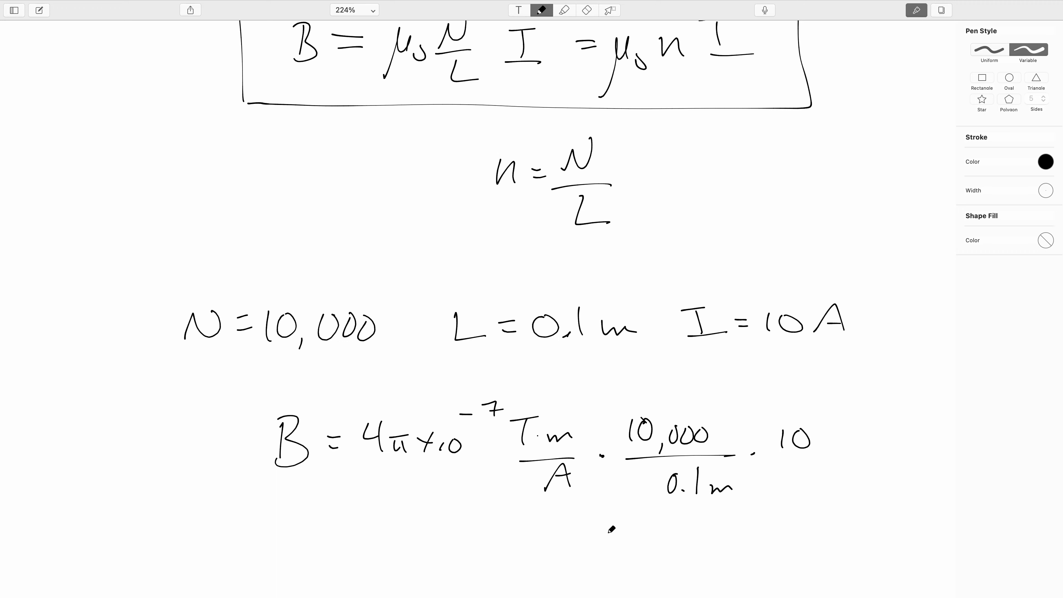
- Handwrite the evaluated result = 4π×10⁻¹ T beneath the substituted expression
{"action": "scroll", "scroll_direction": "down", "scroll_amount": 3}
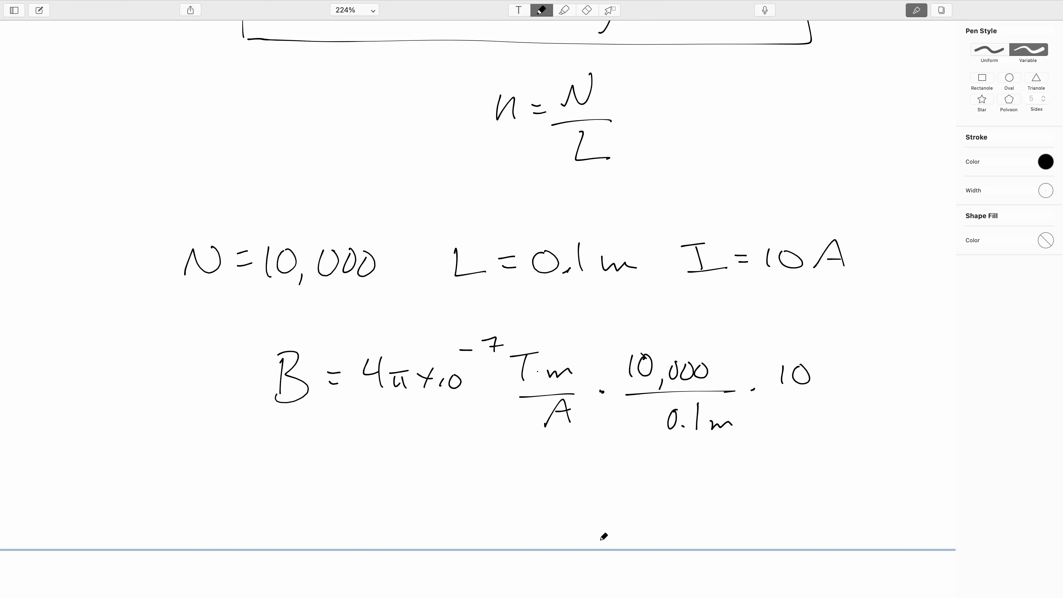
{"action": "left_click_drag", "start_coordinate": [342, 476], "coordinate": [363, 481]}
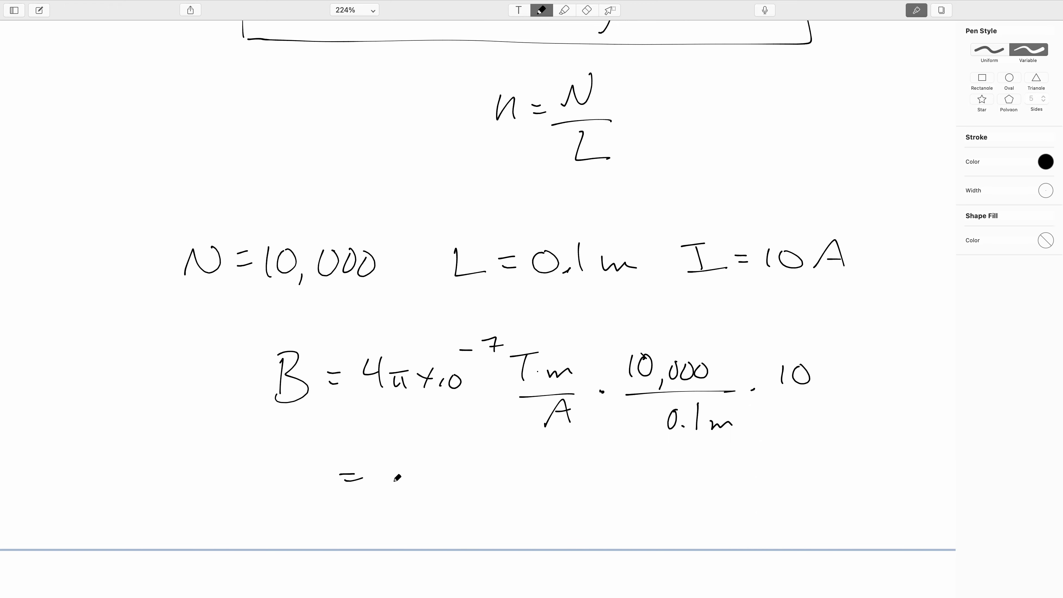
{"action": "left_click_drag", "start_coordinate": [387, 474], "coordinate": [481, 474]}
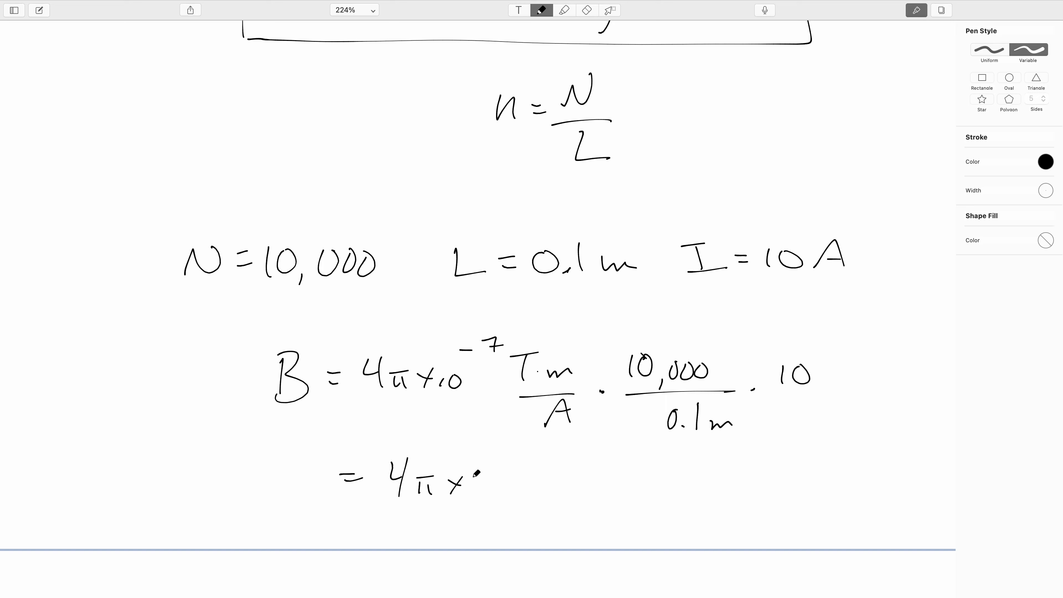
{"action": "left_click_drag", "start_coordinate": [468, 468], "coordinate": [583, 475]}
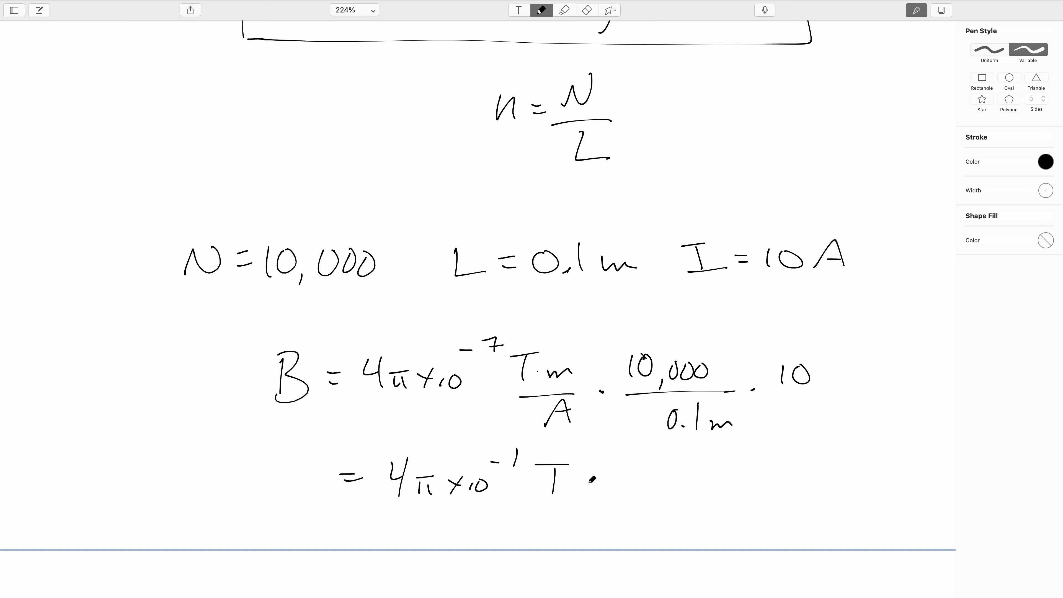